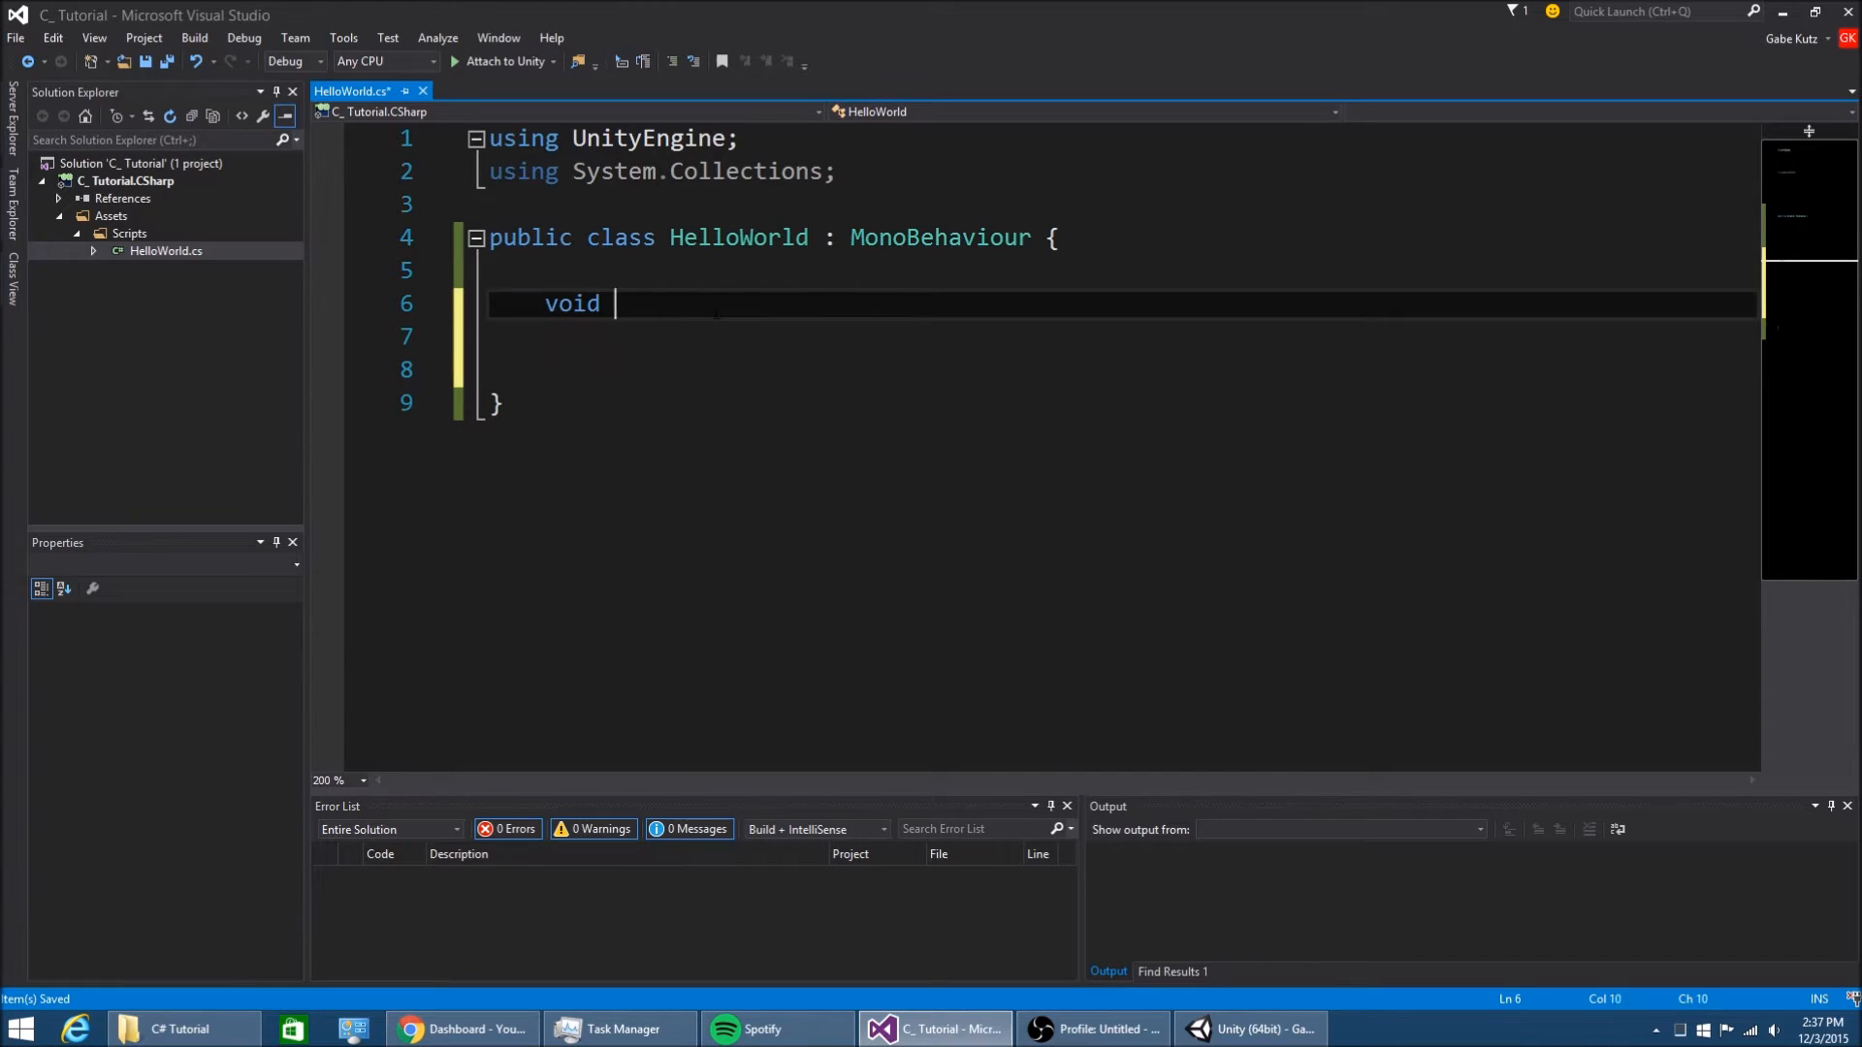
Add void Start() with an empty if() and declare public int myInt = 3 above it
text(Start())
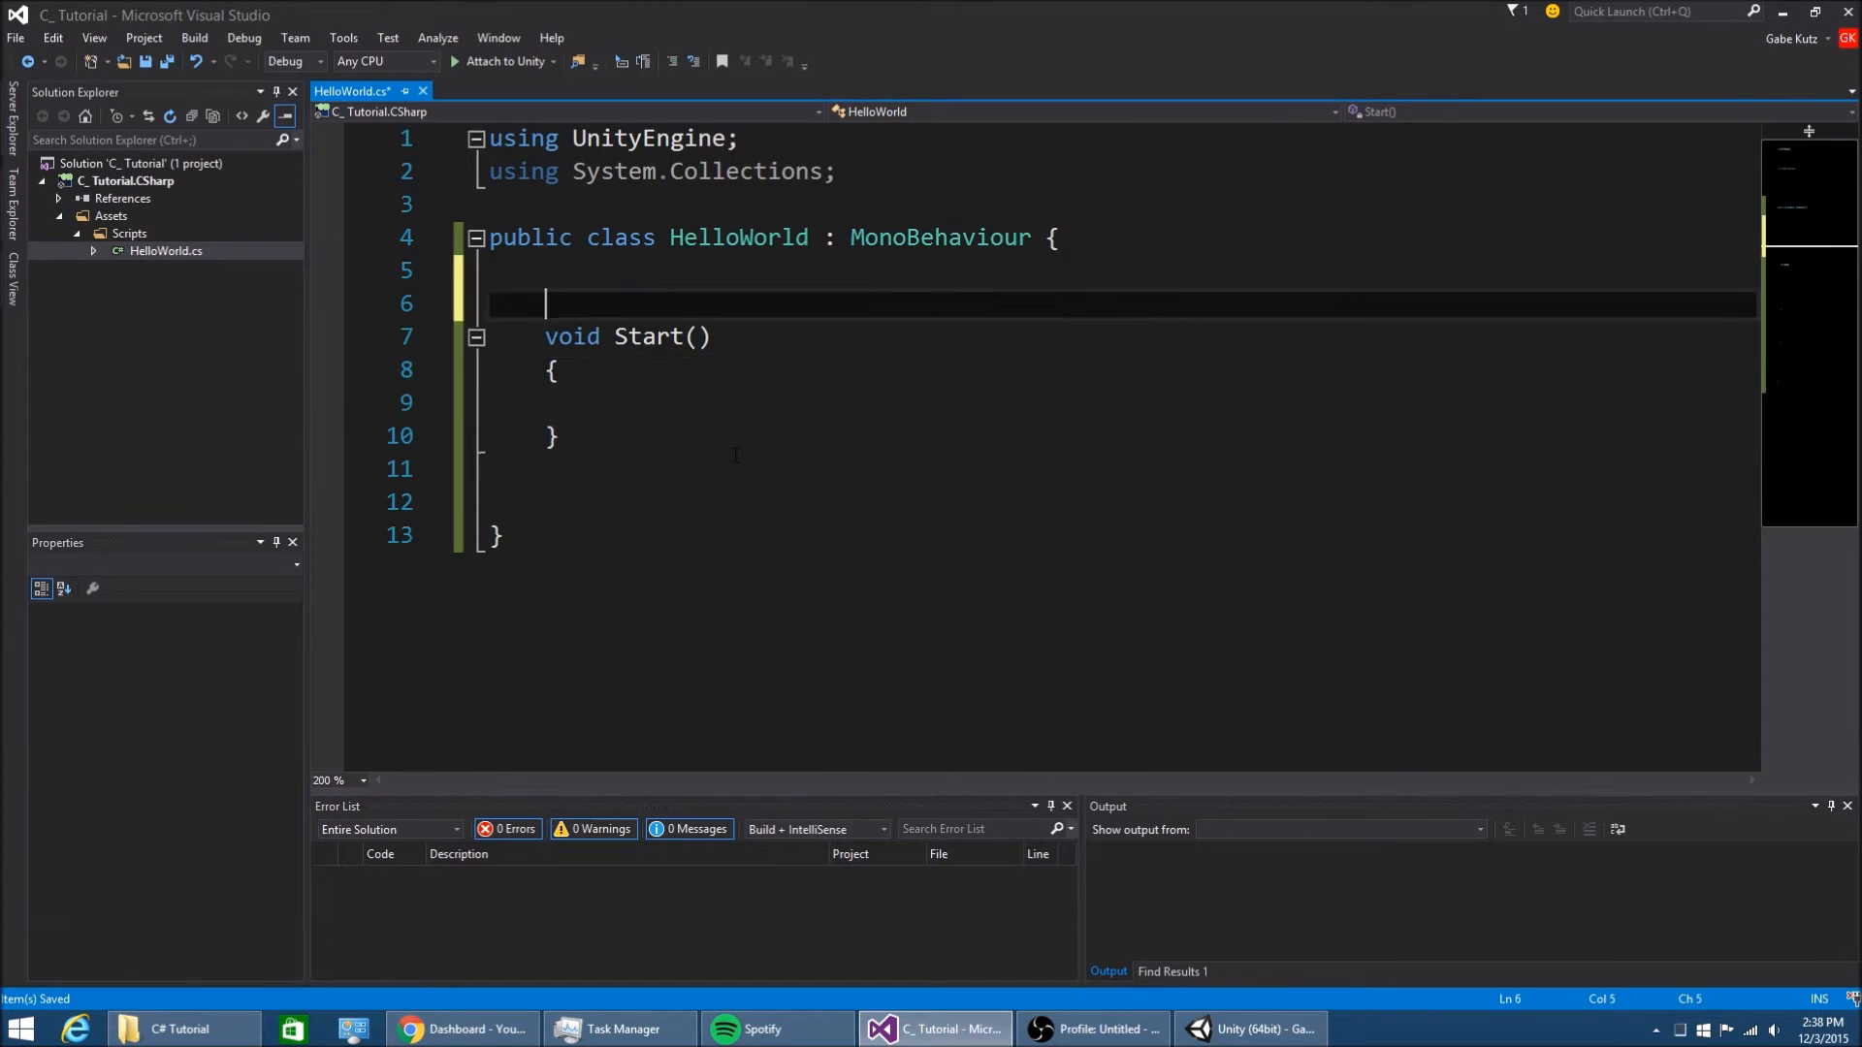
text(public)
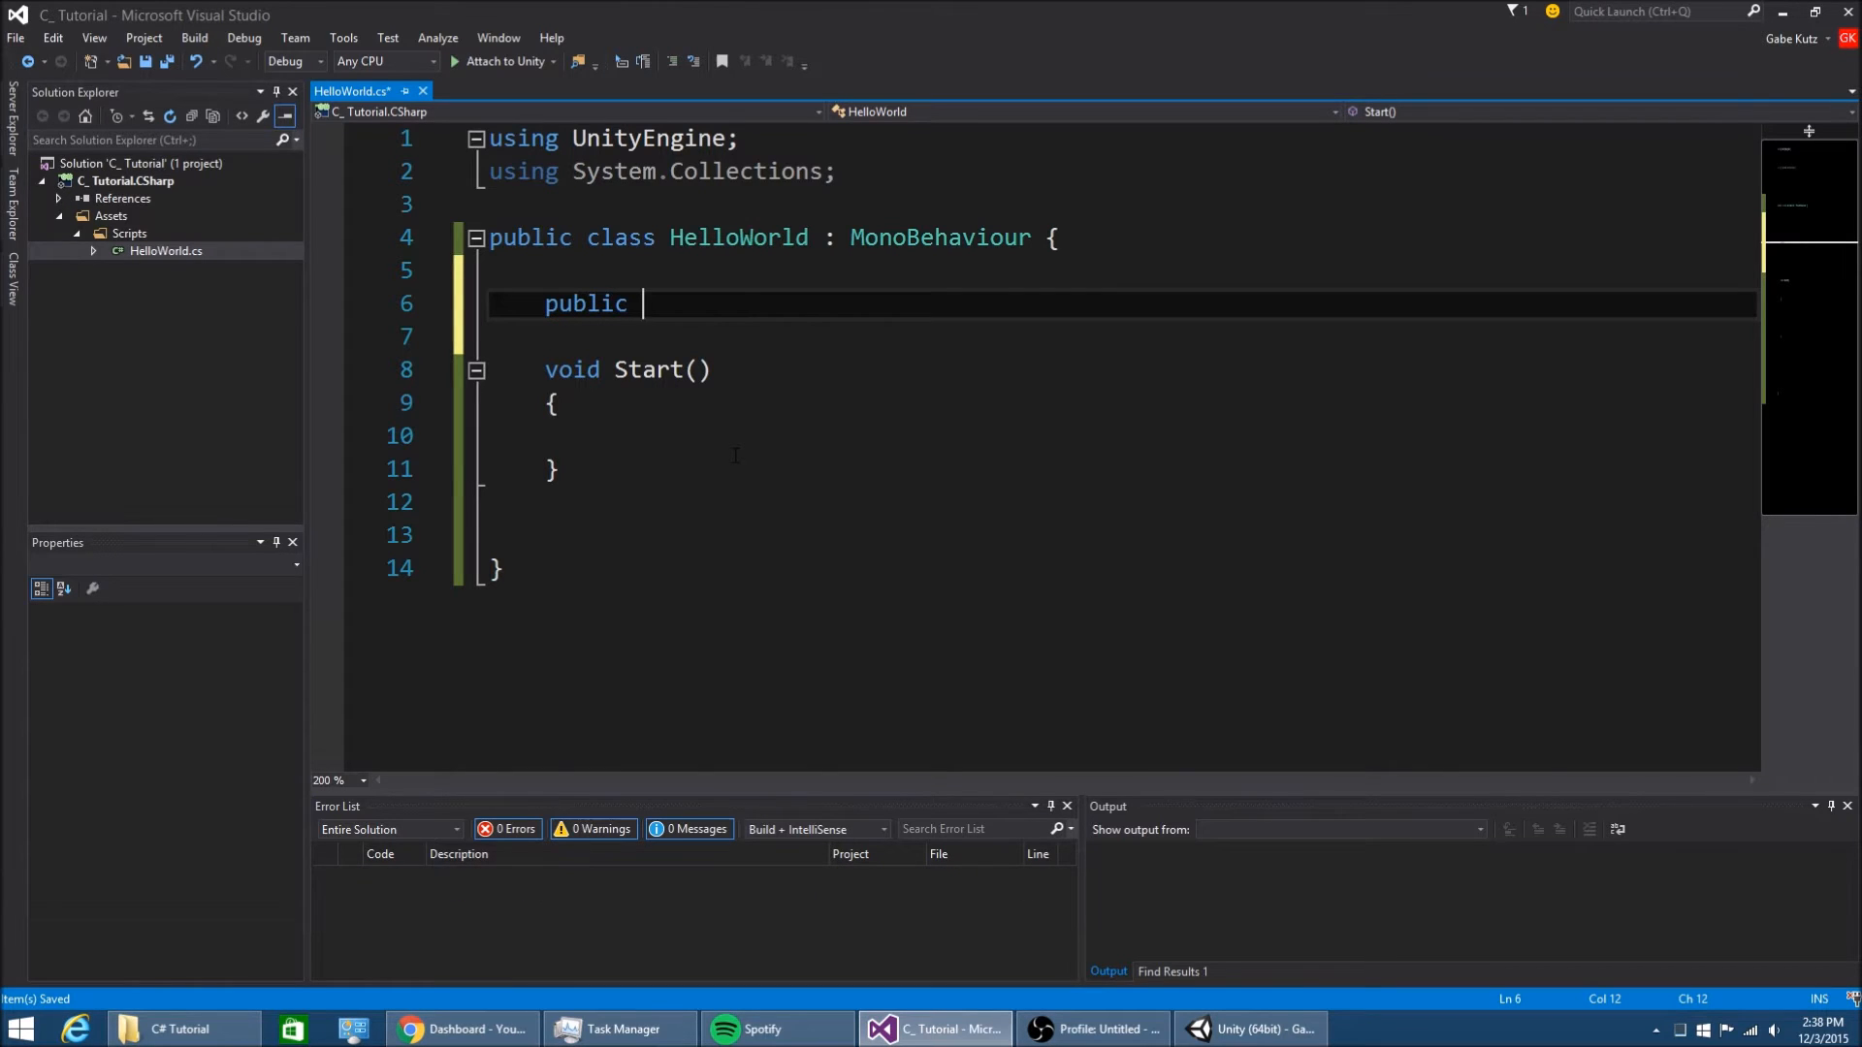
text(myI)
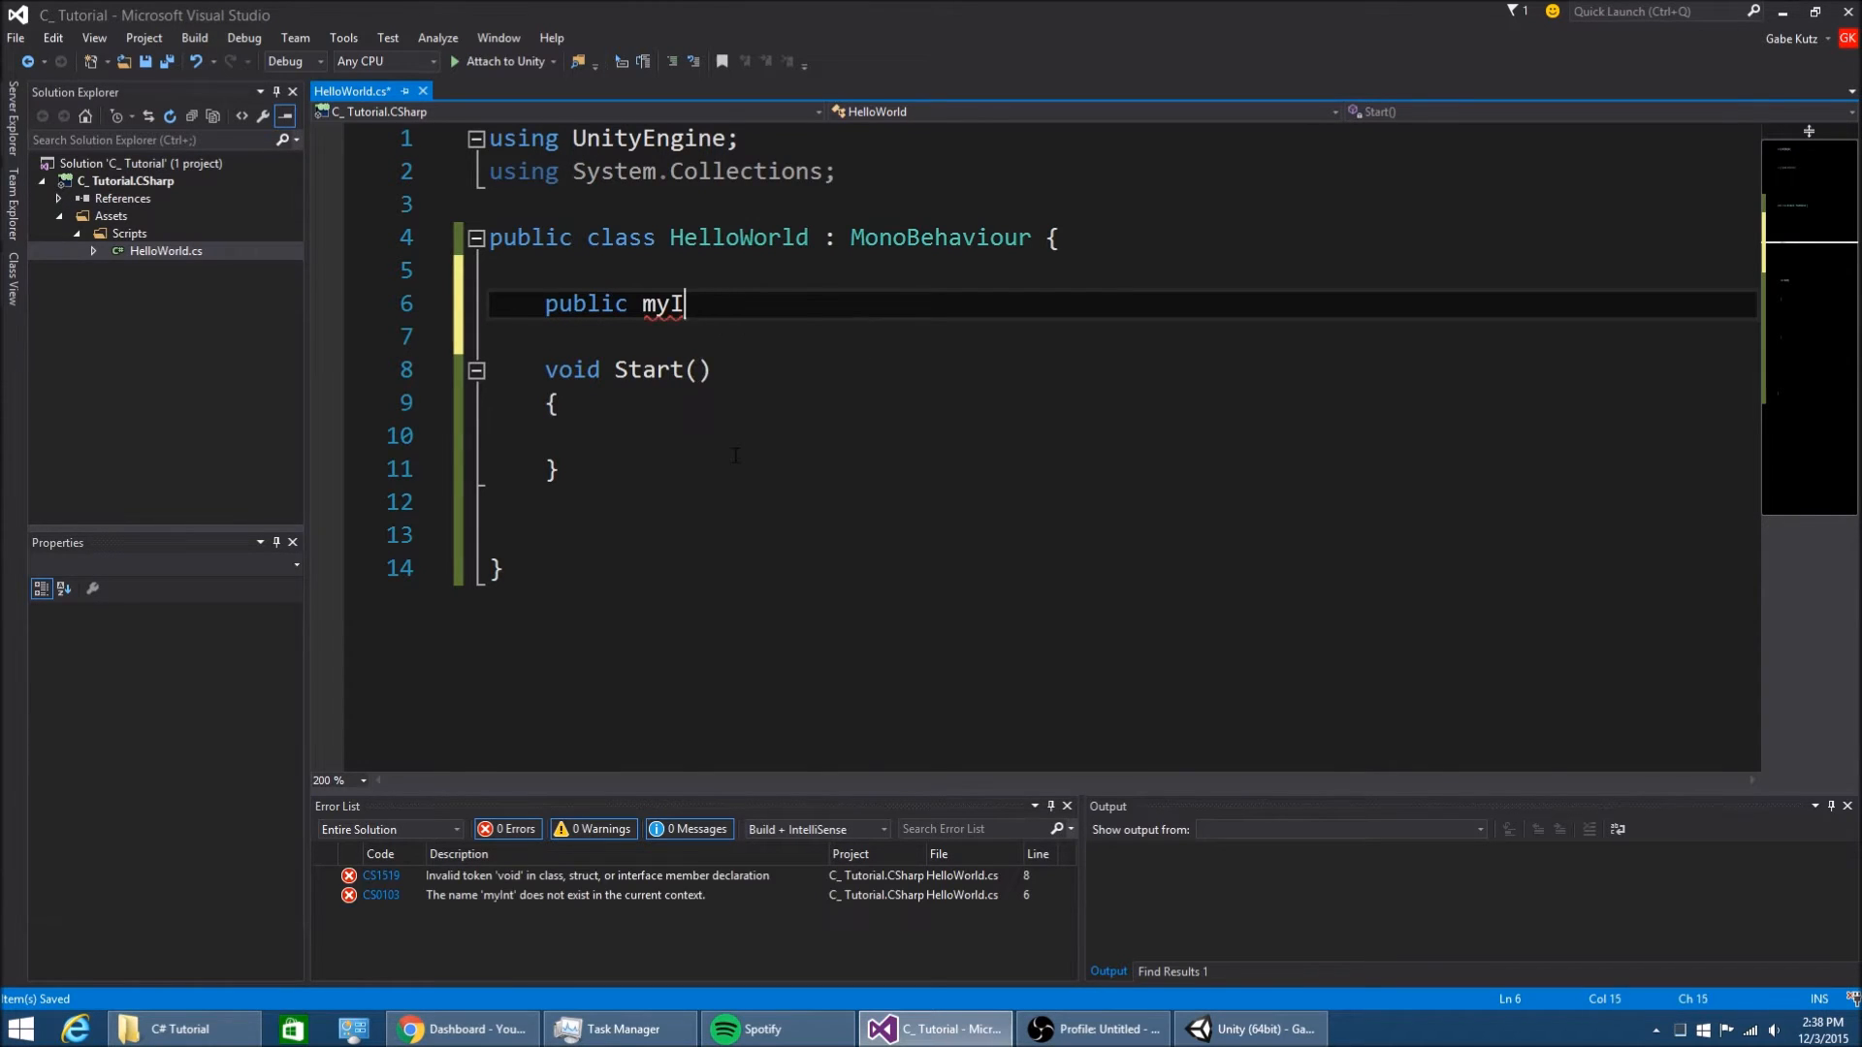
text(nt myInt)
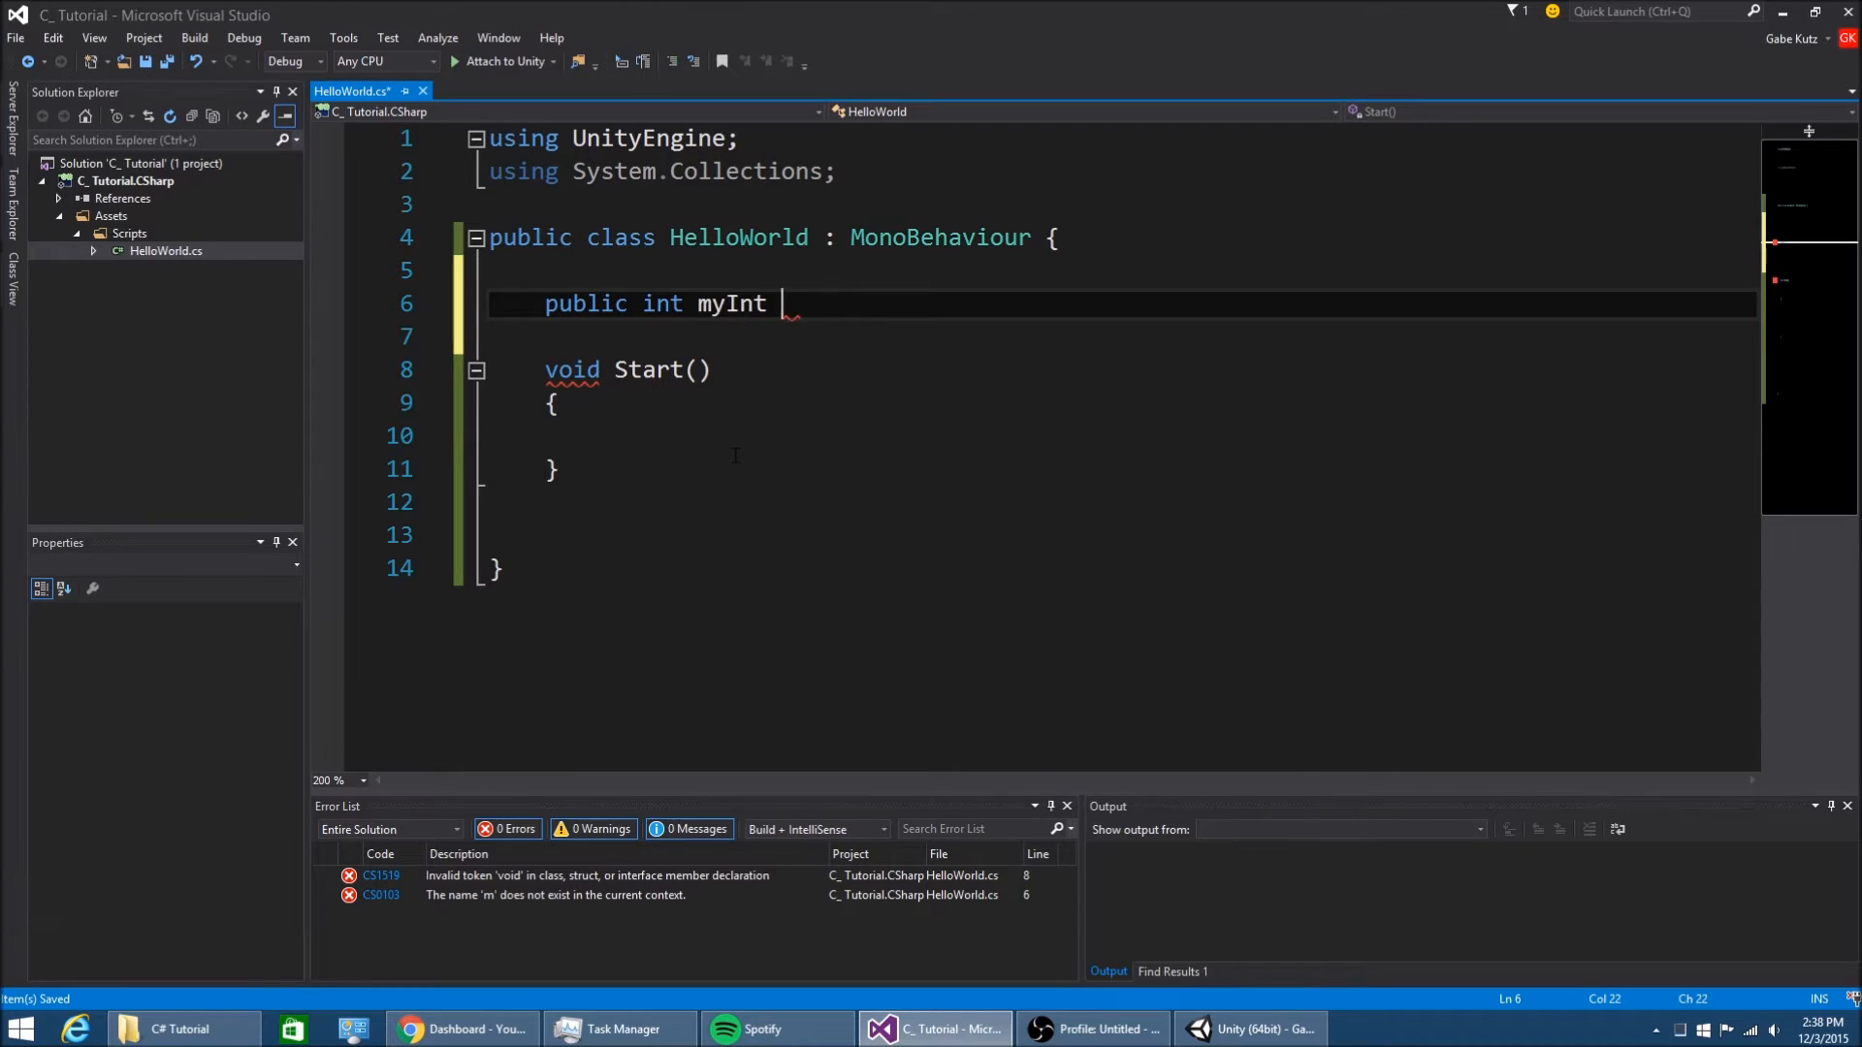
text(= 3;)
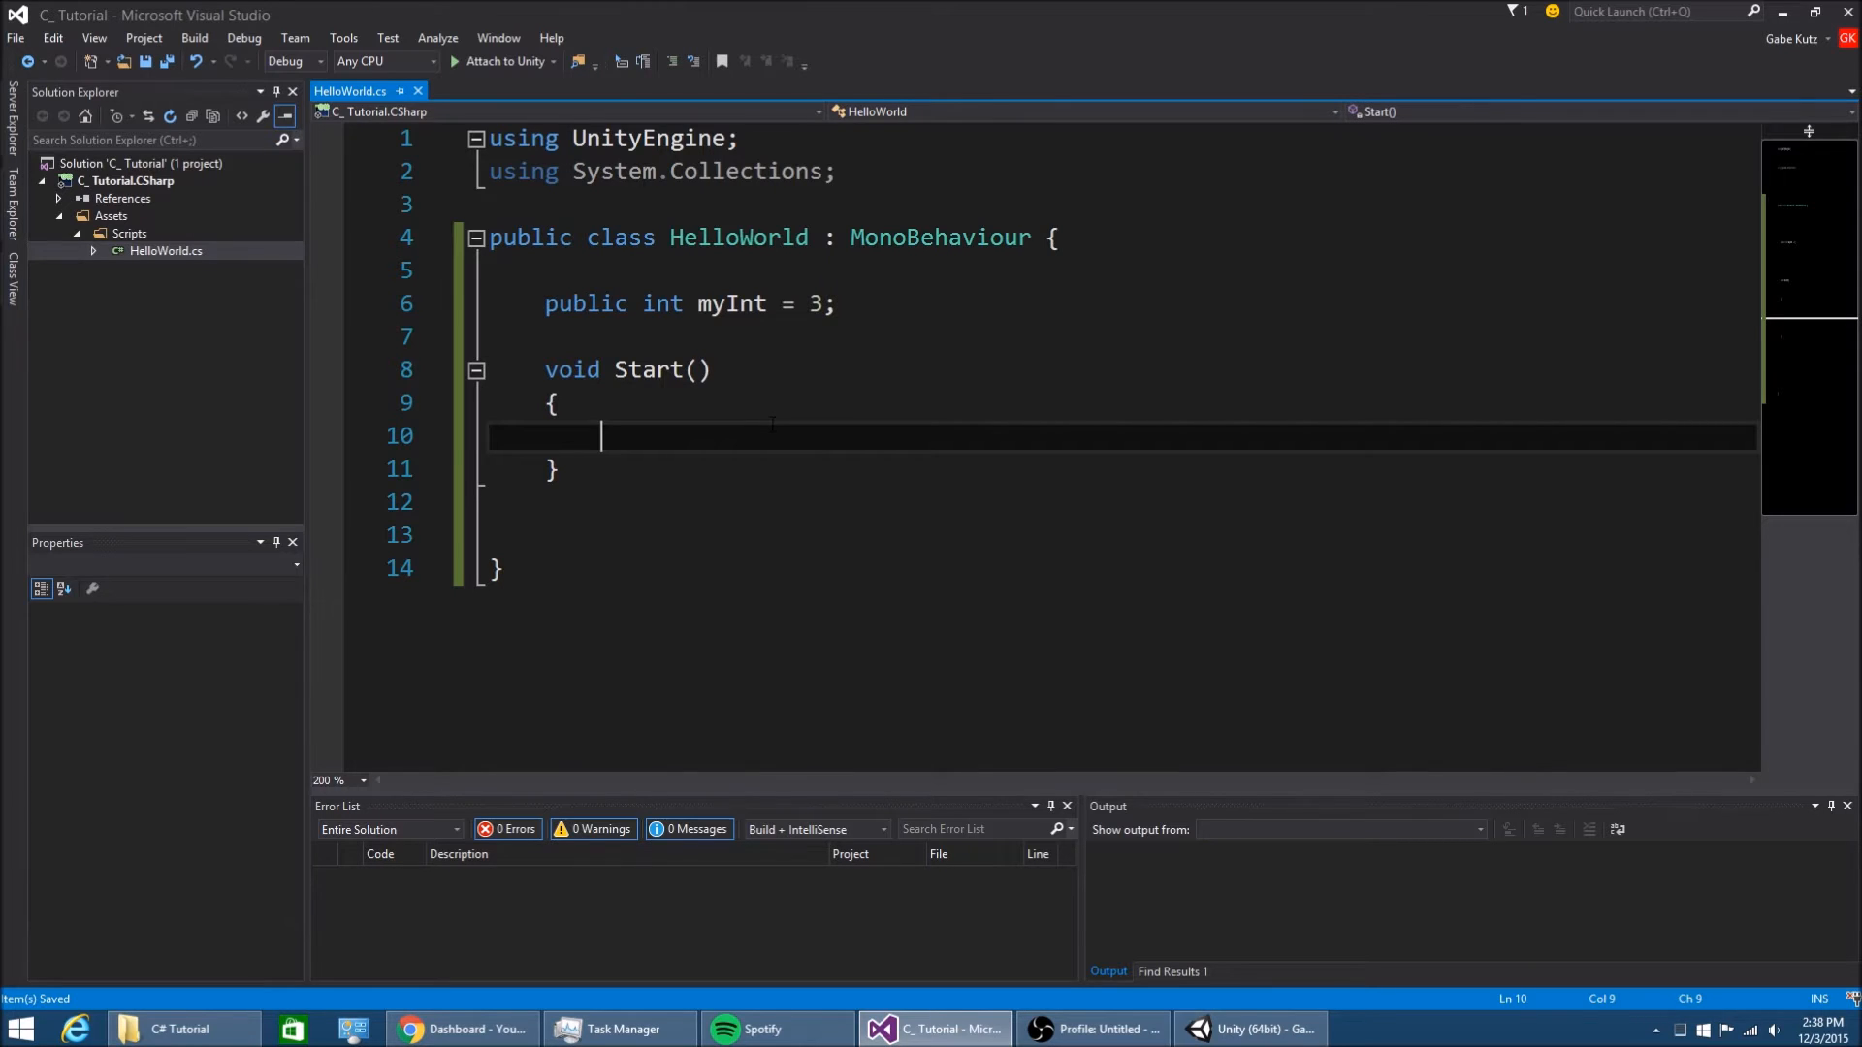
text(if())
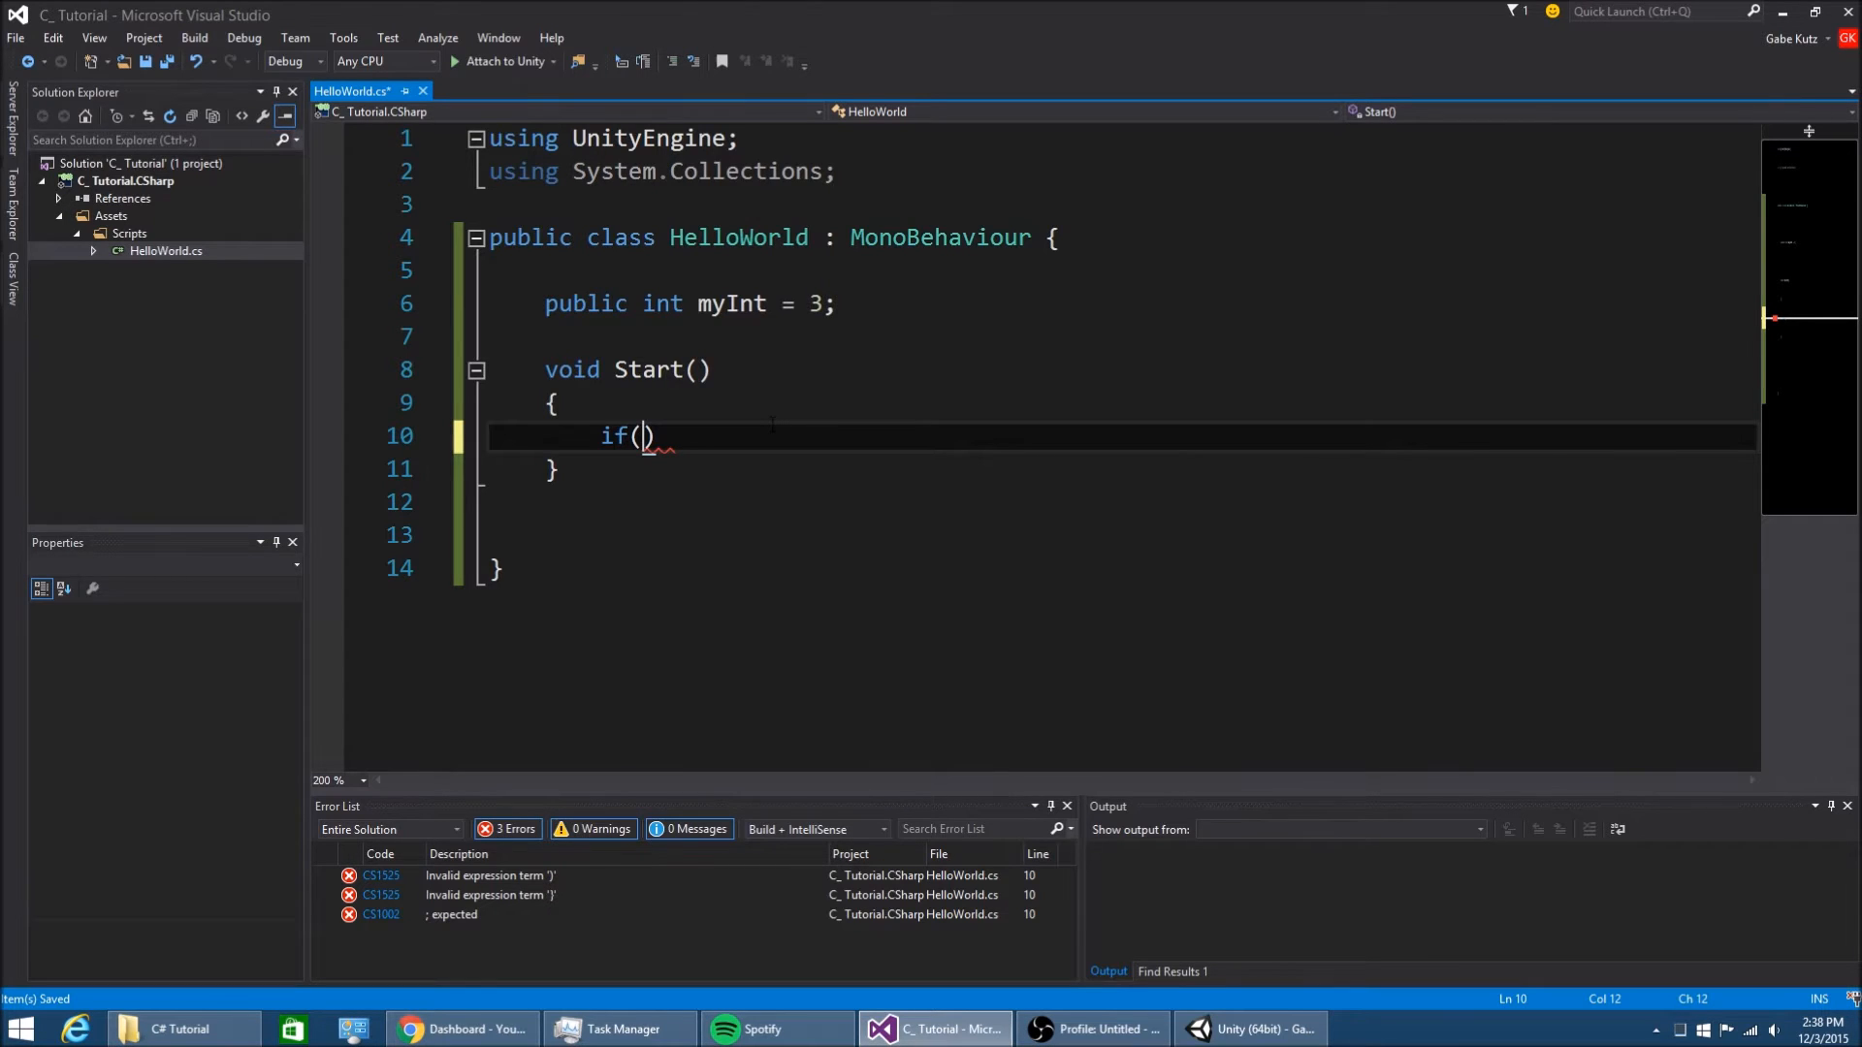
Complete if(myInt == 3), comment Start as running only once, and log "My Int is 3!" inside
text(myInt = 3)
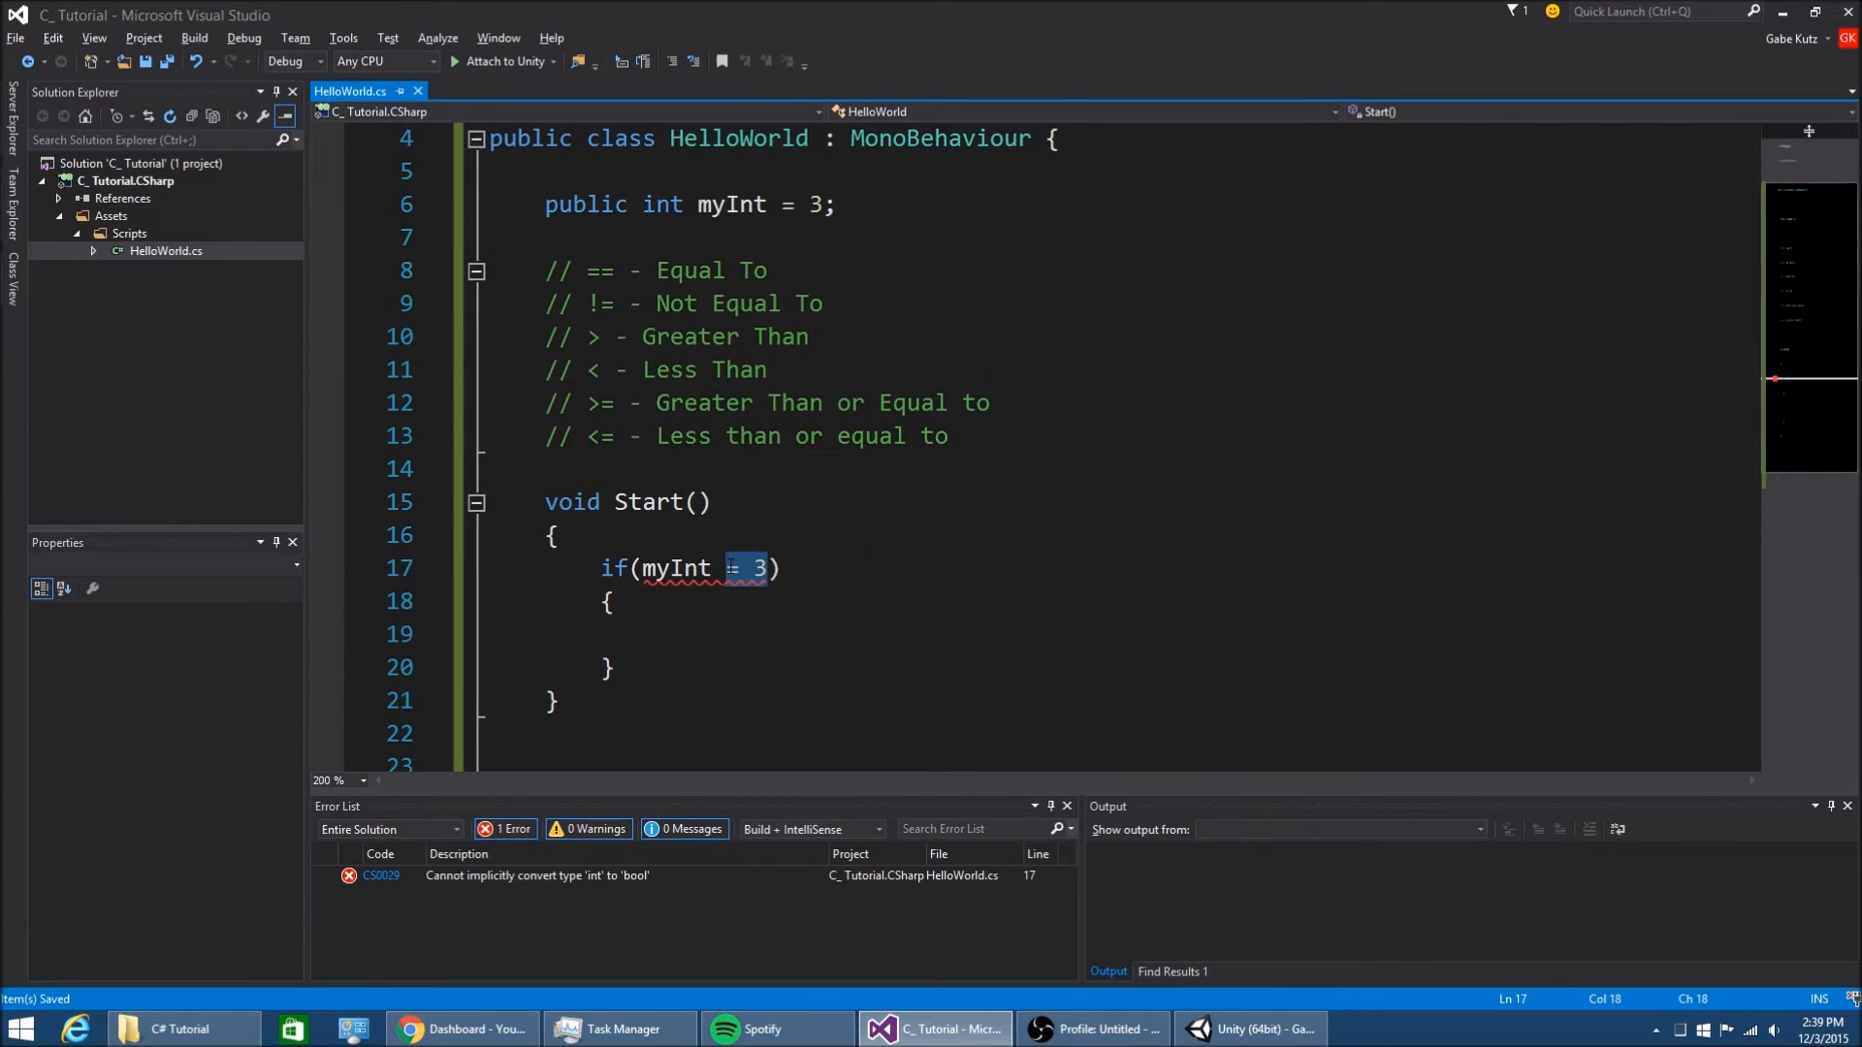
mouse_move(1040, 547)
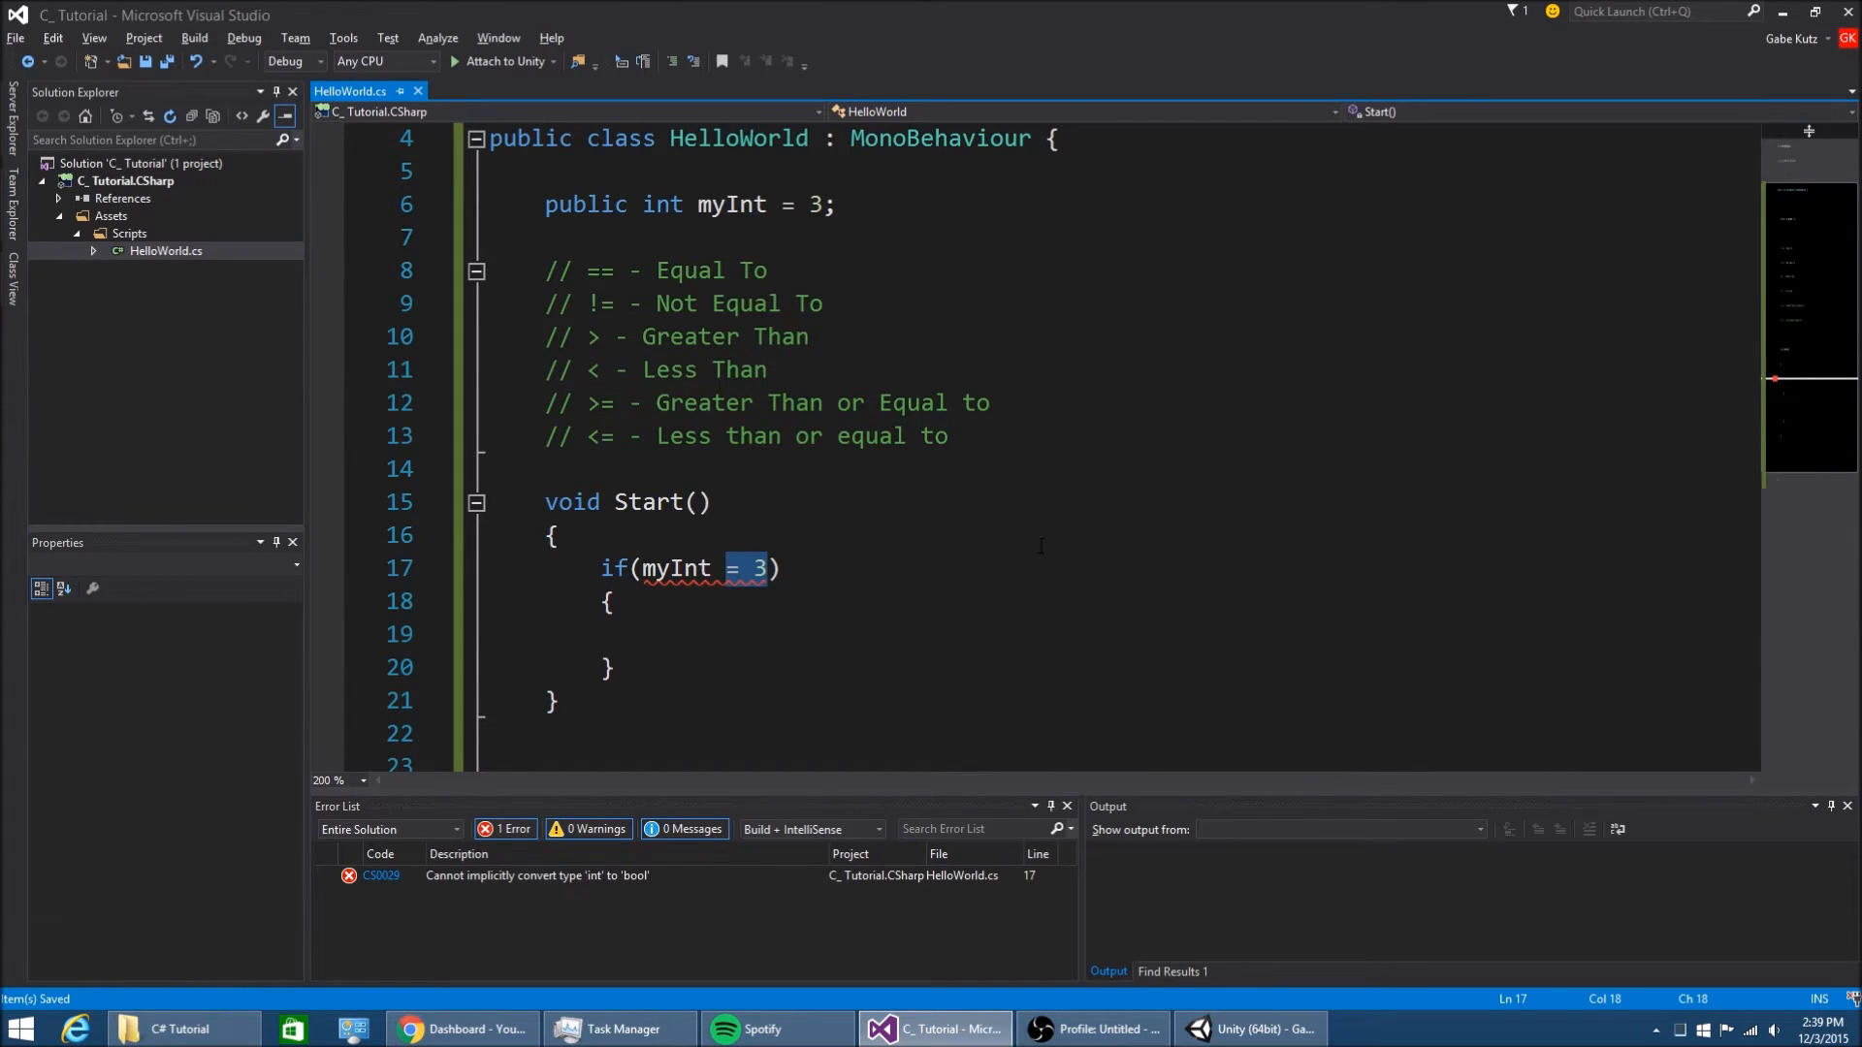
text(=)
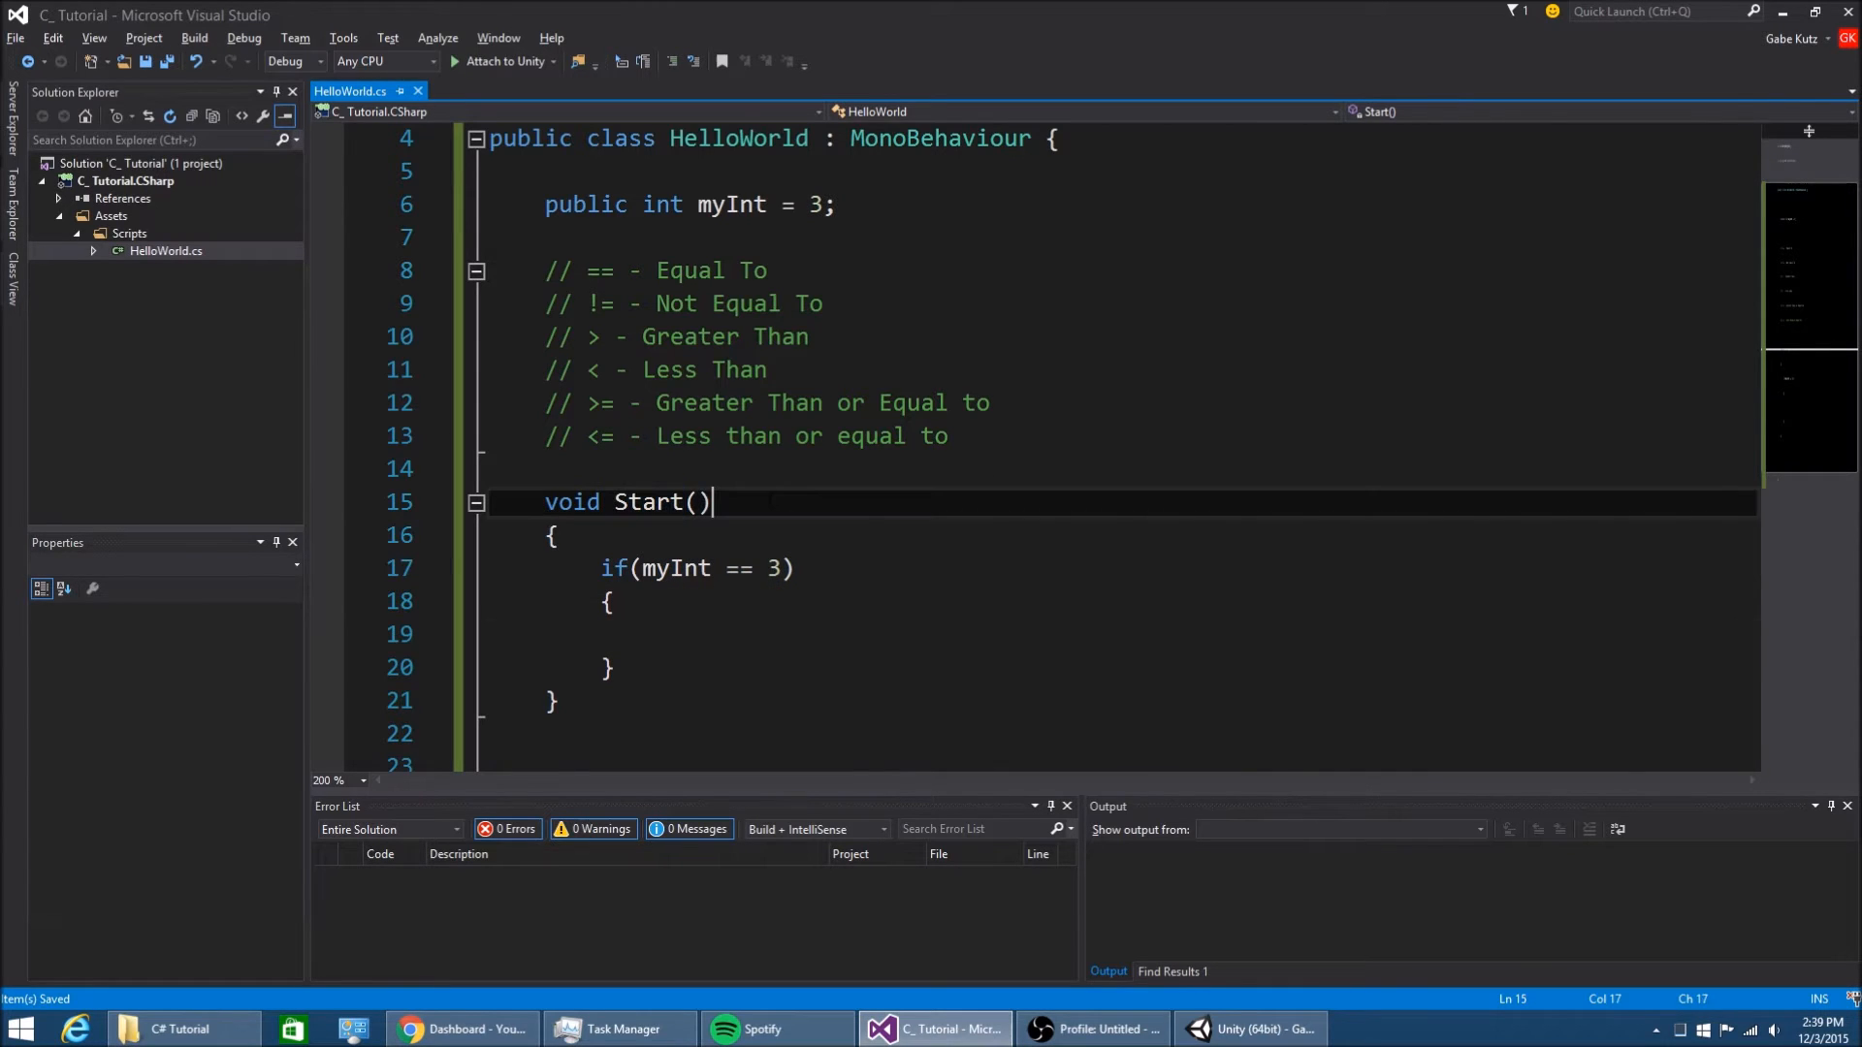
text(// Runs at first frame)
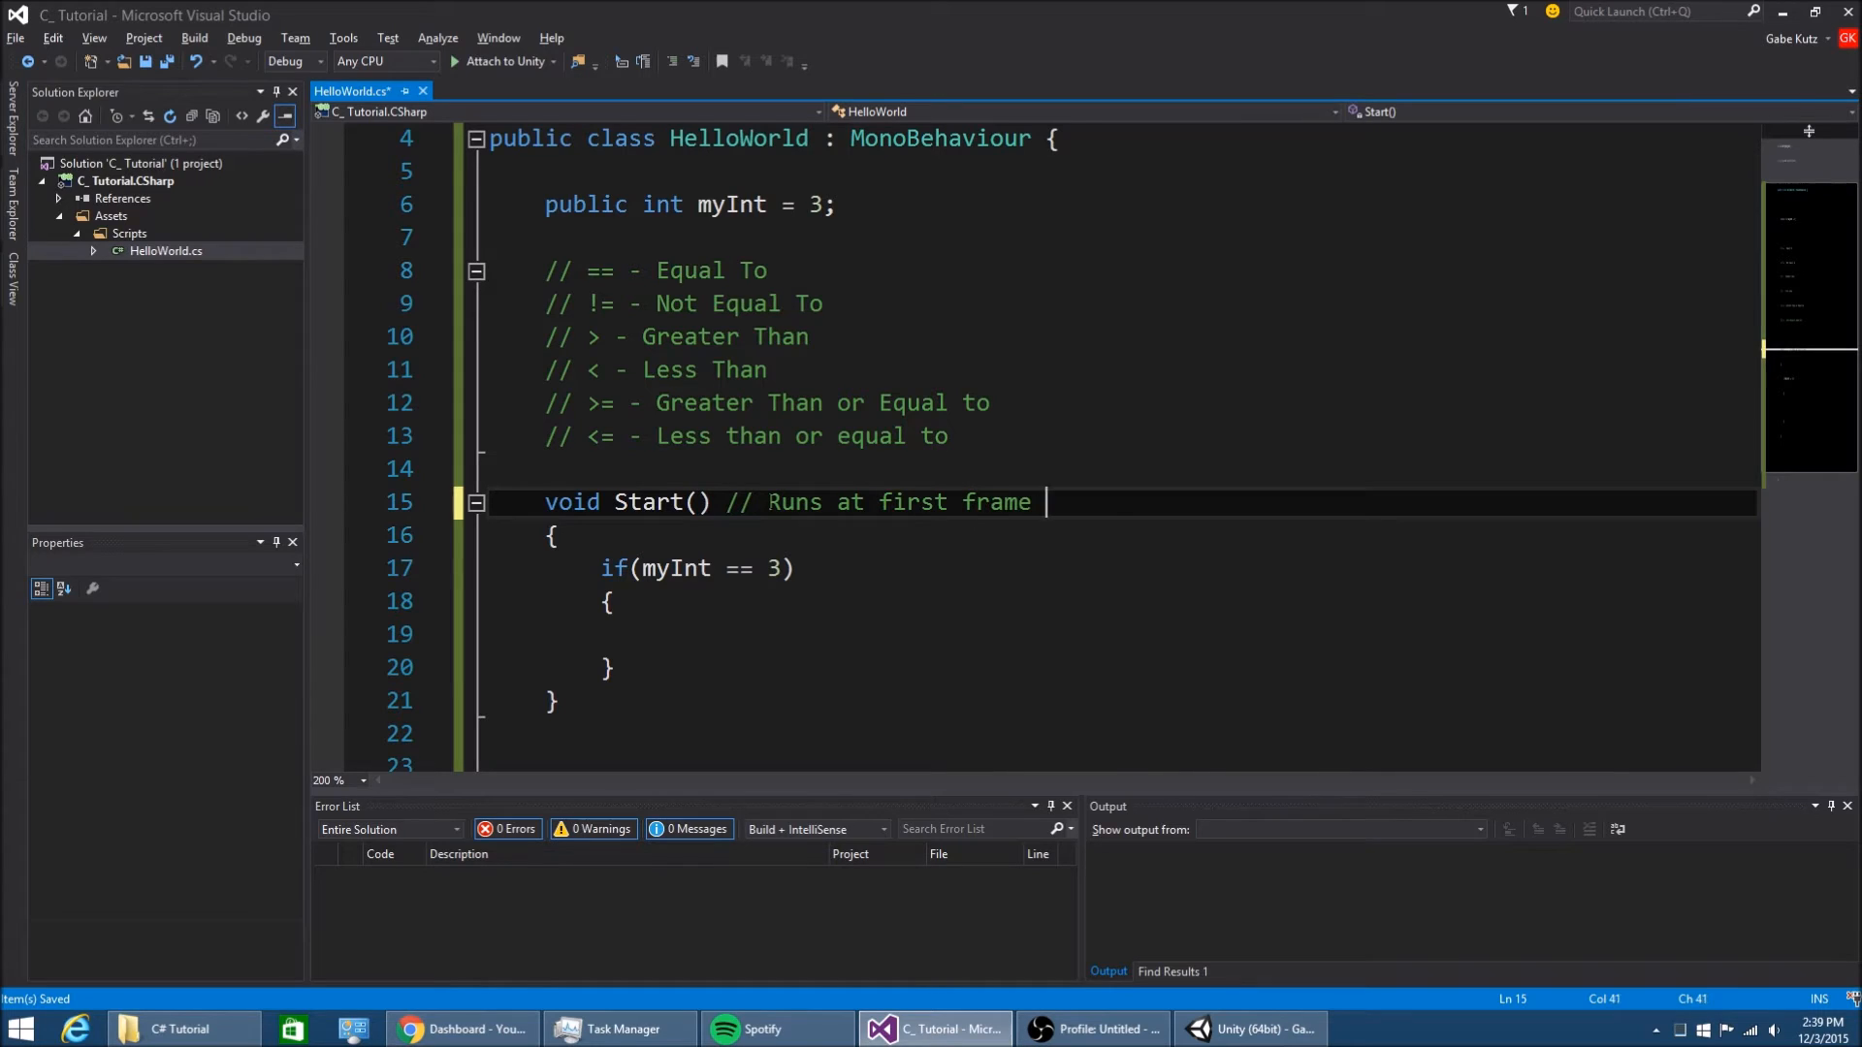
text(only)
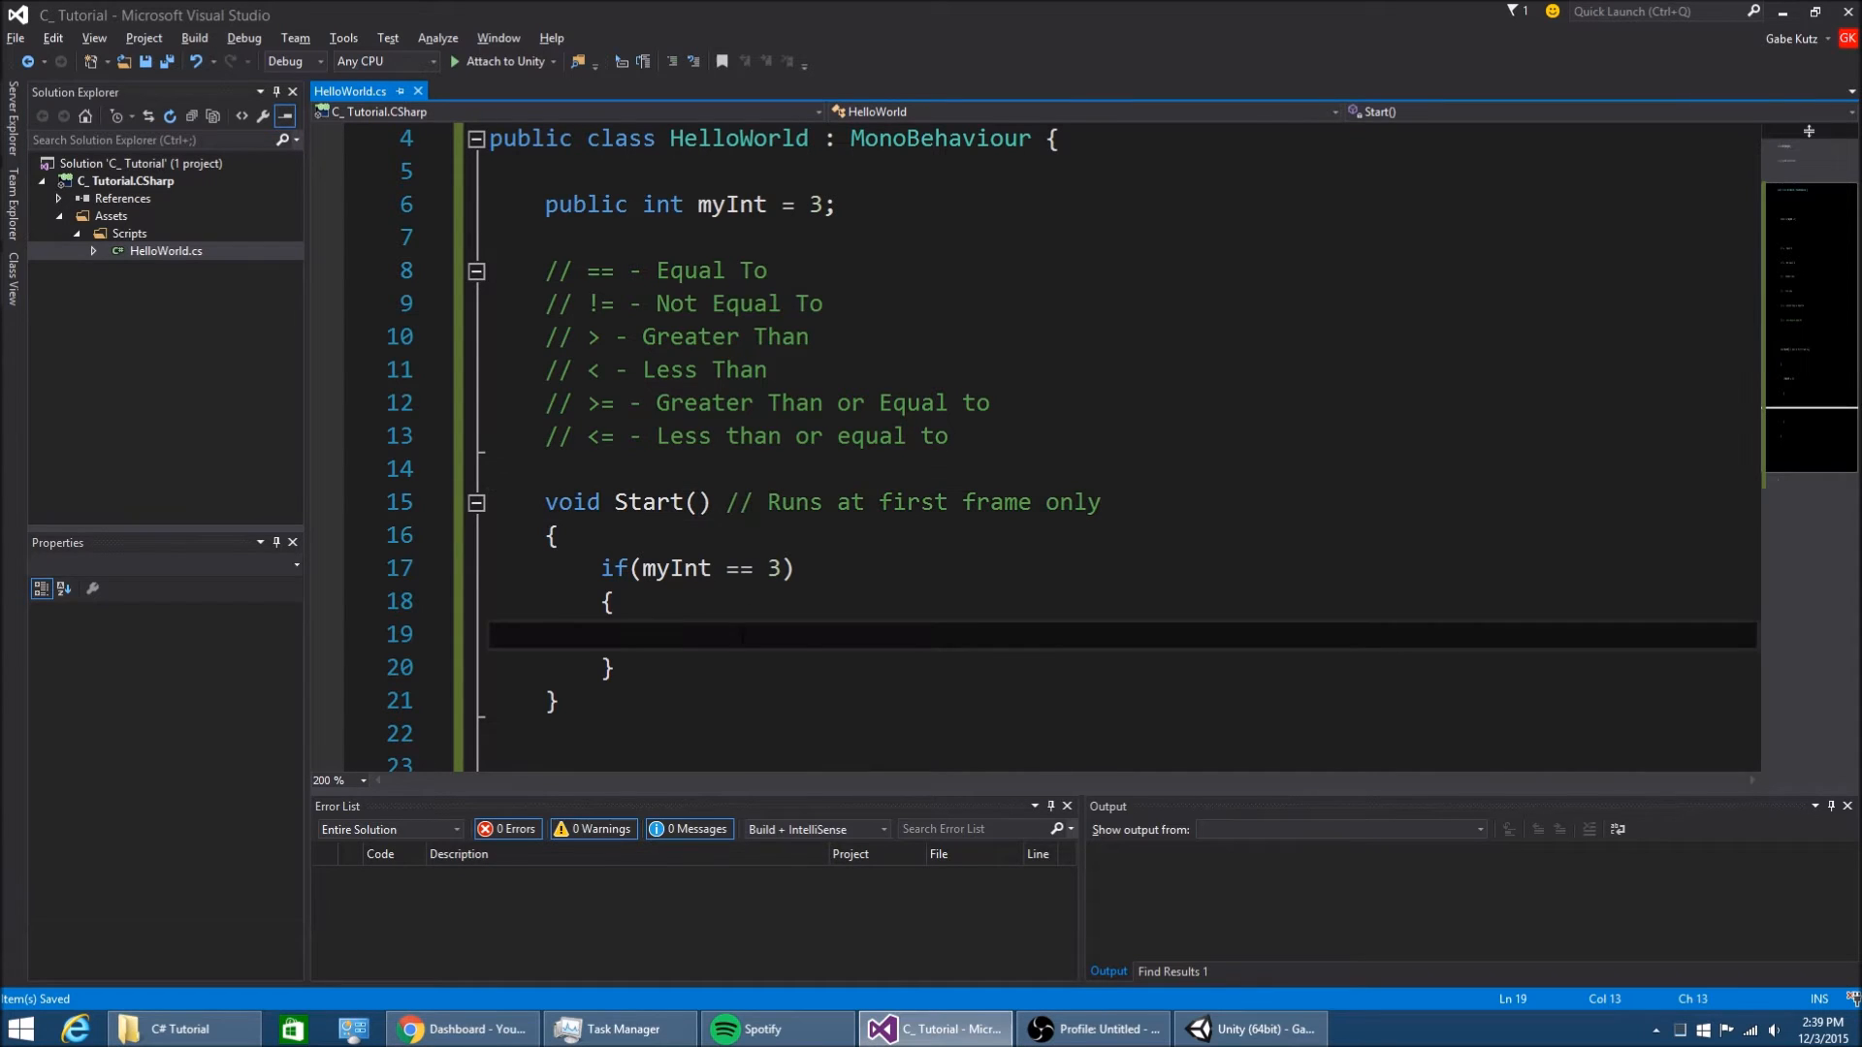
text(Deb)
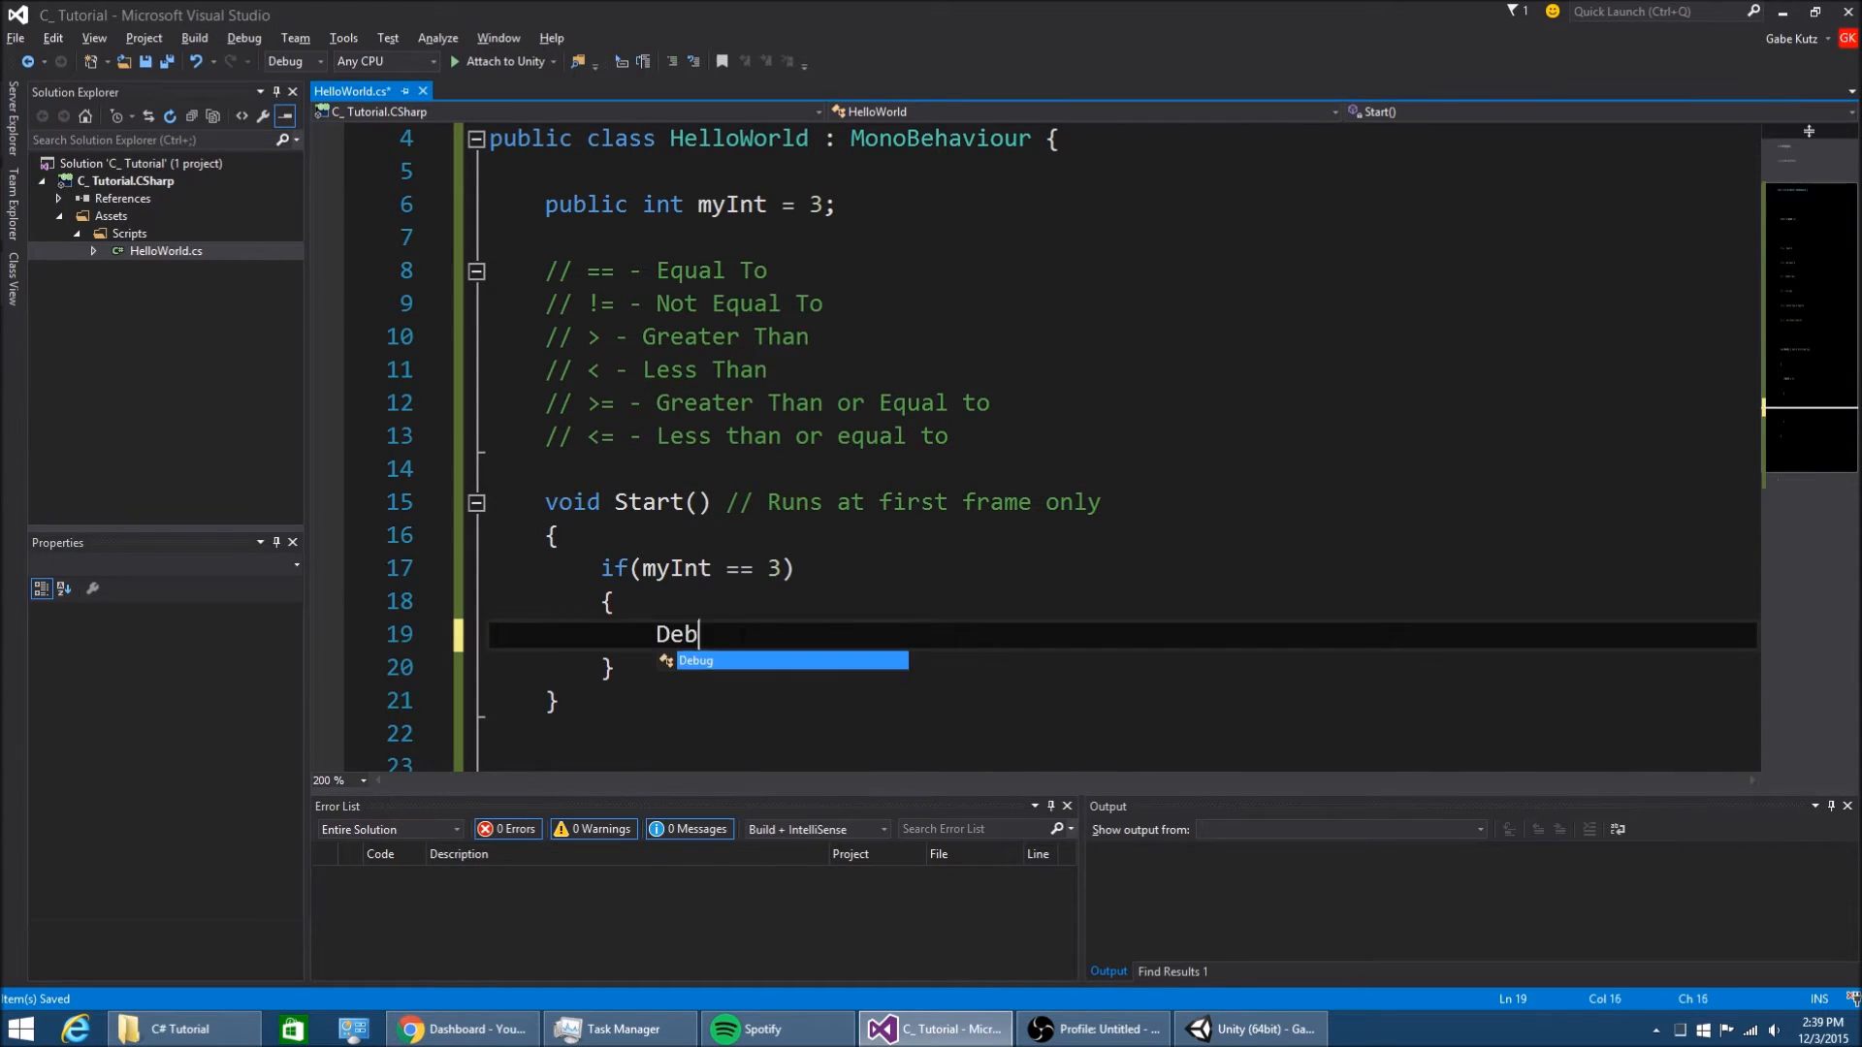
text(ug.Log("My In")
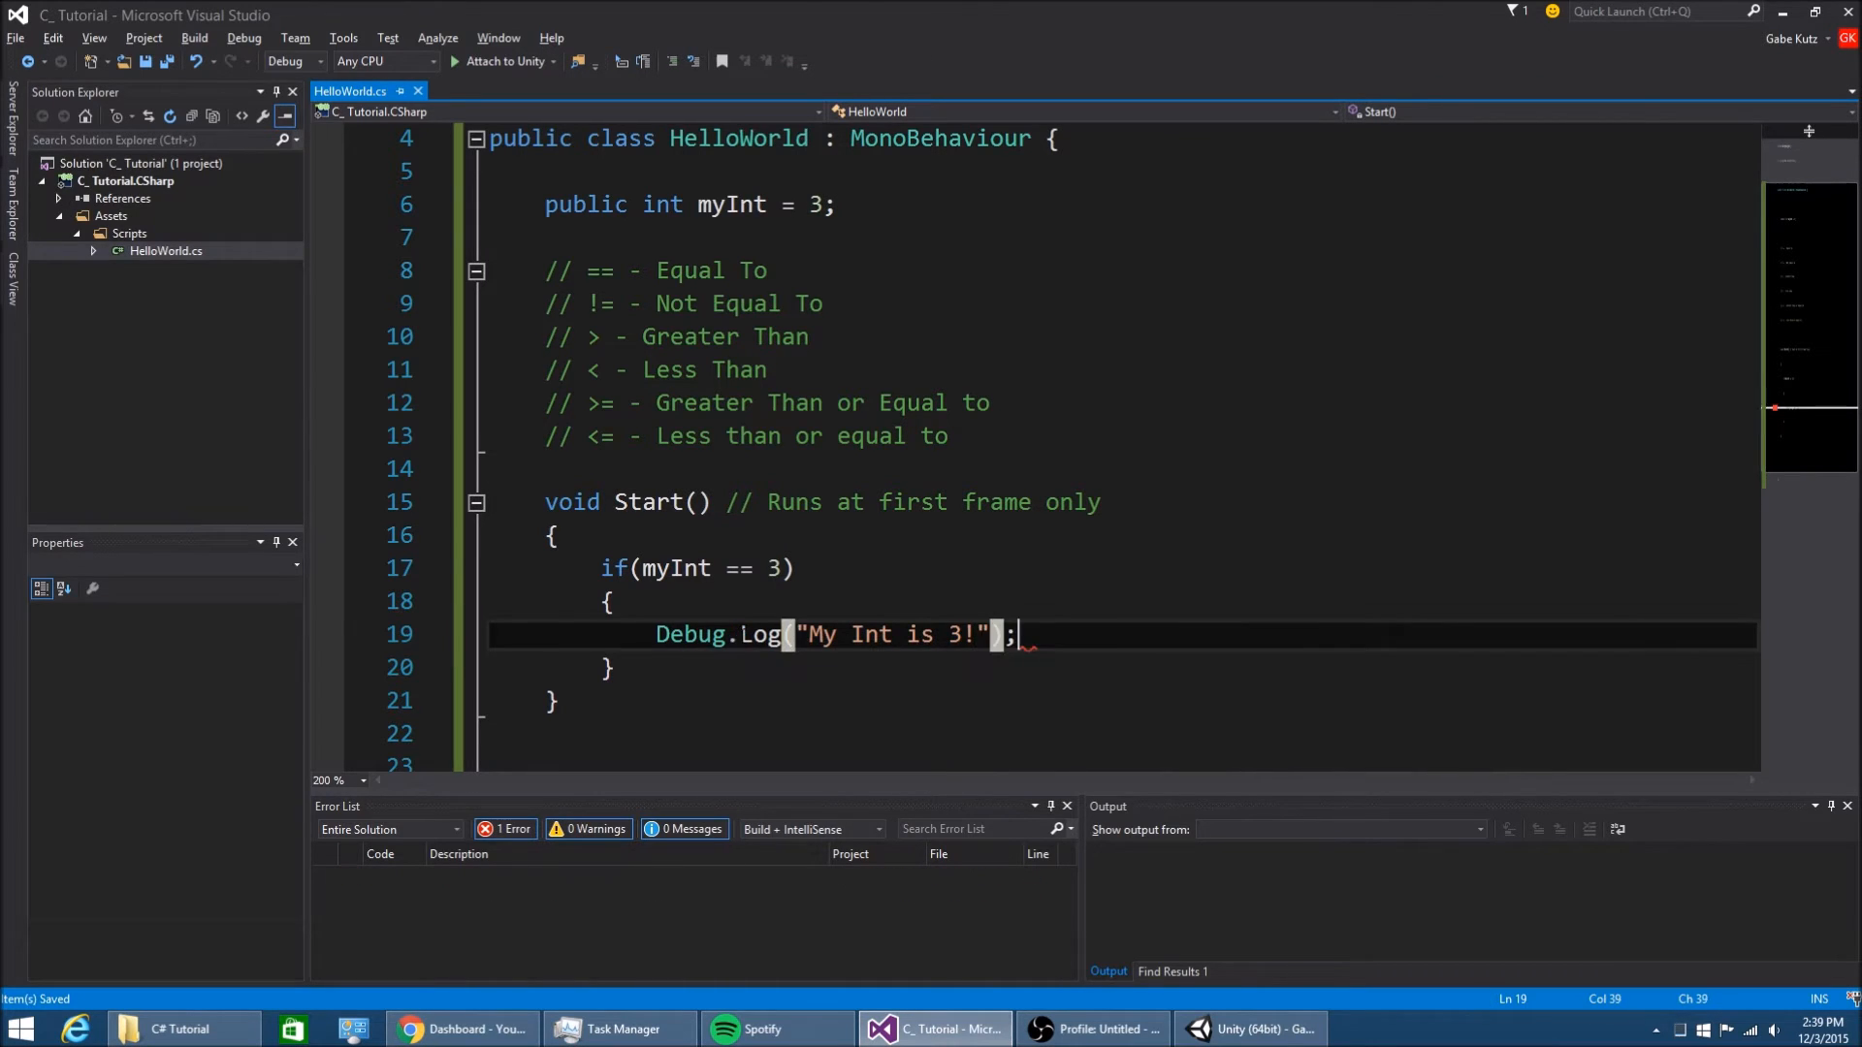
Play the scene in Unity with My Int at 3 and inspect the "My Int is 3!" console message
click(1247, 1028)
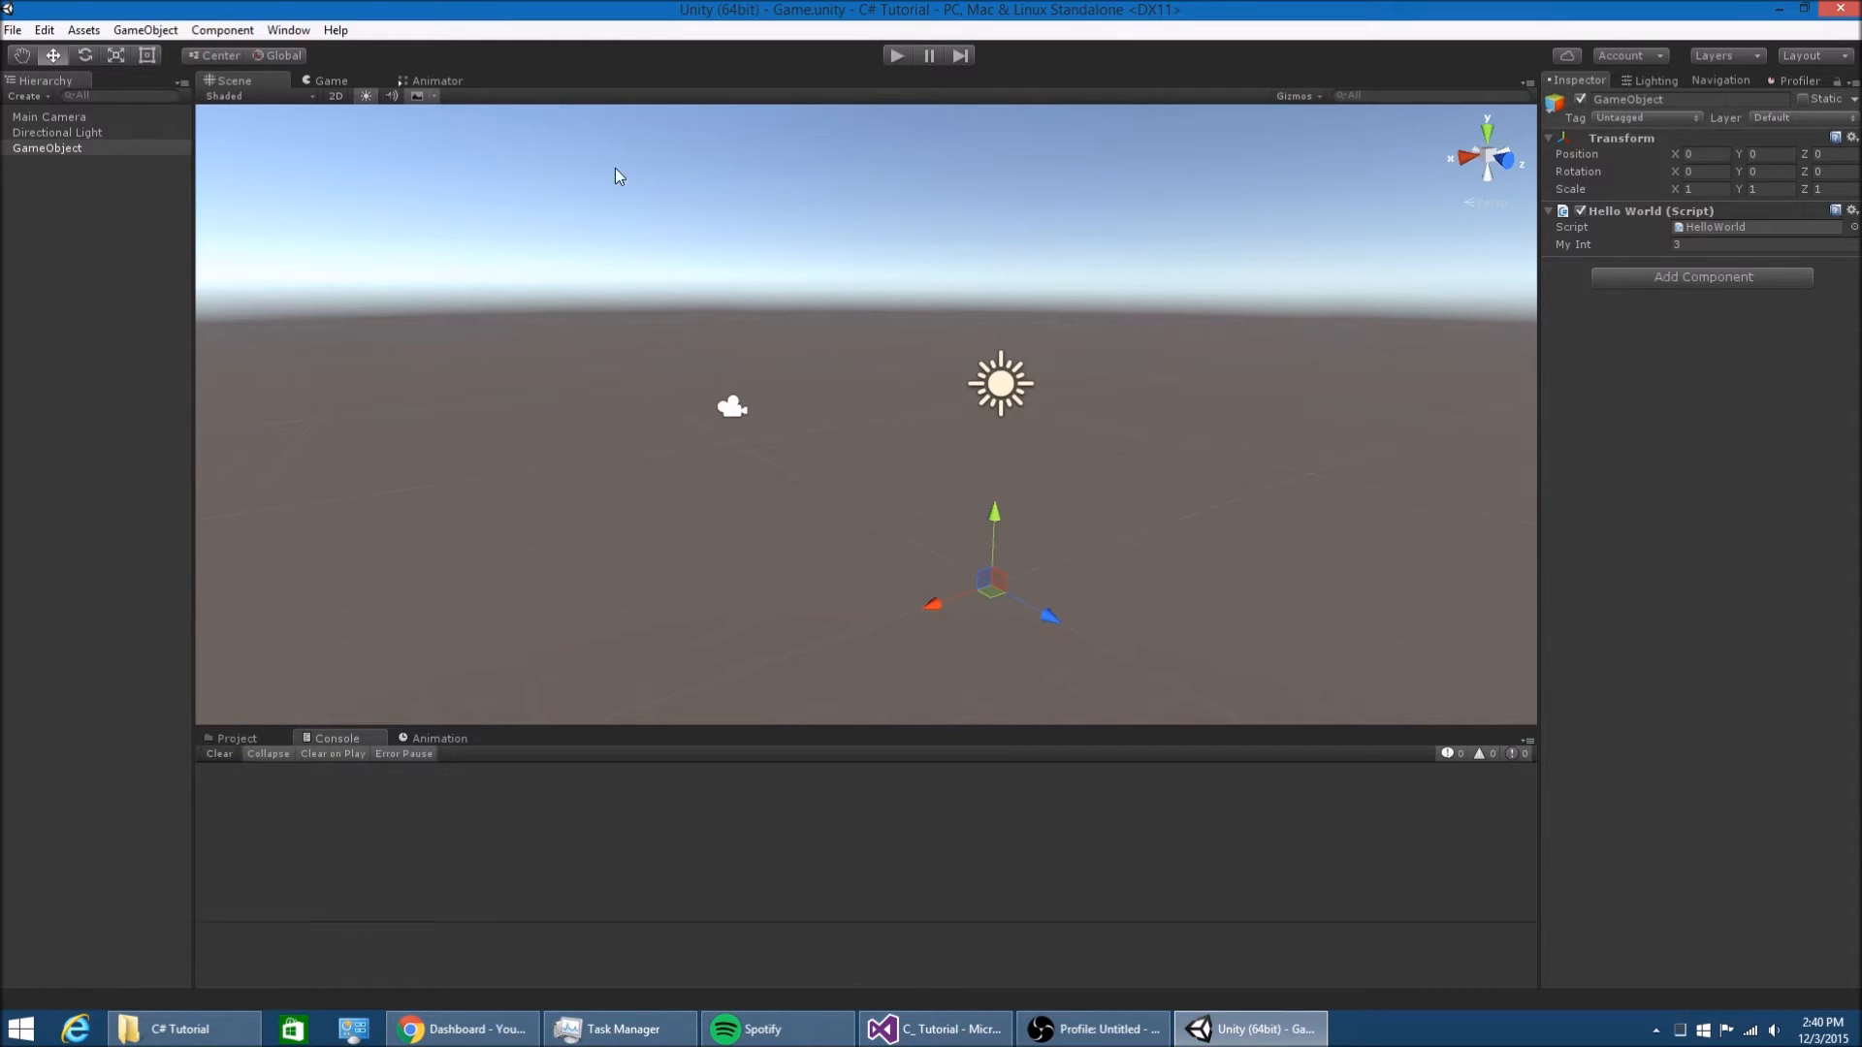
click(237, 737)
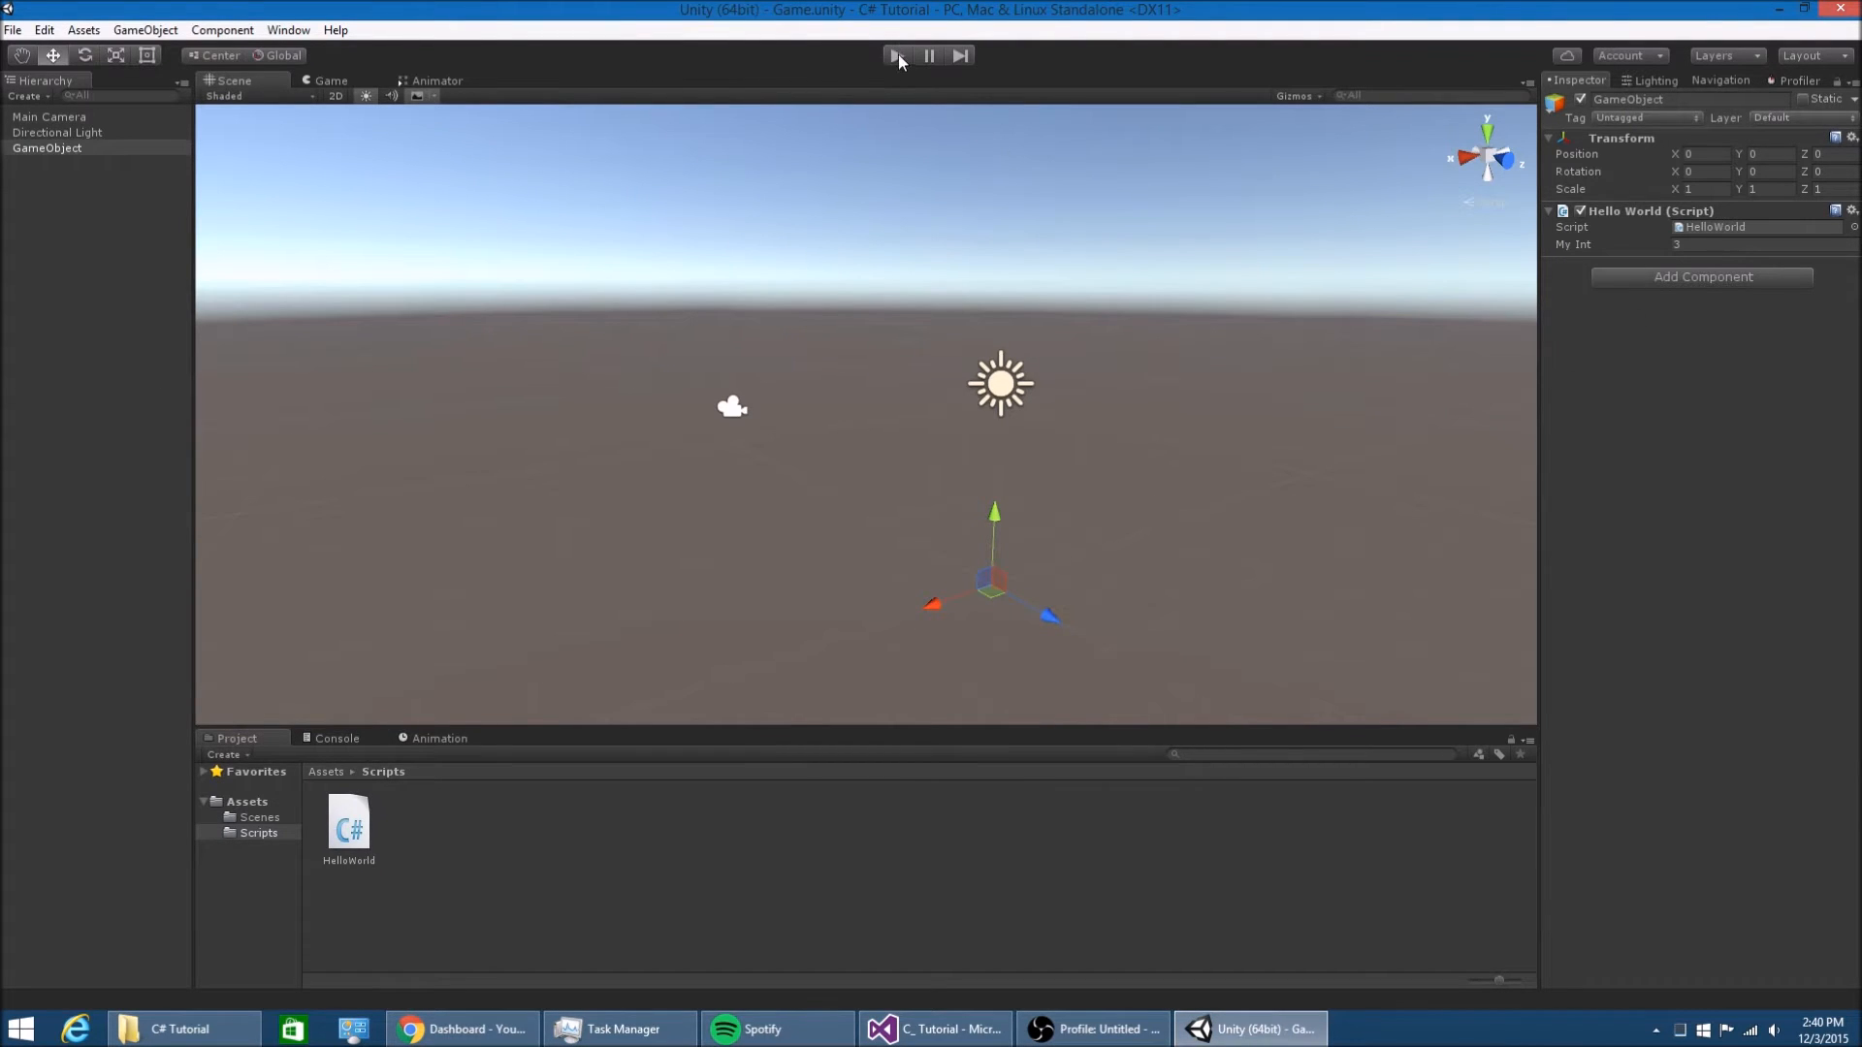
click(896, 54)
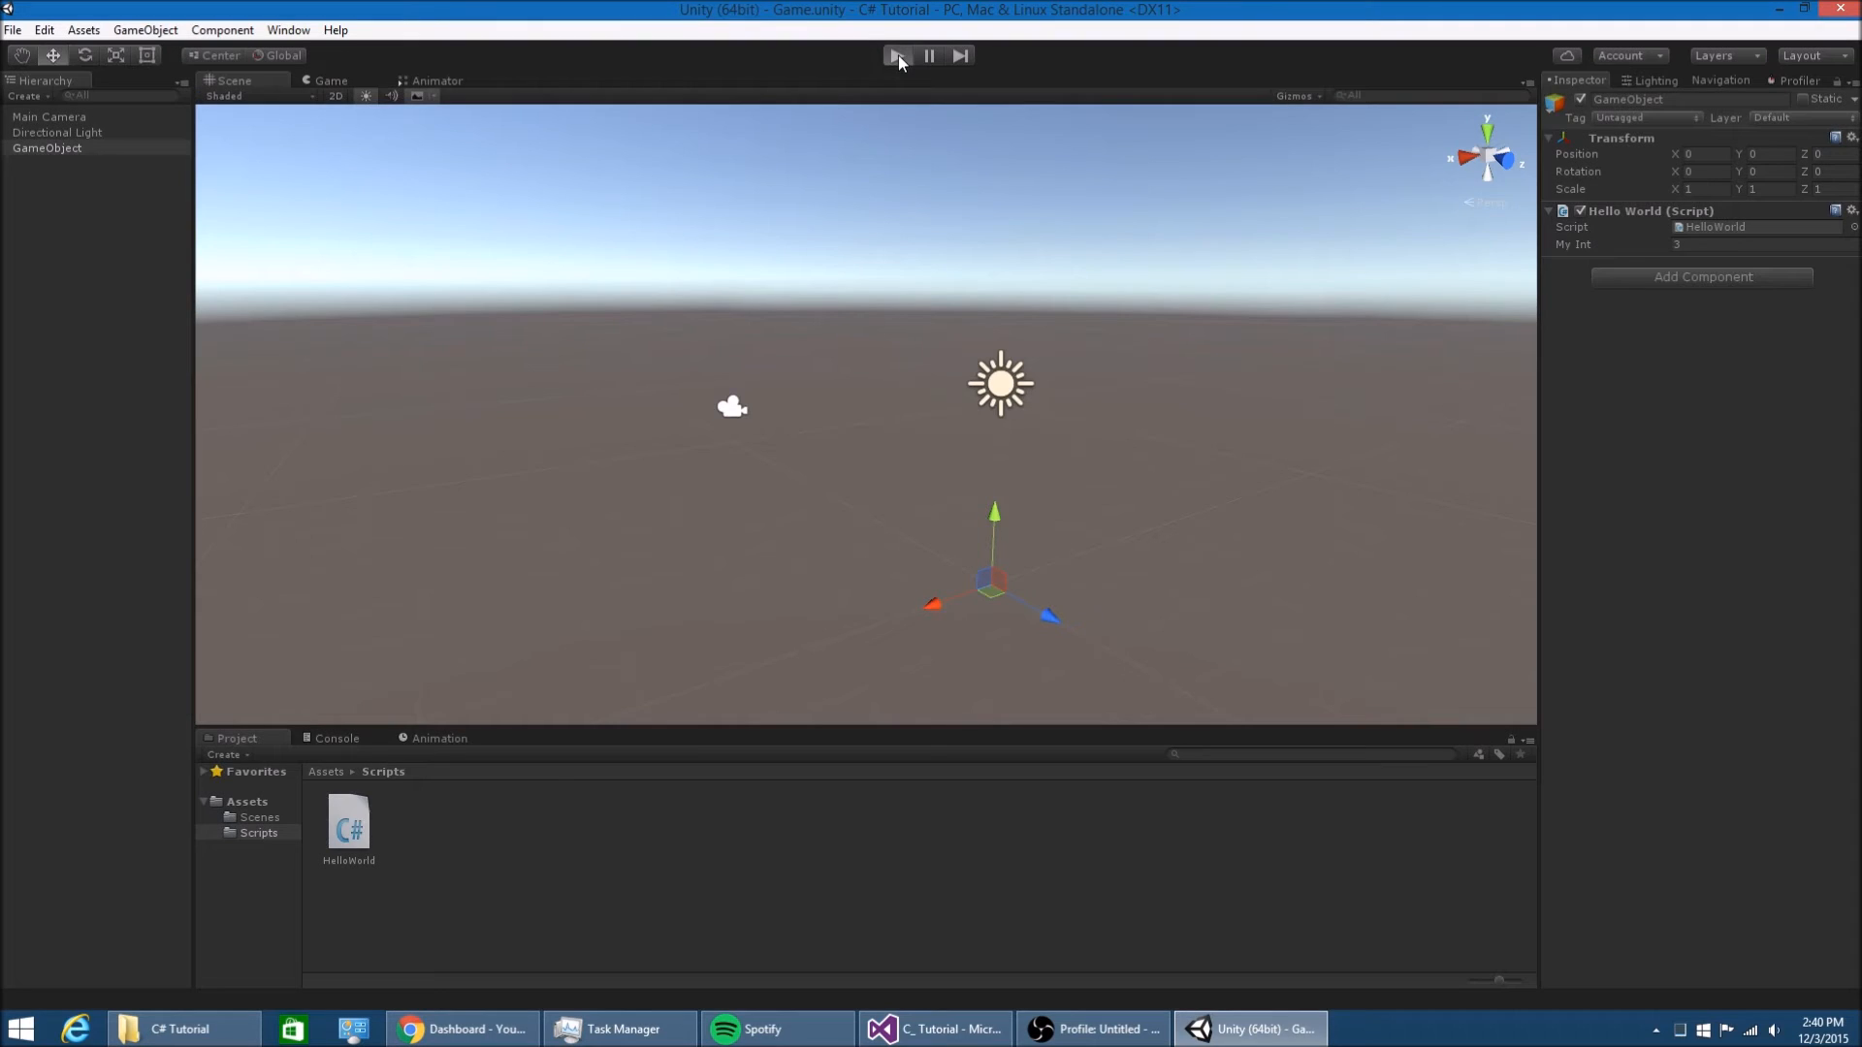
click(896, 54)
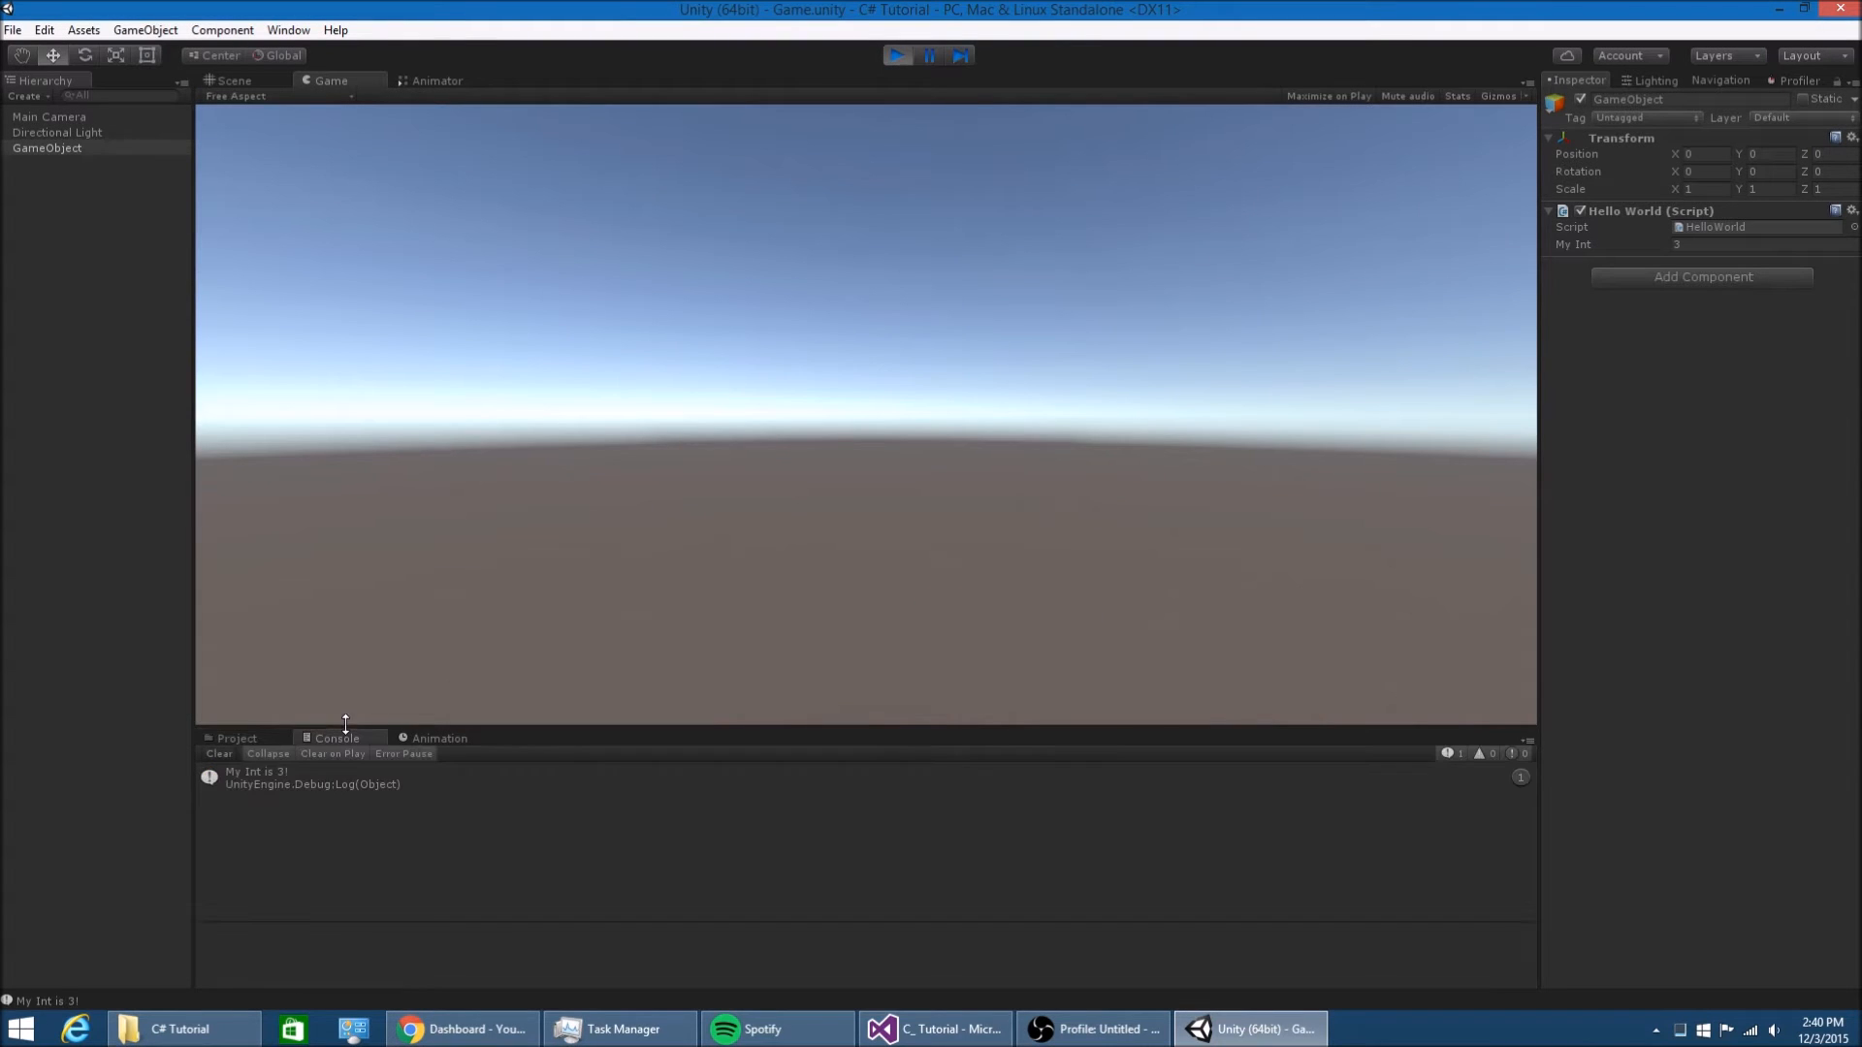
click(933, 1028)
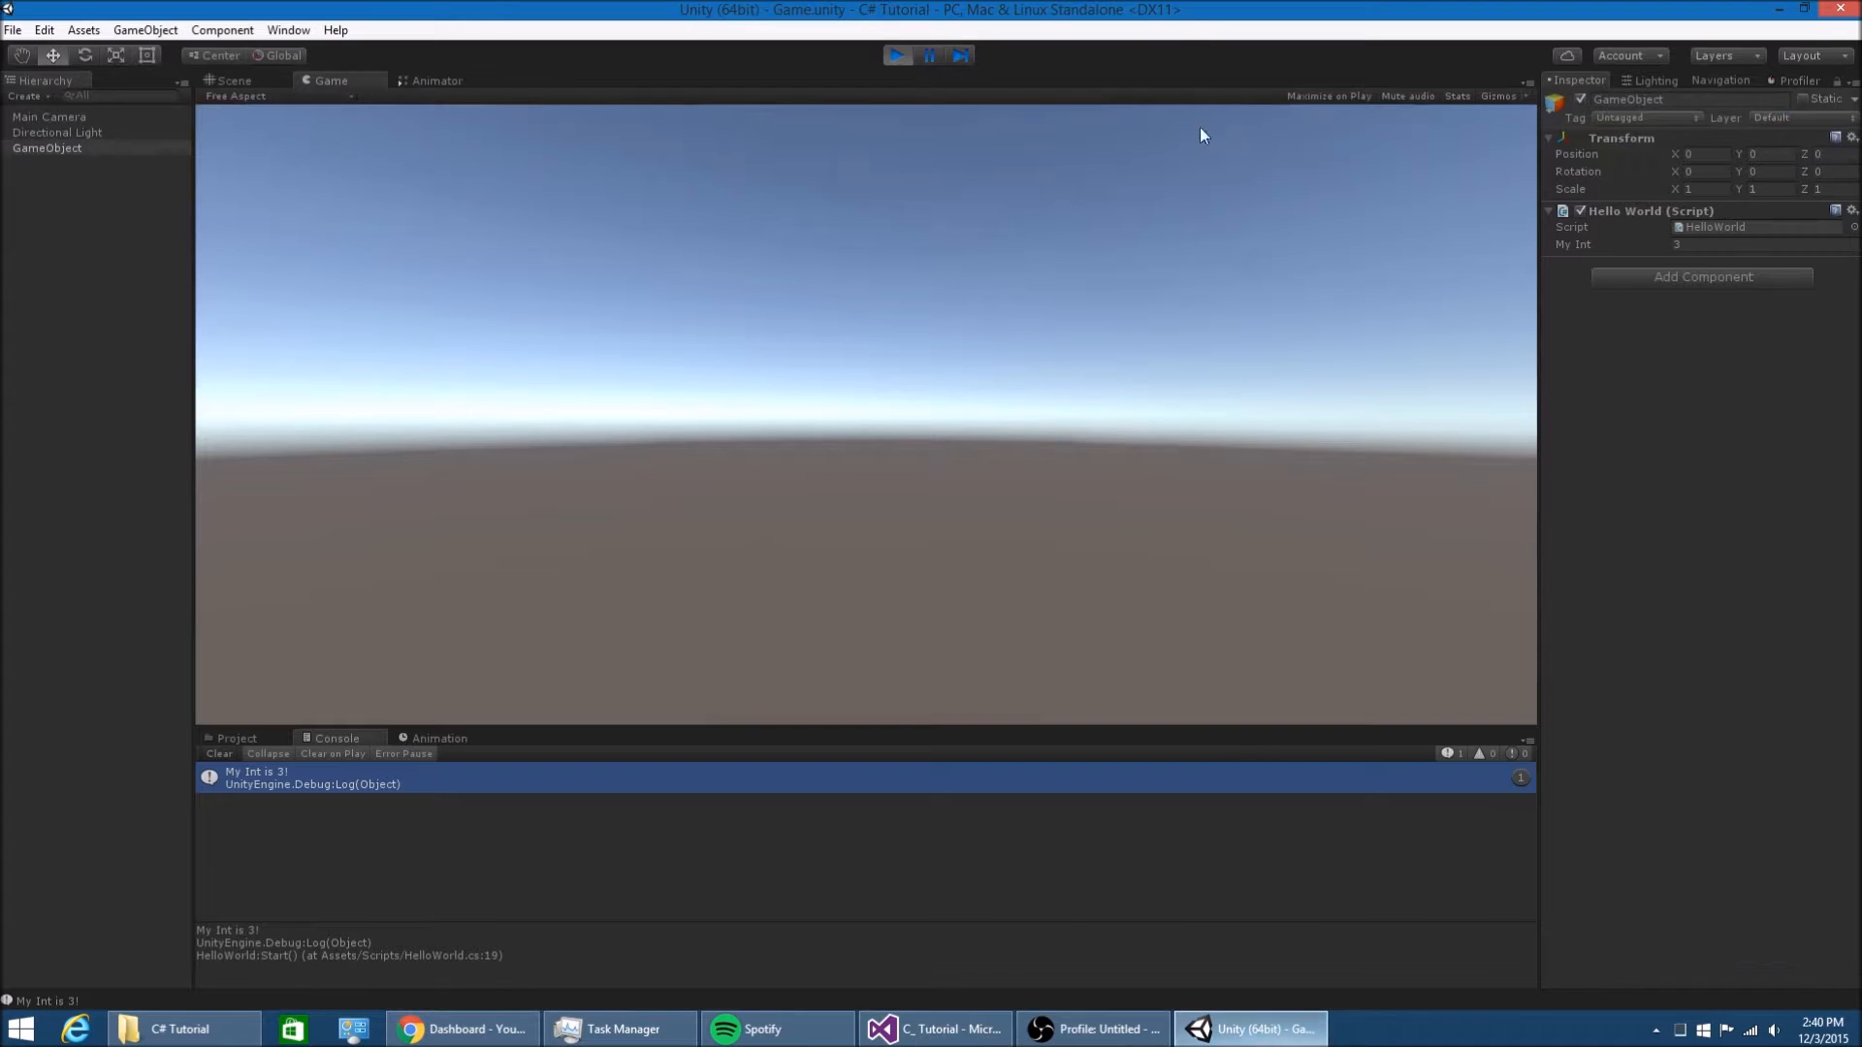
click(233, 80)
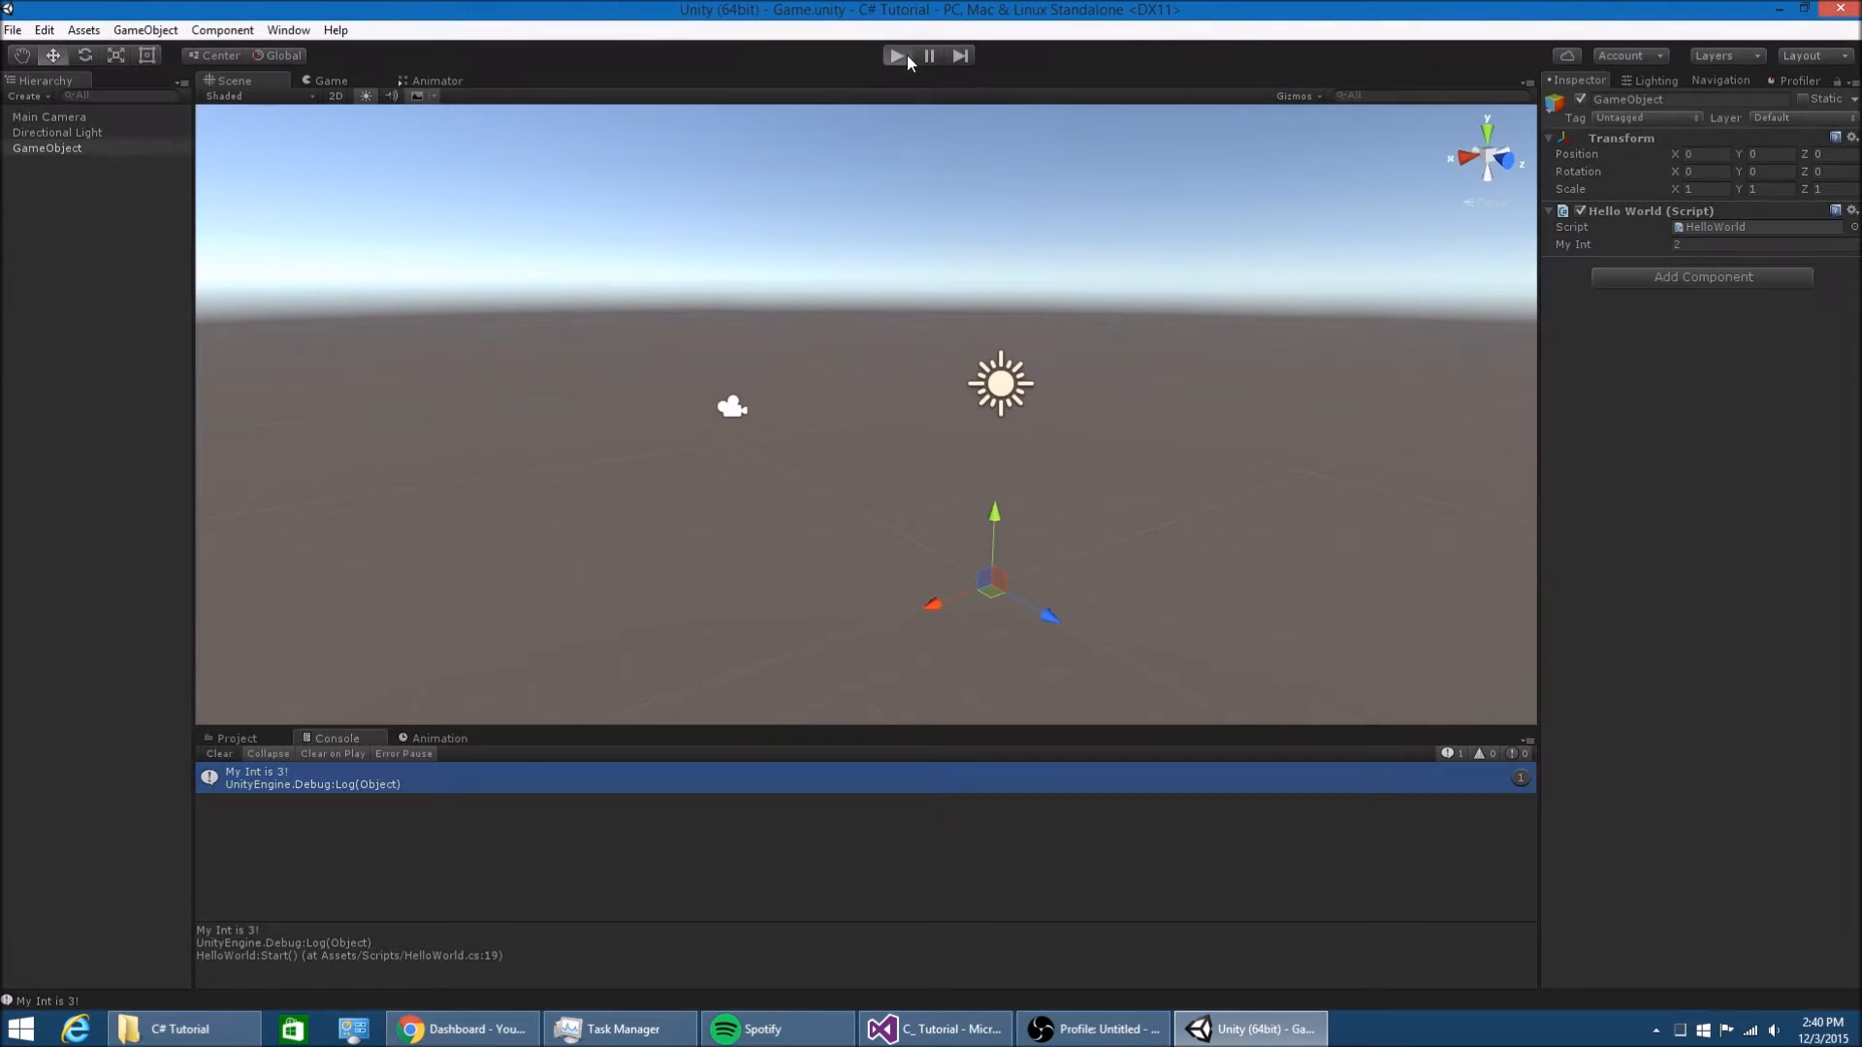
Replay with My Int at 2 (nothing logged), then at 3 again, and return to the script
click(894, 55)
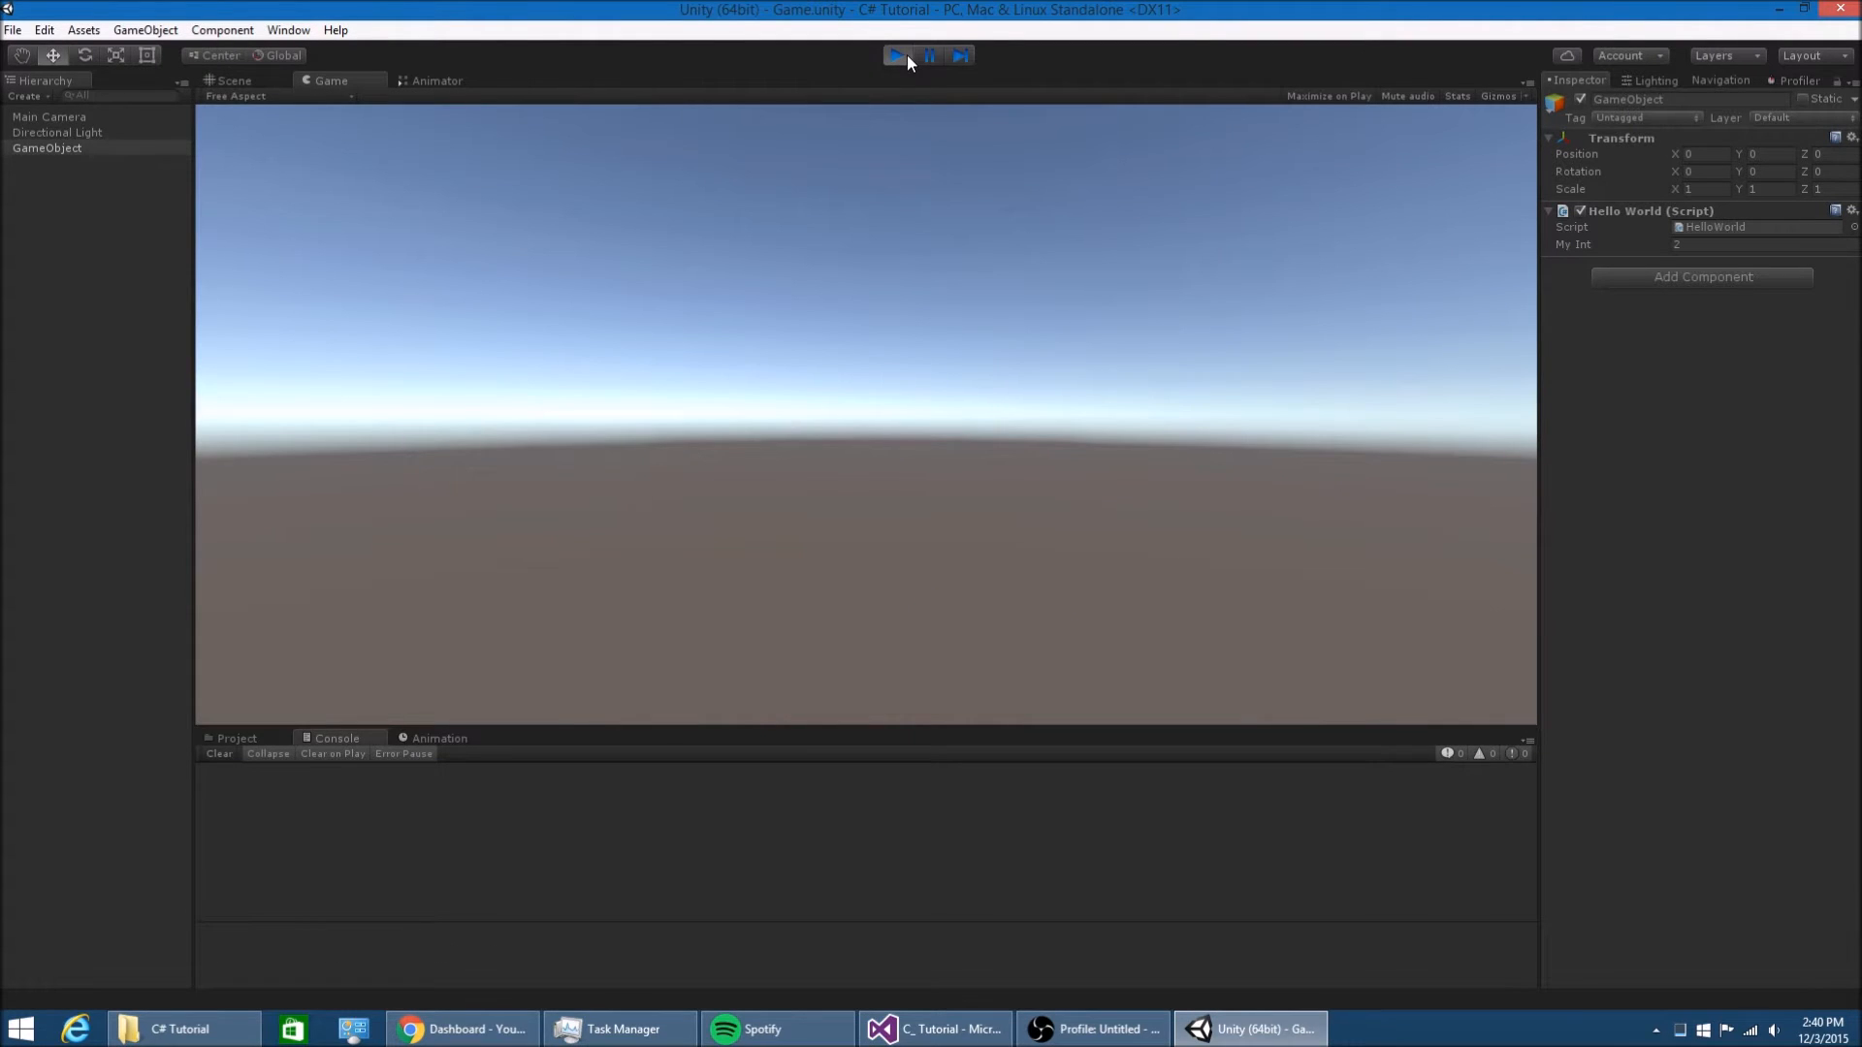
click(896, 54)
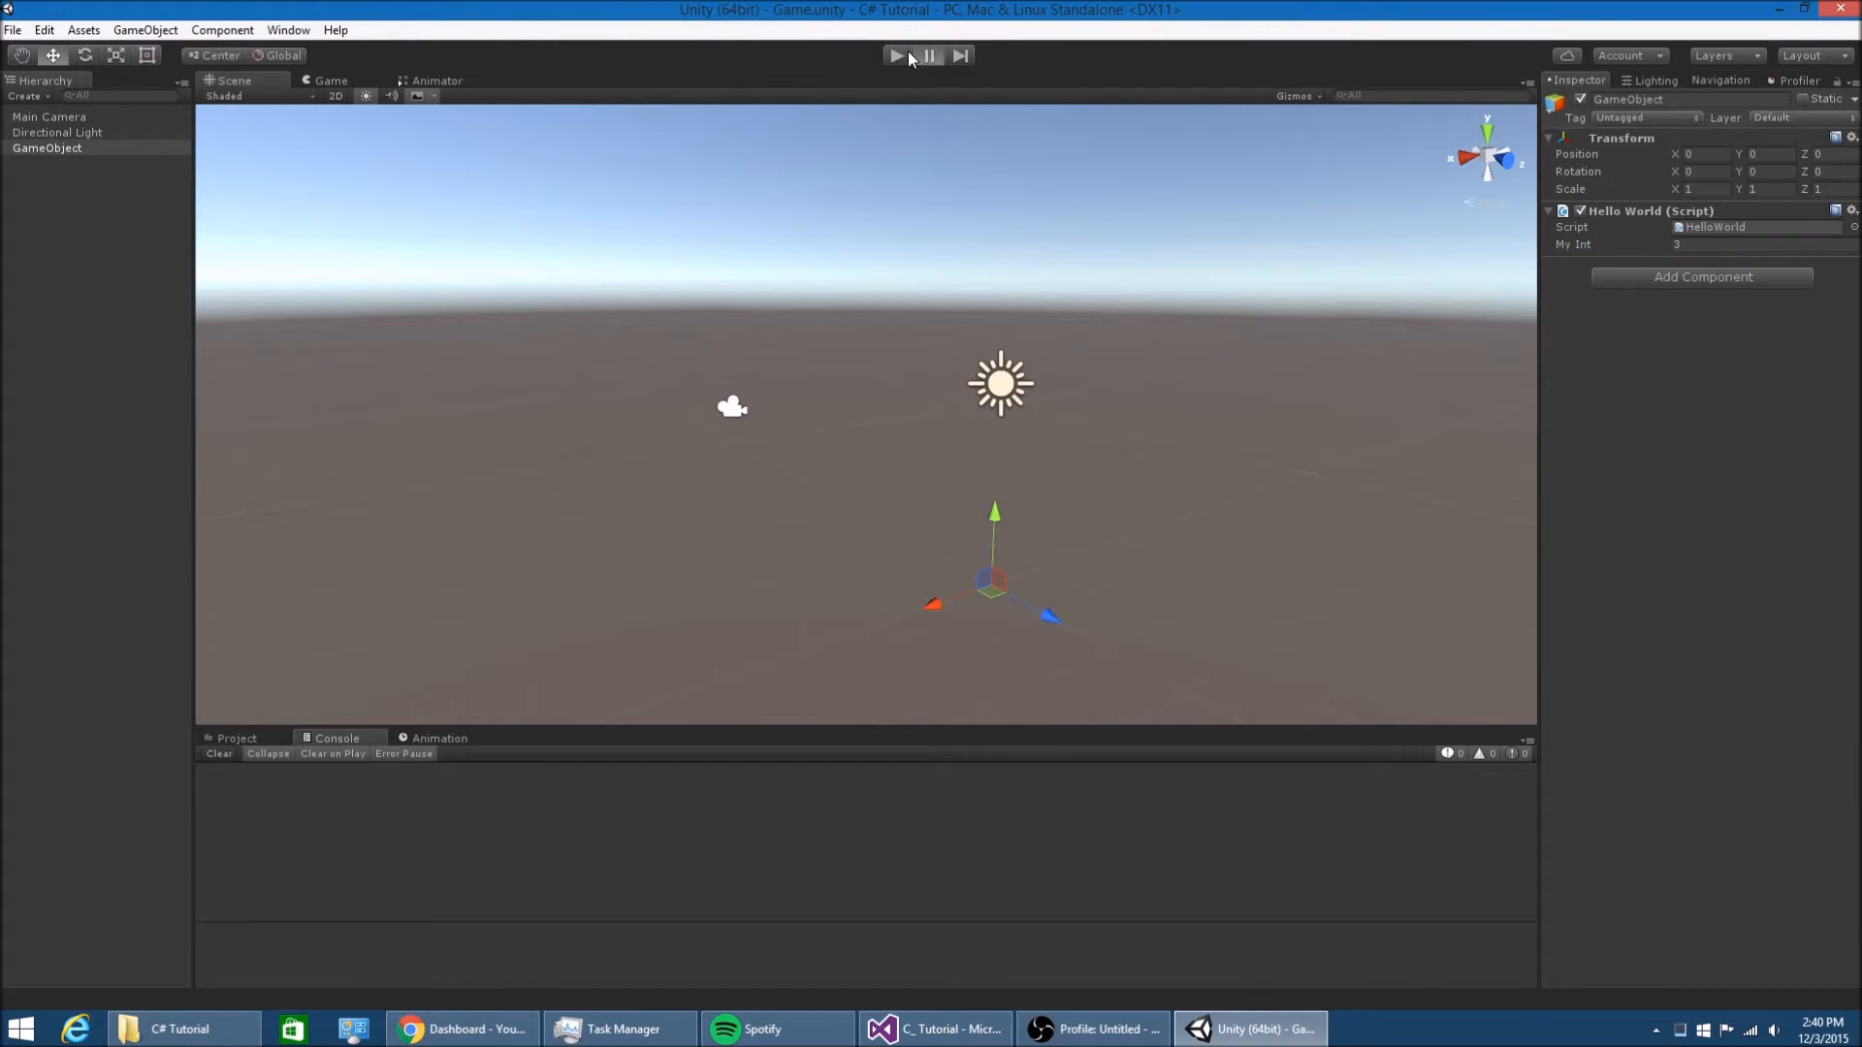
click(896, 55)
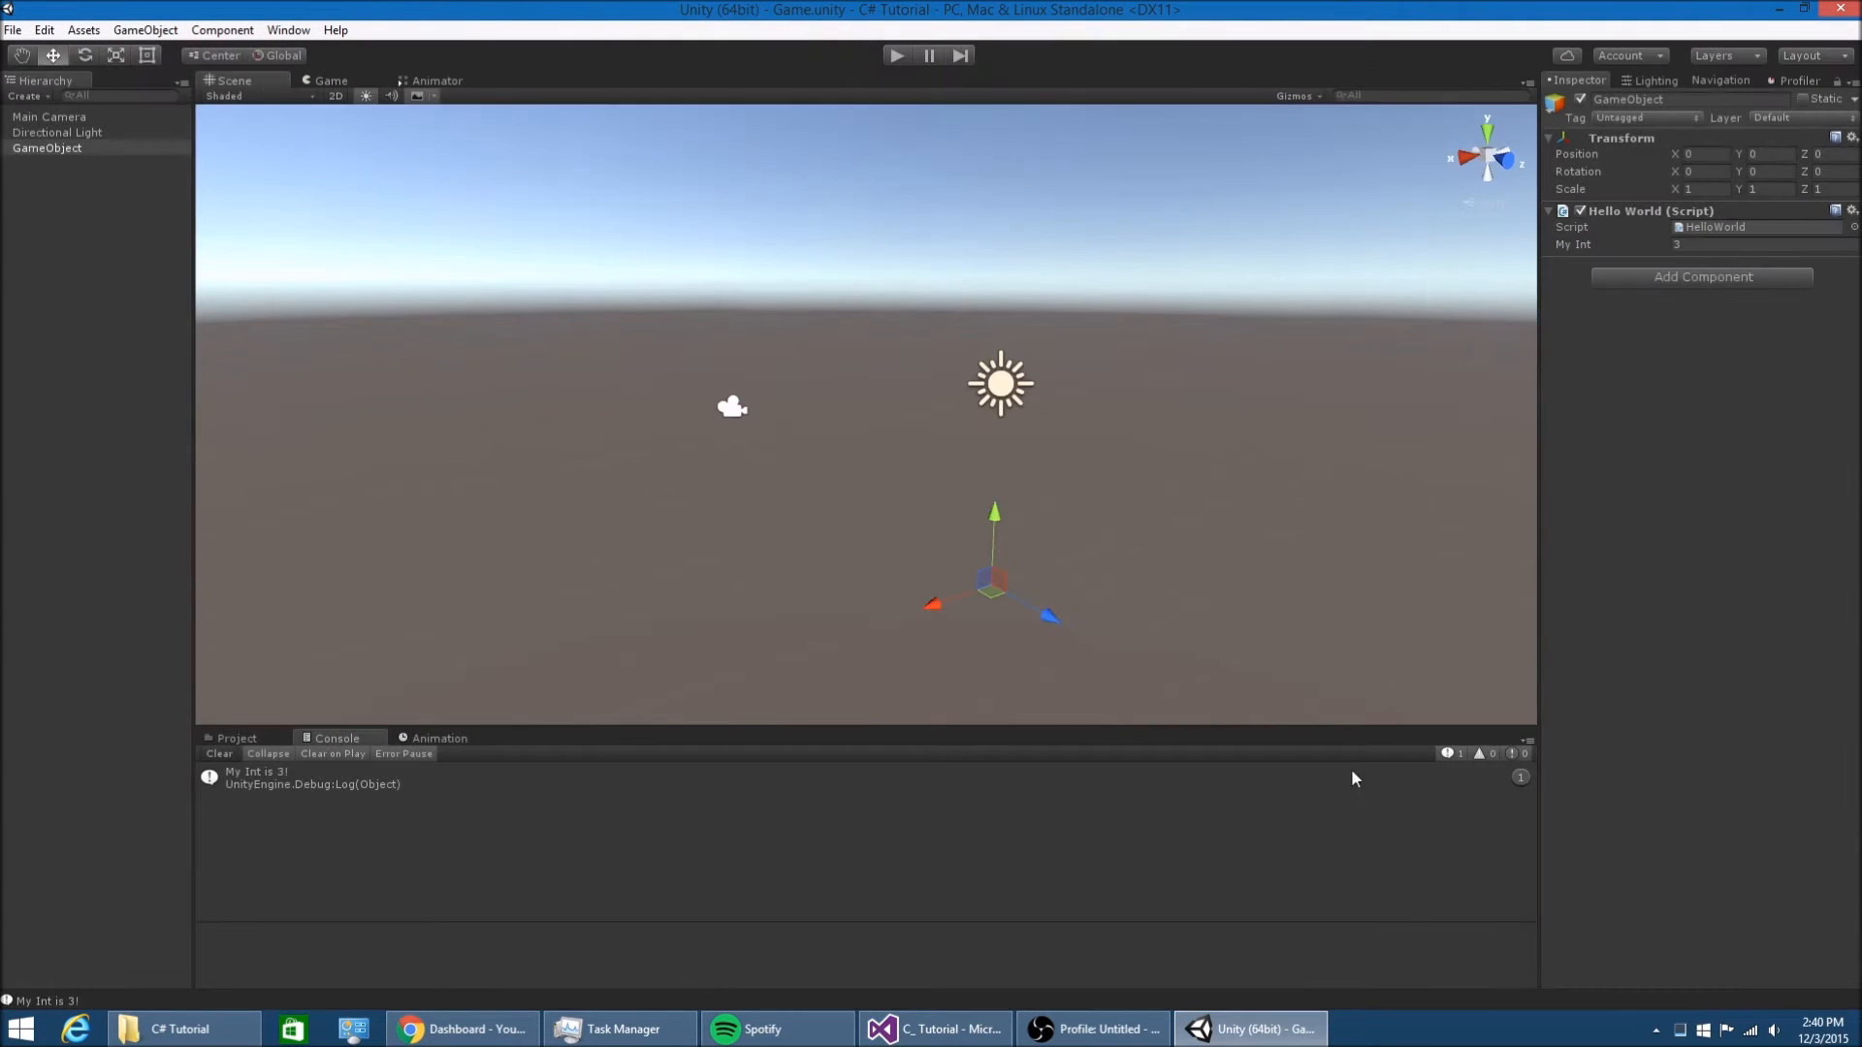
click(933, 1028)
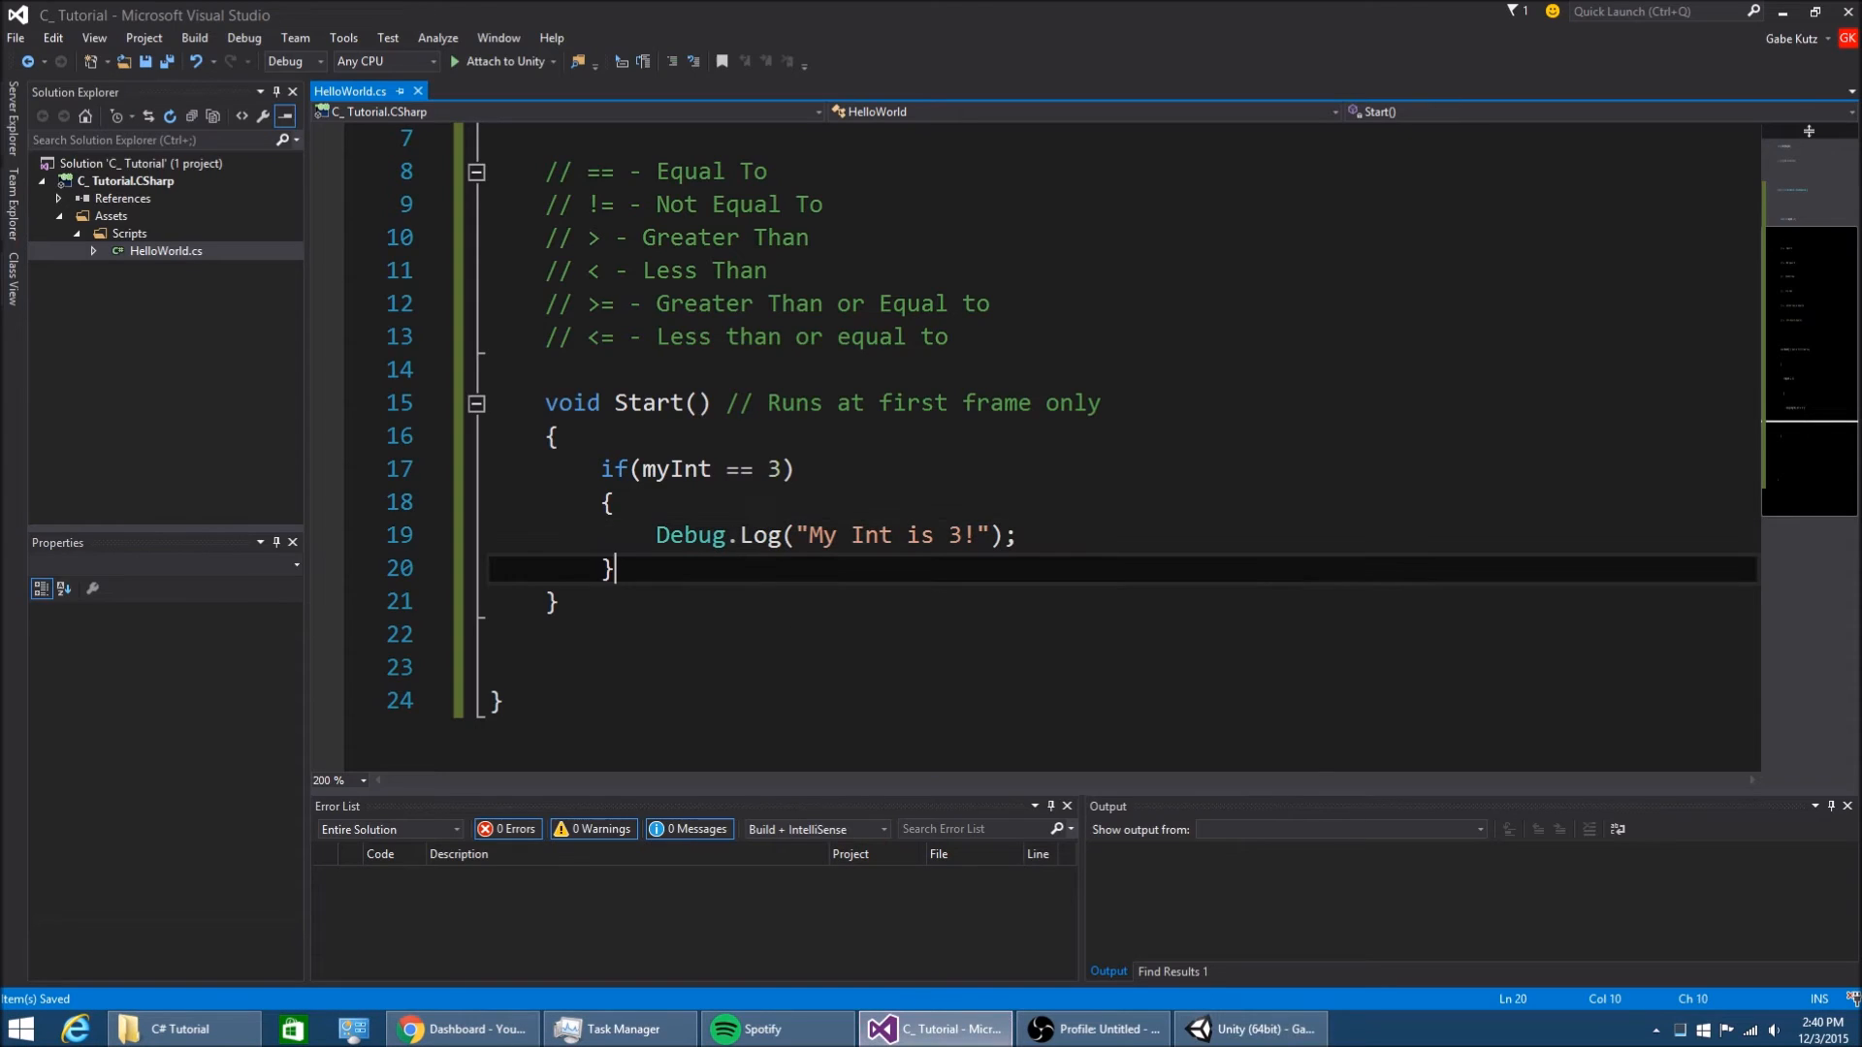
Add an else block logging "My Int is NOT 3!" after the if
scroll(down, 3)
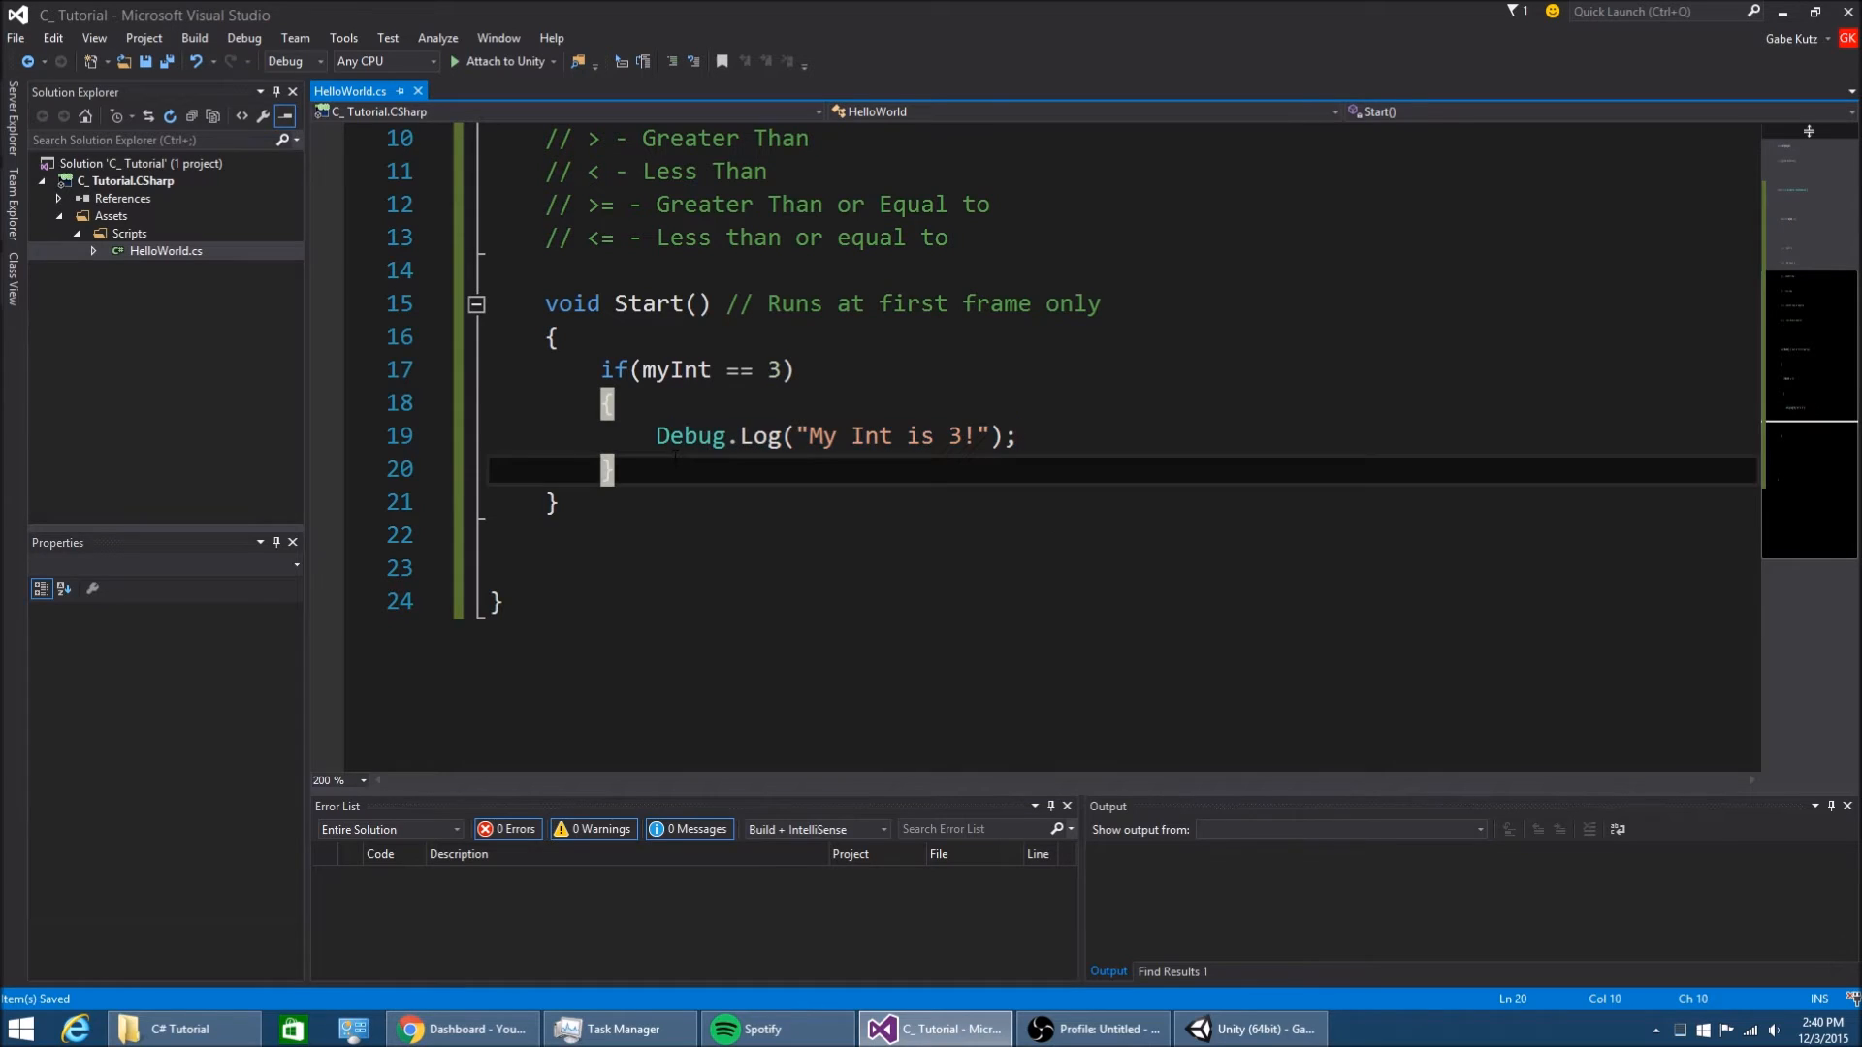
text(else)
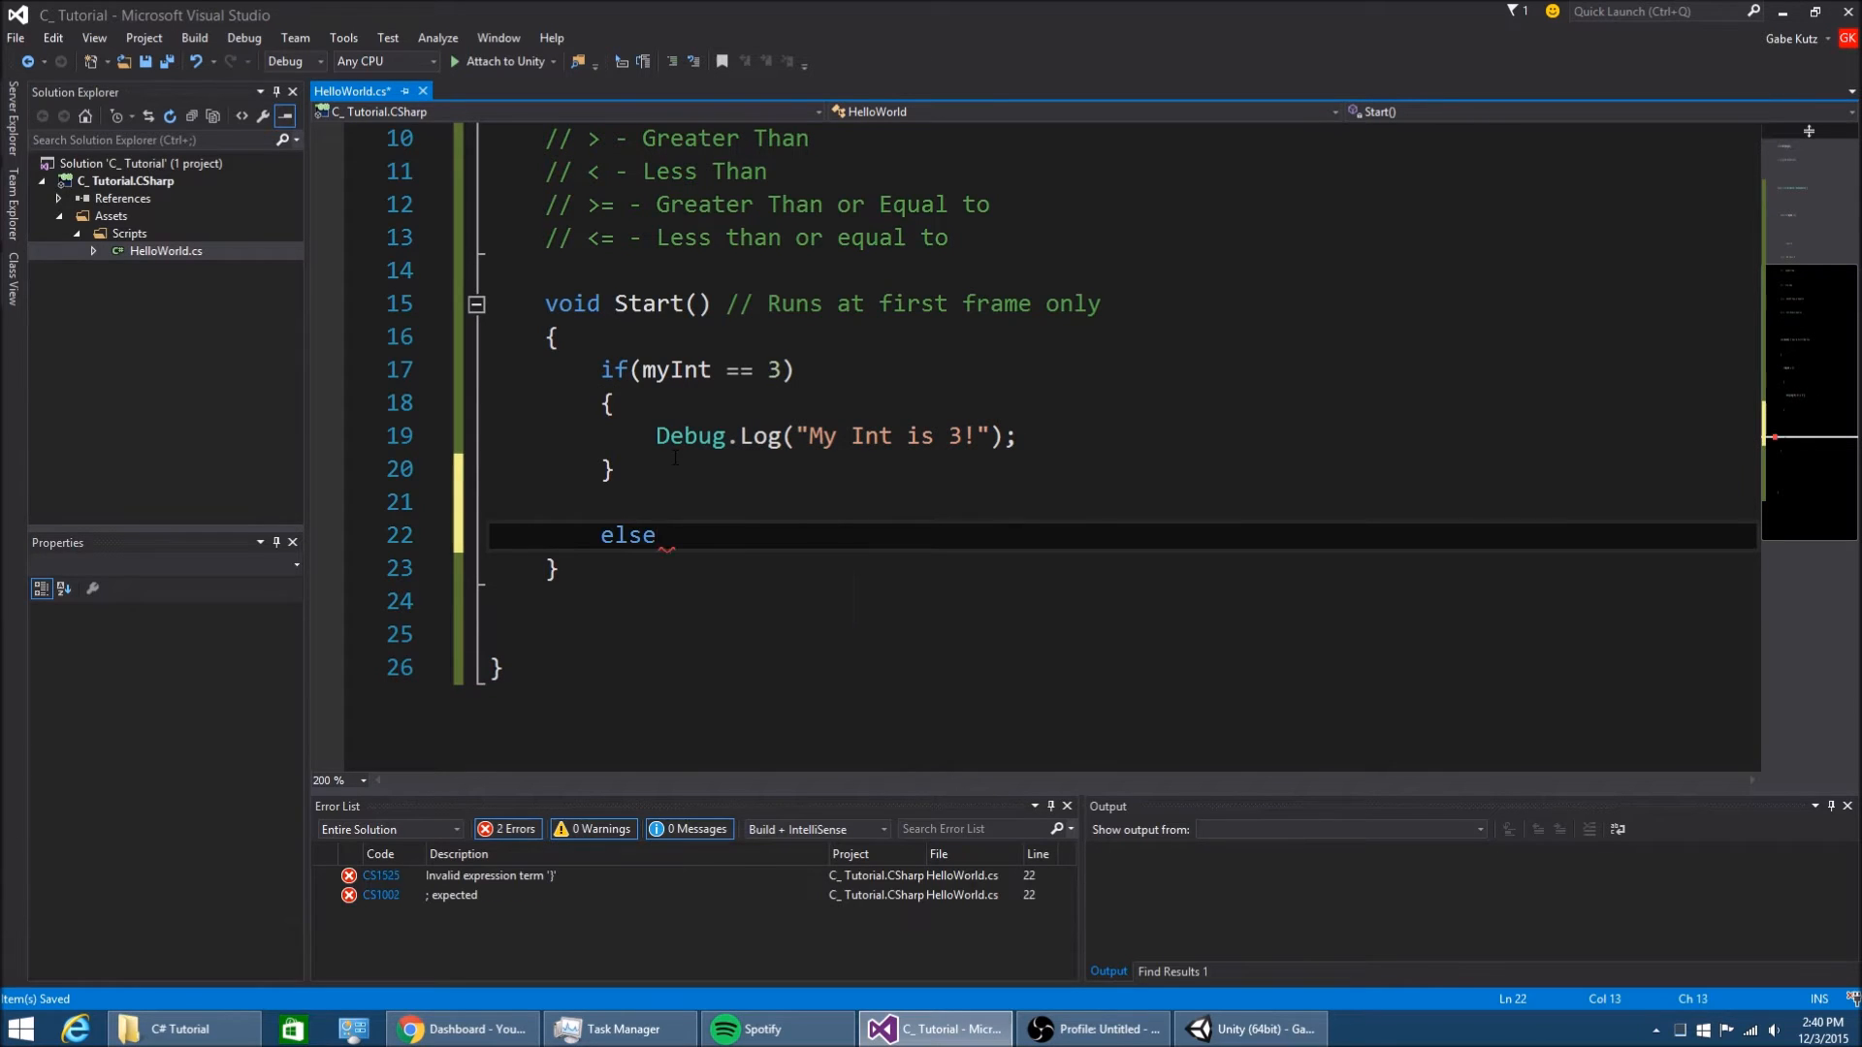
text({ })
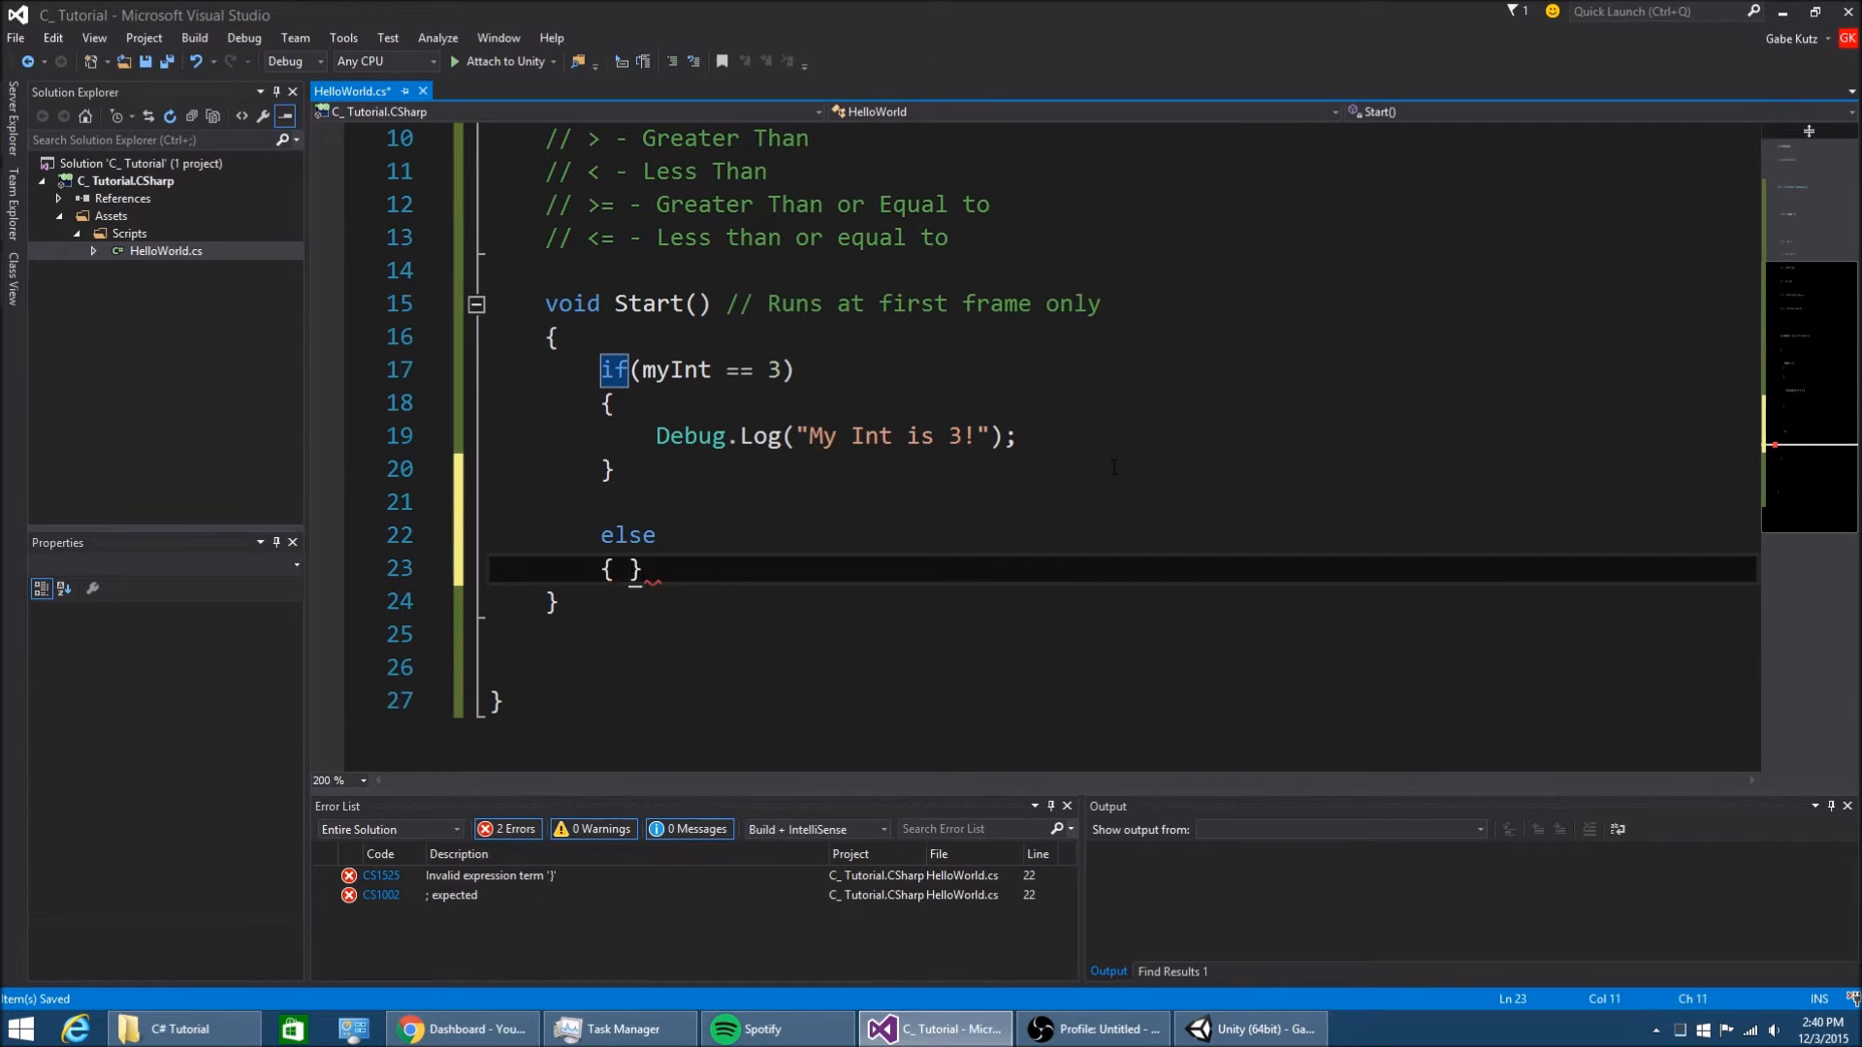
key(Return)
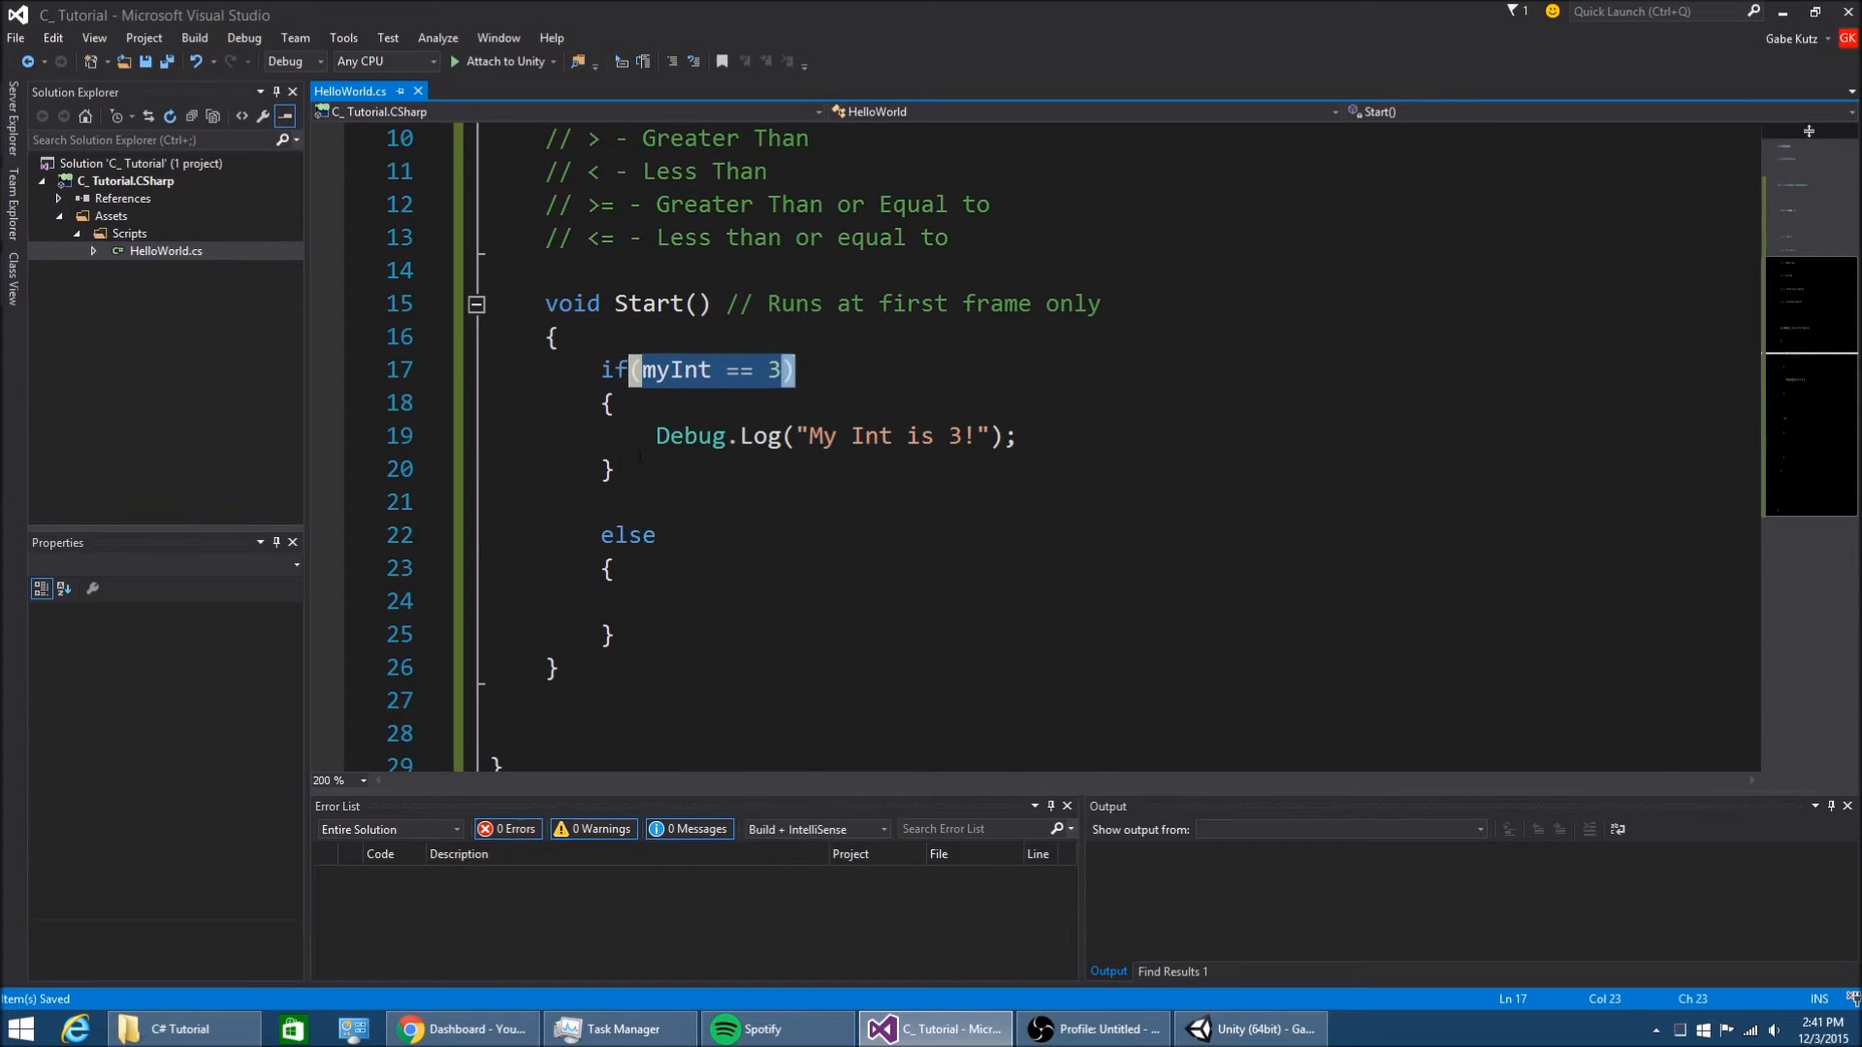
double_click(627, 536)
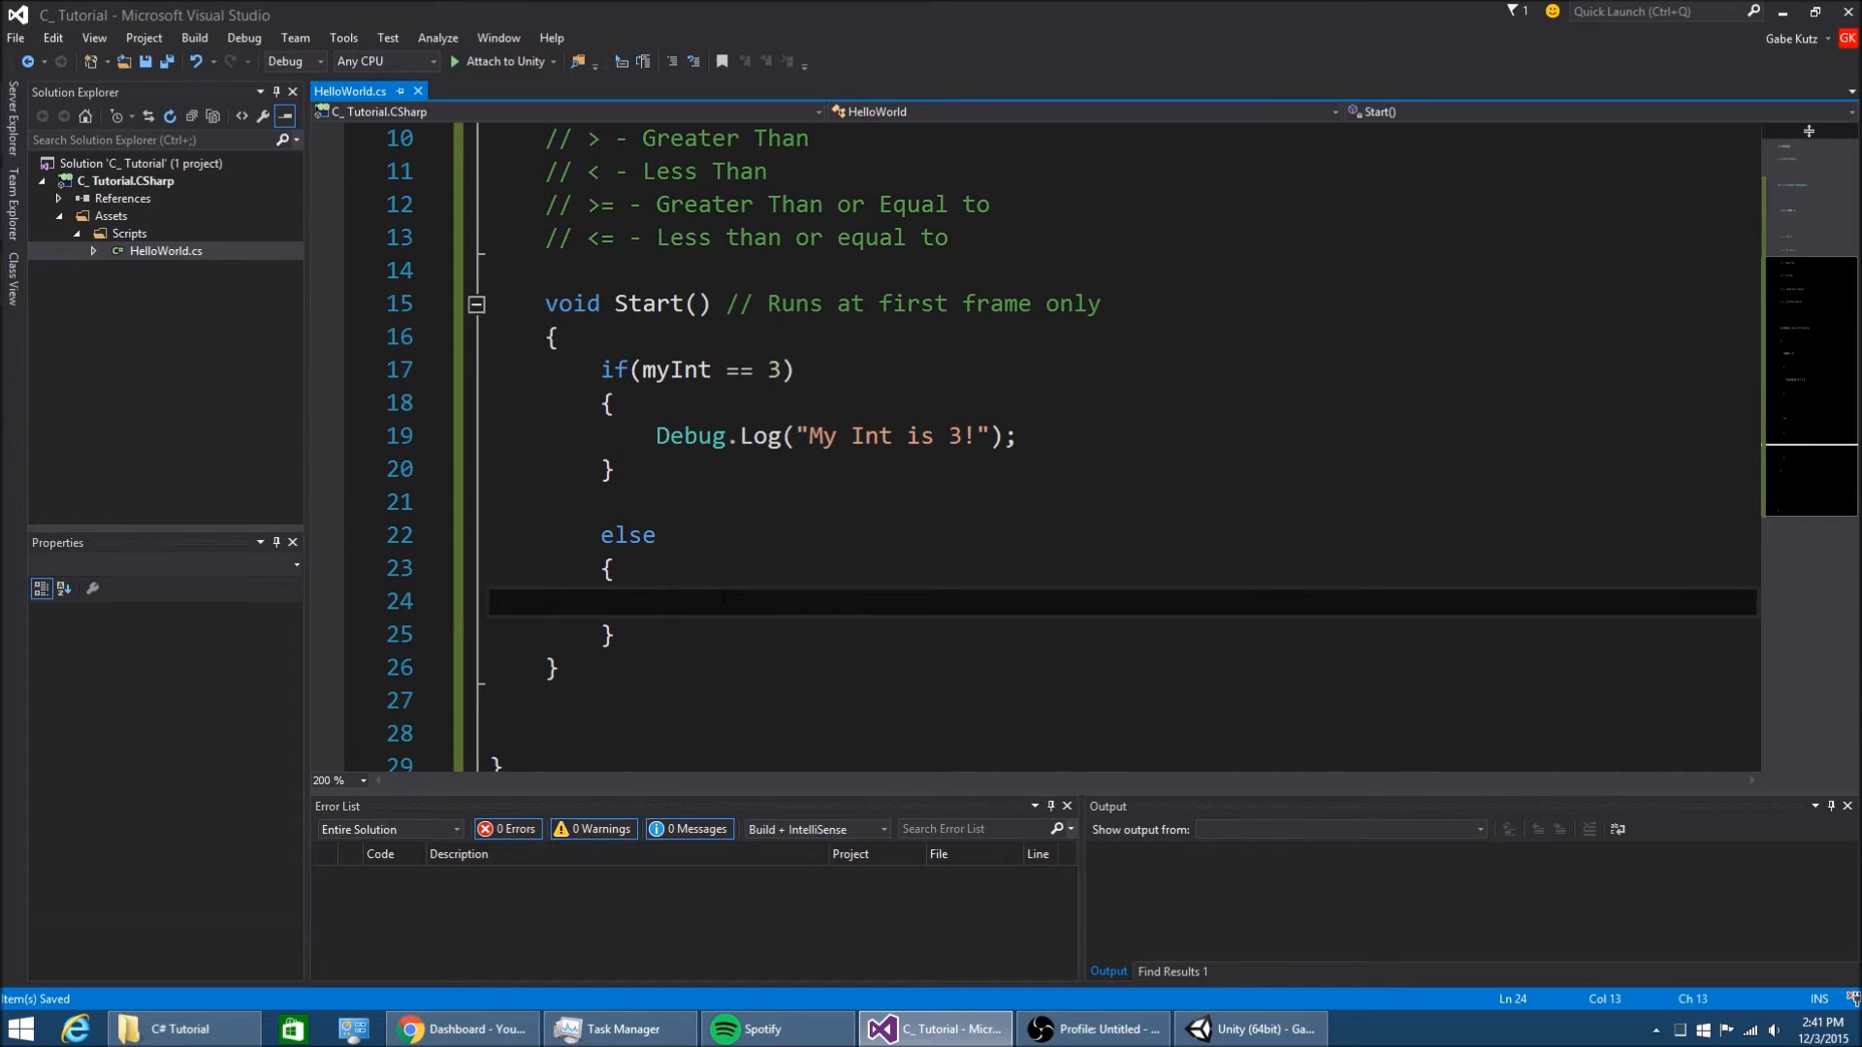
text(Debi)
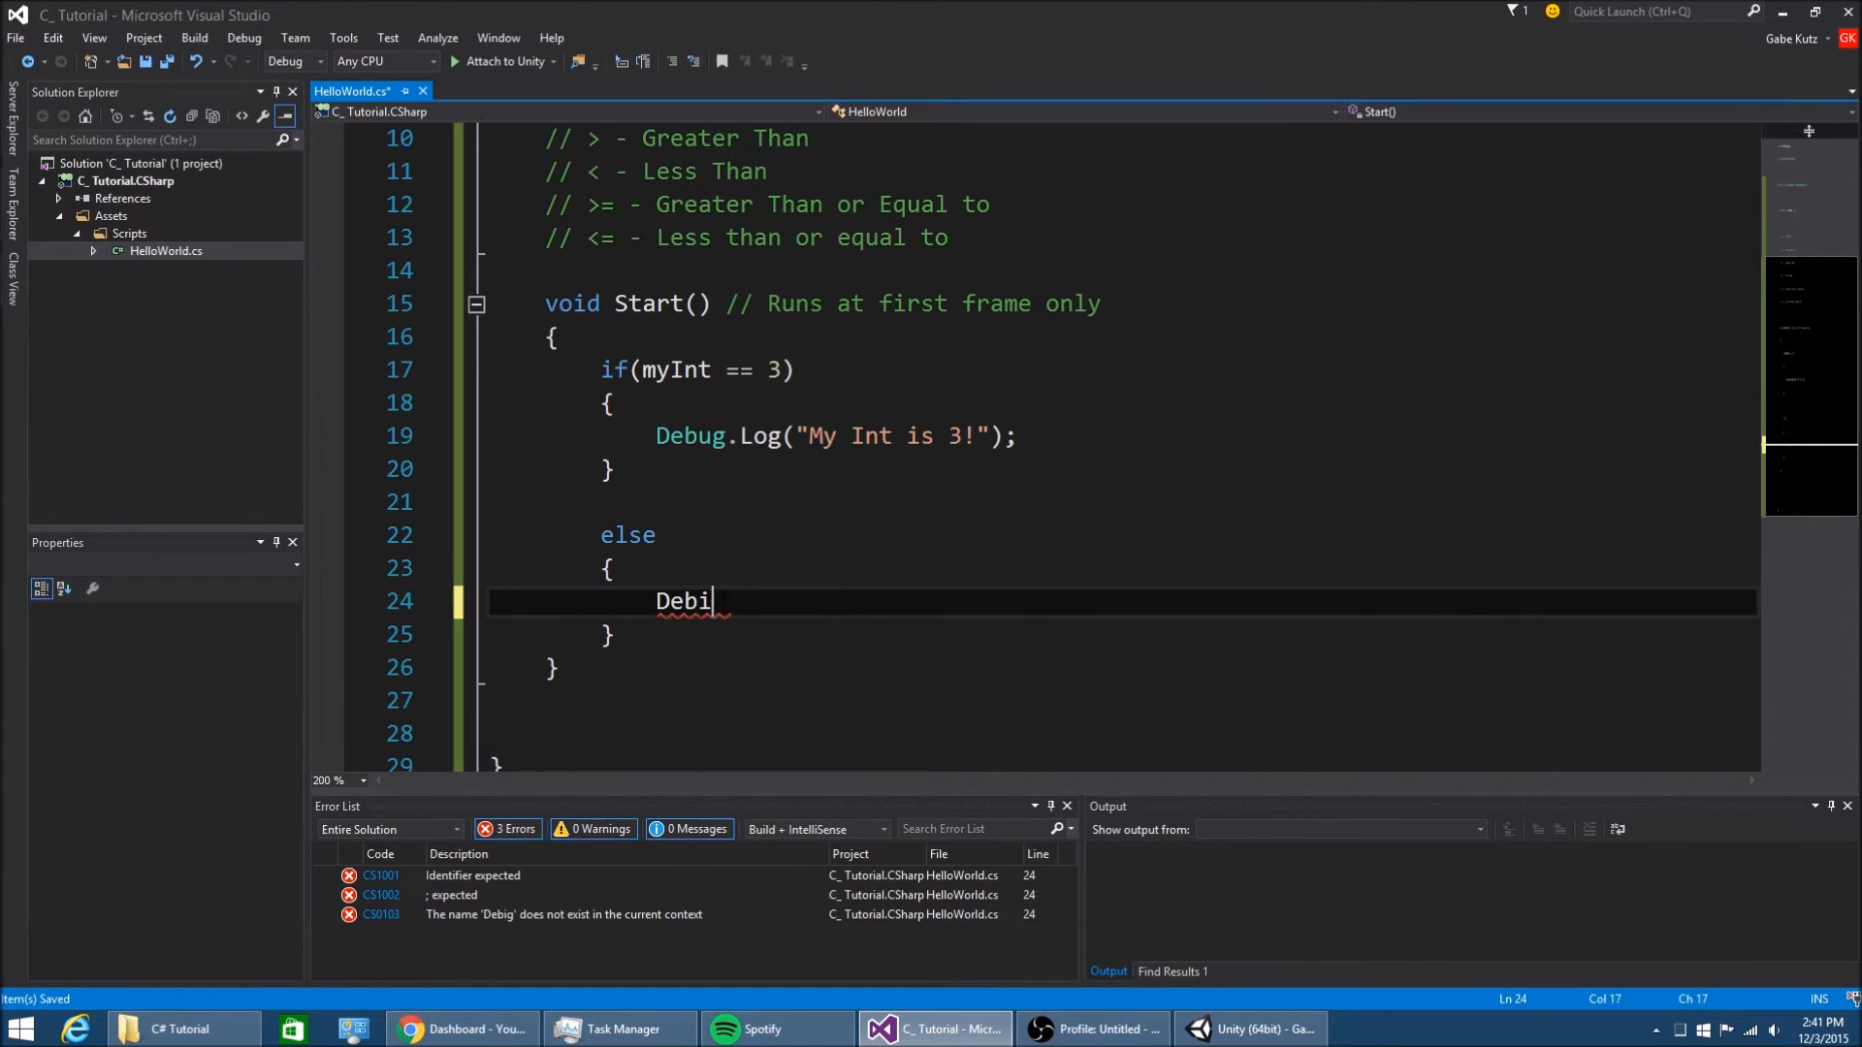
text(ug.Log("M"))
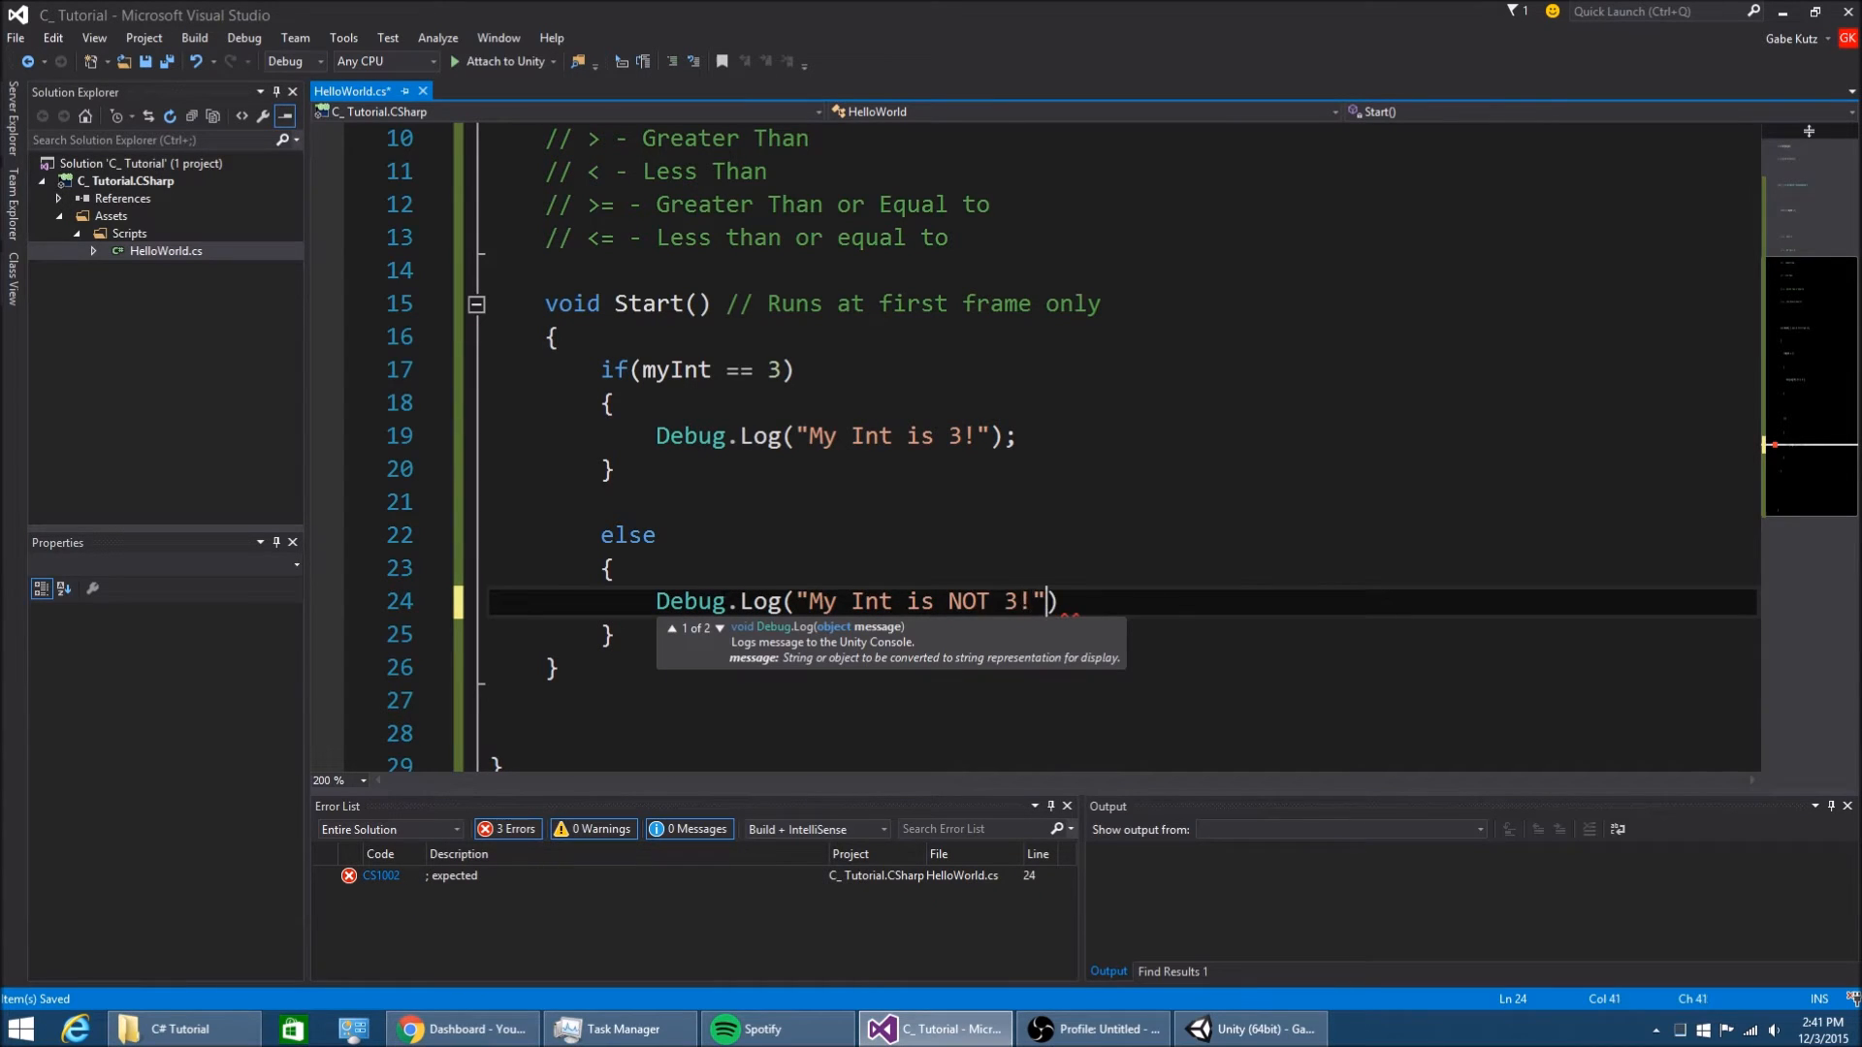
Set My Int to 5 in Unity, play the scene and inspect the "My Int is NOT 3!" message
click(1247, 1028)
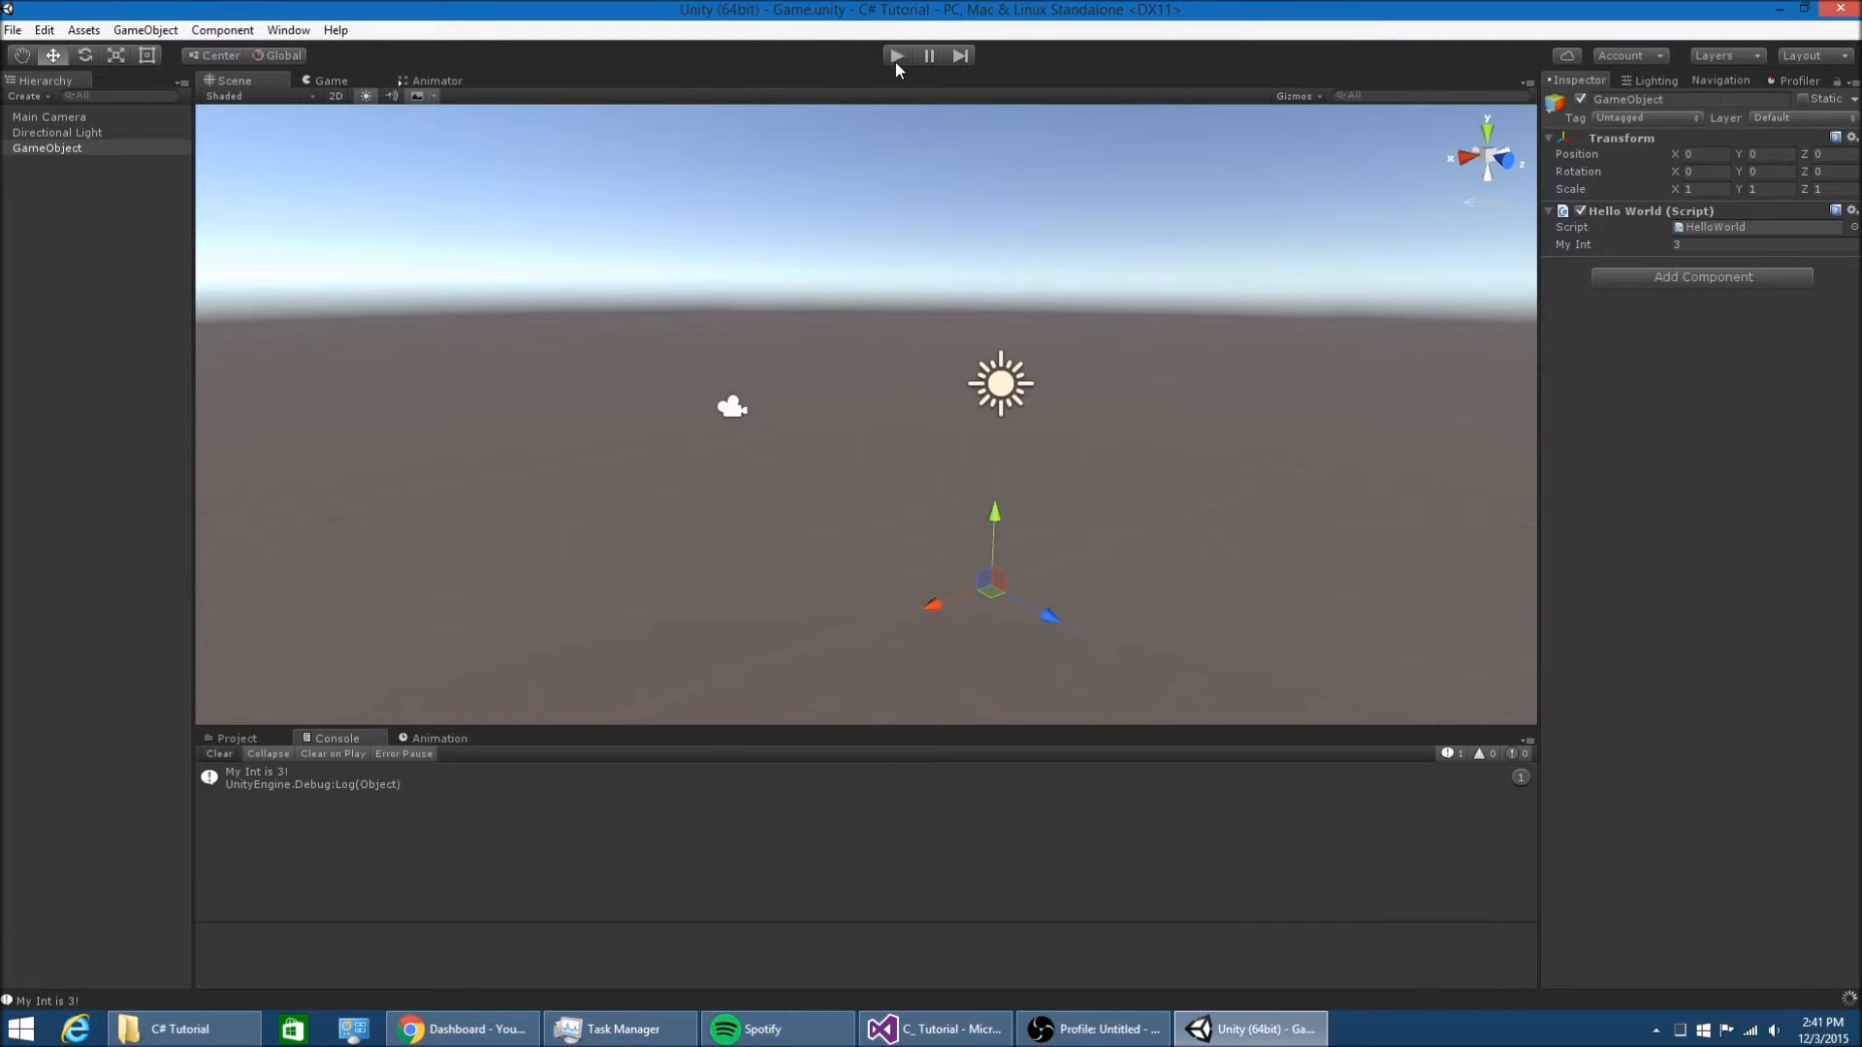
click(894, 54)
text(5)
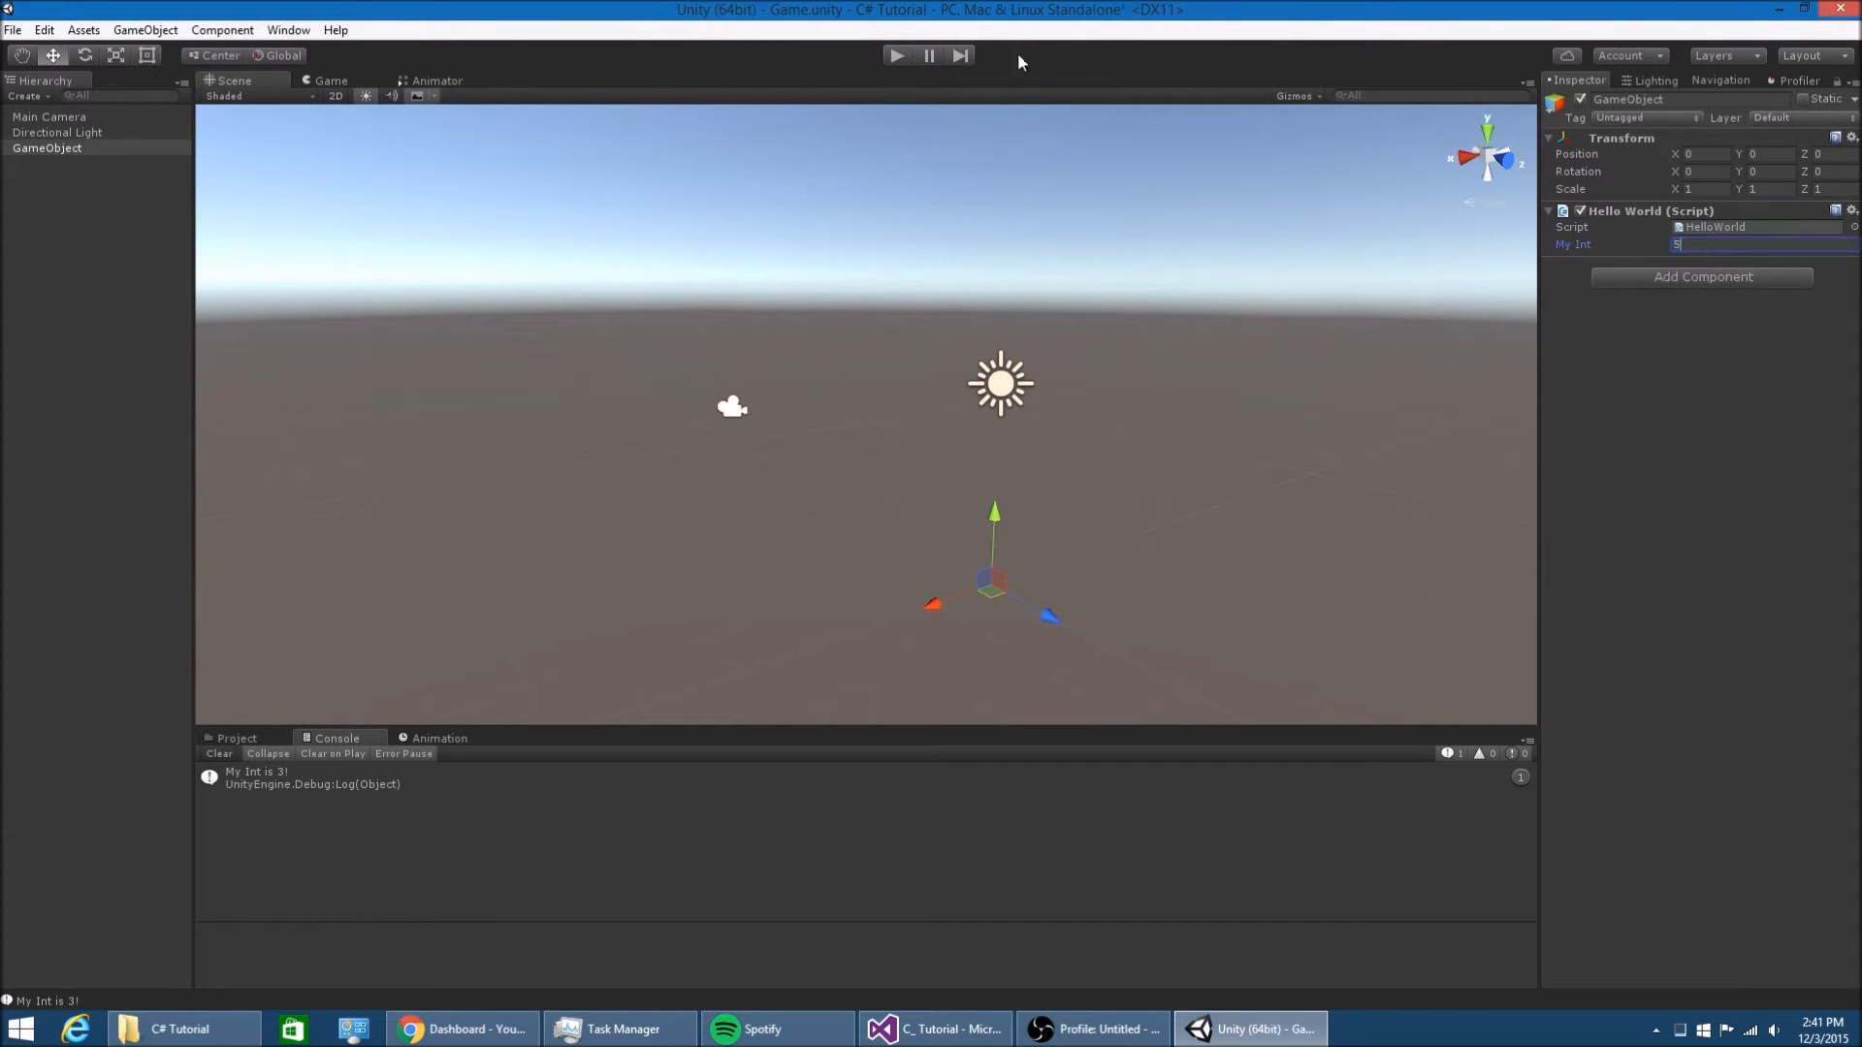
click(896, 54)
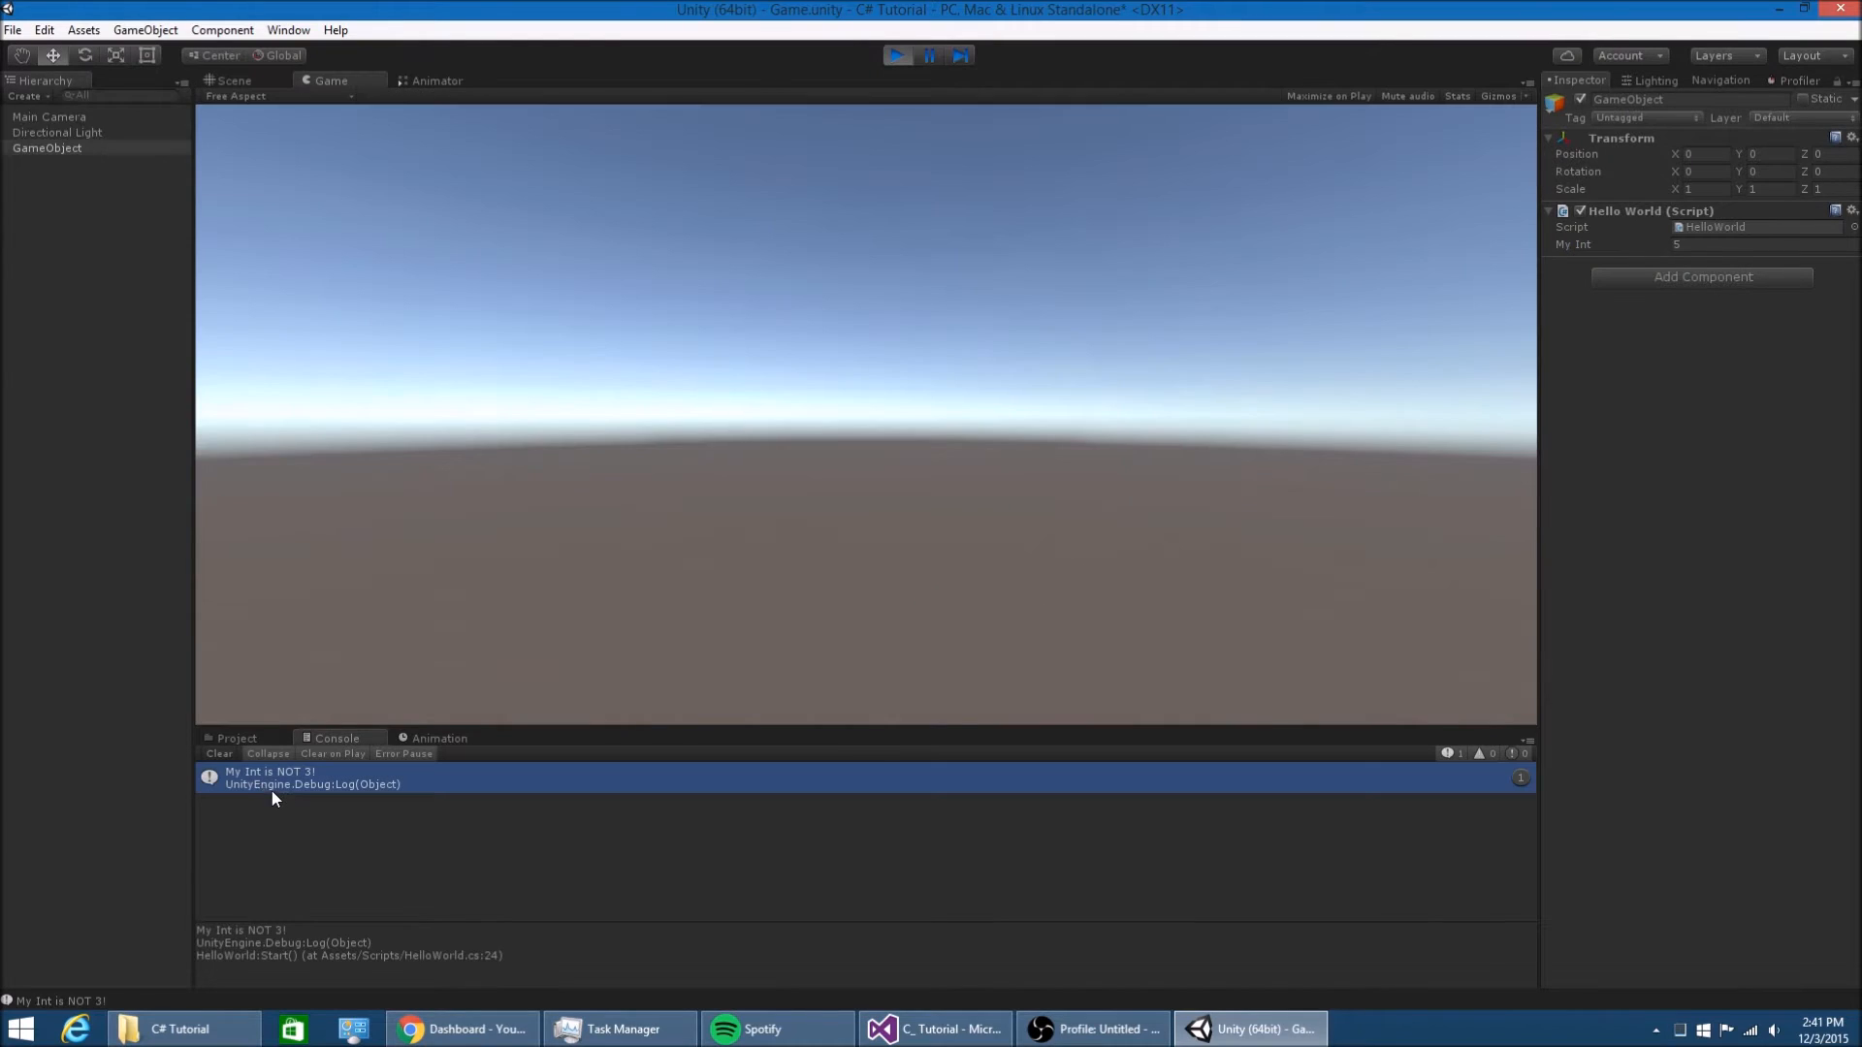
click(896, 57)
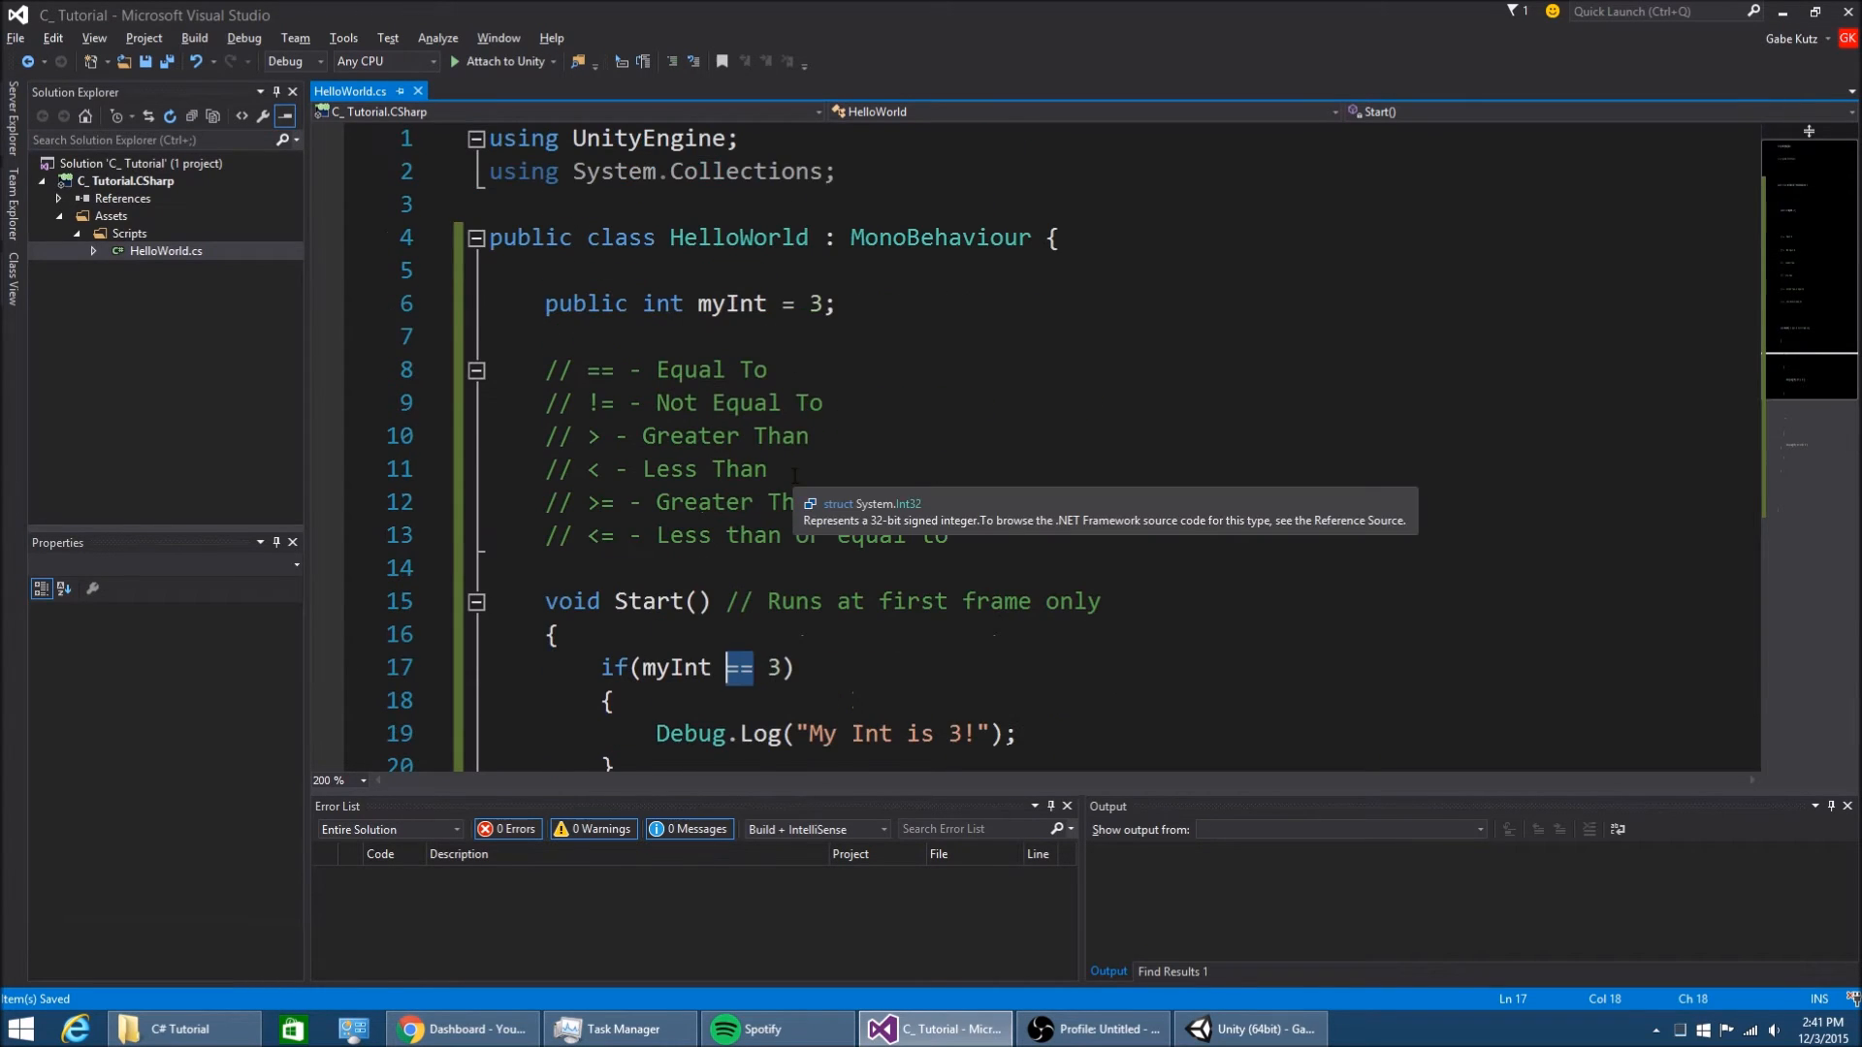
Declare public bool myBool = false and change the condition to myBool == false
text(public bool myBool = 4;)
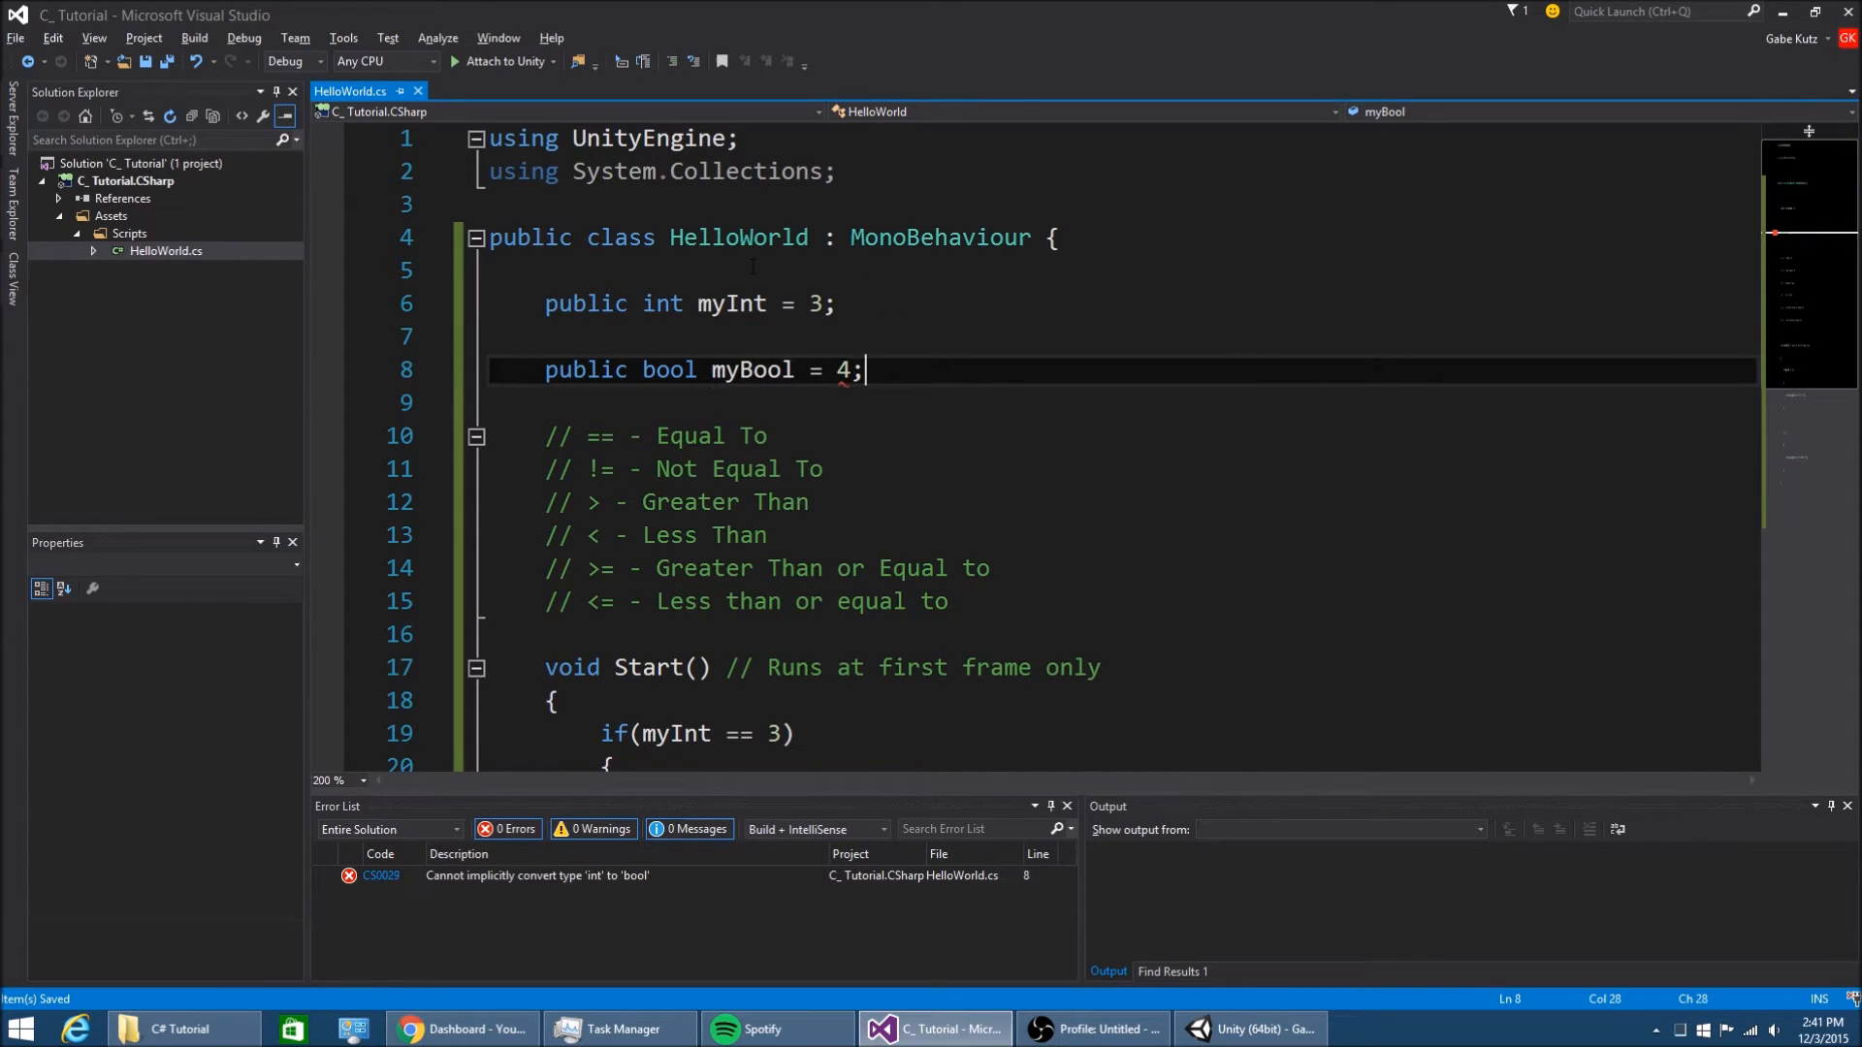
text(false)
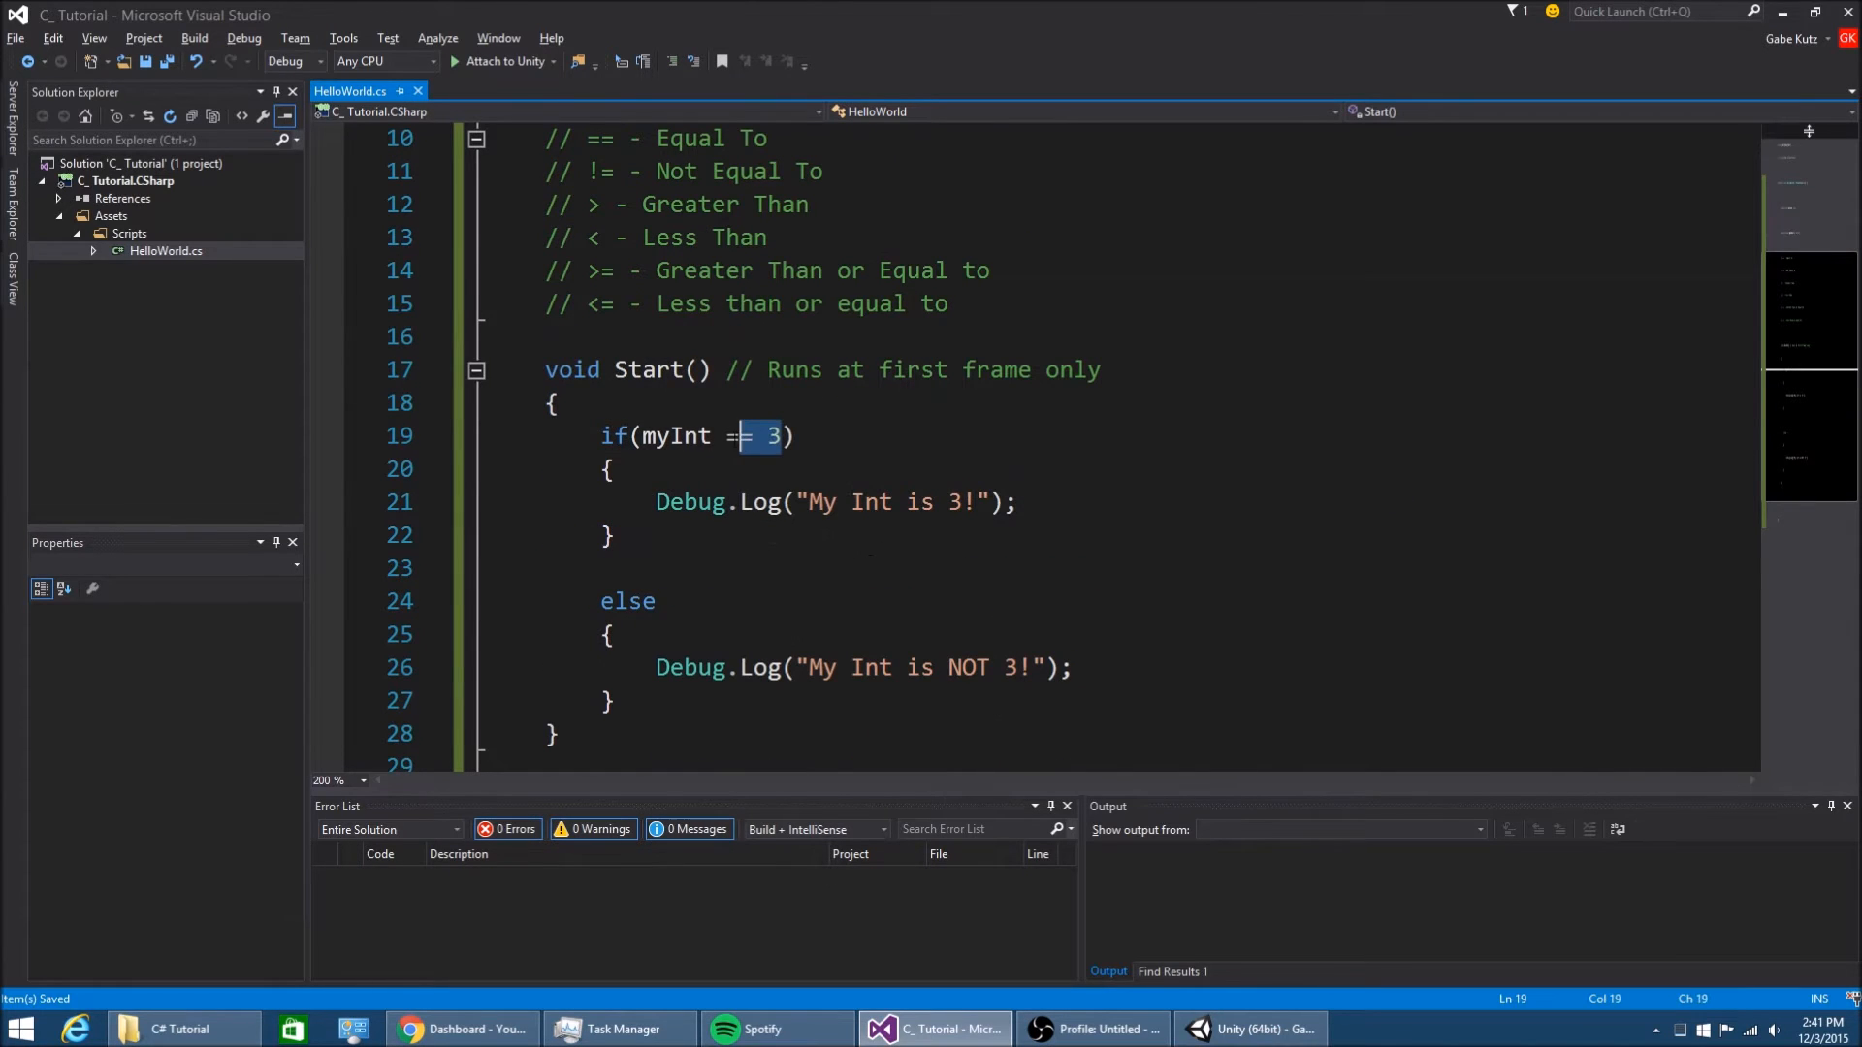
text(mybo)
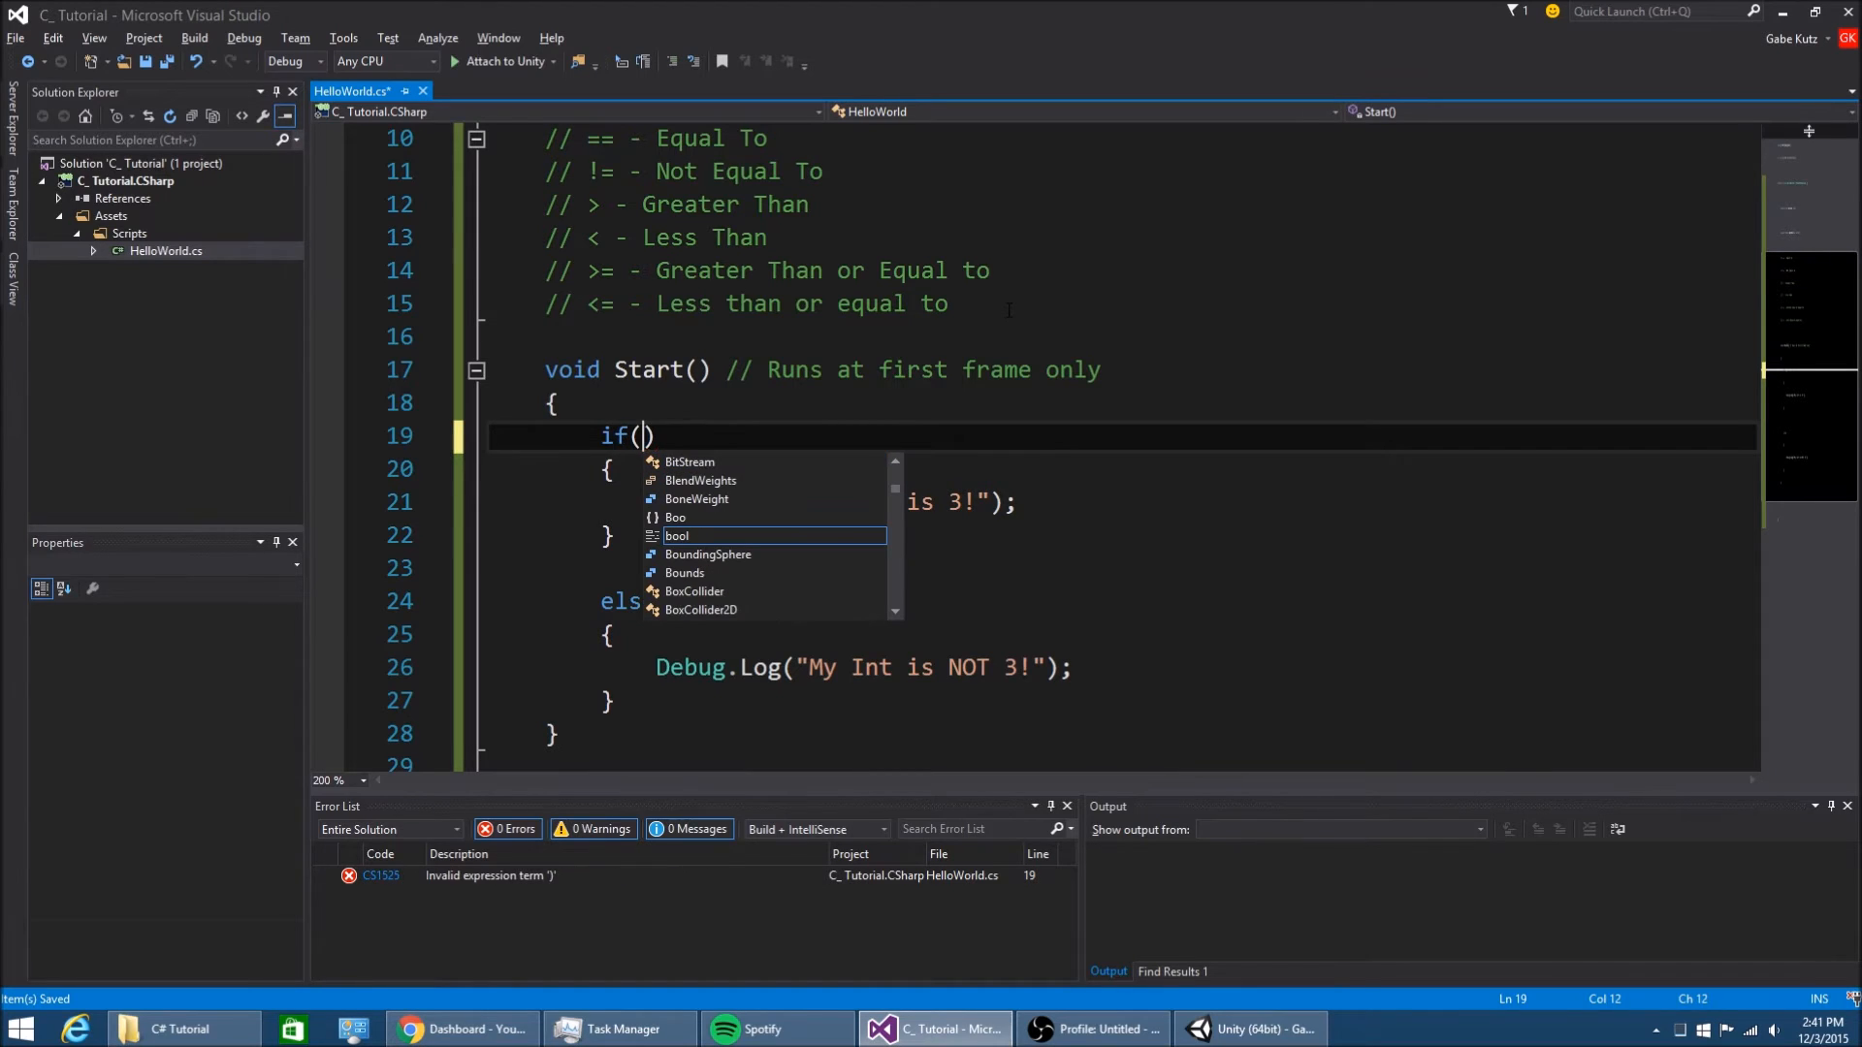
text(myBool == false)
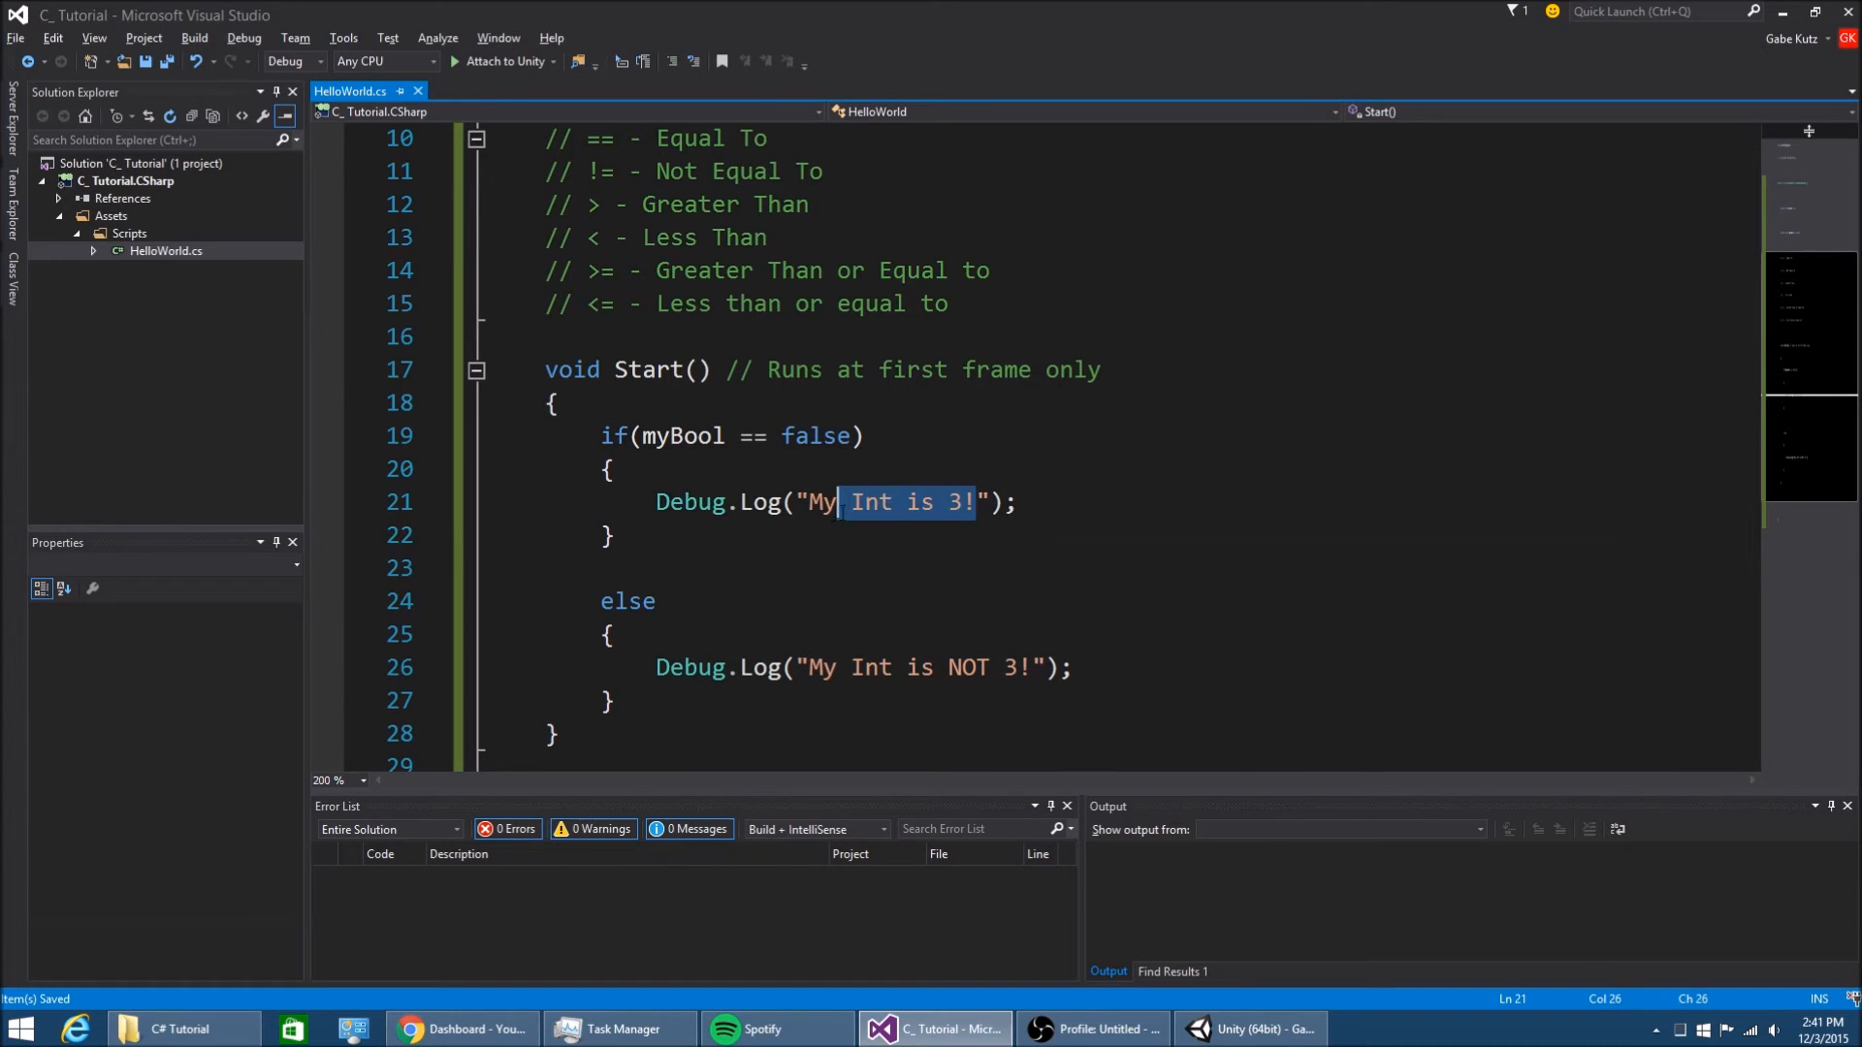
text(Bo)
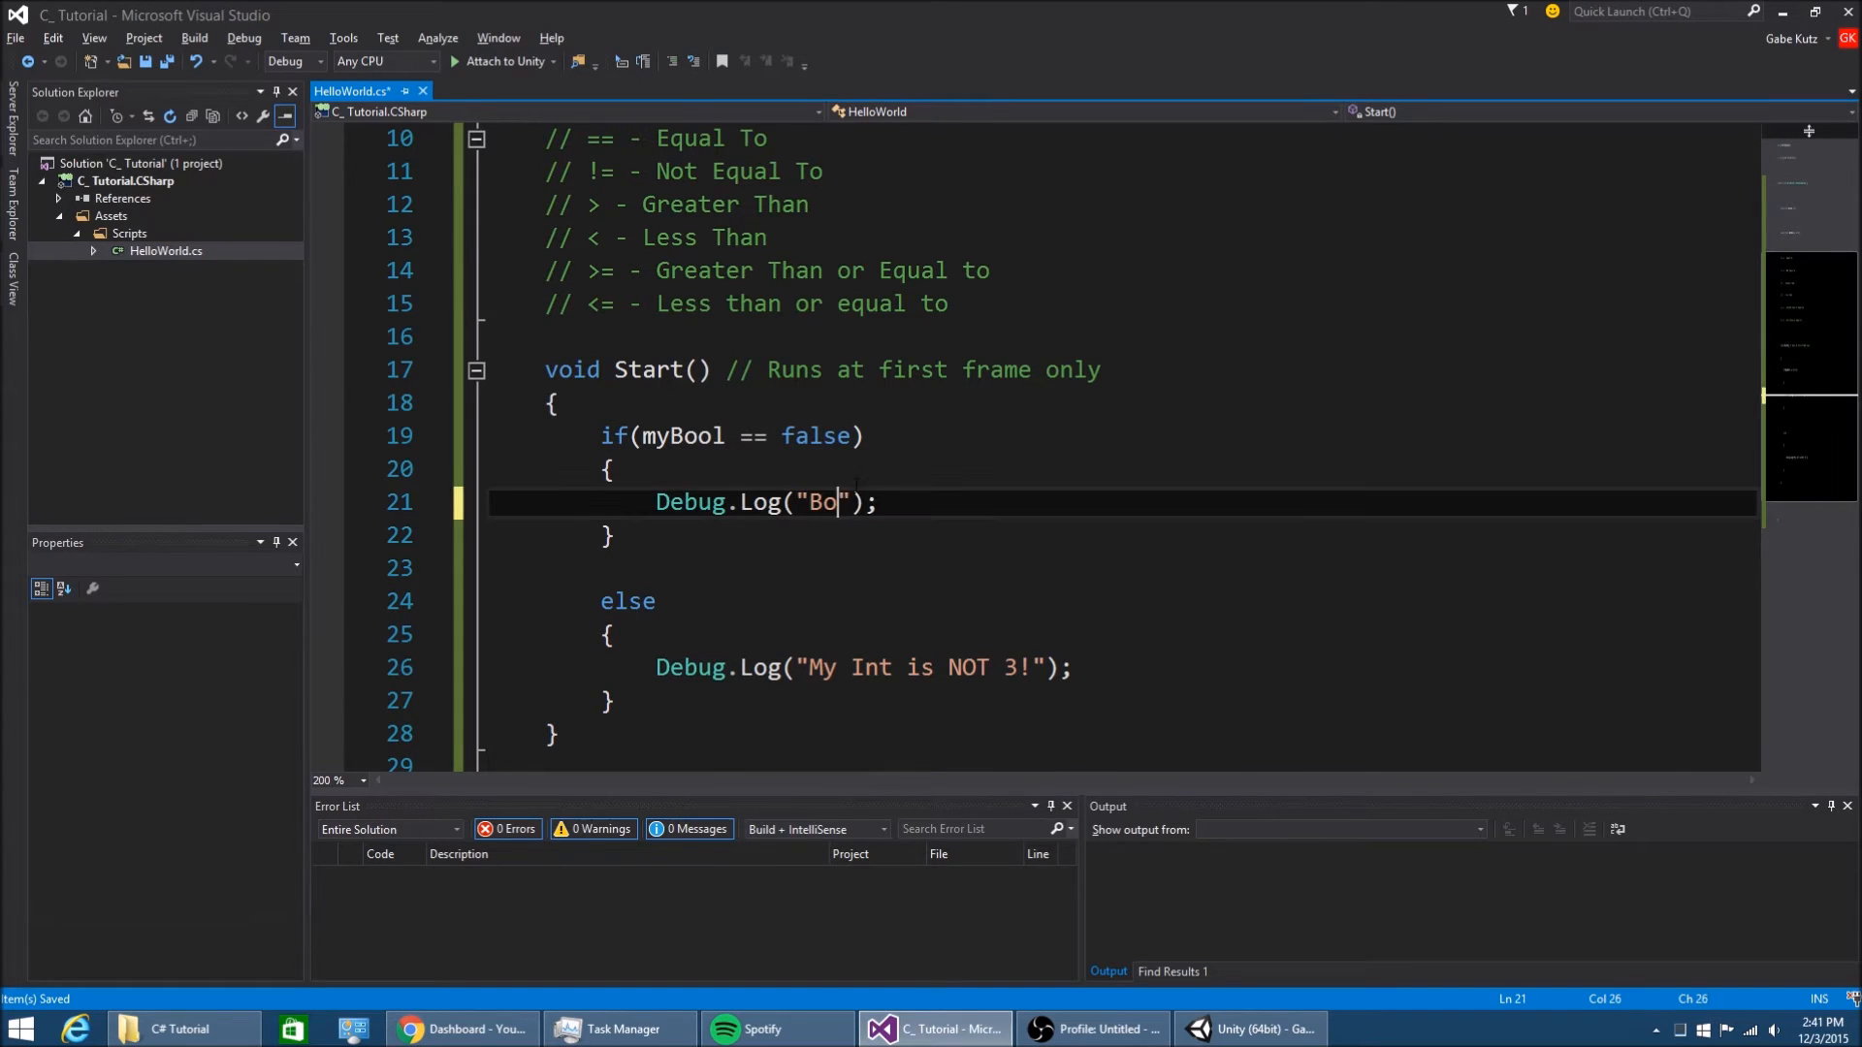
text(ol = false)
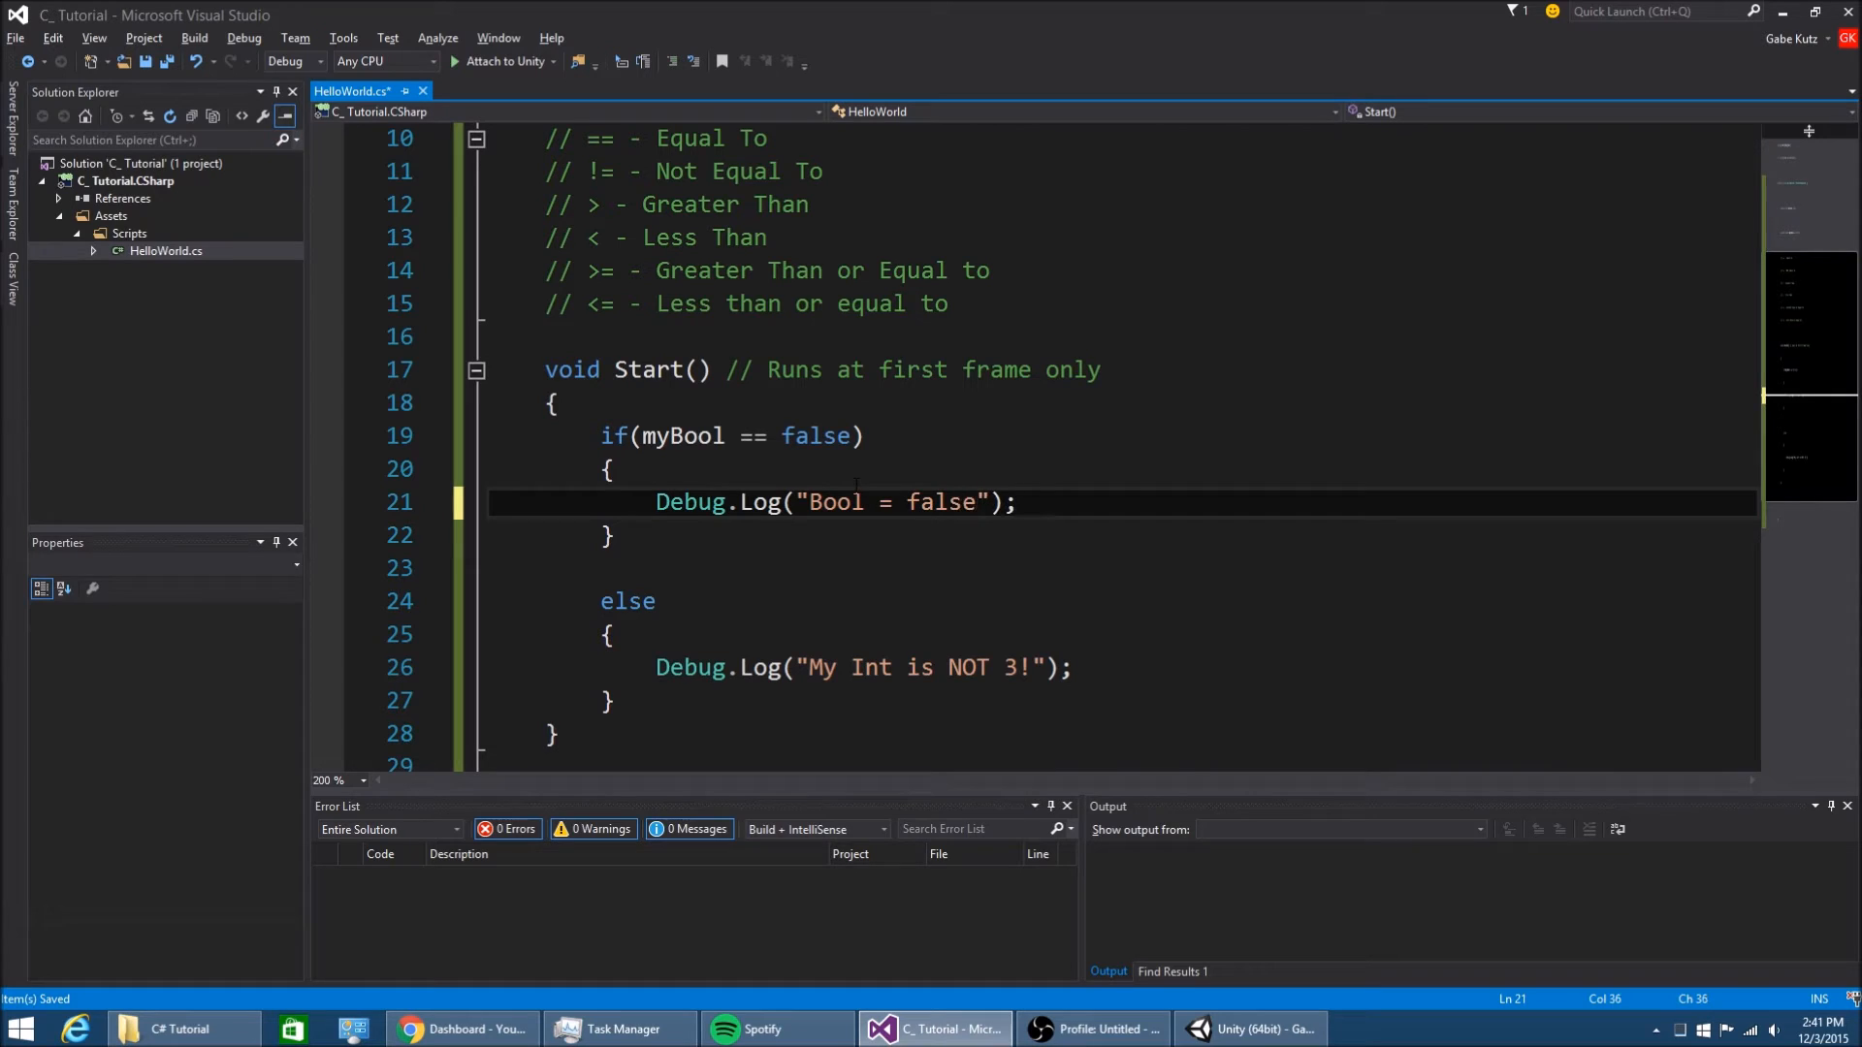
Replace the log messages with "Bool is False" and "Bool is True"
drag(811, 666, 1029, 665)
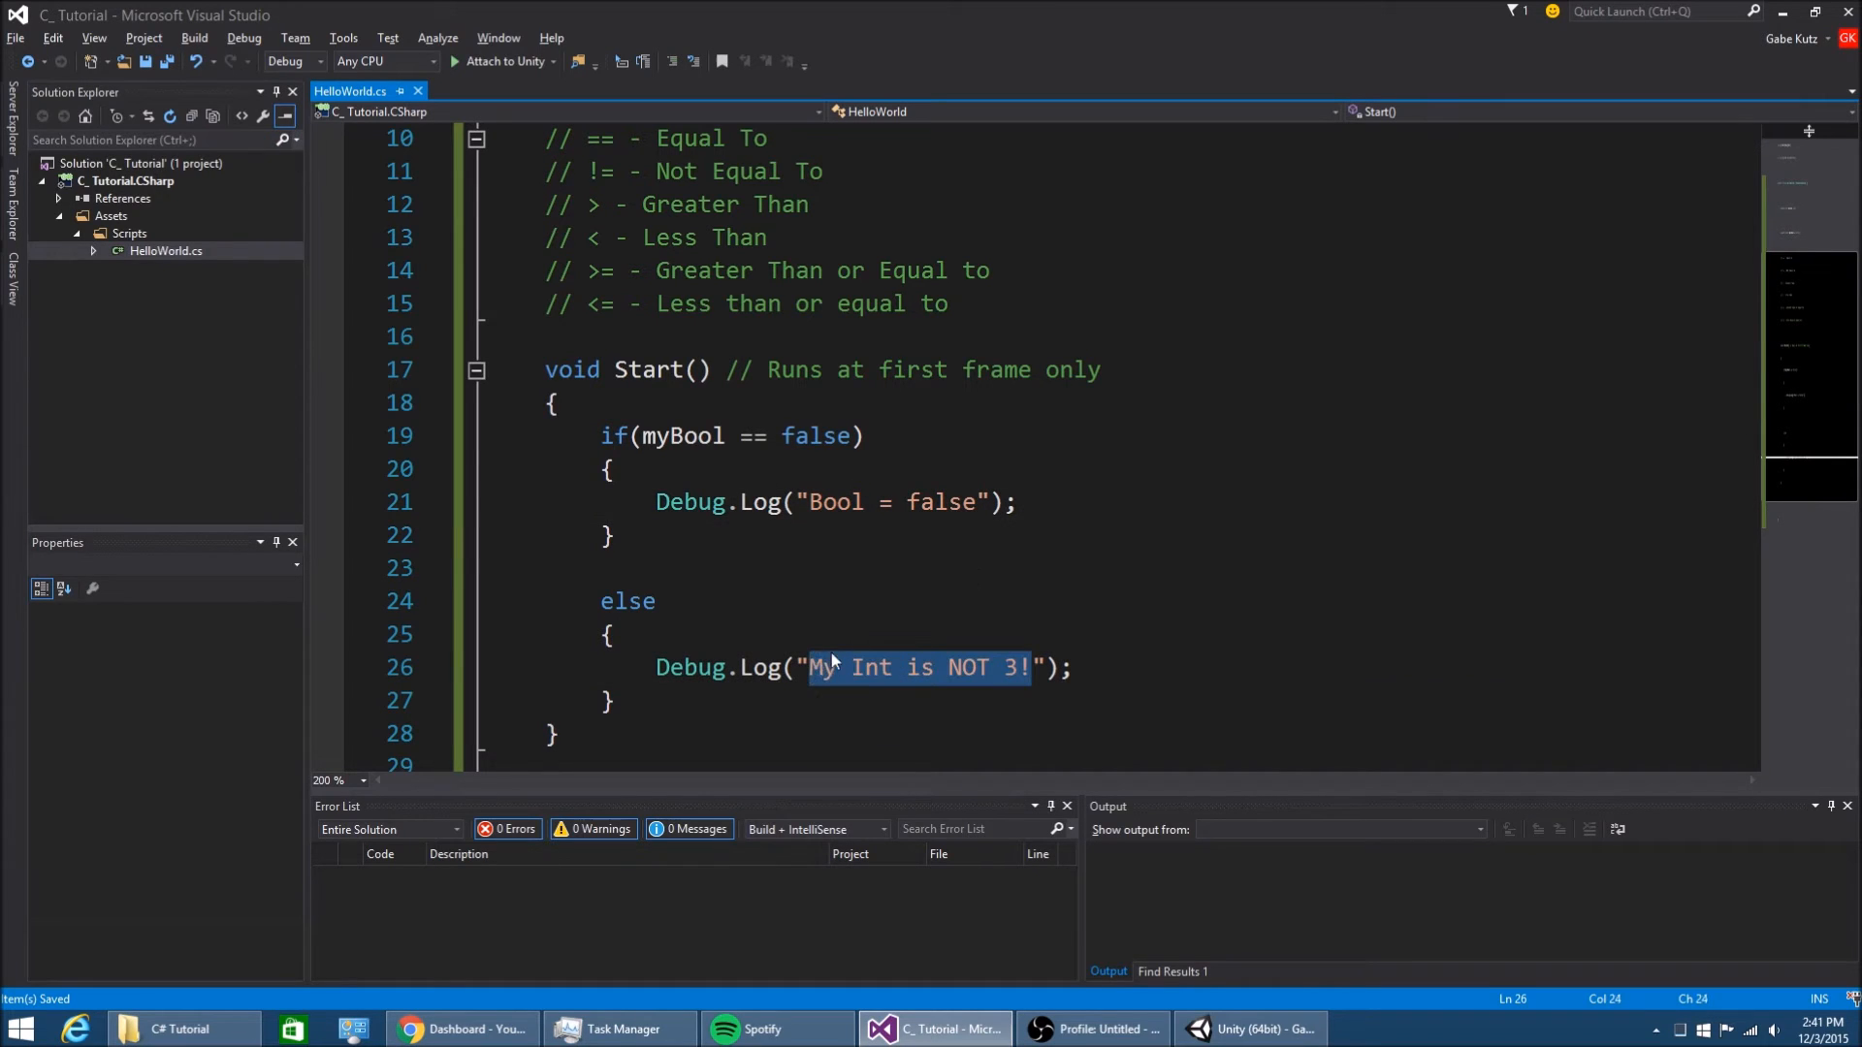
text(Bool is Tru)
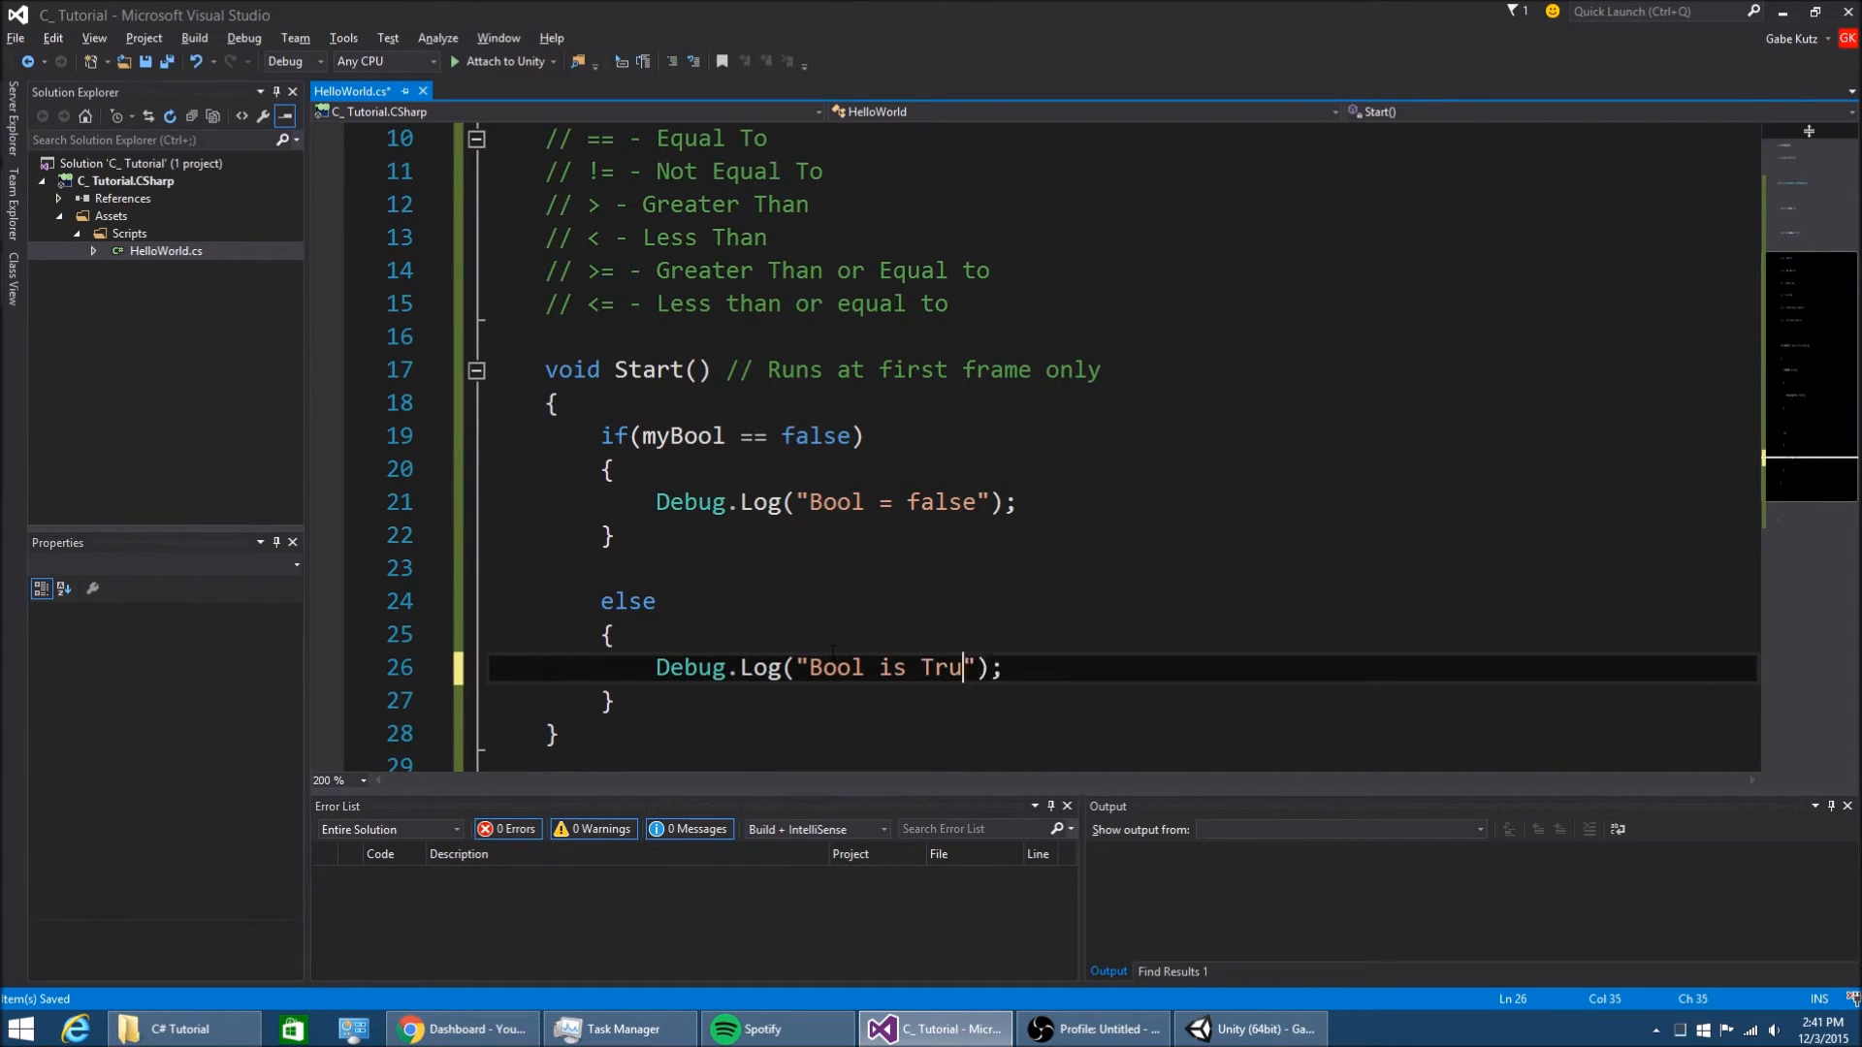
text(e)
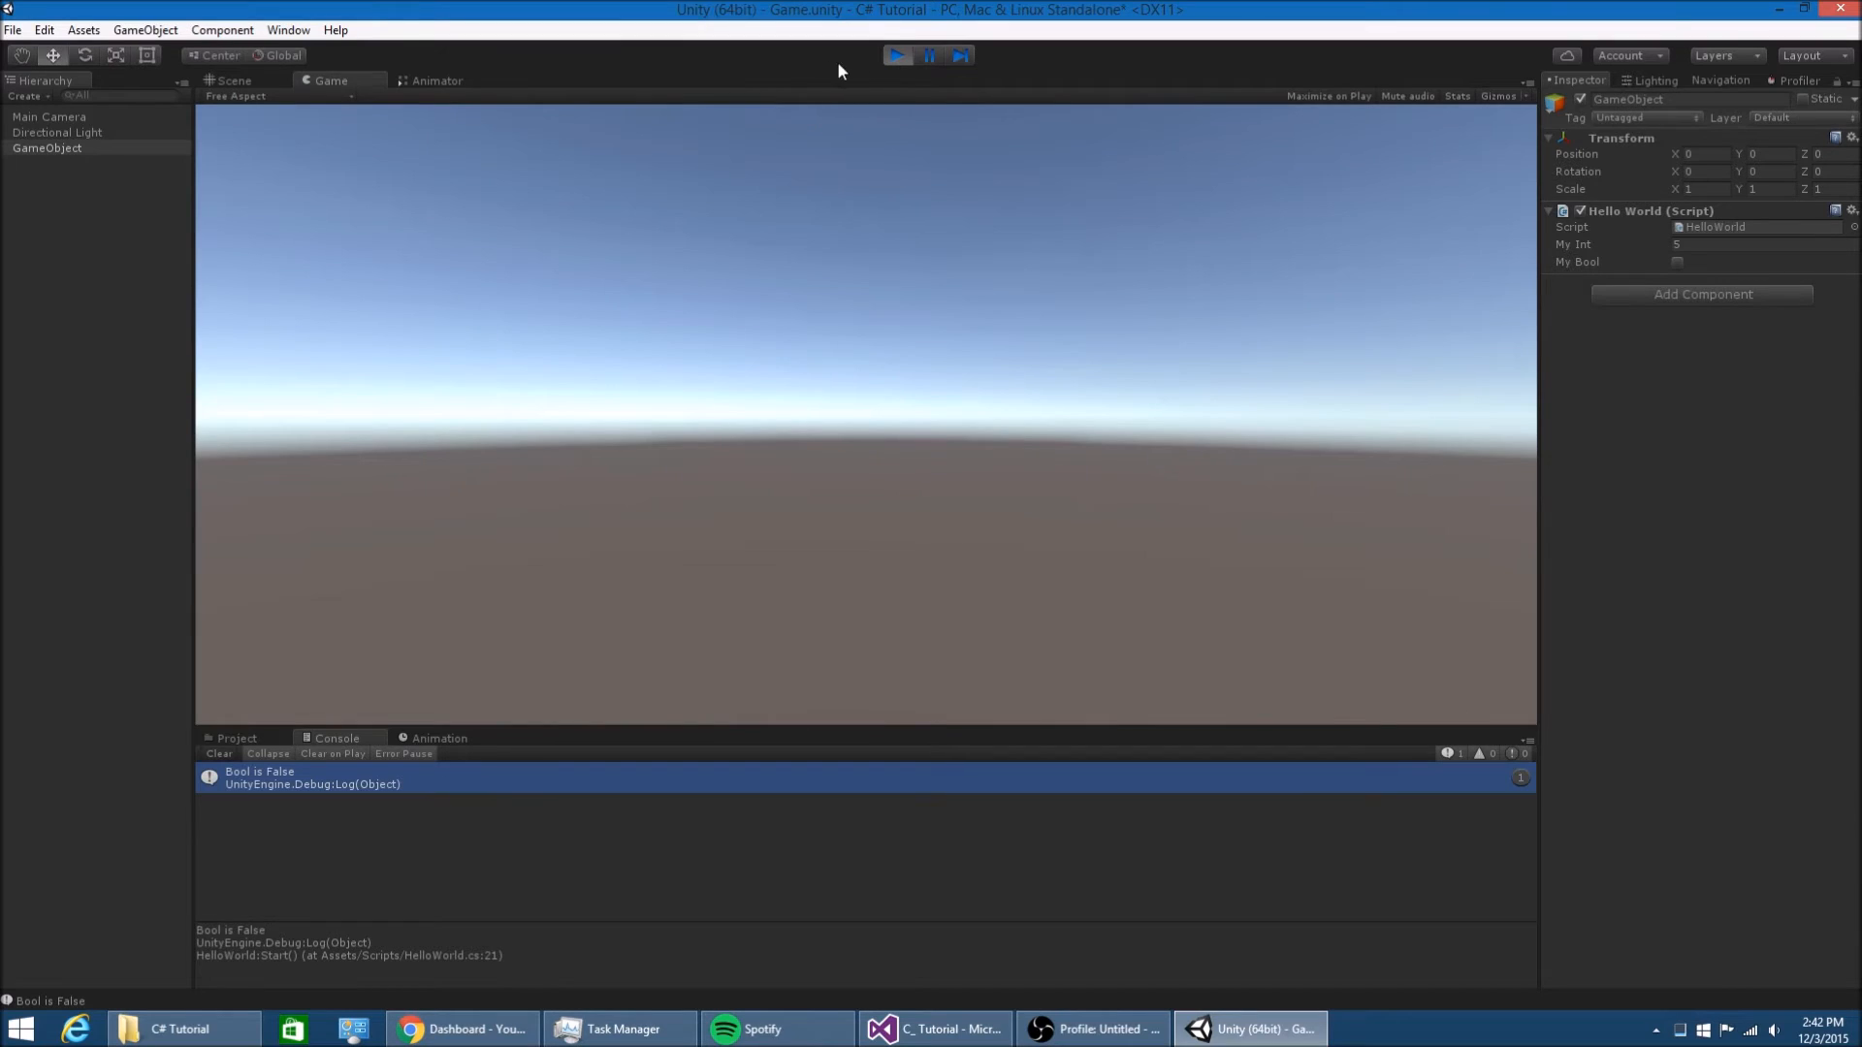
Stop Play, set My Int to 6, tick My Bool, play to log "Bool is True", then return to the script
click(230, 80)
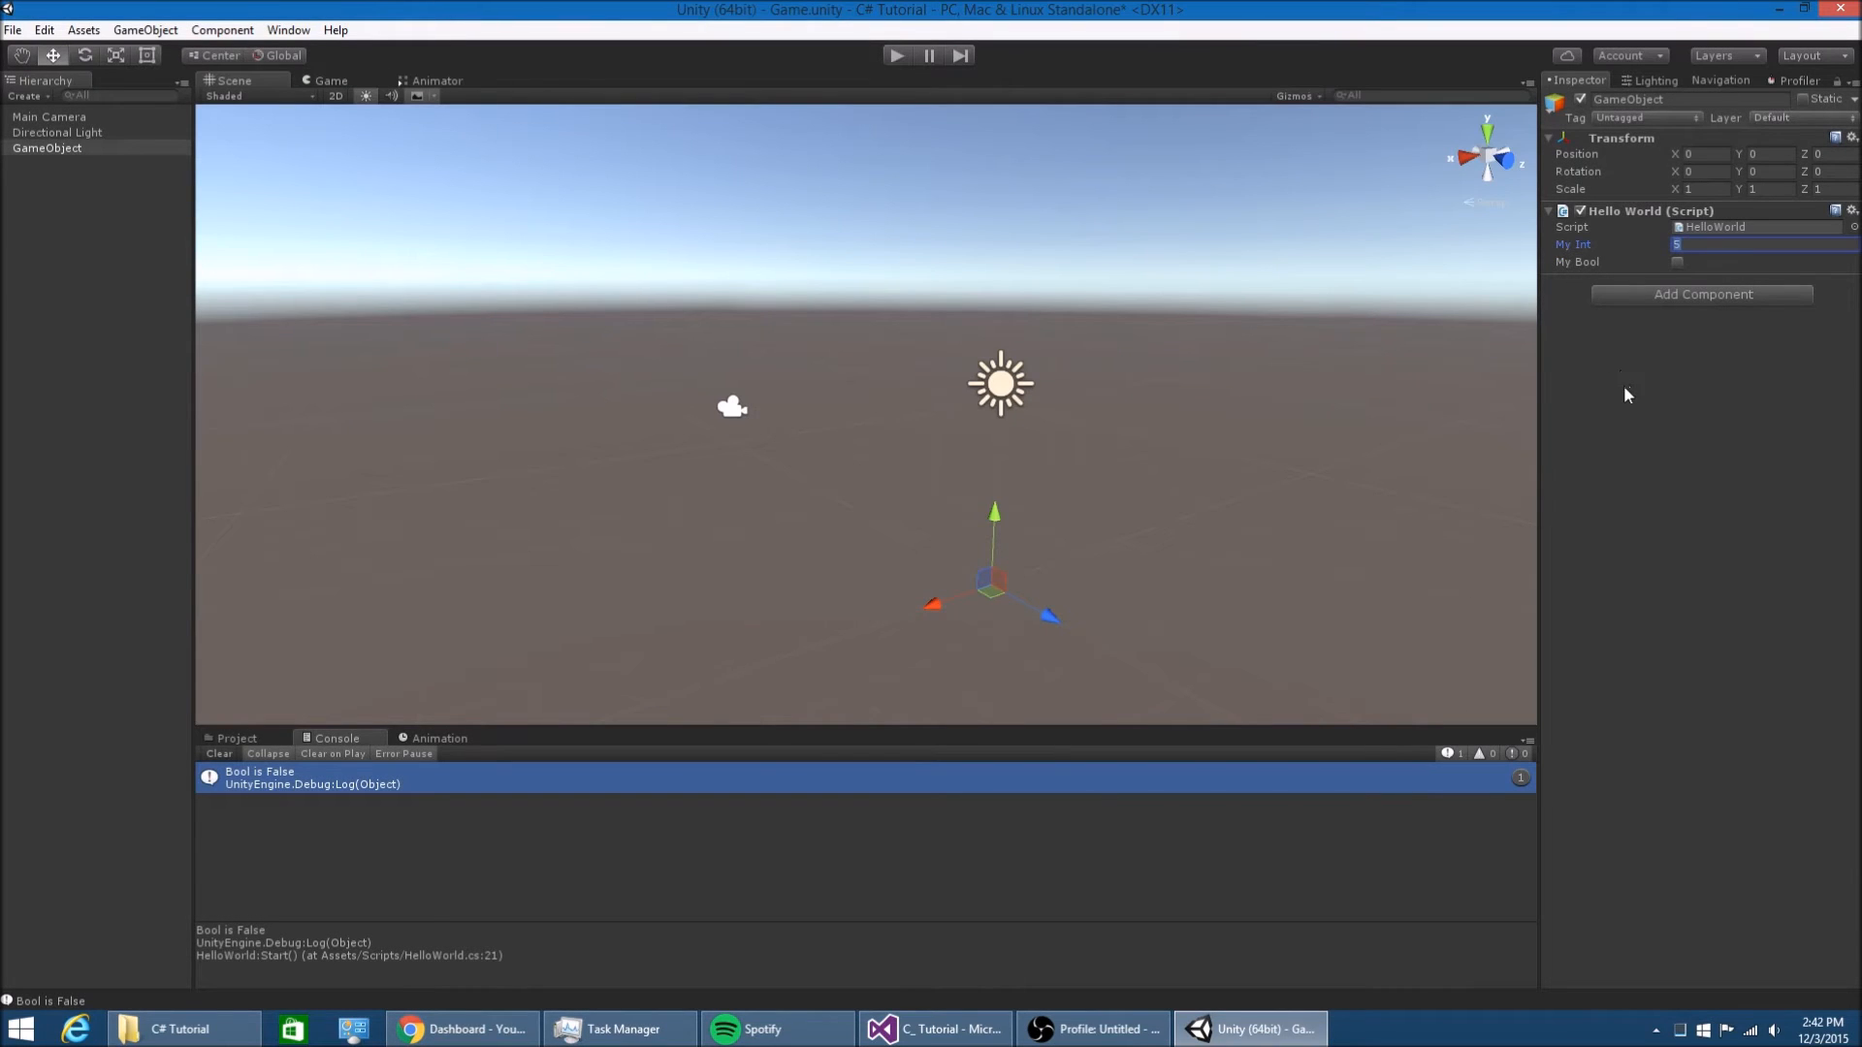
text(6)
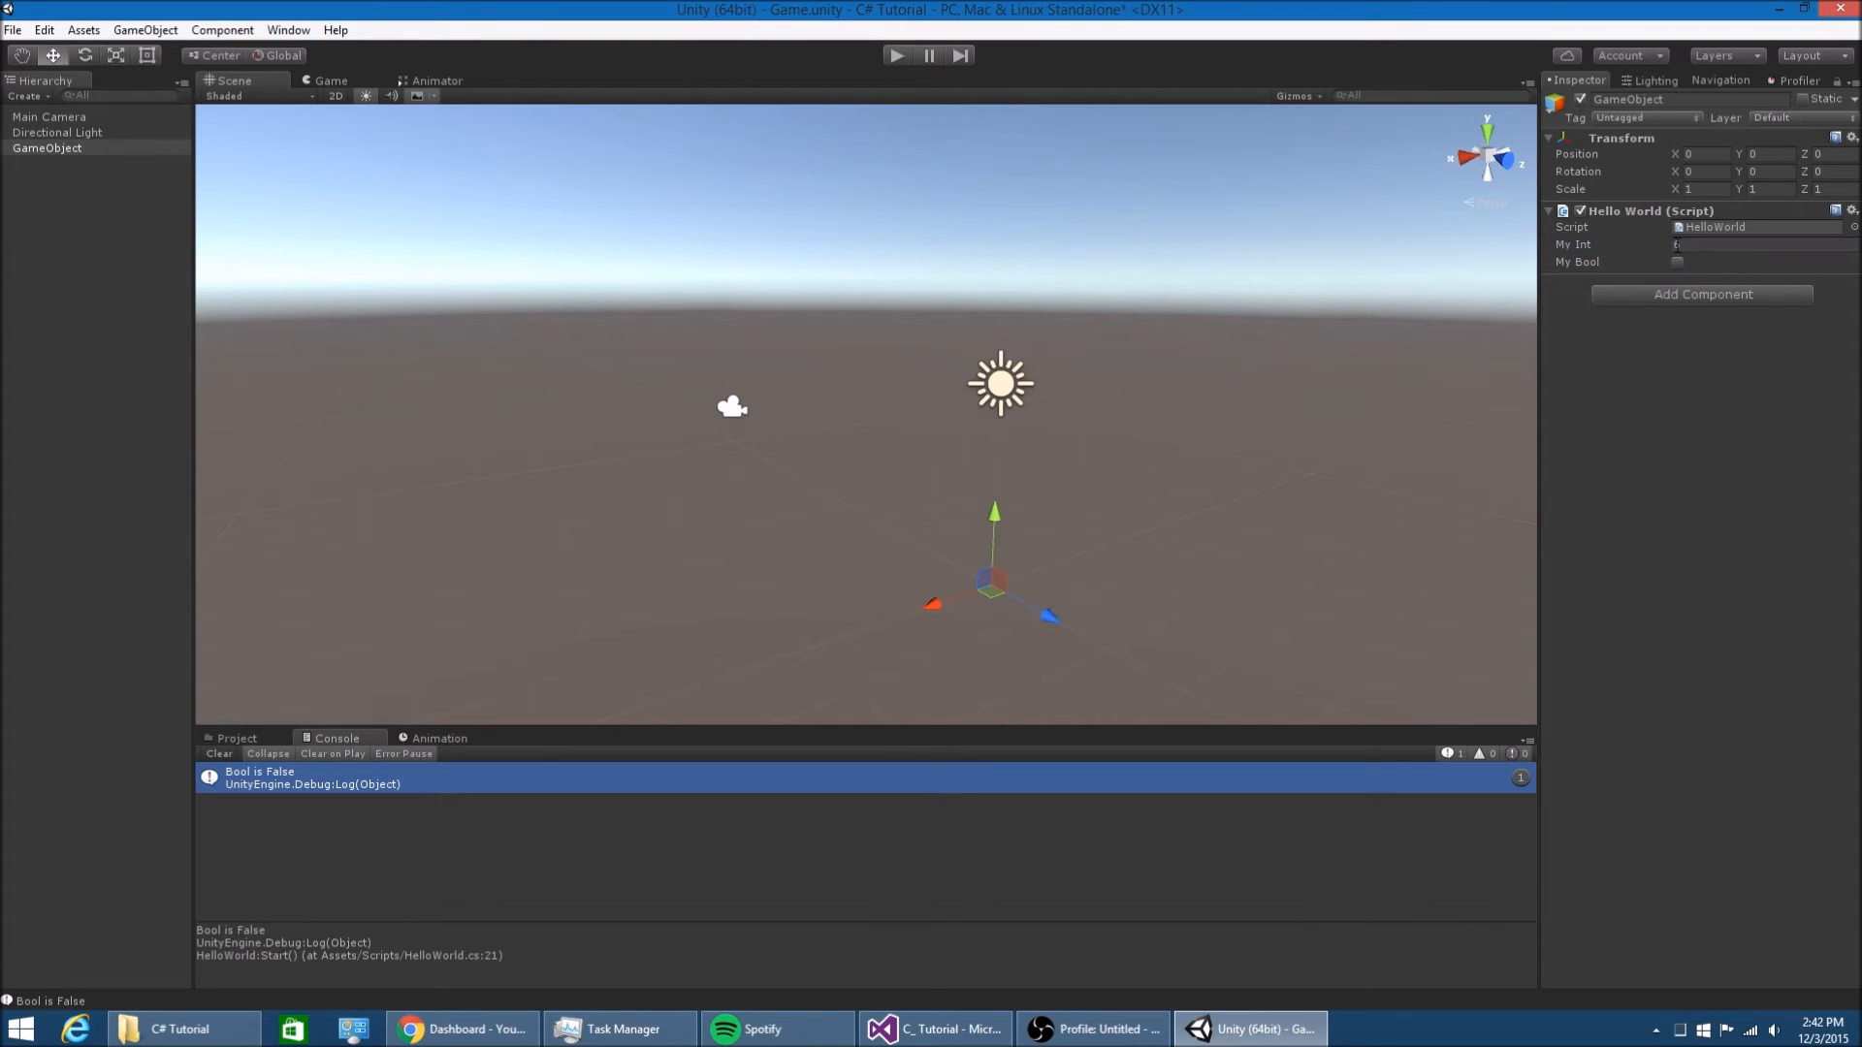
click(896, 55)
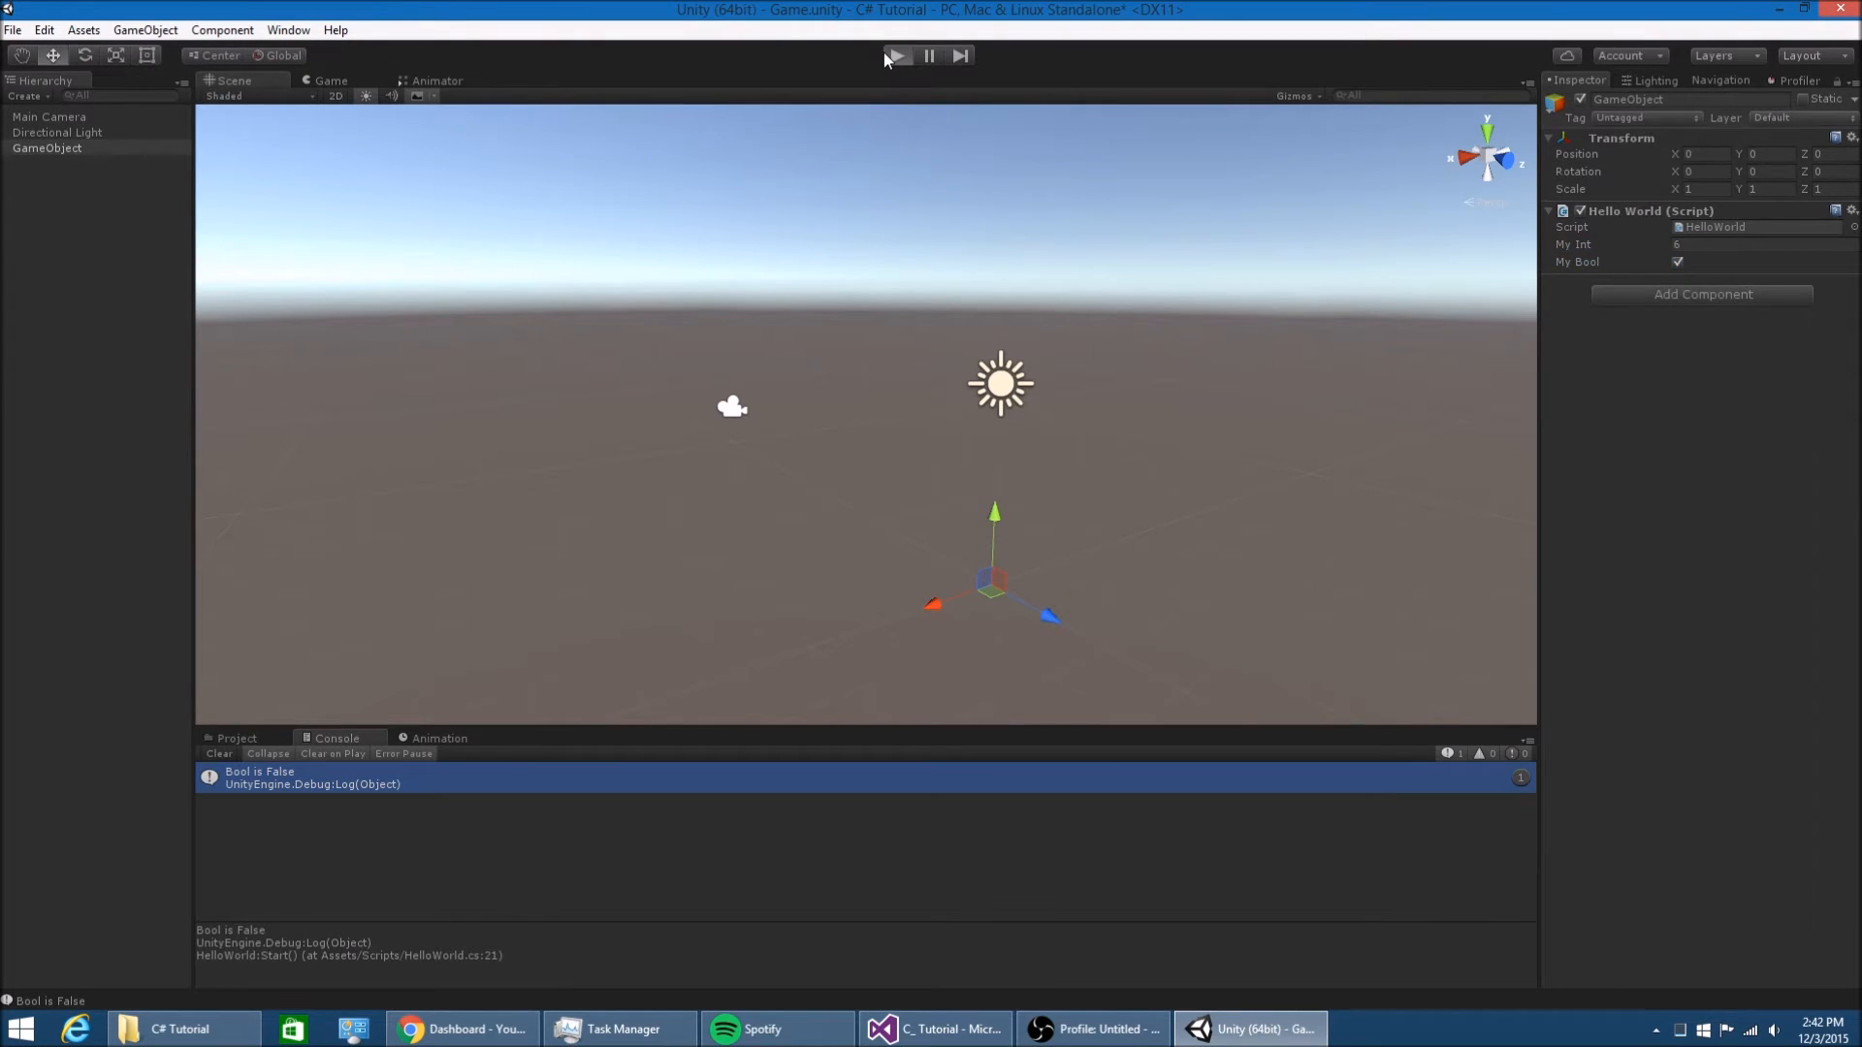
click(896, 54)
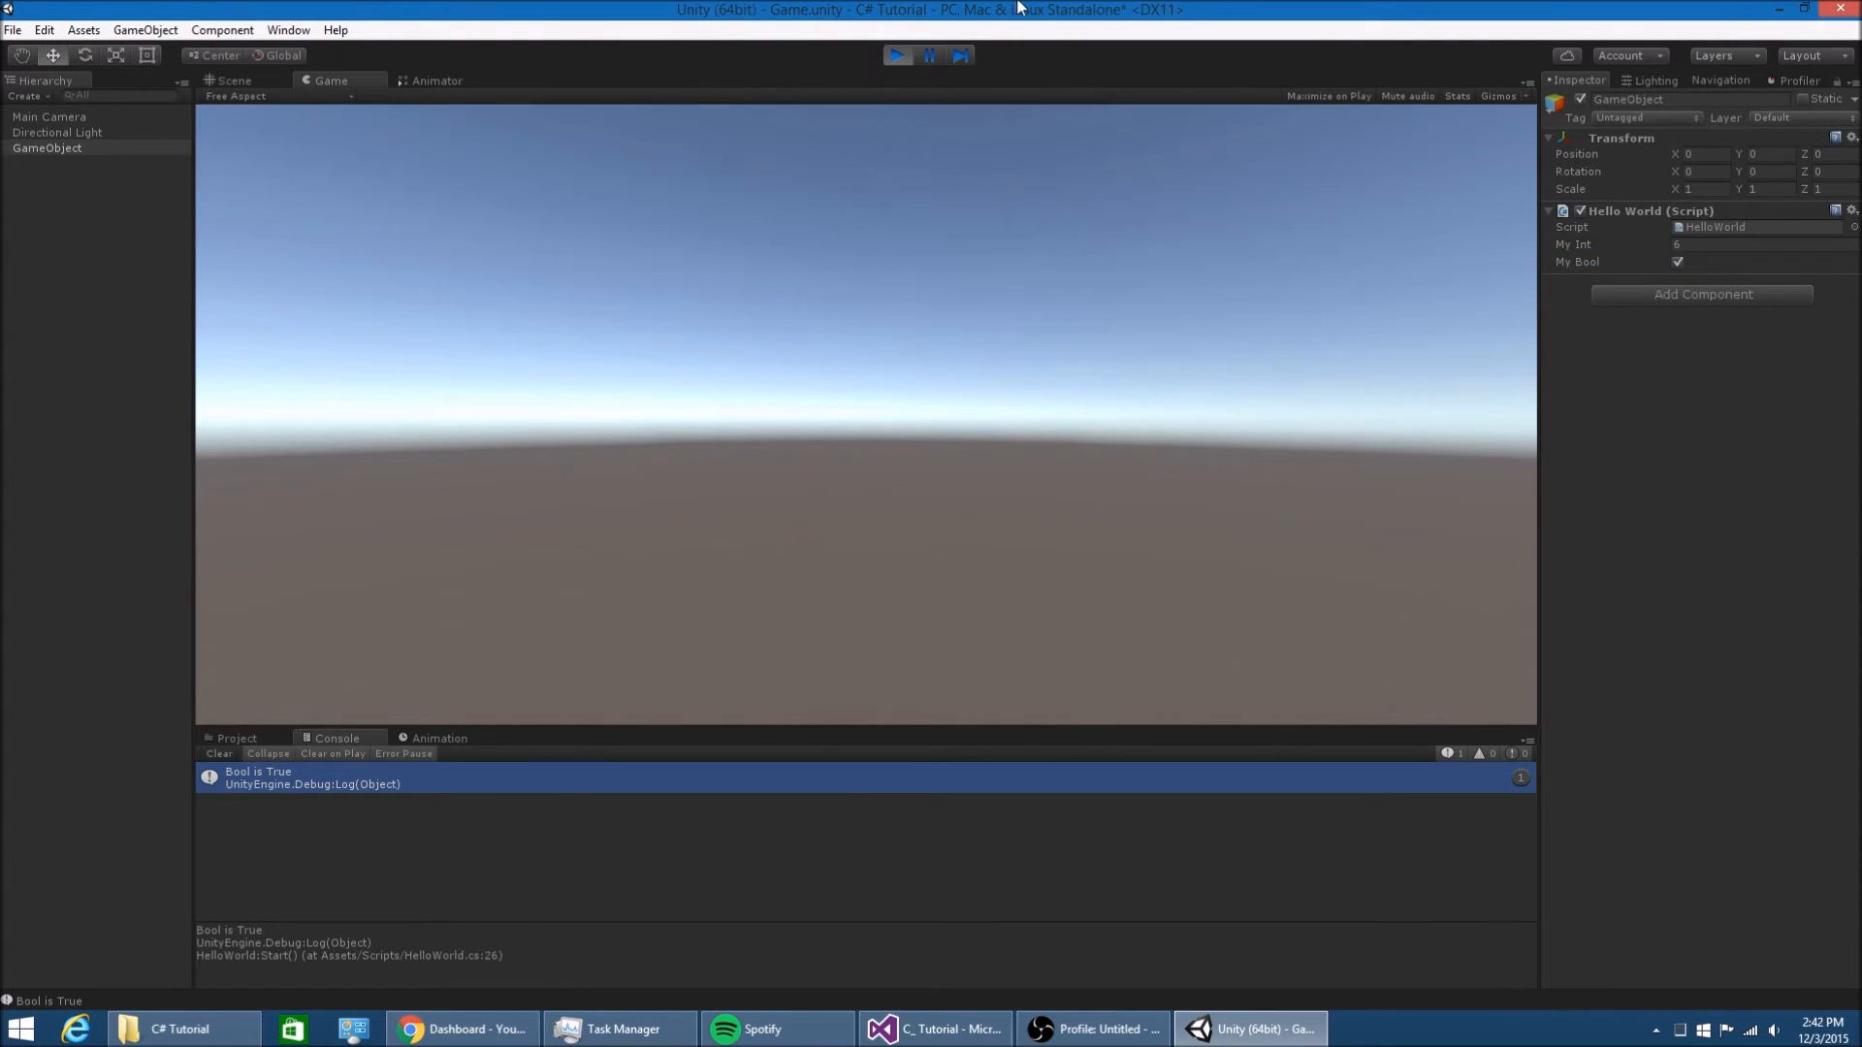
click(935, 1028)
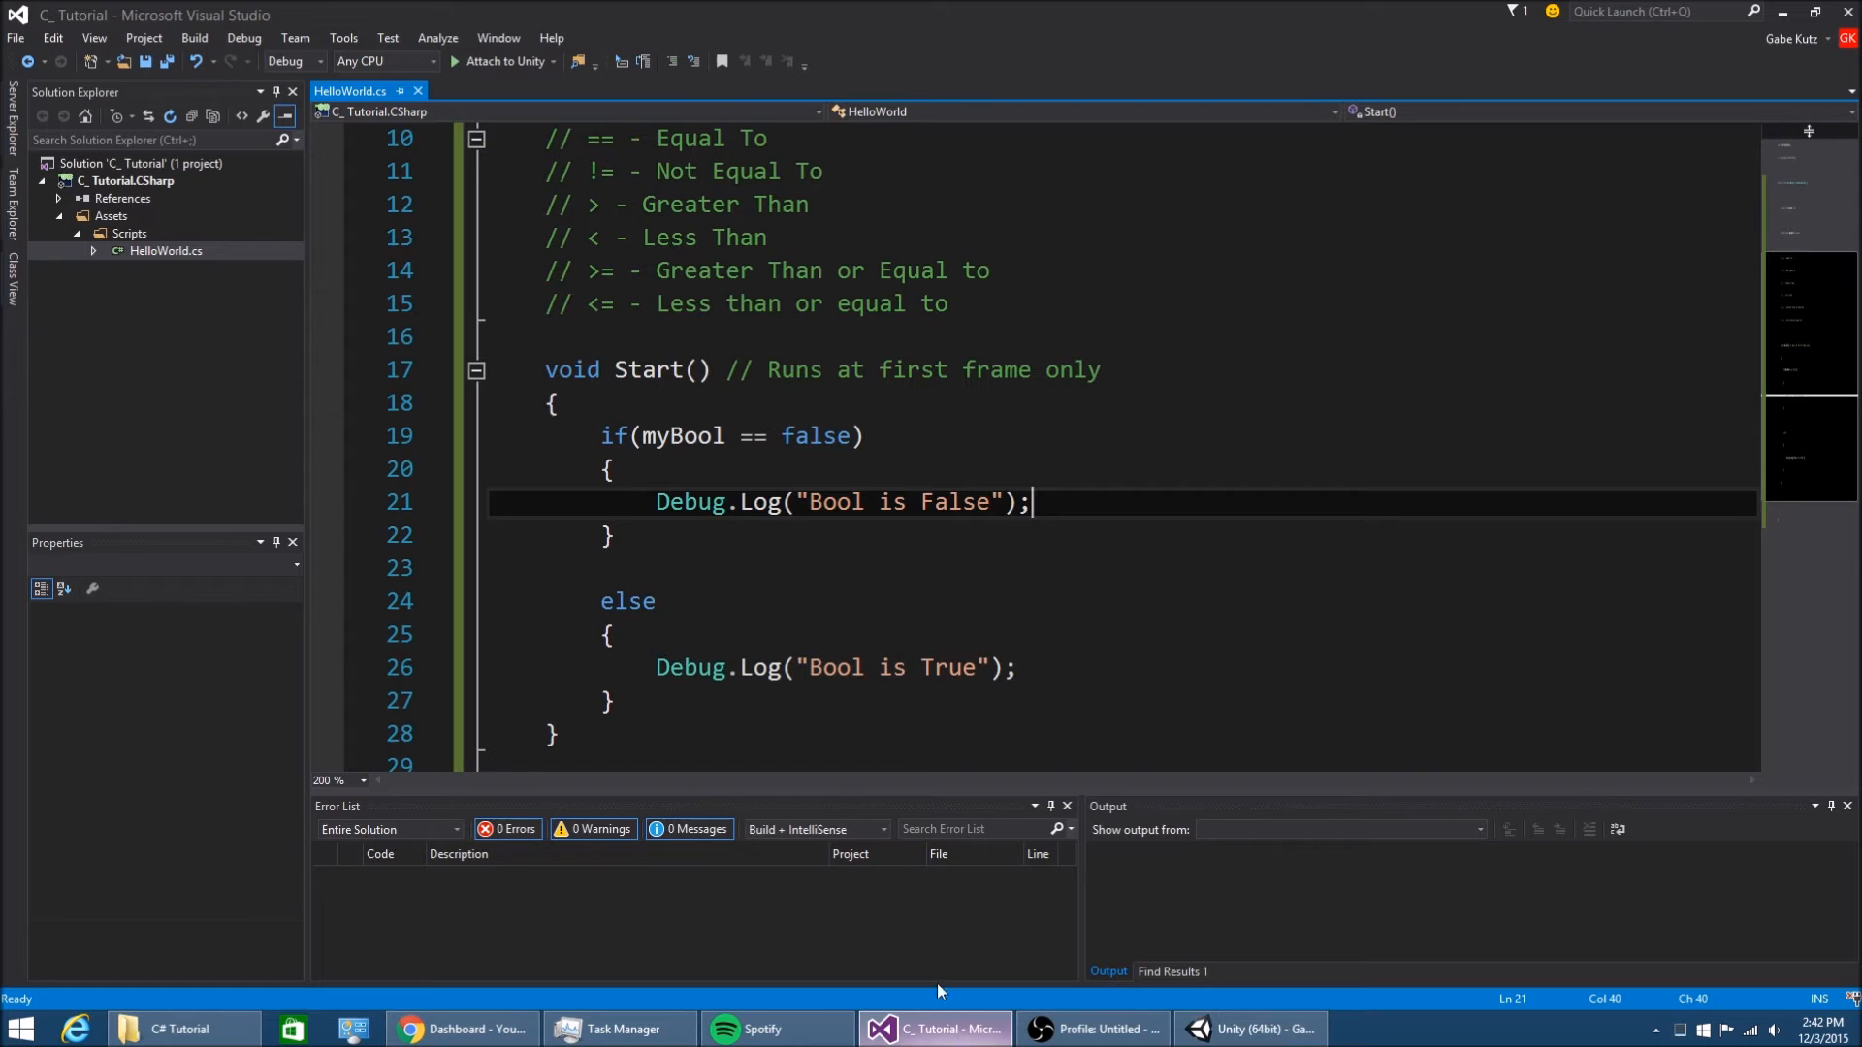
mouse_move(816, 437)
text(if(myInt )
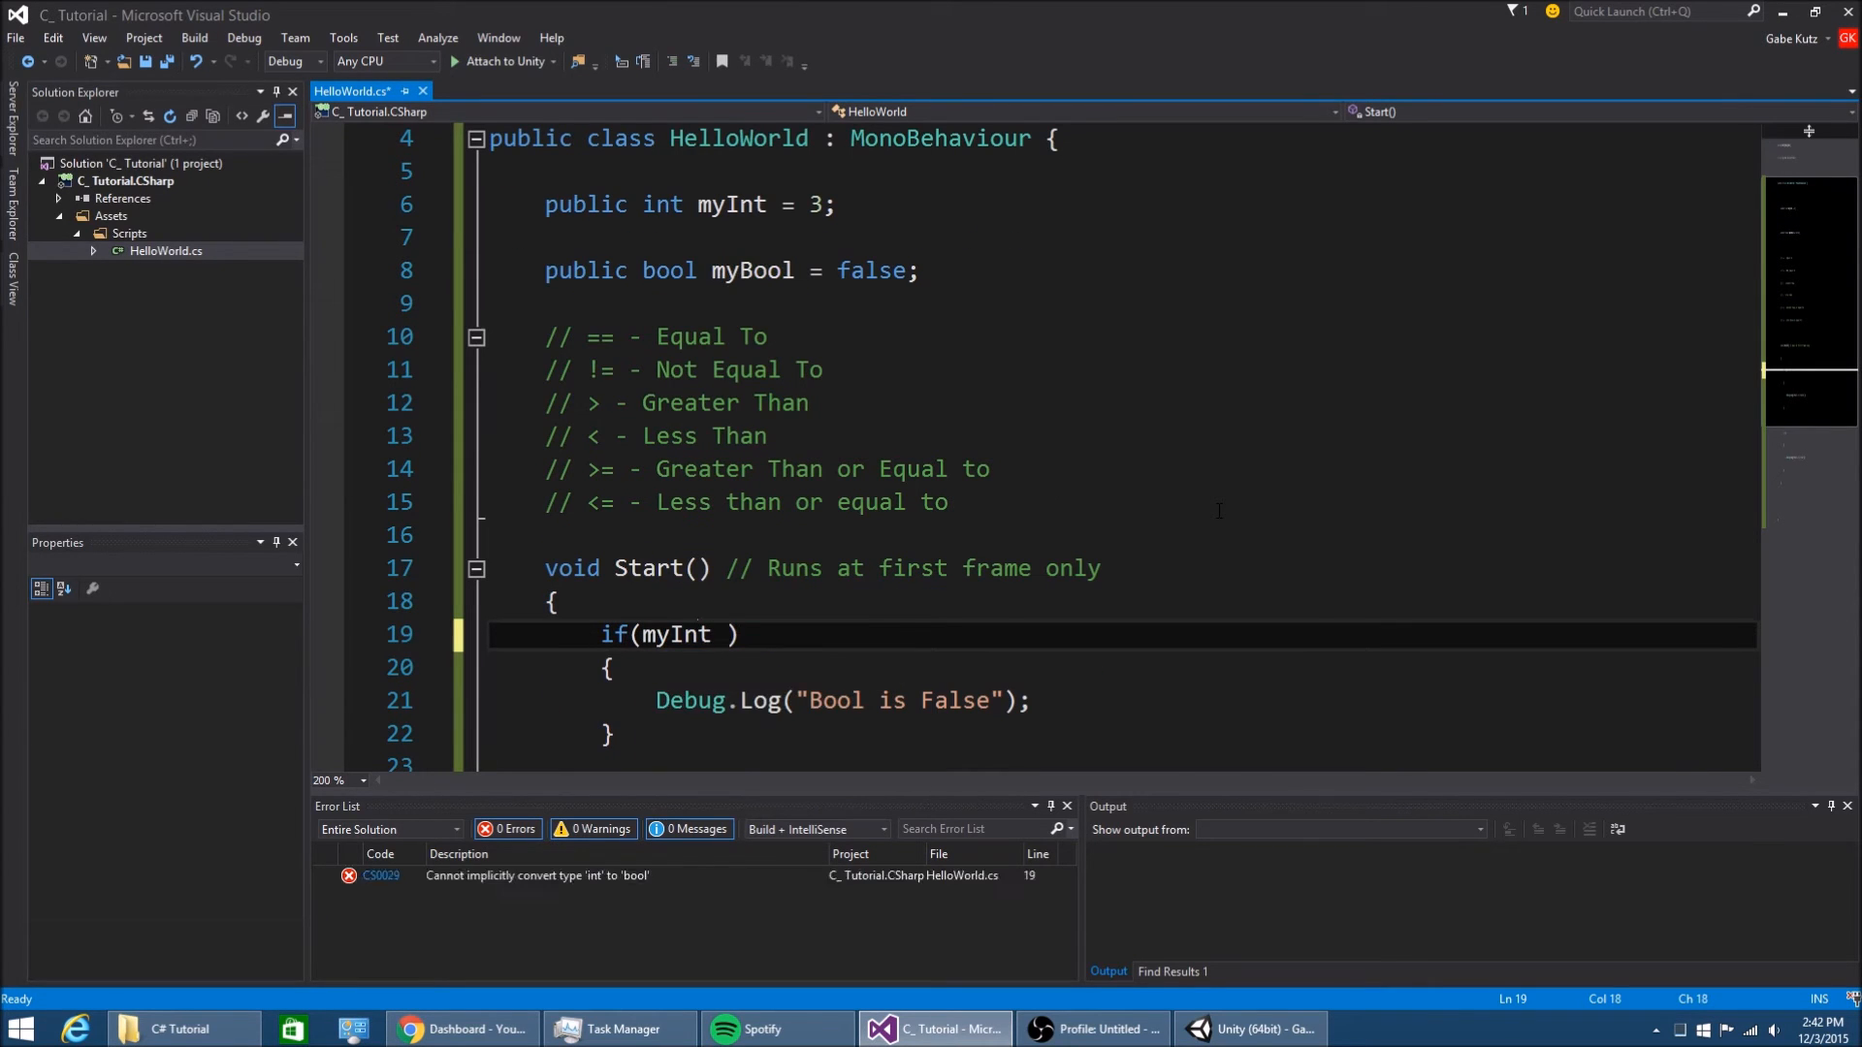
Change the condition to myInt > 3 and the log messages to "True" and "False"
text(> 3)
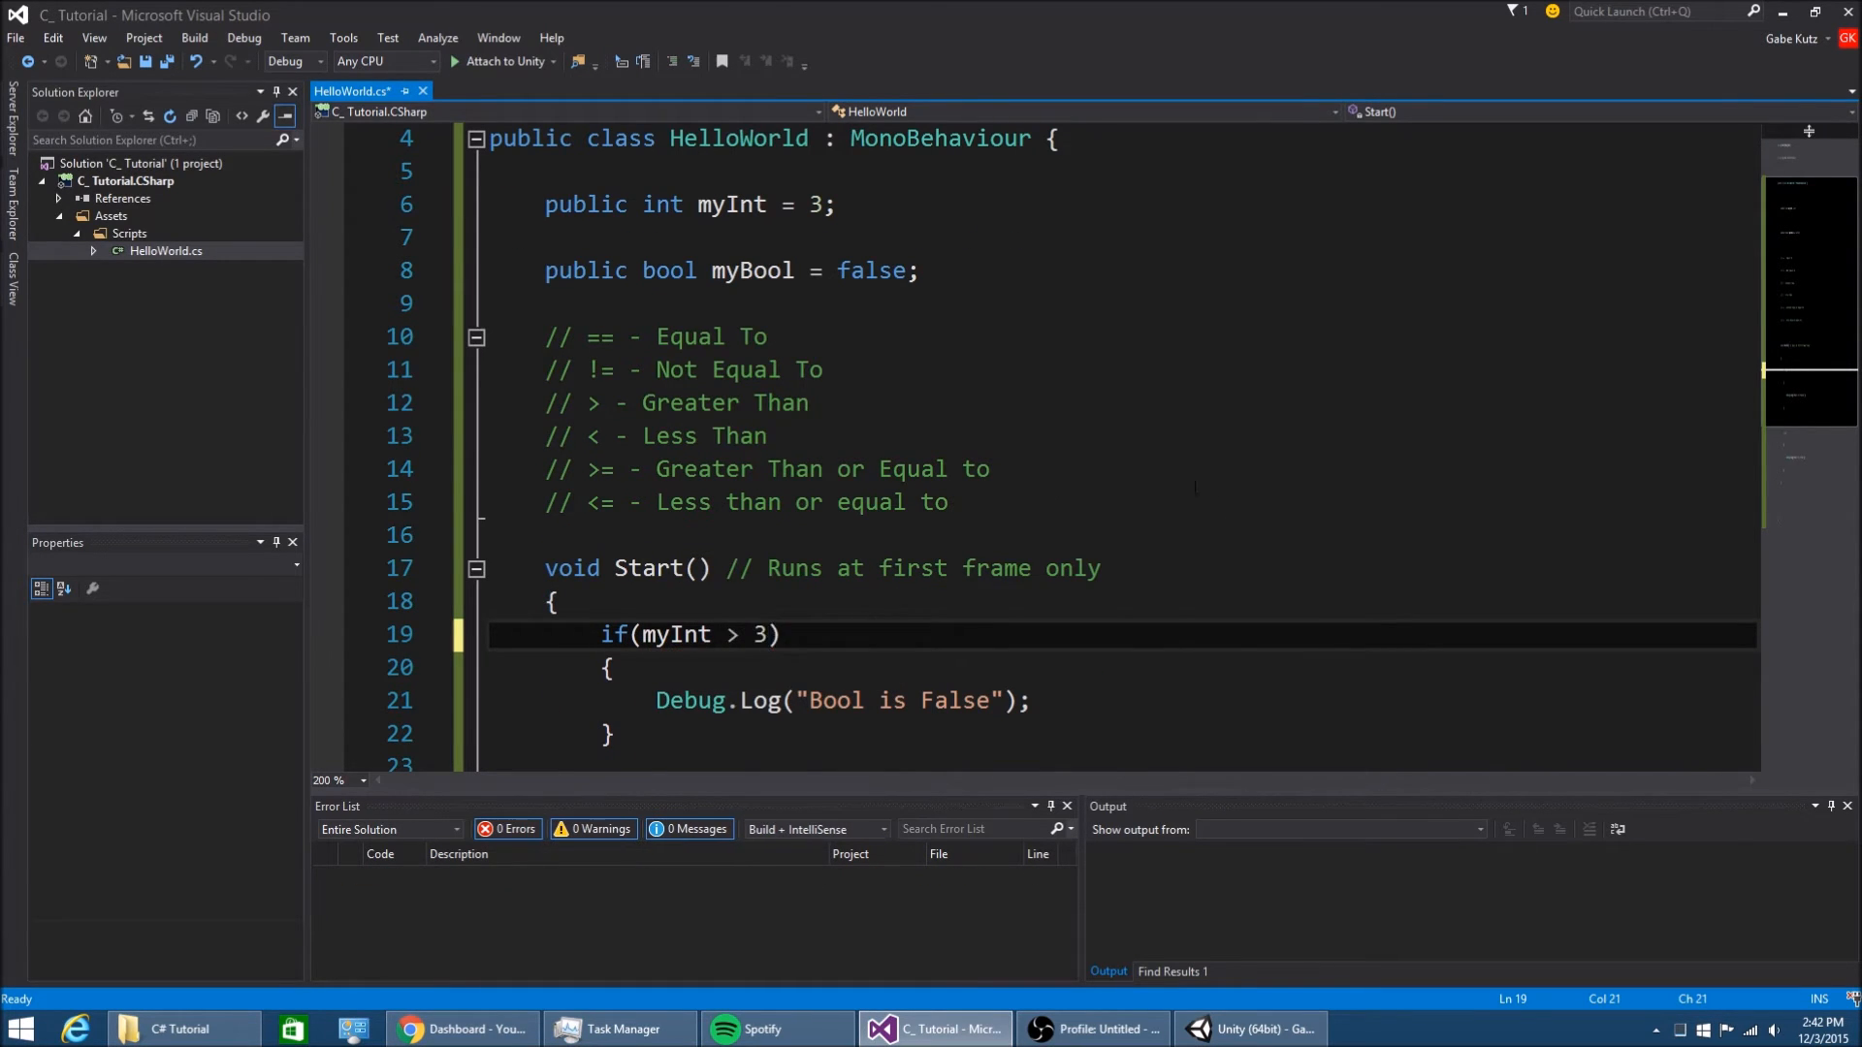
text(Debug.Log("T)
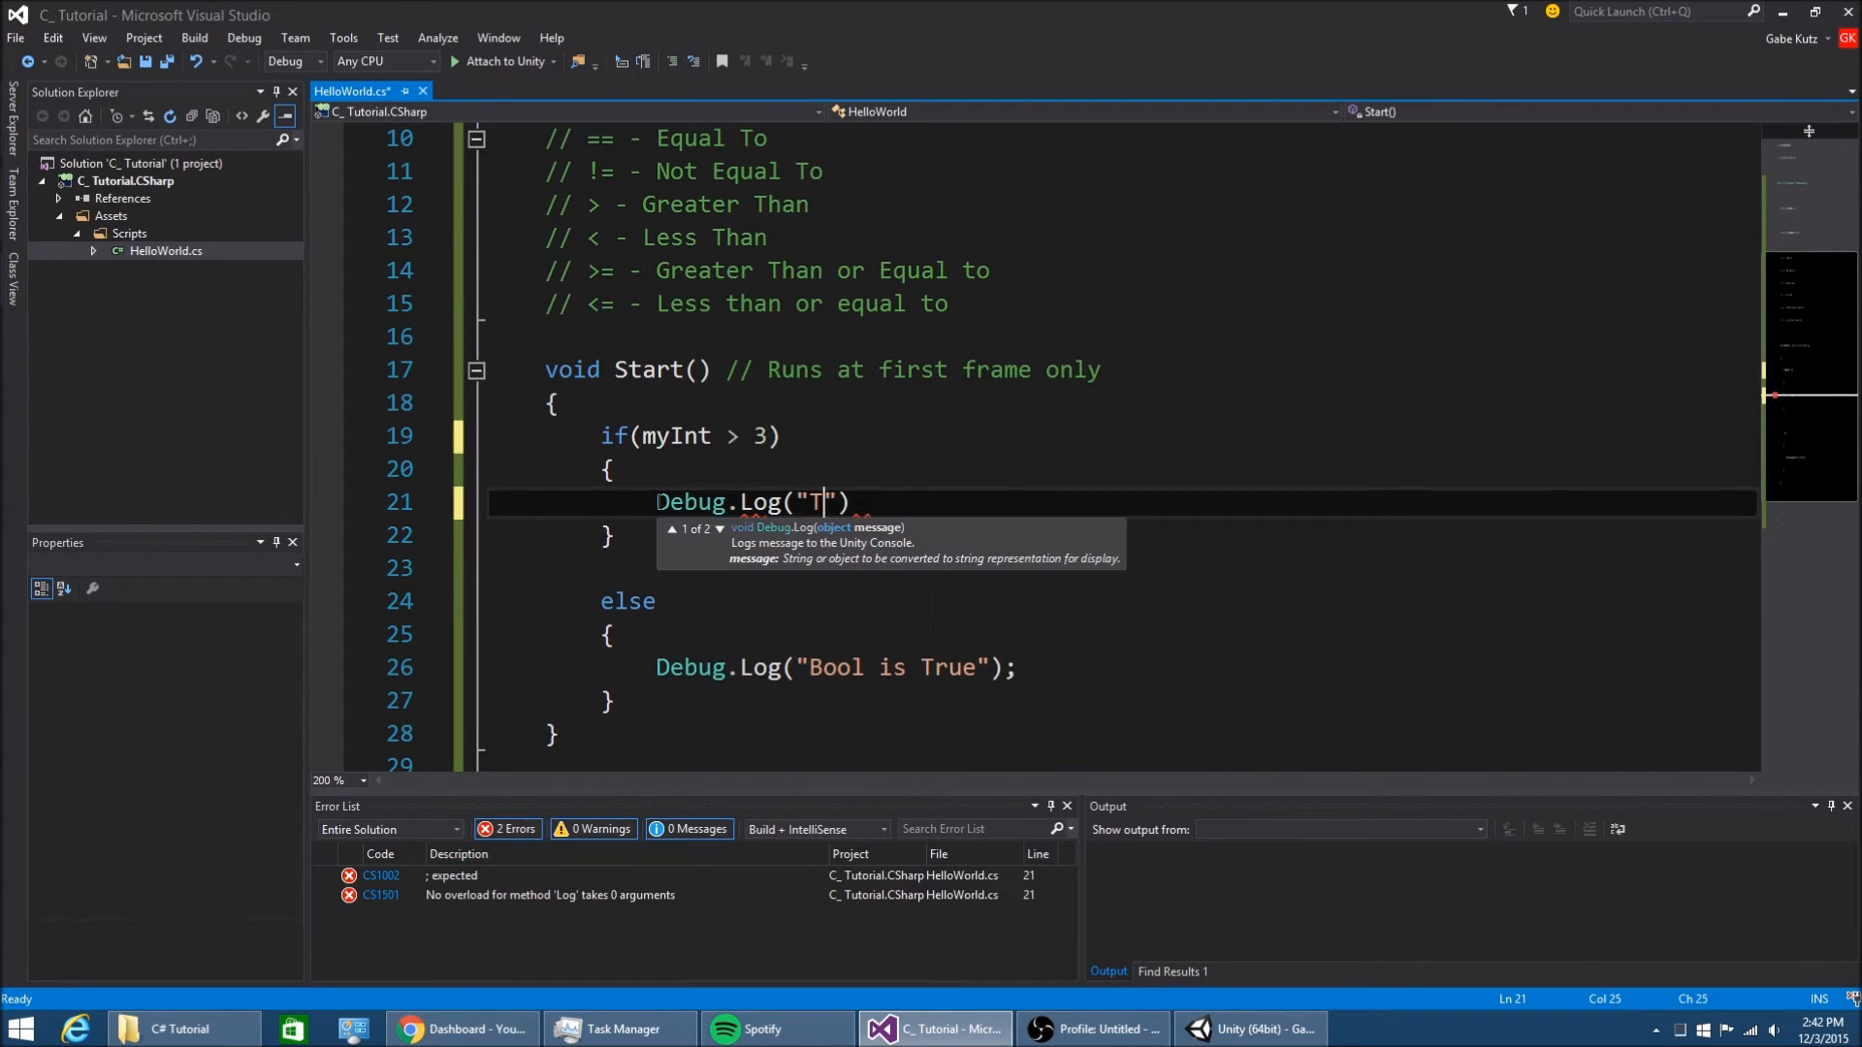
text(rue");)
click(1123, 667)
text(F)
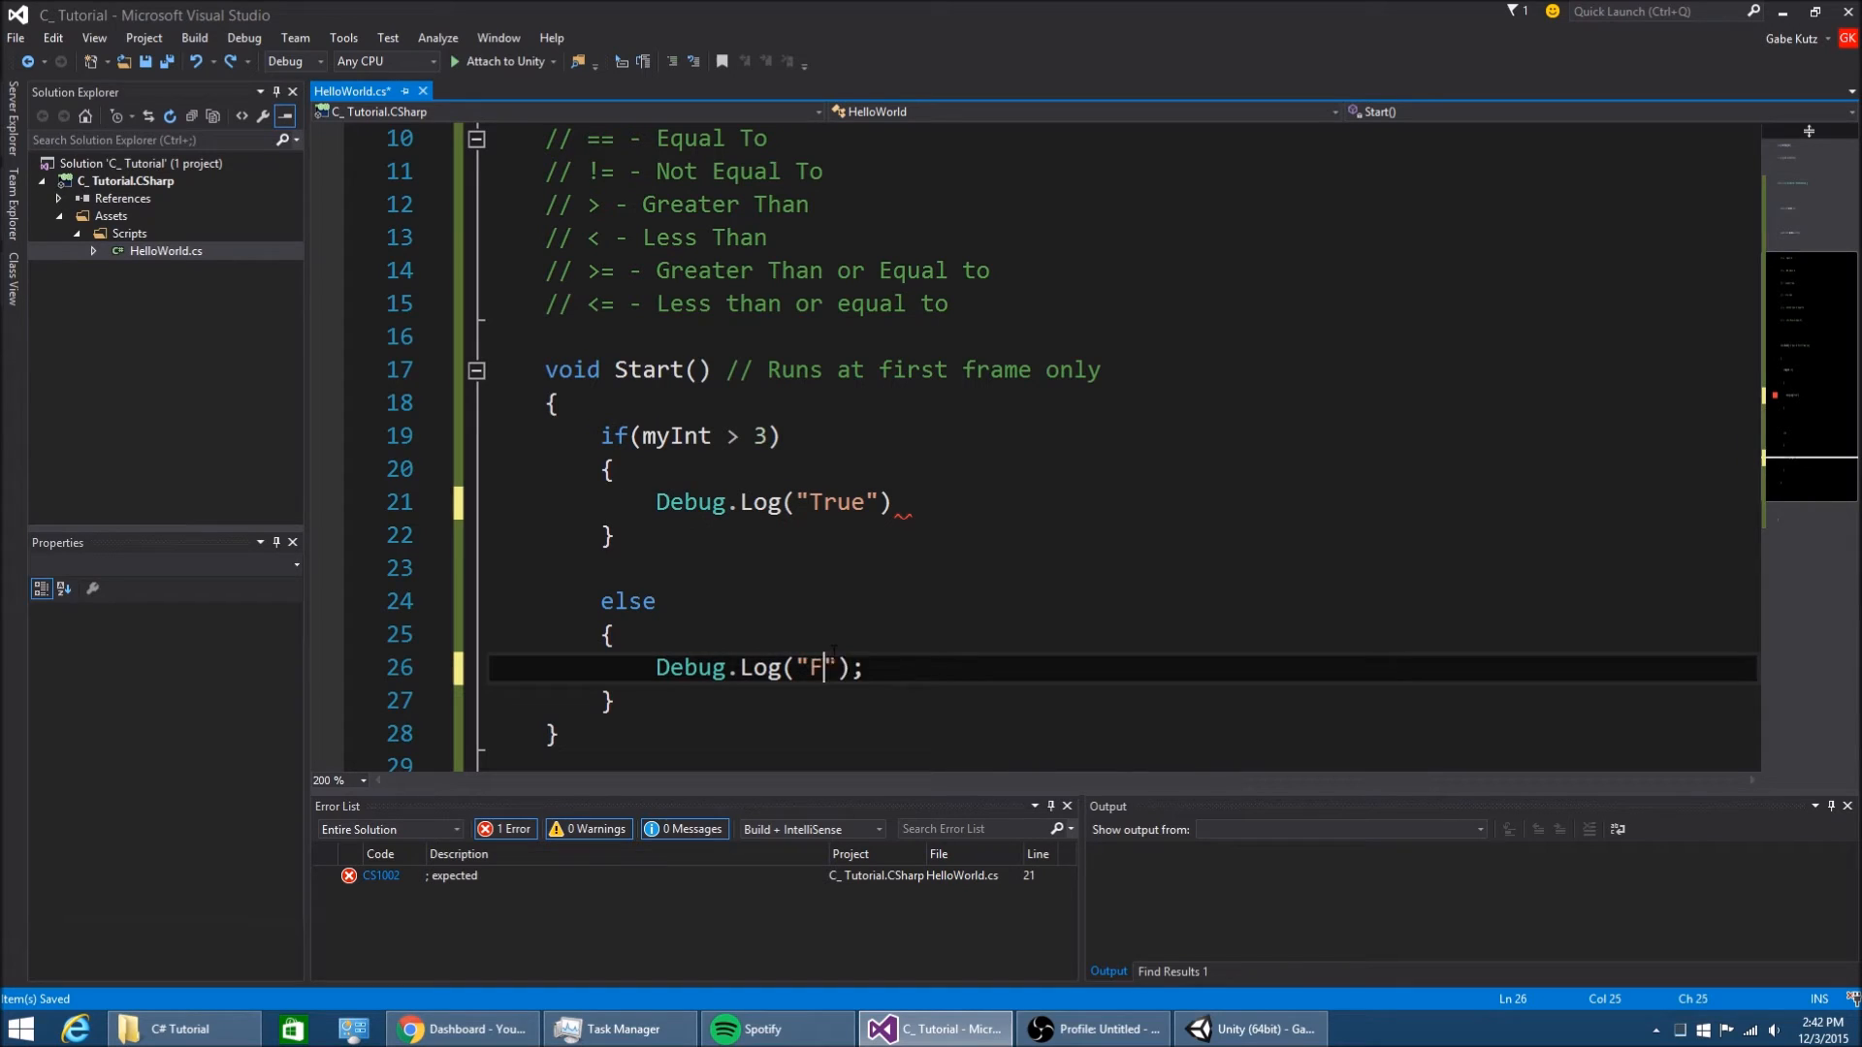
text(alse)
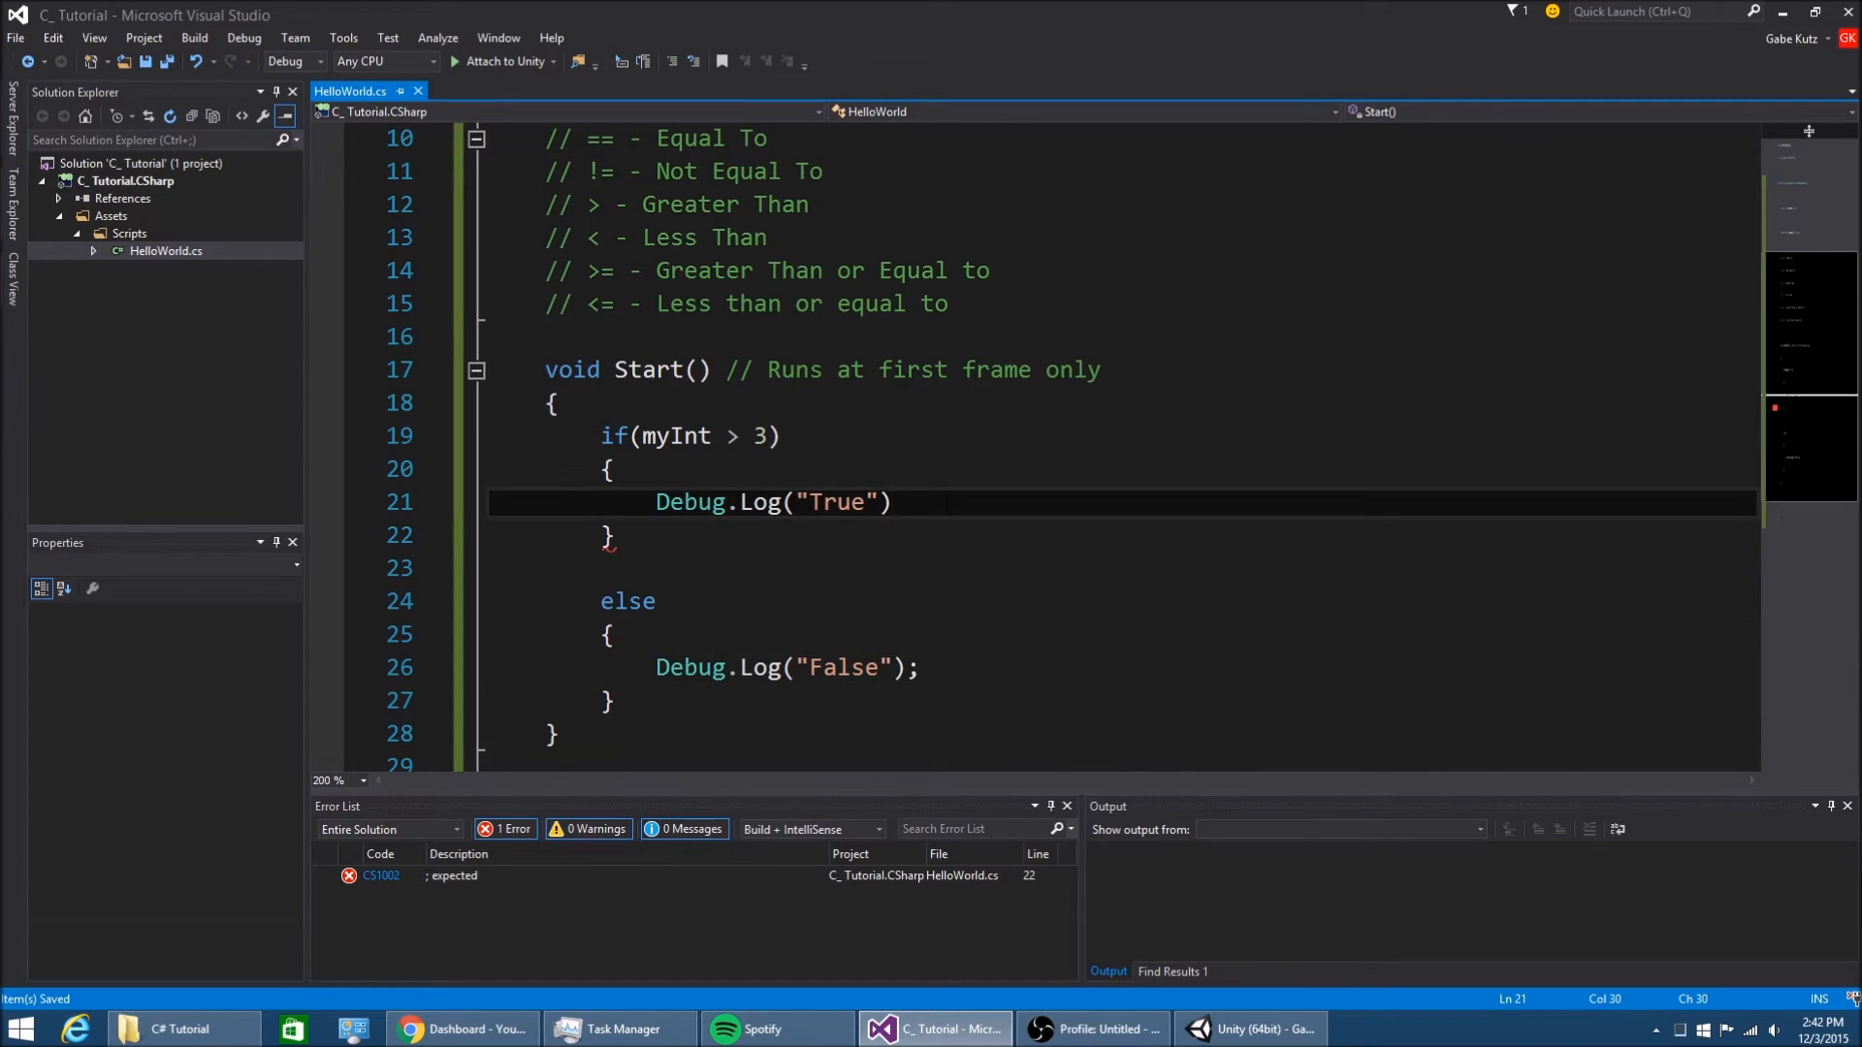
text(;)
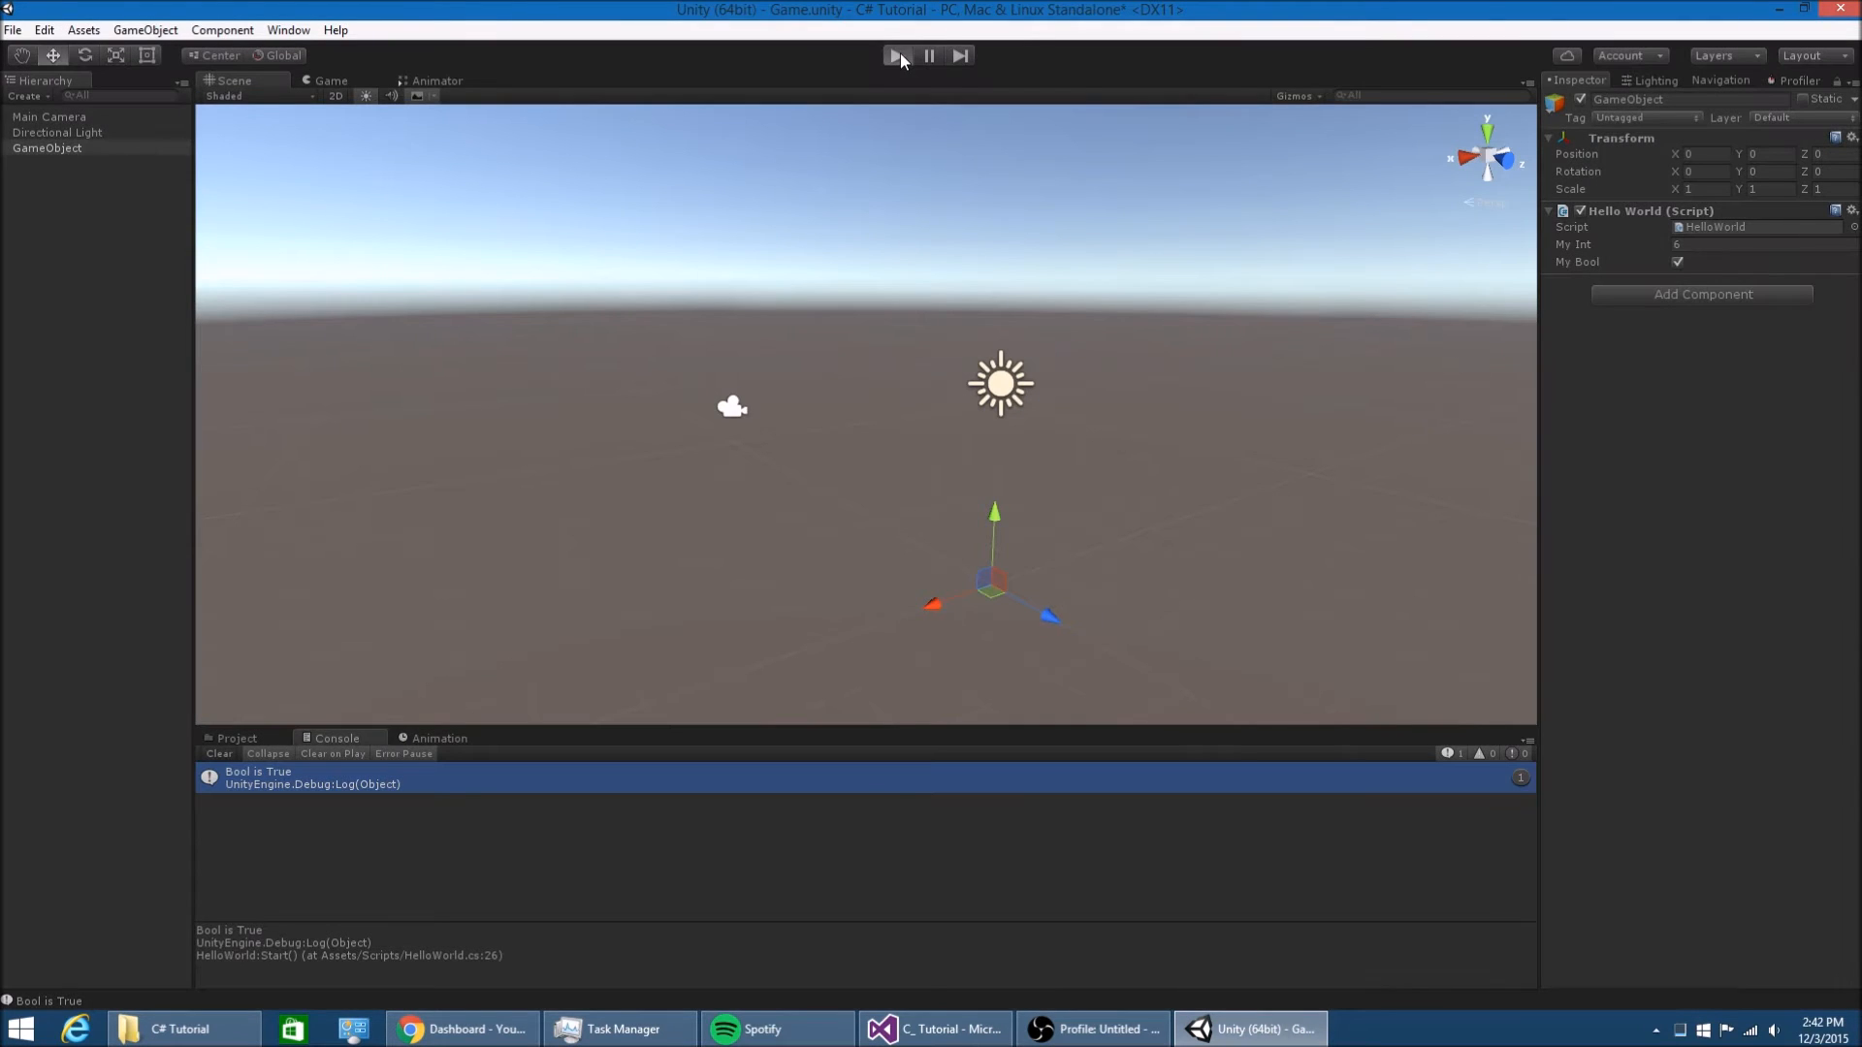
Play the scene in Unity to log "True" in the console, then stop Play
click(896, 54)
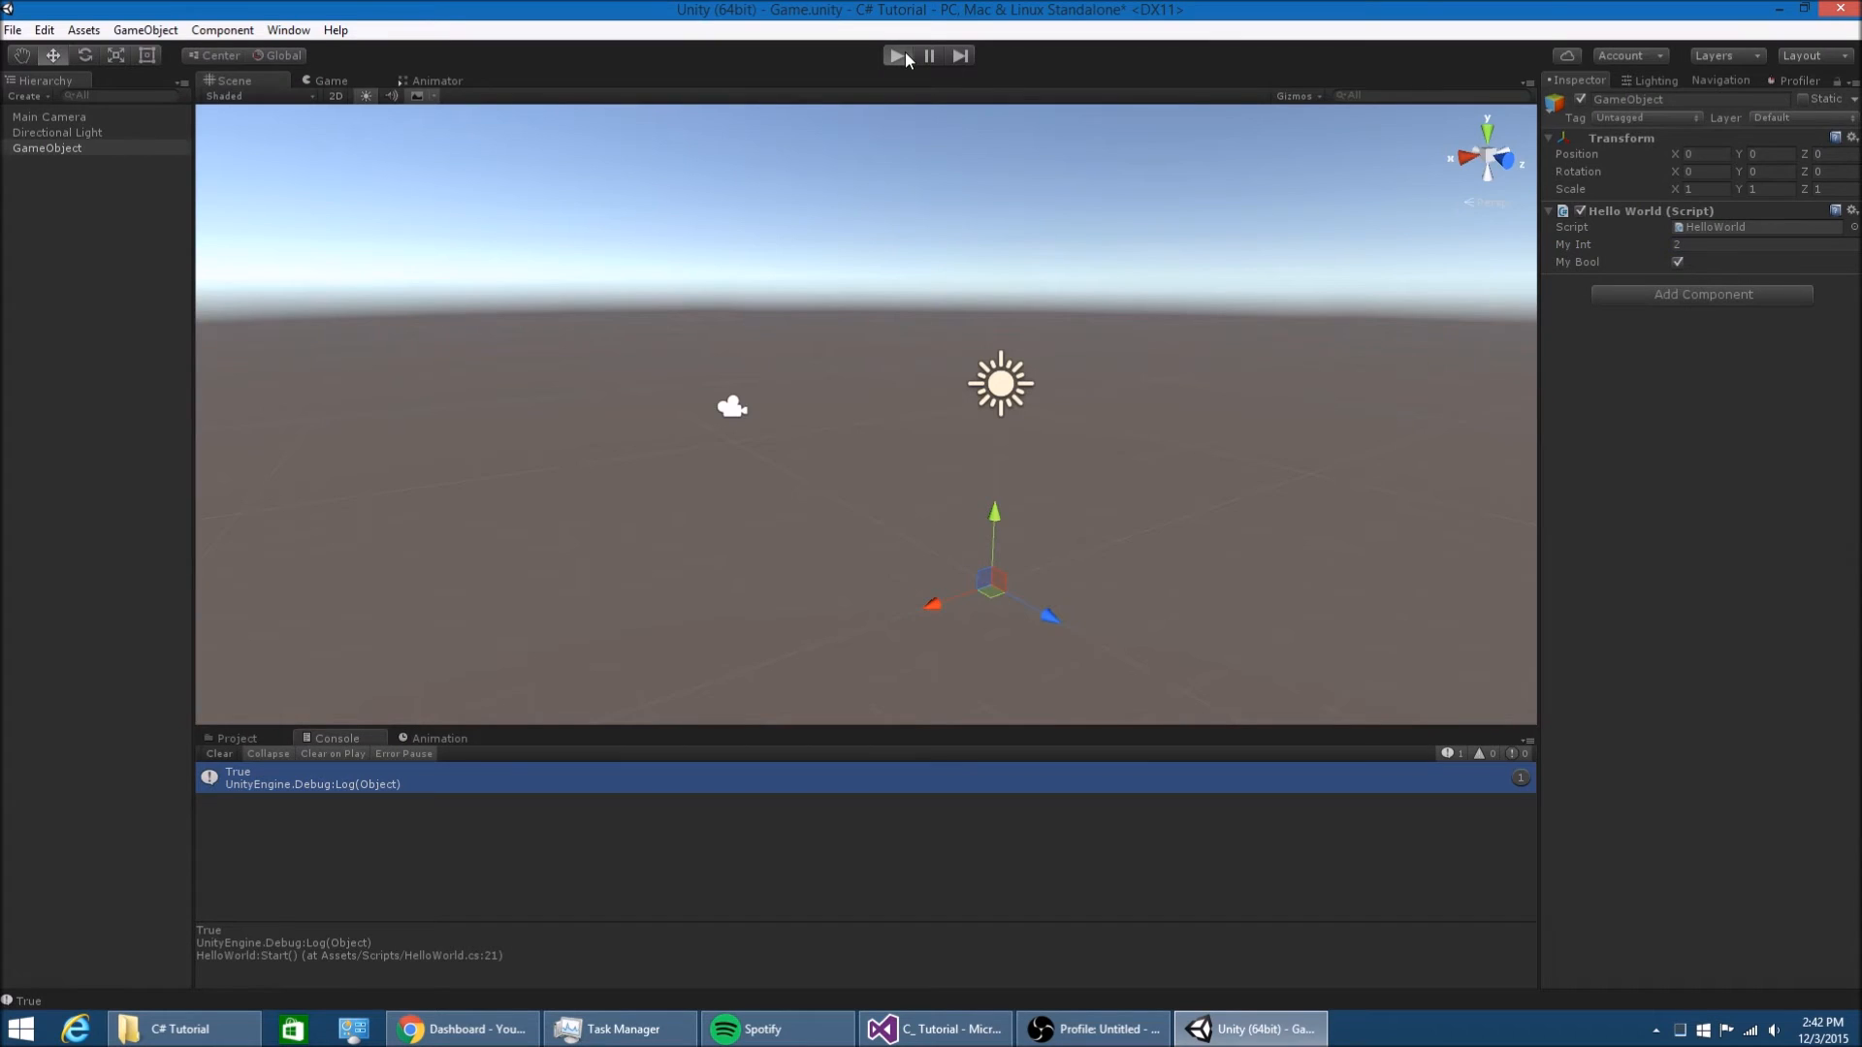
click(932, 1028)
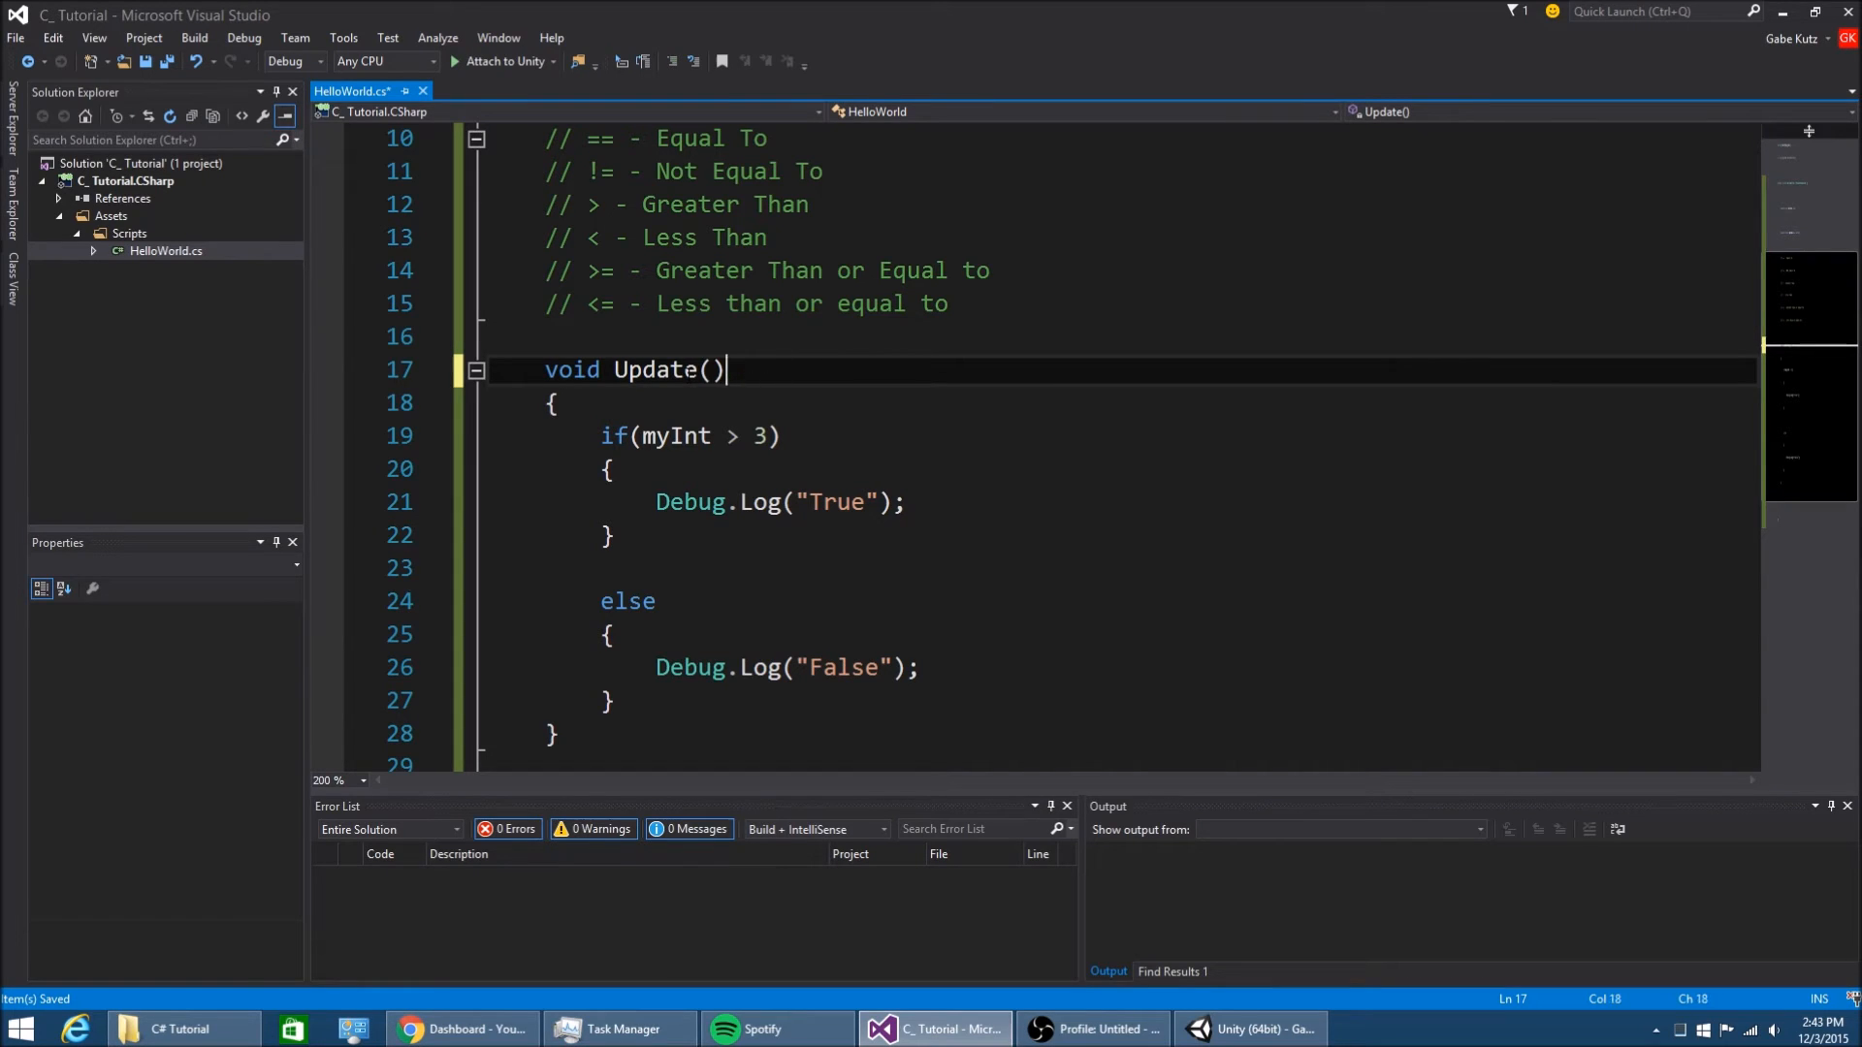
Rename the copied method to Update with the comment // Checks once per frame, then switch to Unity
text(// Checks)
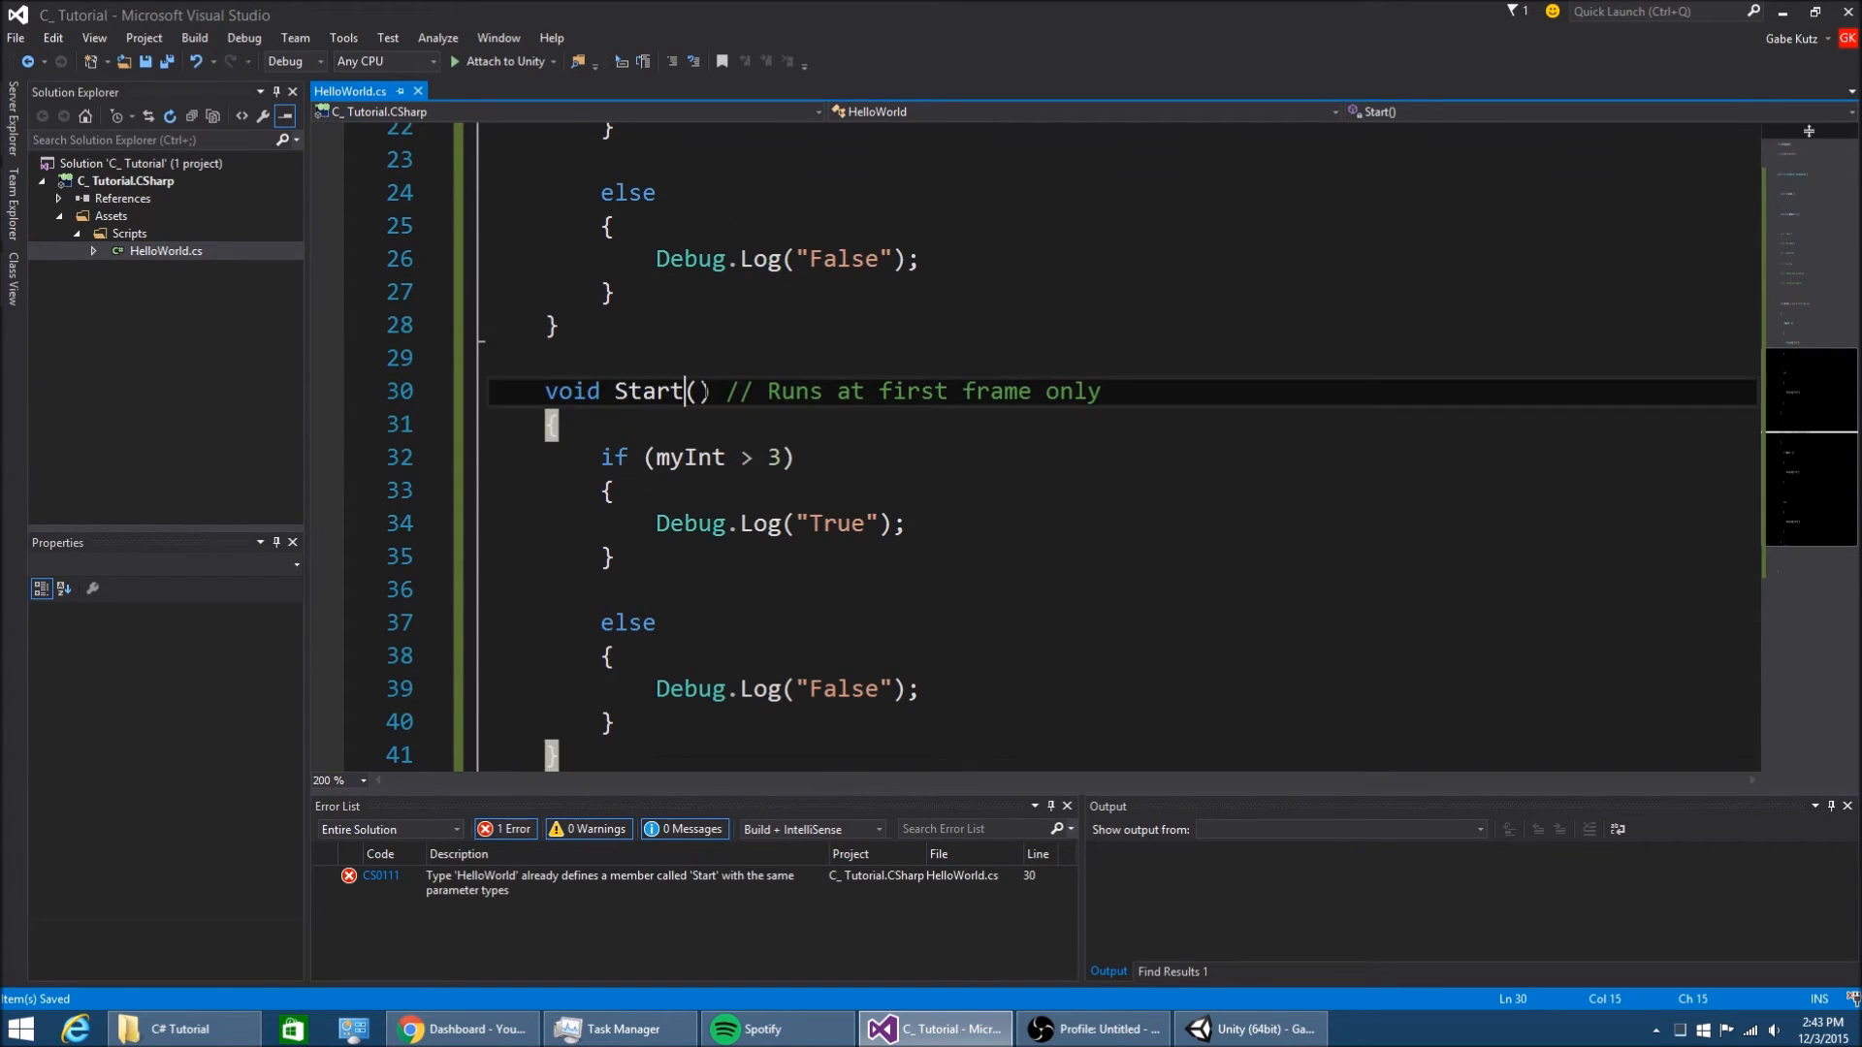
text(Update() // Checks)
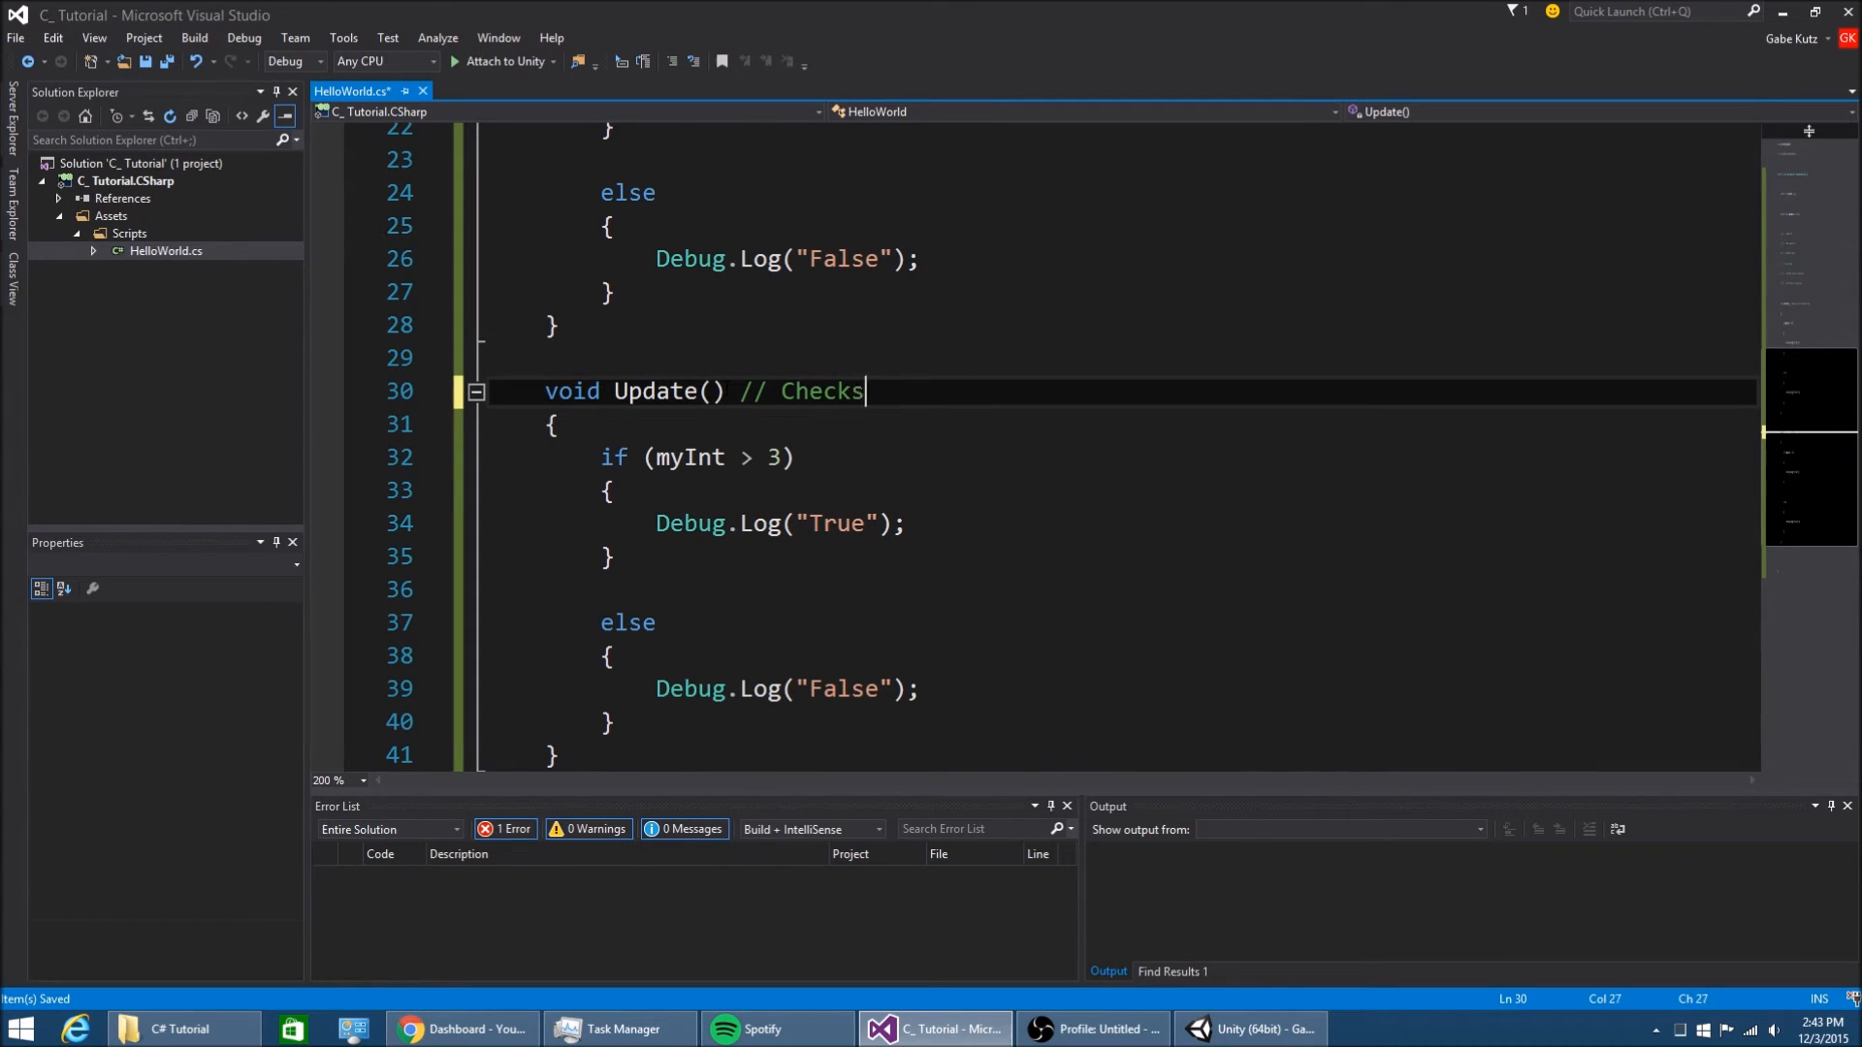
text(once per frame)
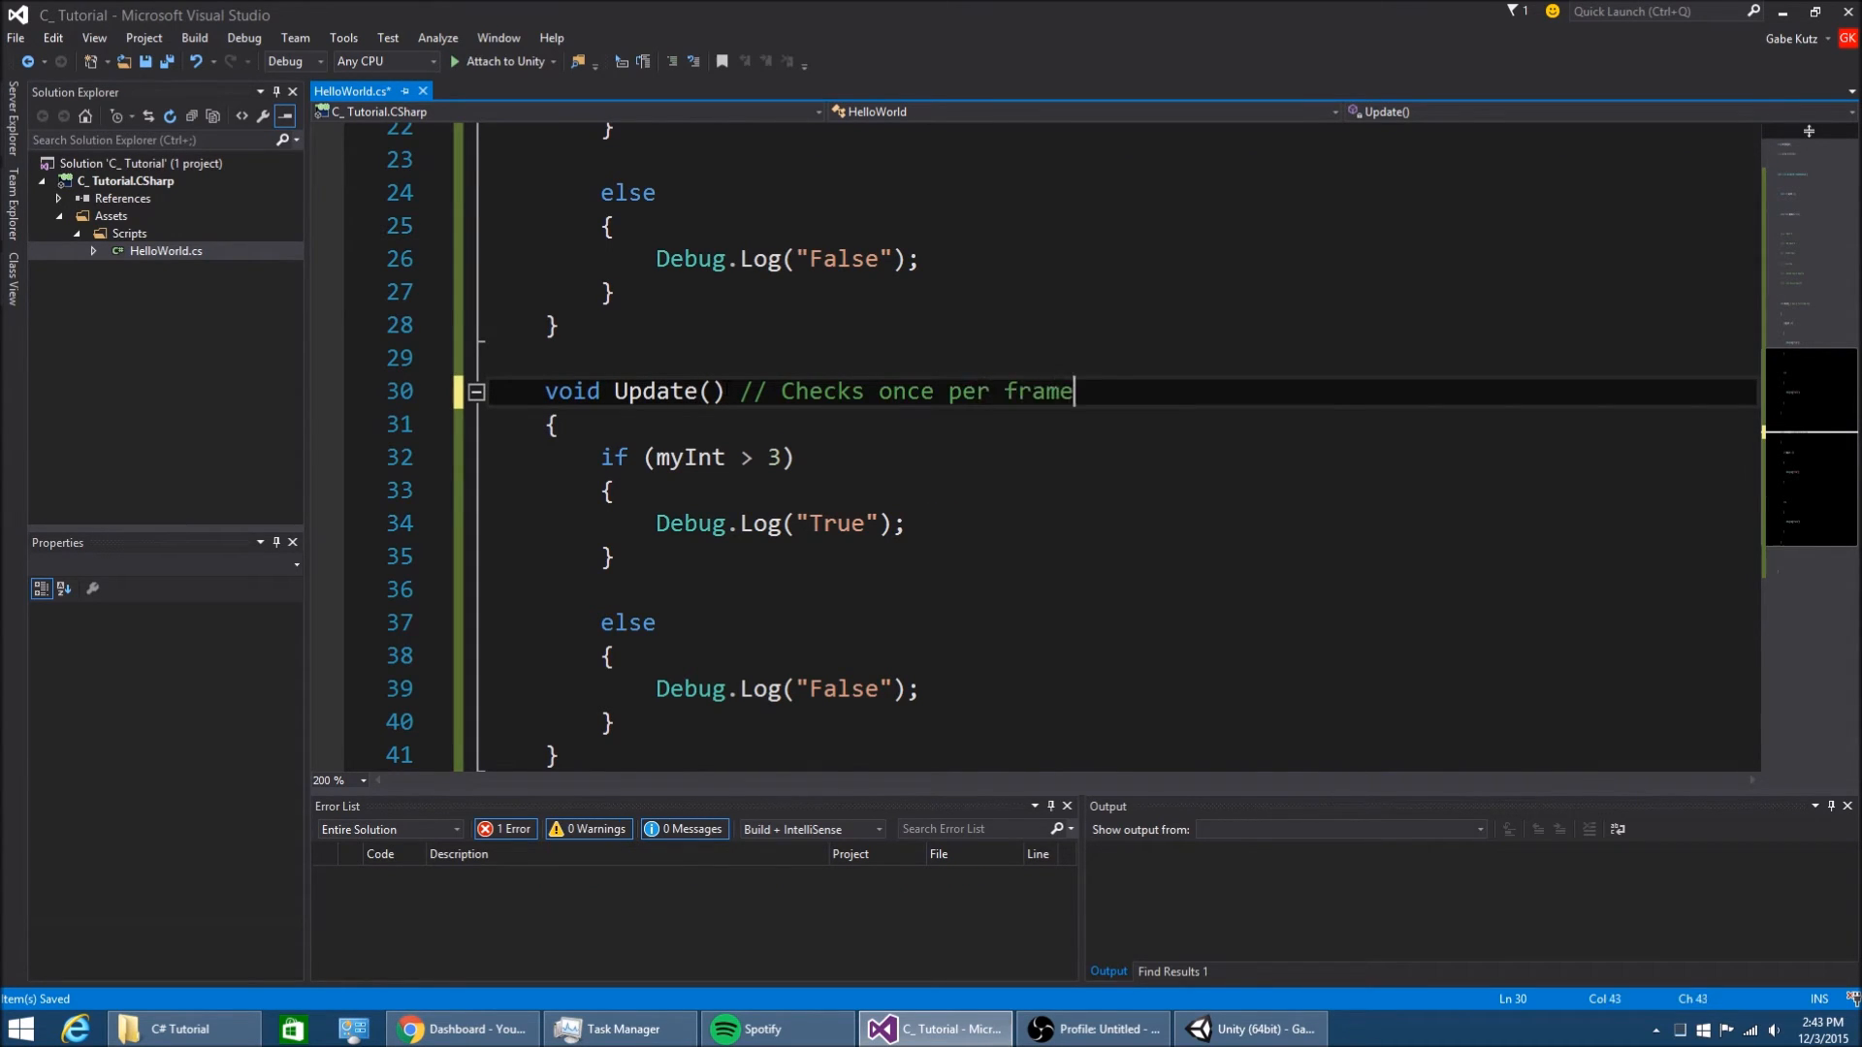
click(1248, 1028)
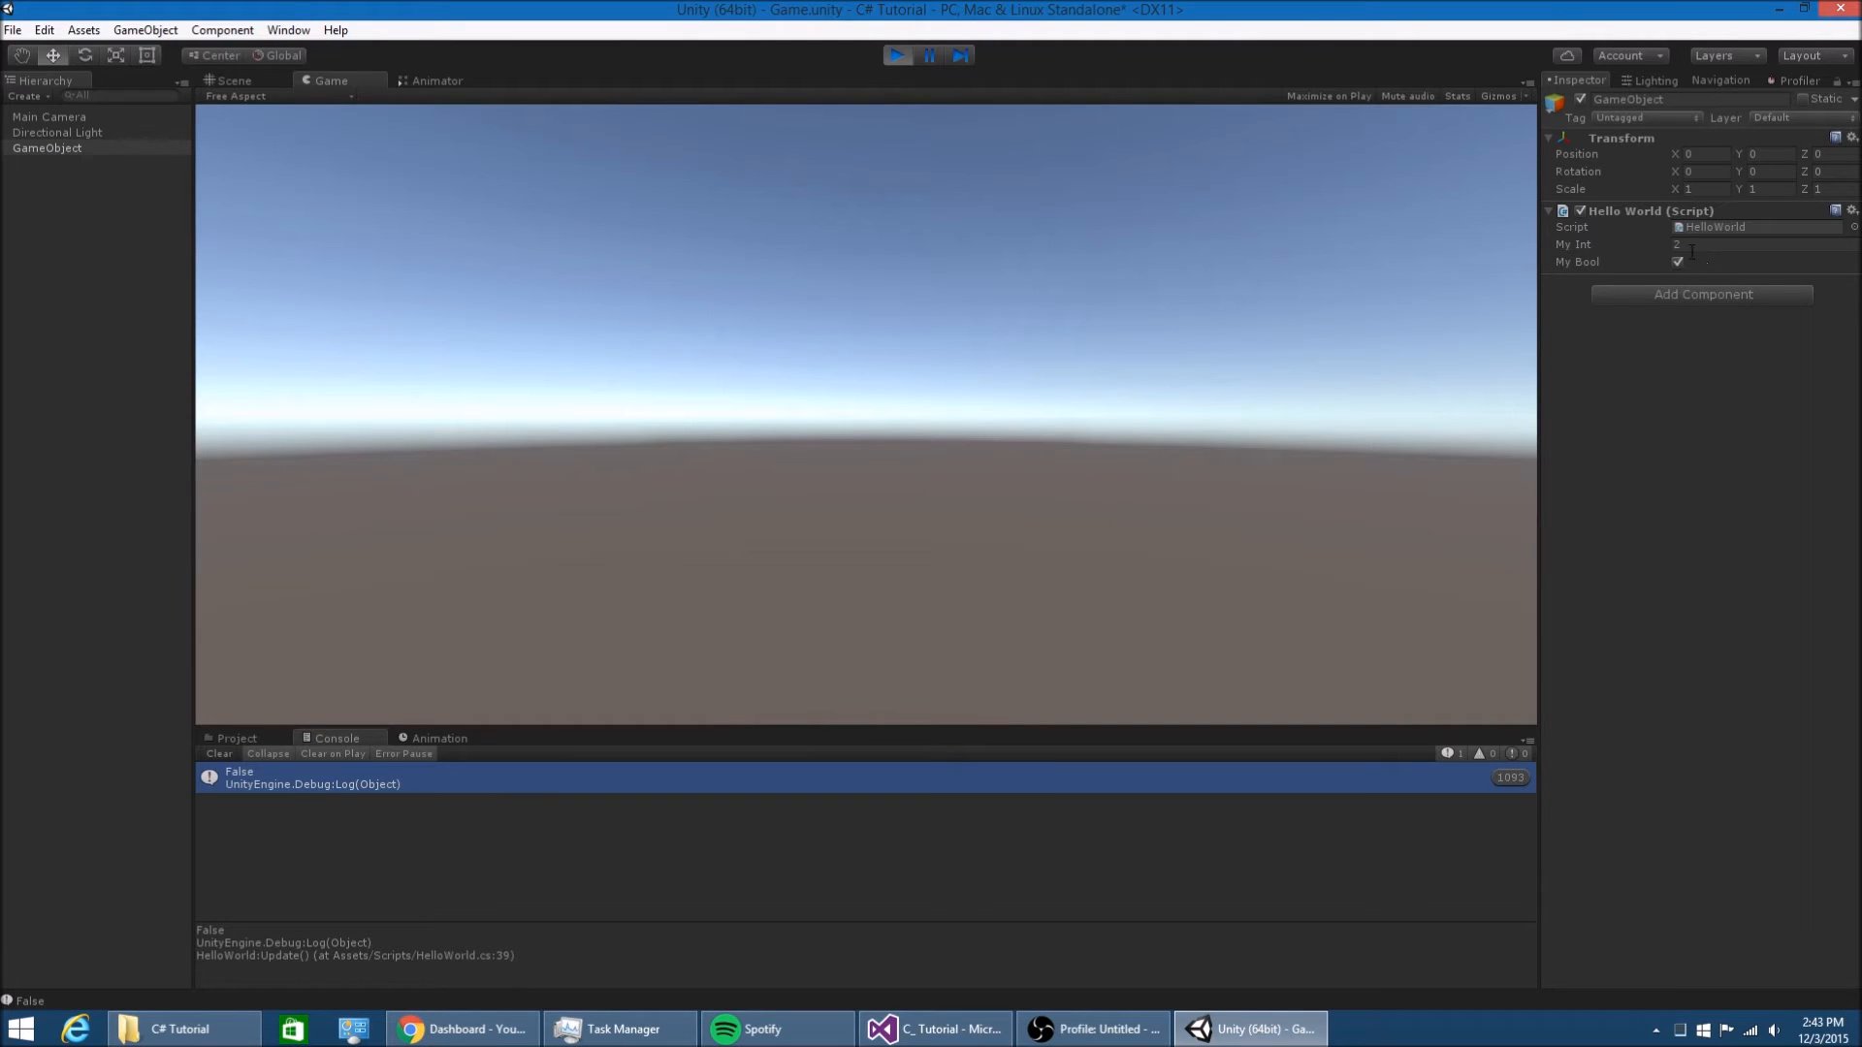
Change My Int during play so Update logs True and False in the Console, then stop the game
click(1757, 245)
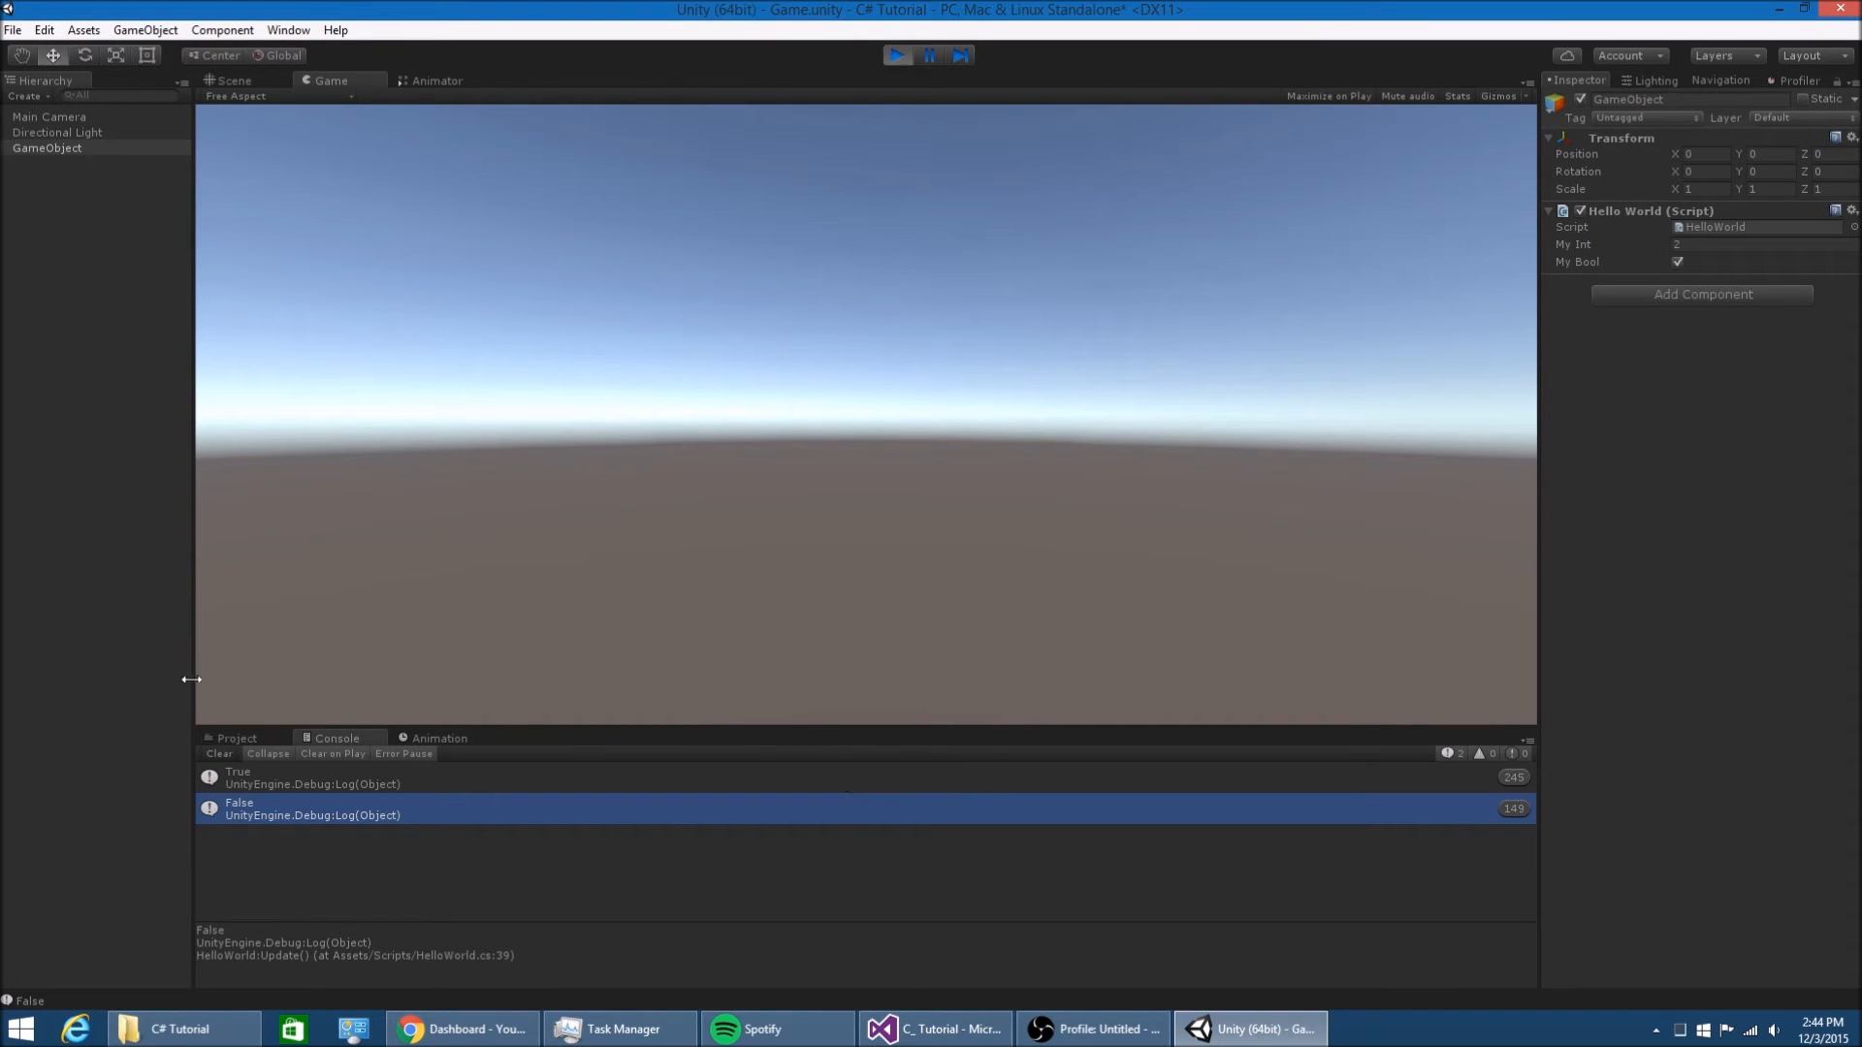
click(237, 737)
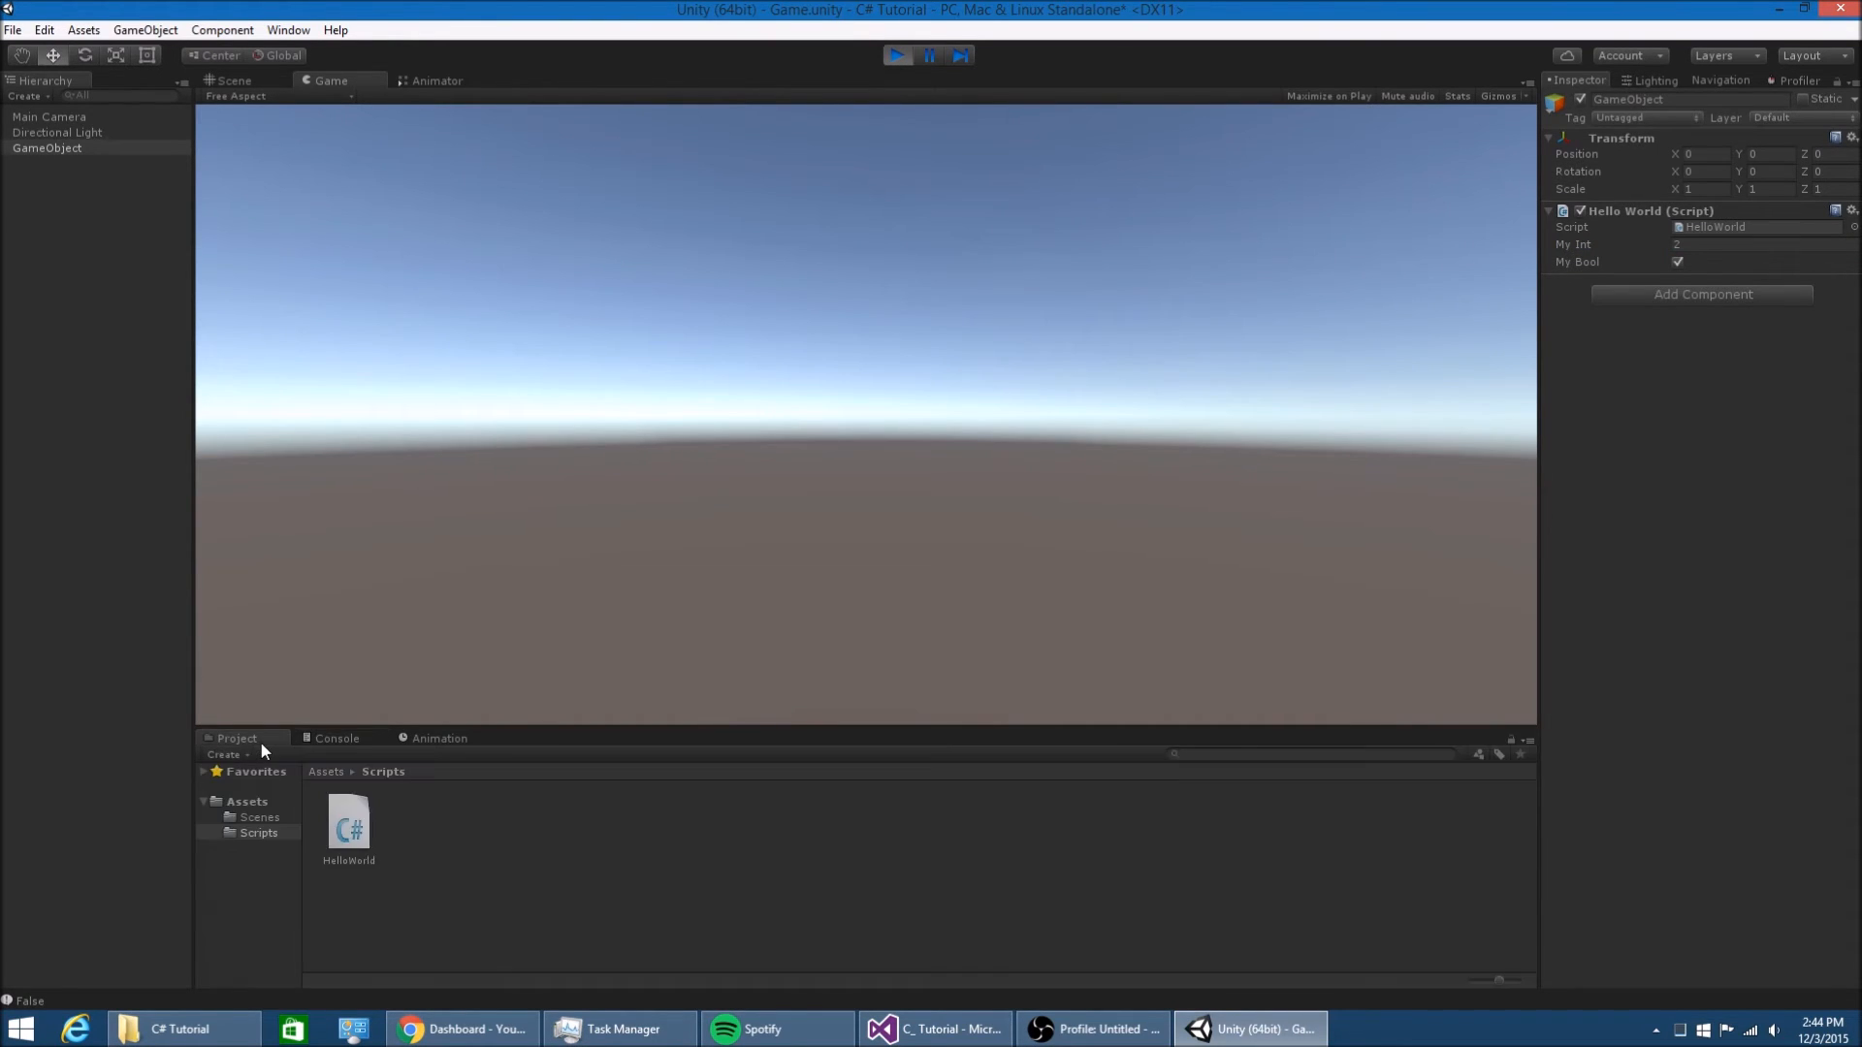
click(338, 737)
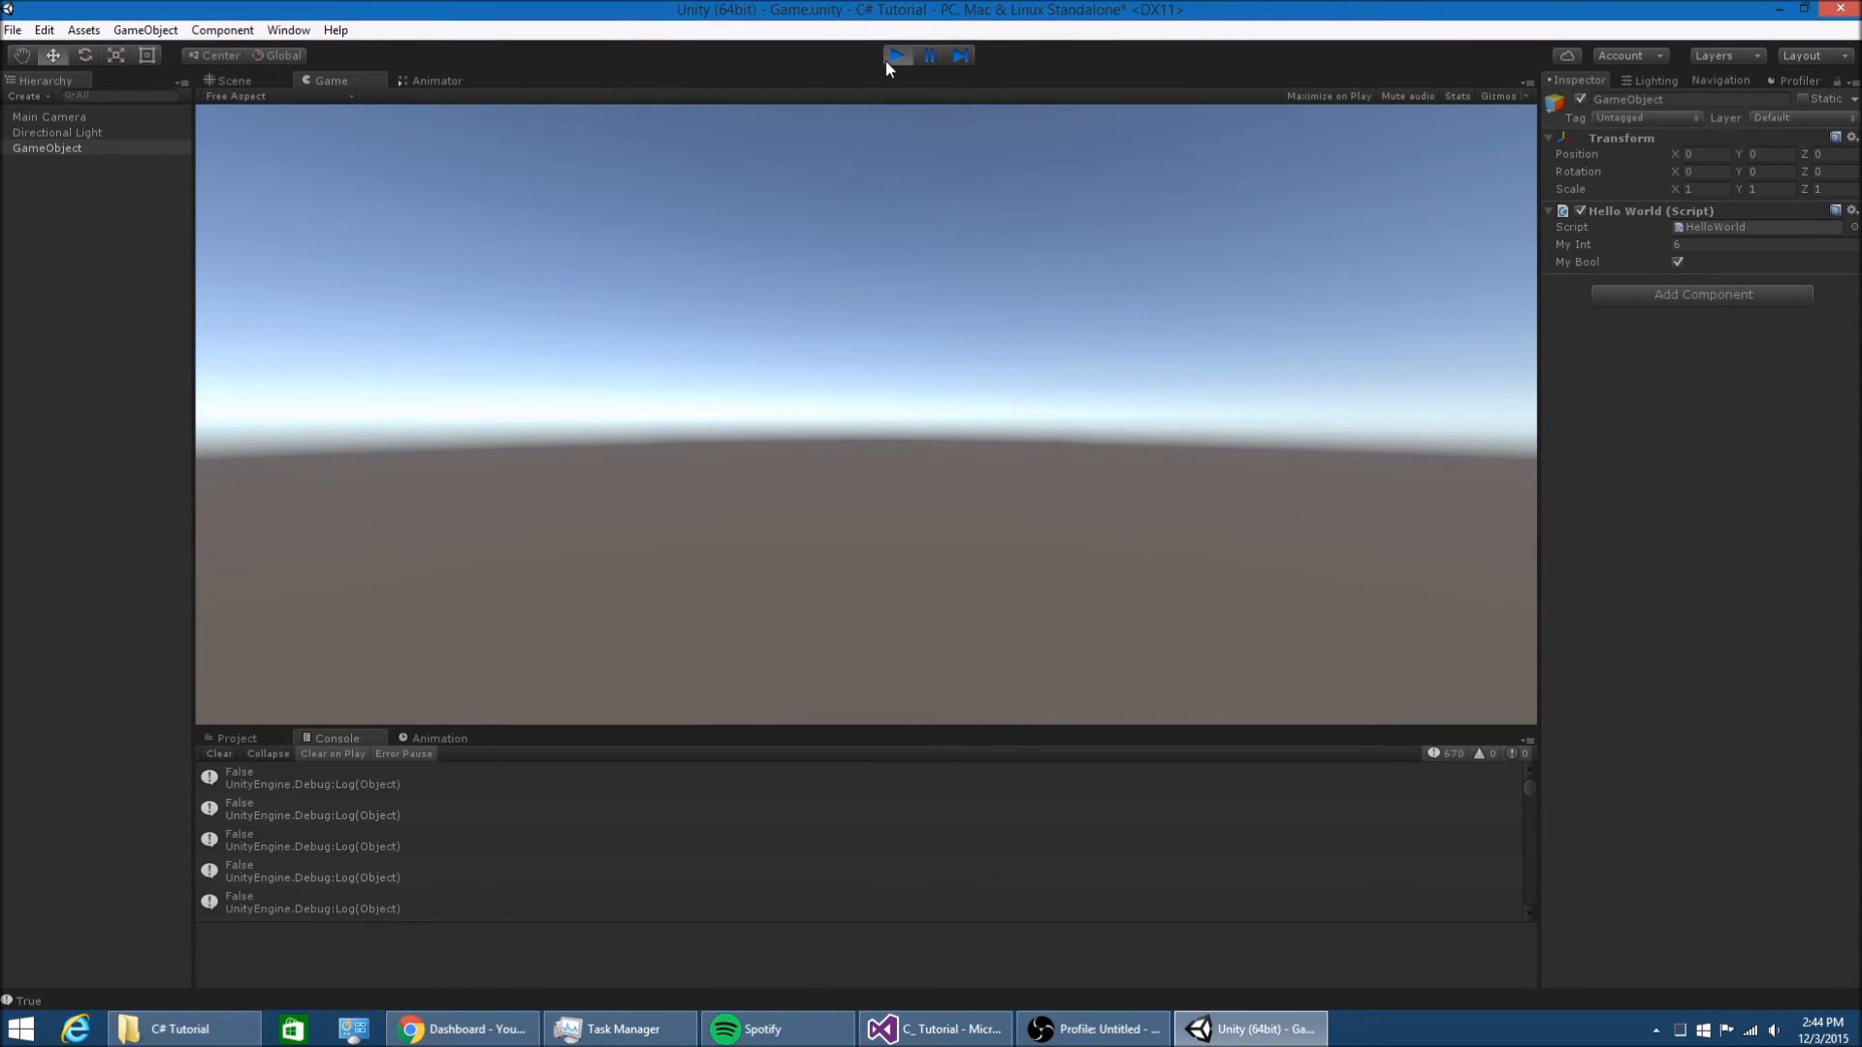
click(933, 1028)
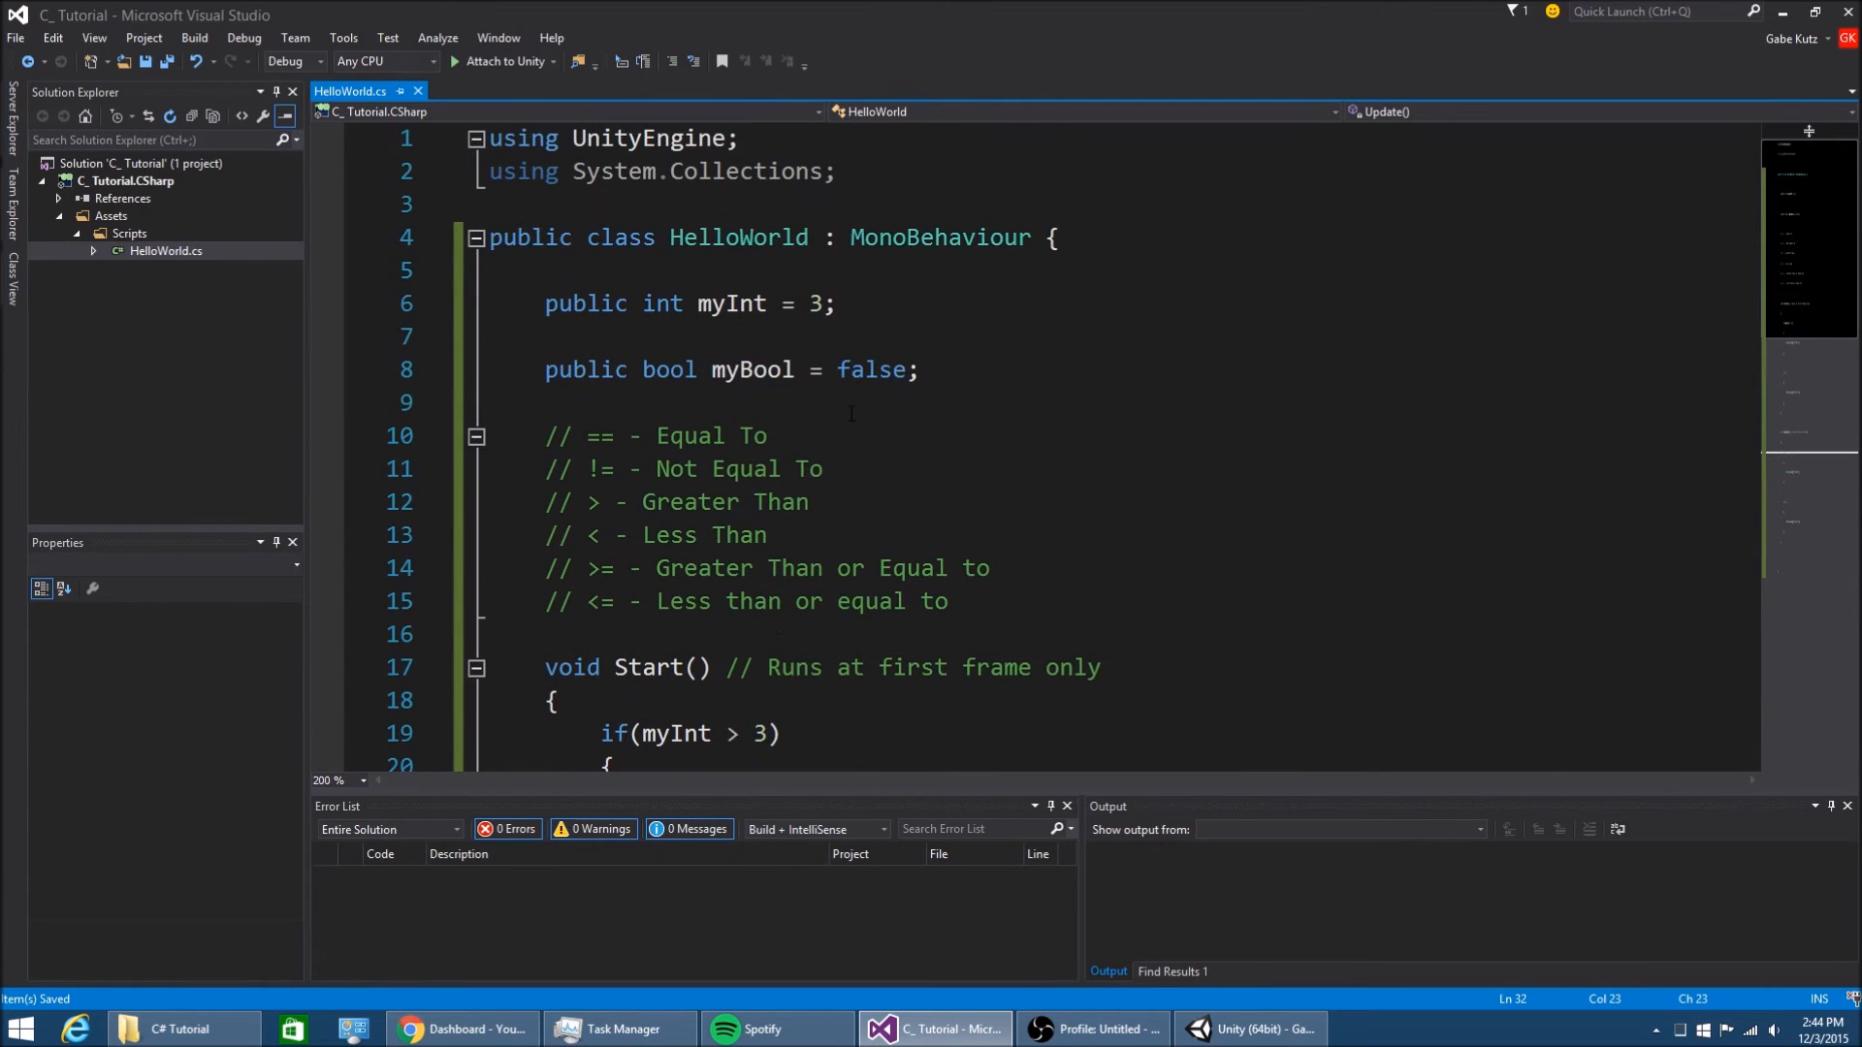
mouse_move(873, 368)
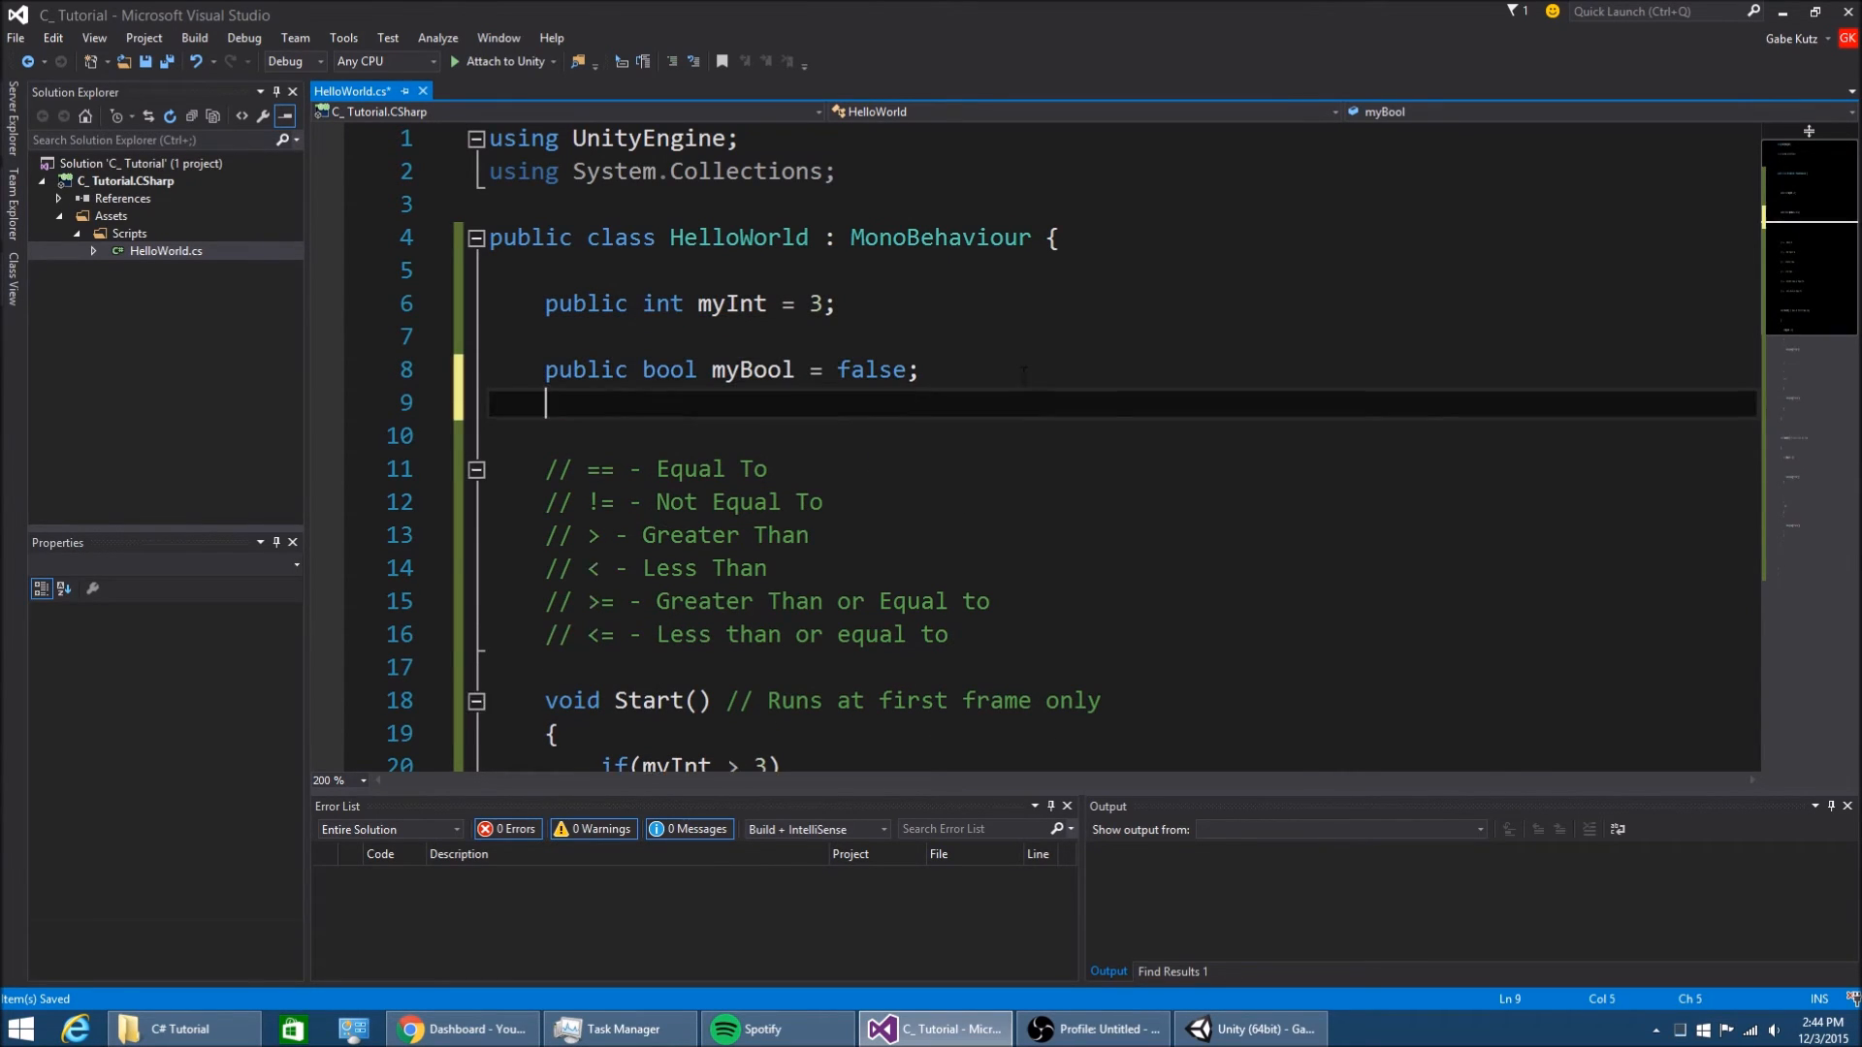
Declare public float myFloat = 3.4f and public float MyFloat2 = 5.1f fields
text(public float my)
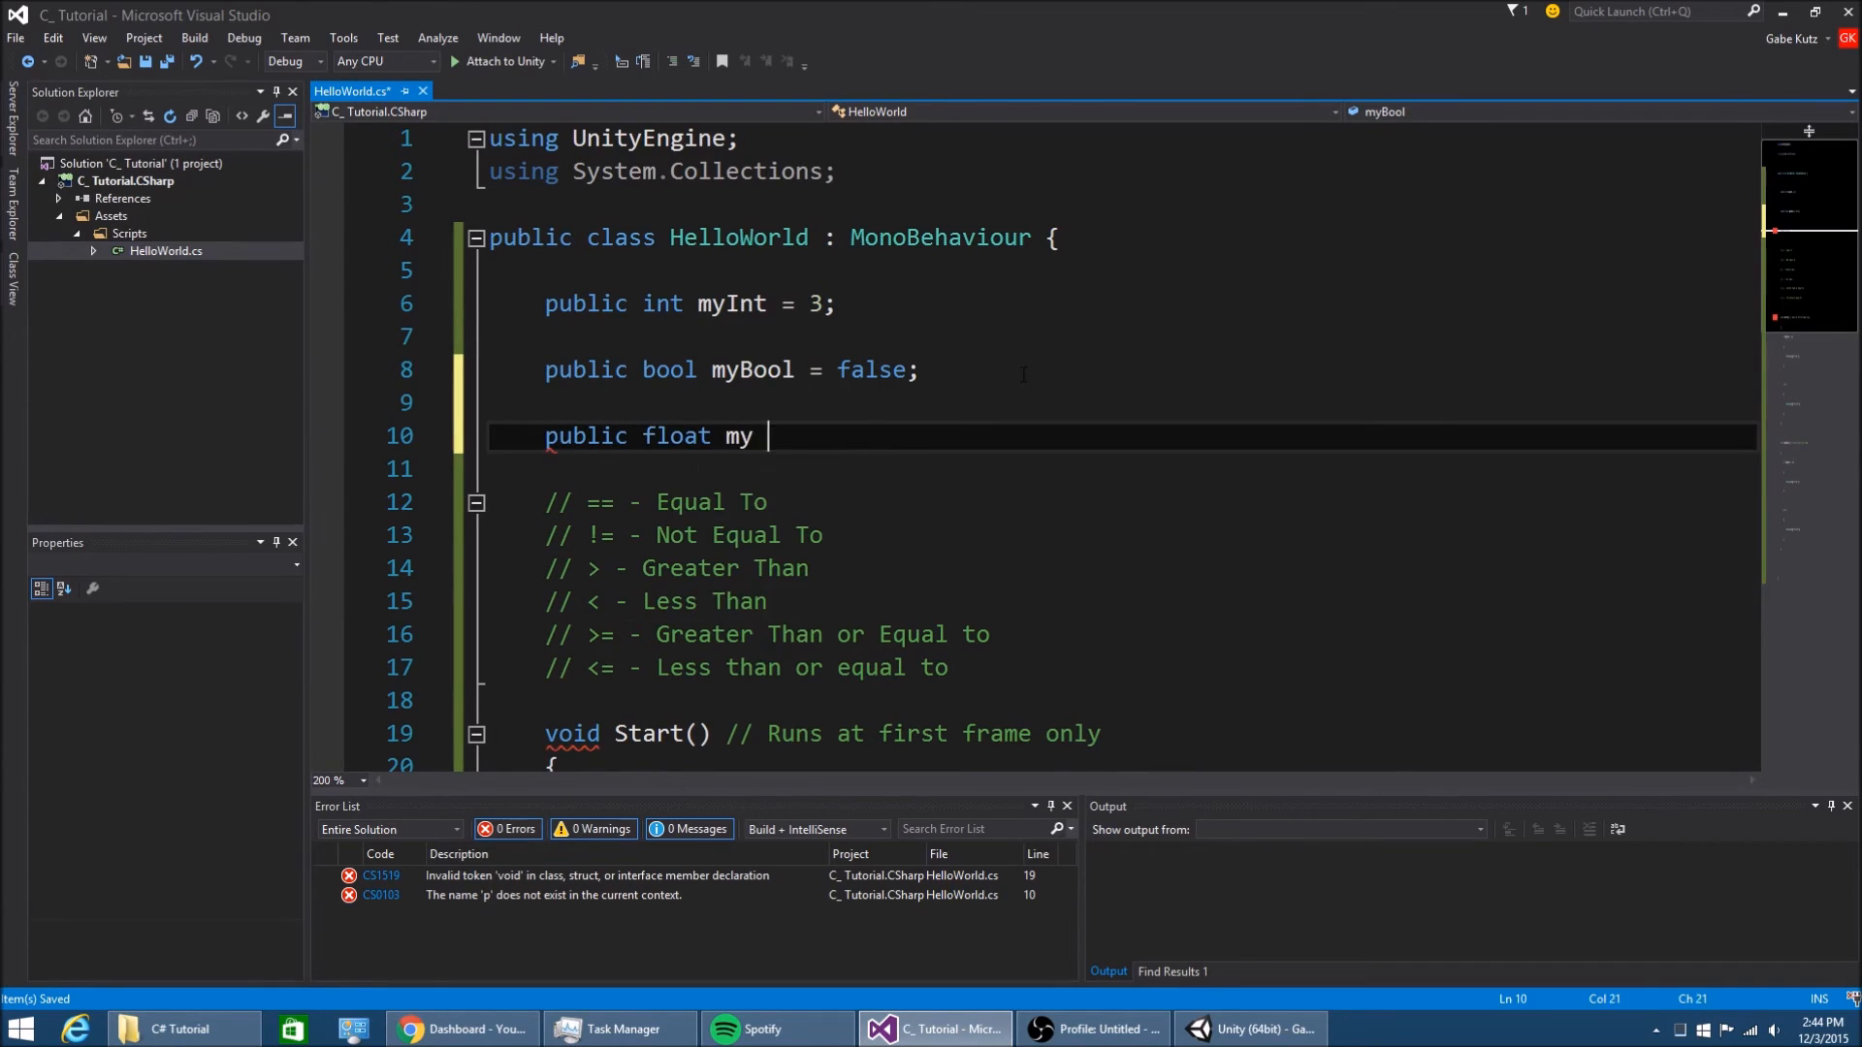
text(Float = 3.4;f)
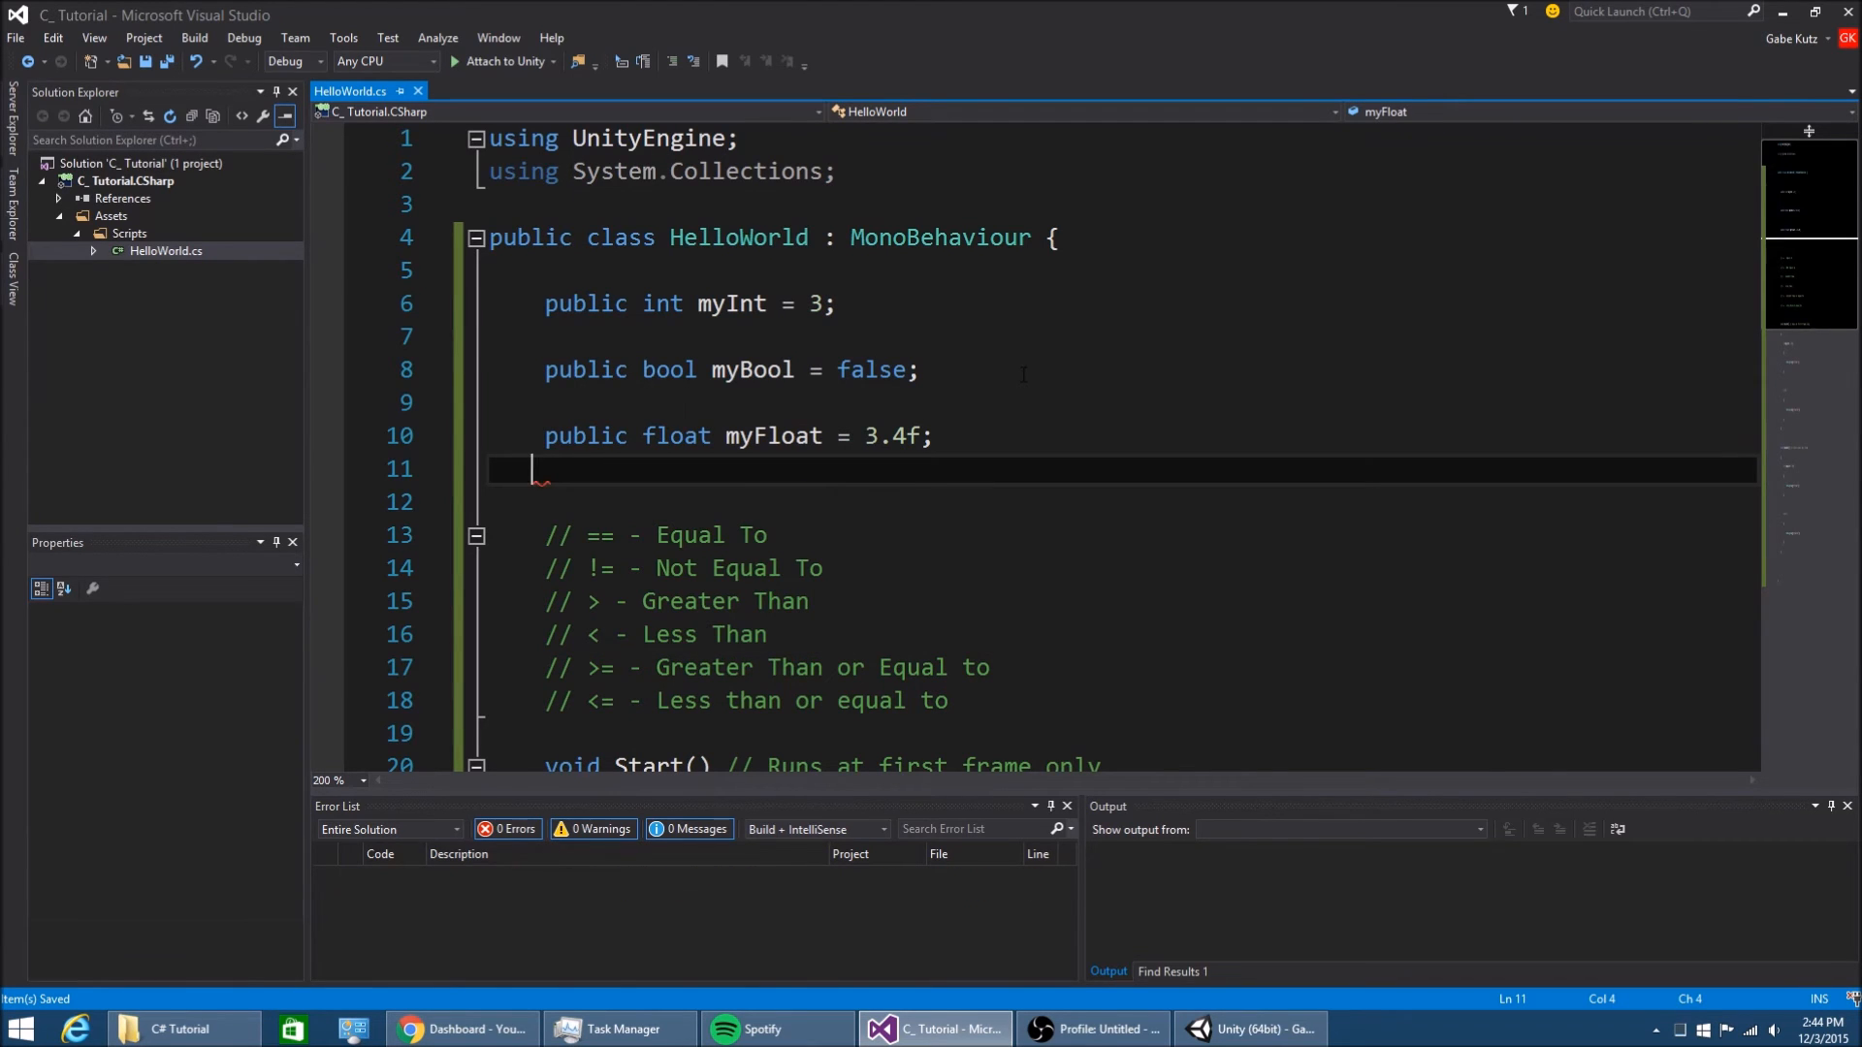
scroll(down, 3)
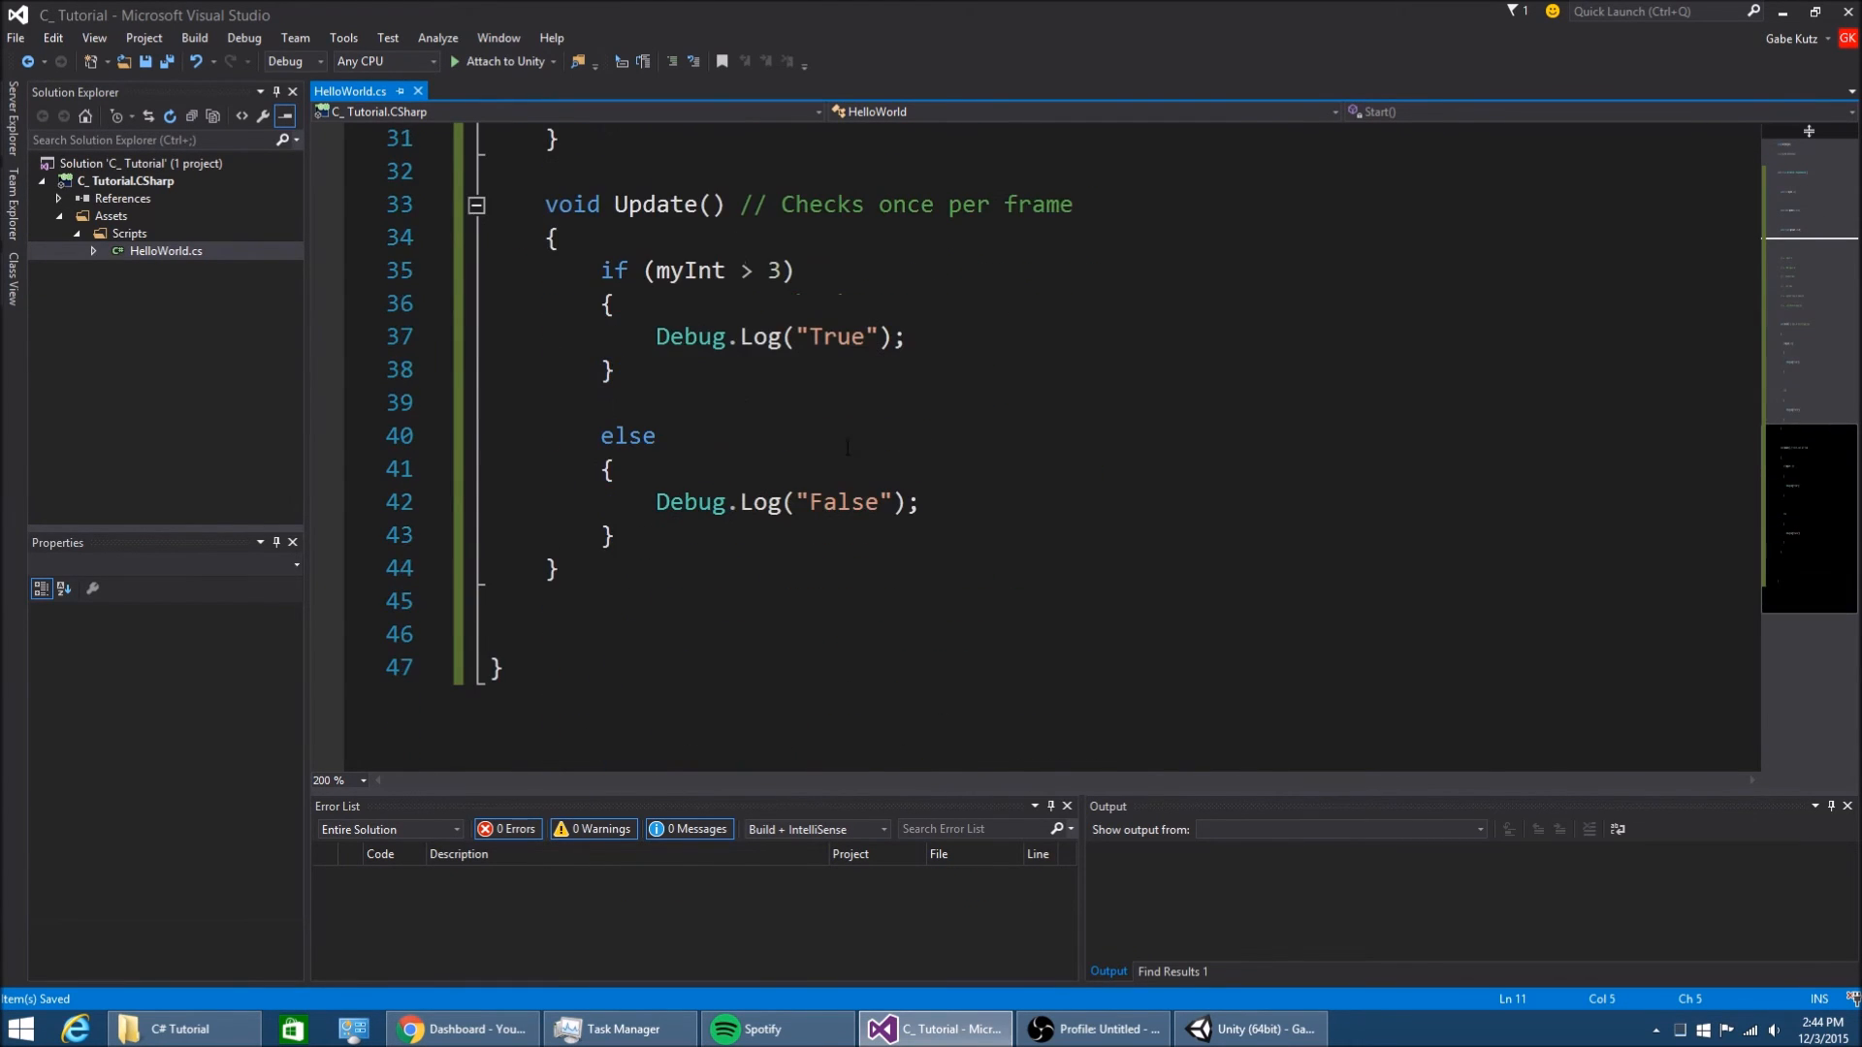
scroll(up, 3)
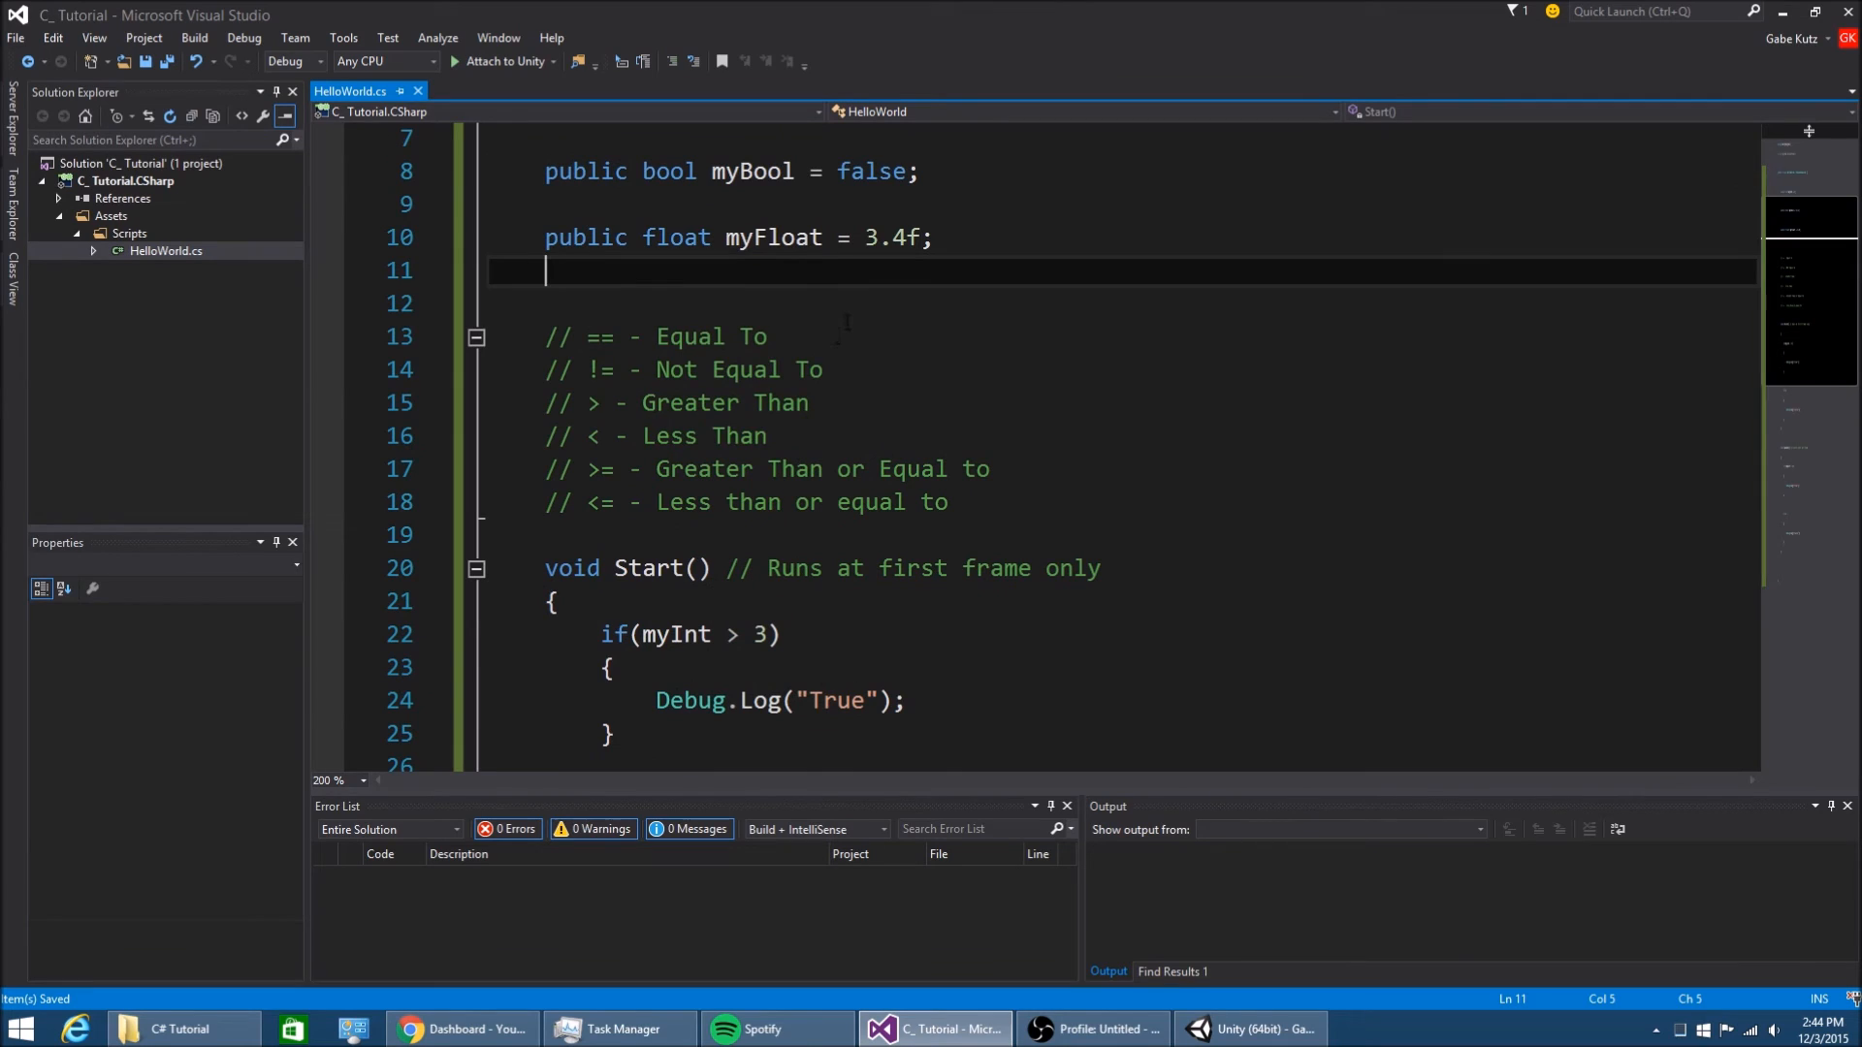
text(public float My)
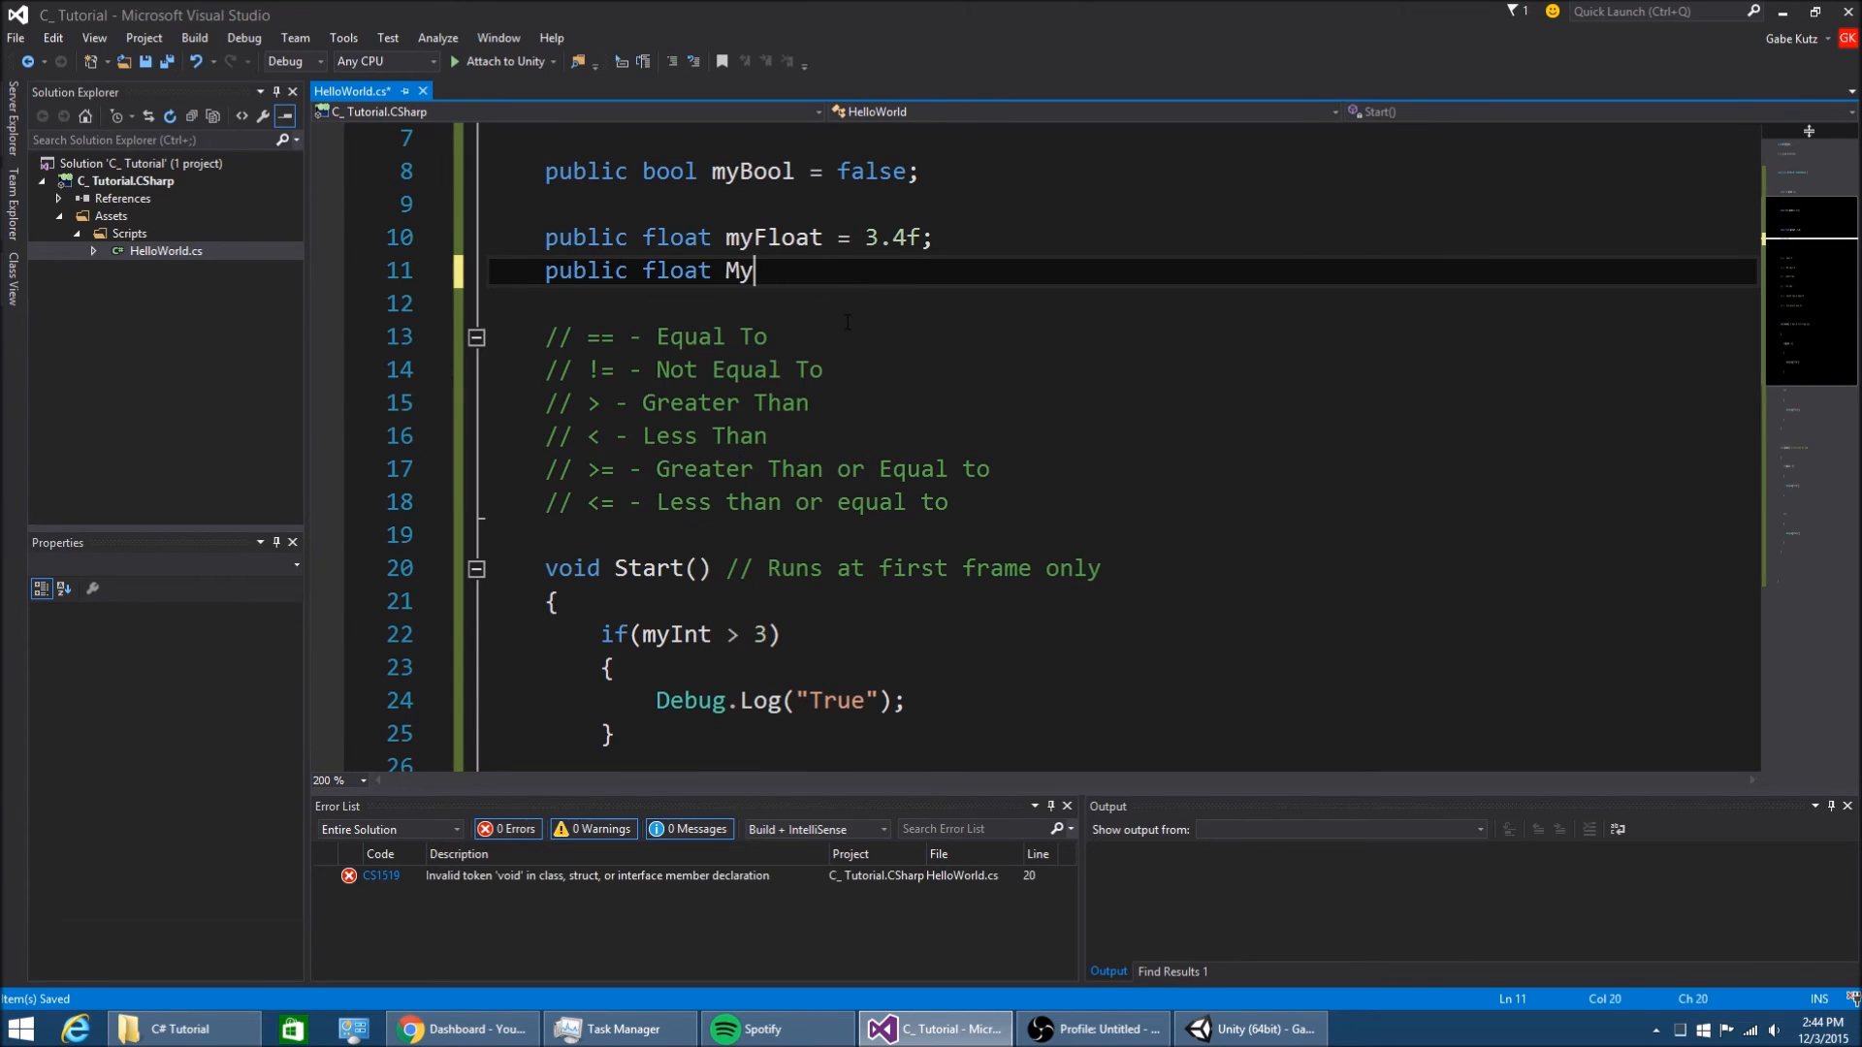
text(Float2 =)
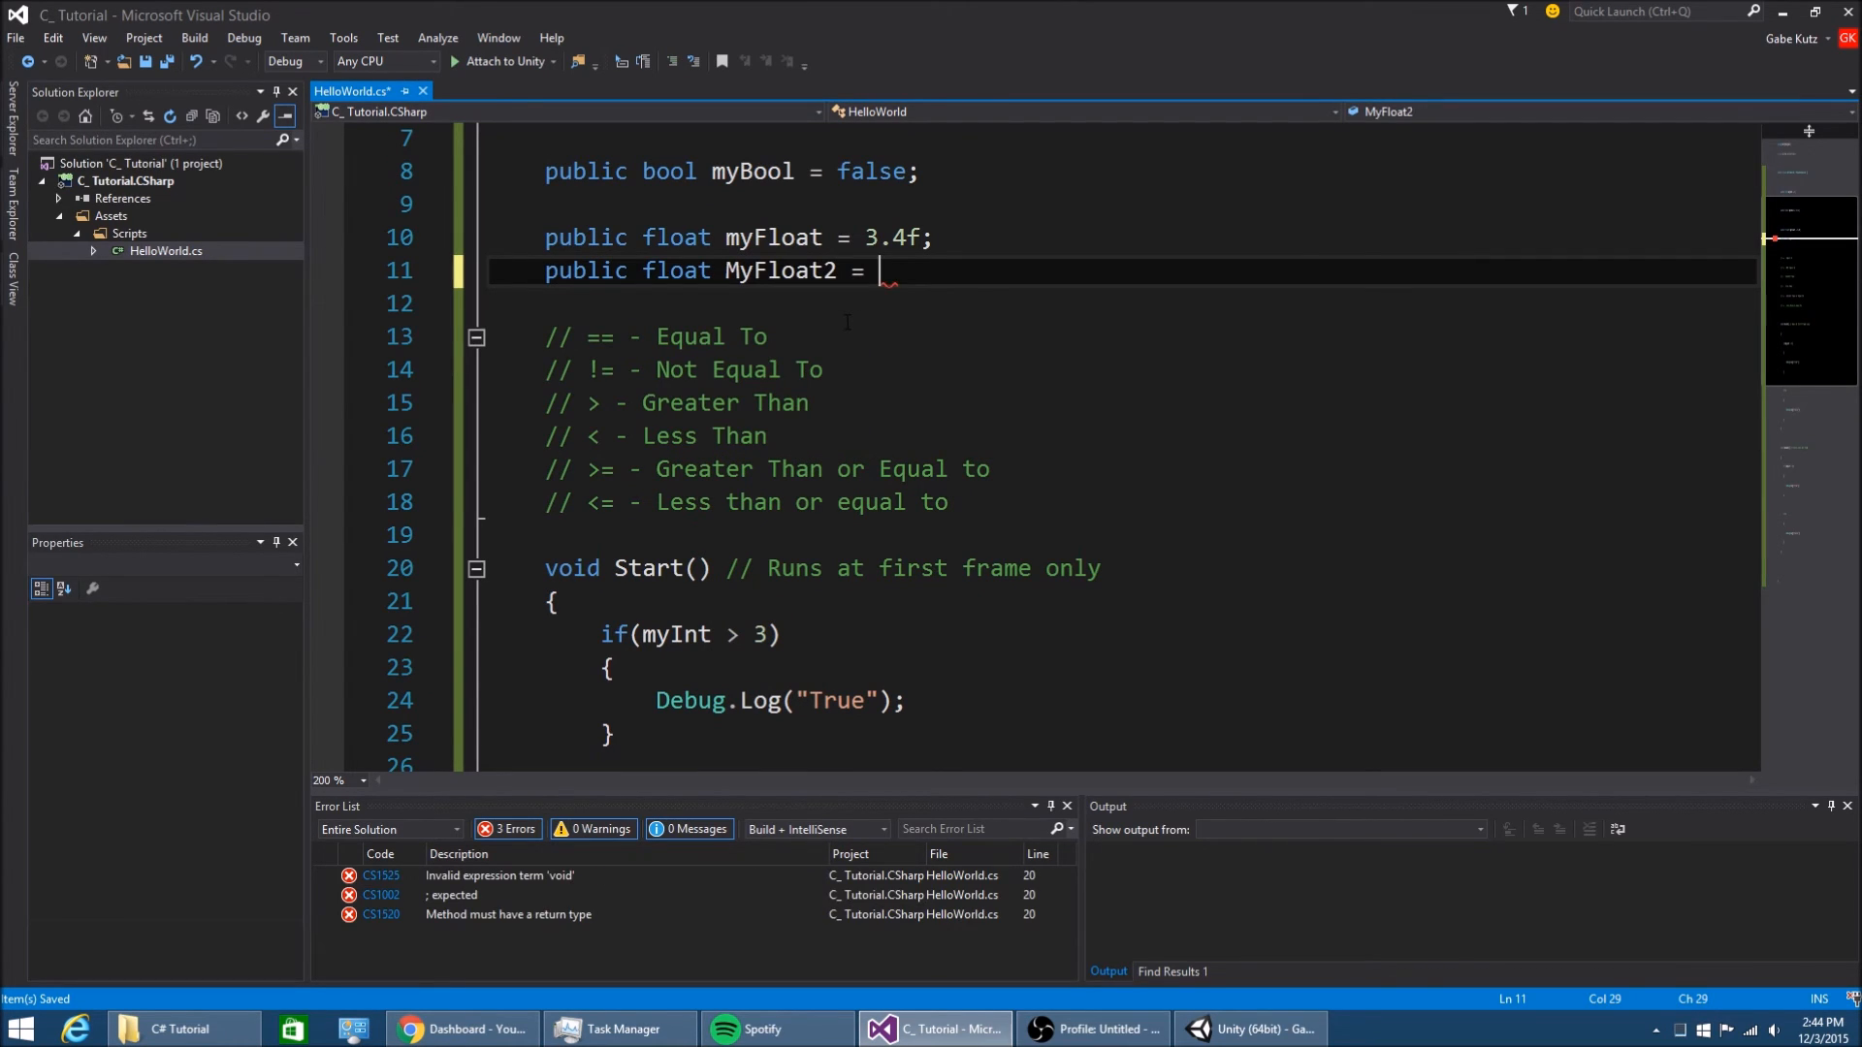
text(5.)
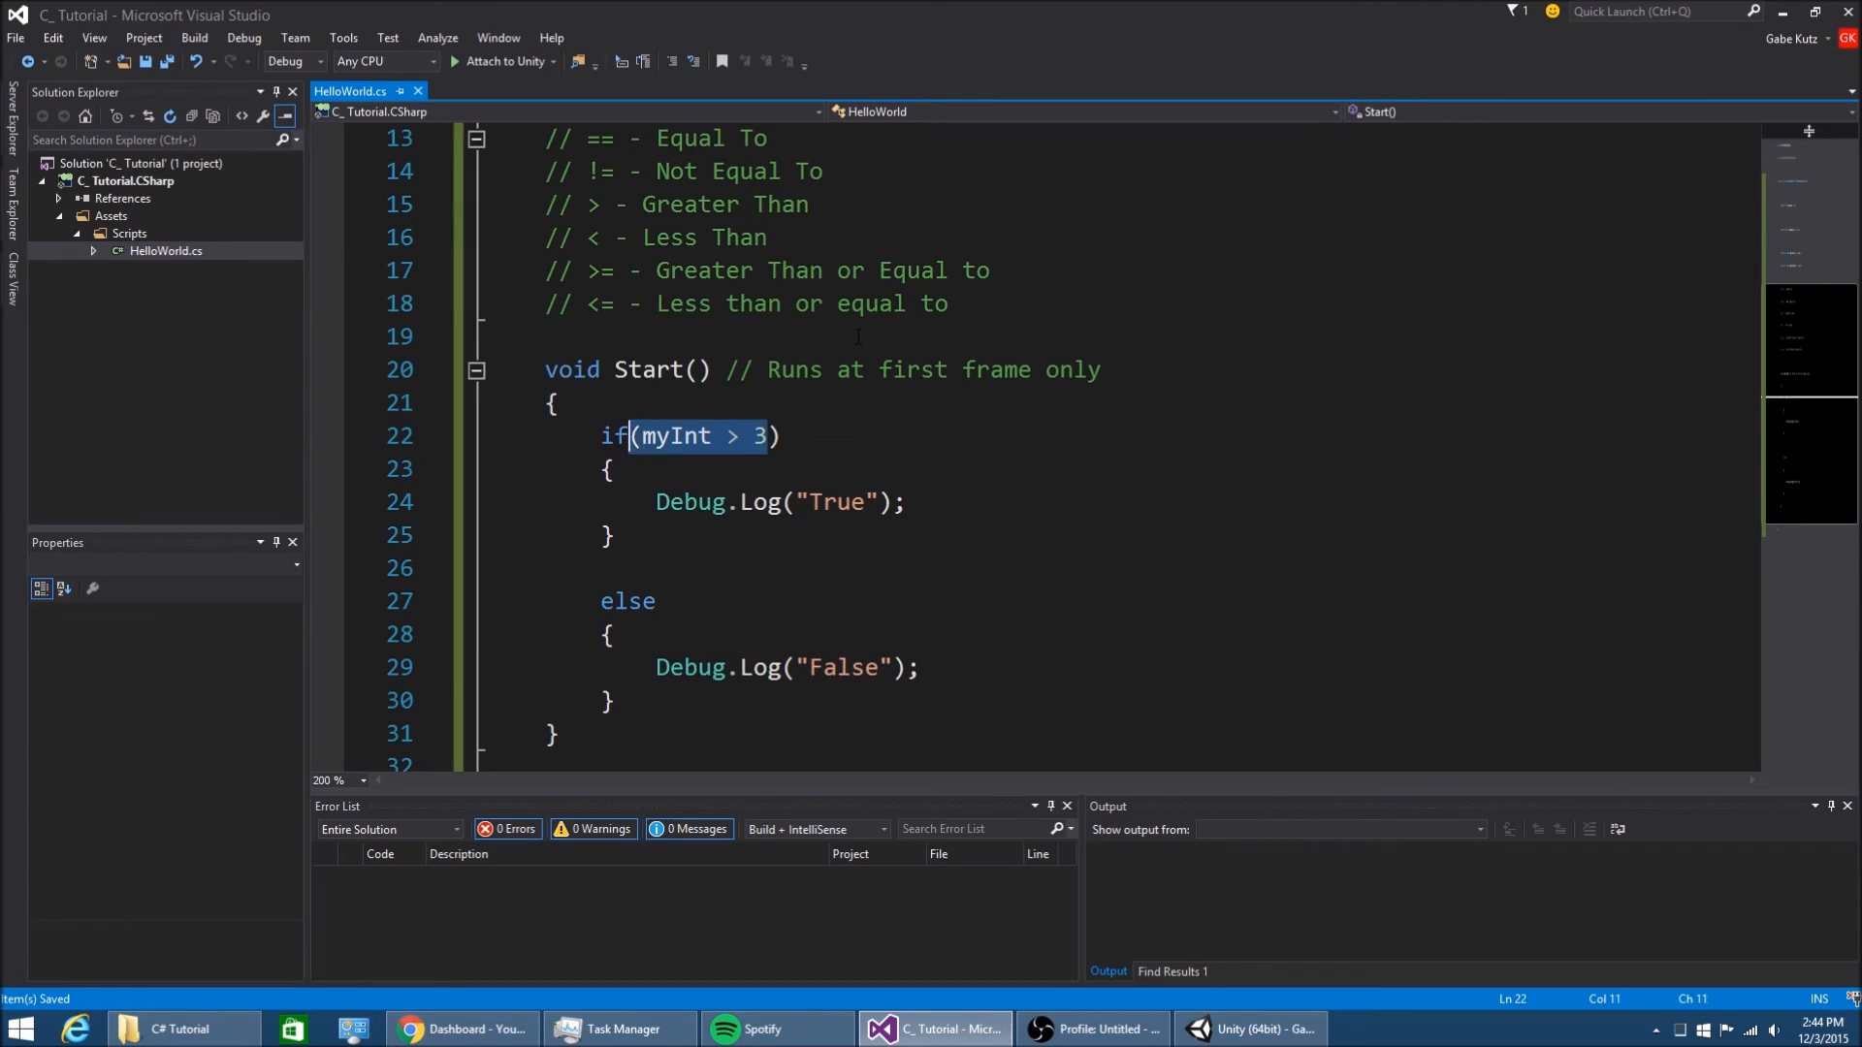
Make Start's if condition test myFloat > 2
text(myFloat)
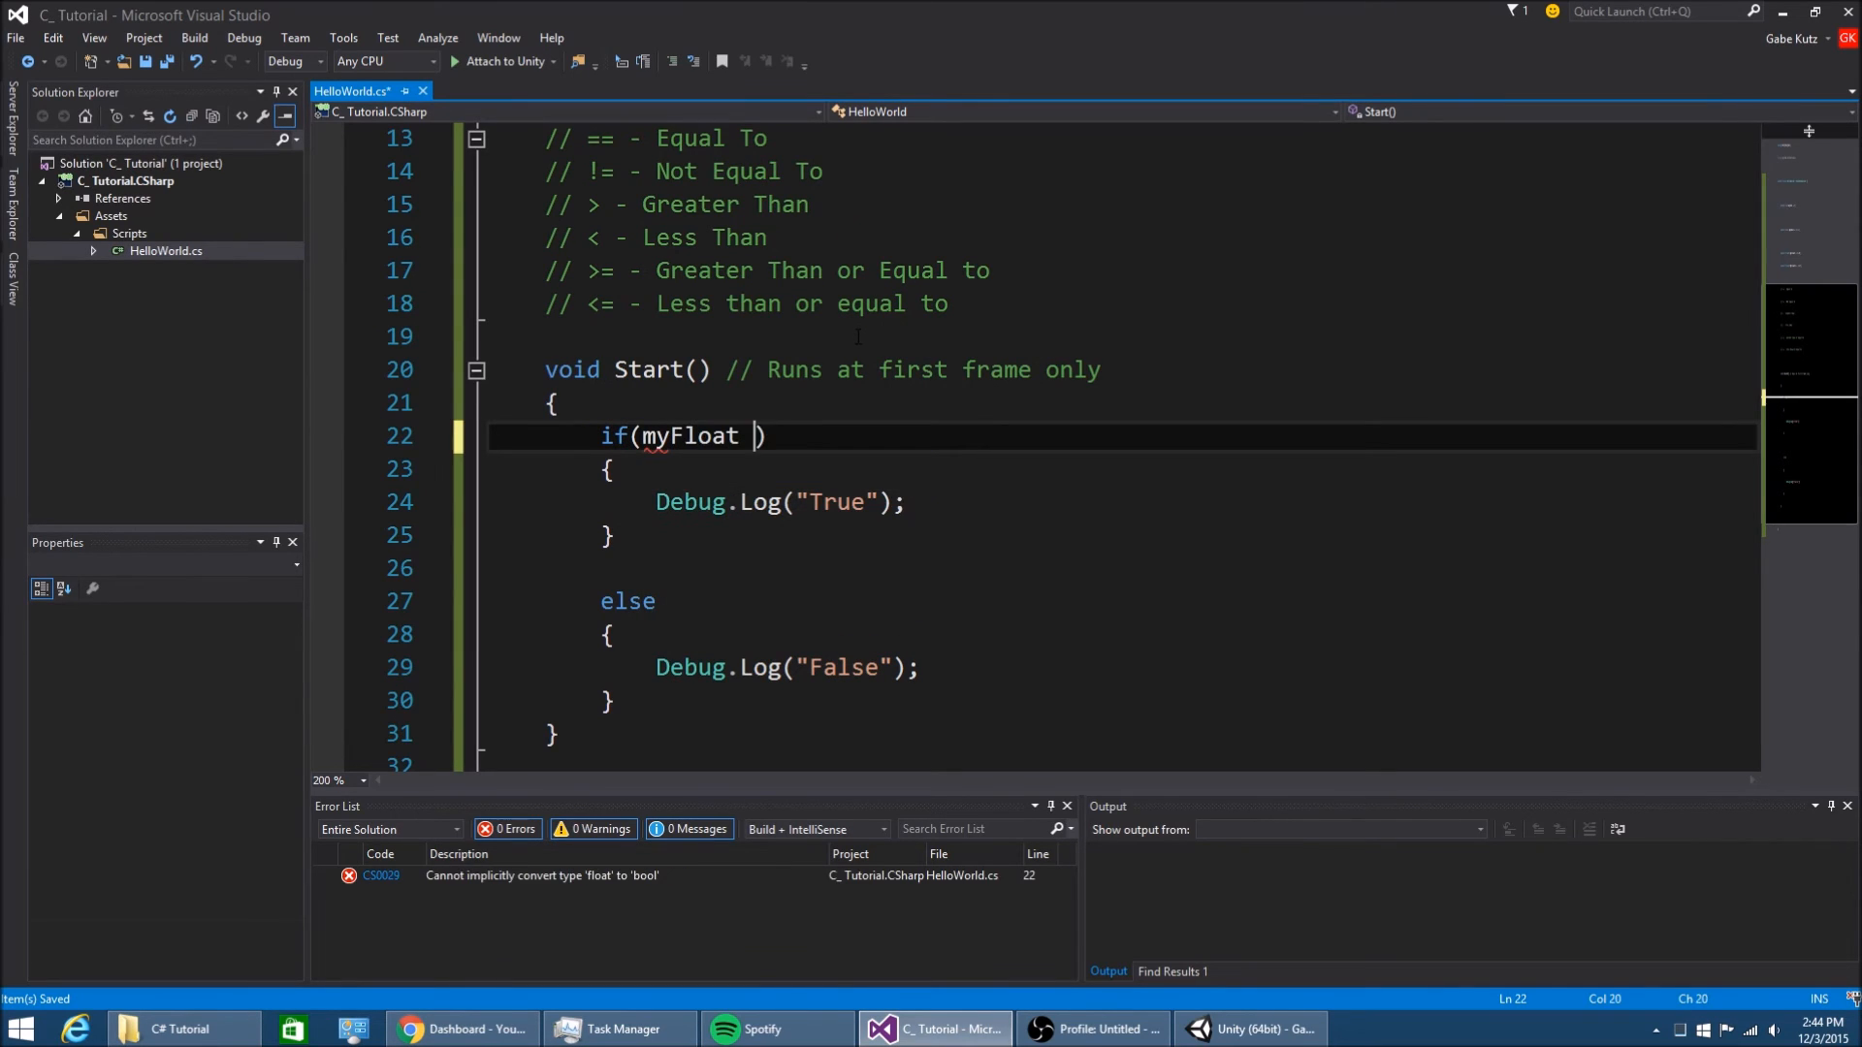
text(> 2)
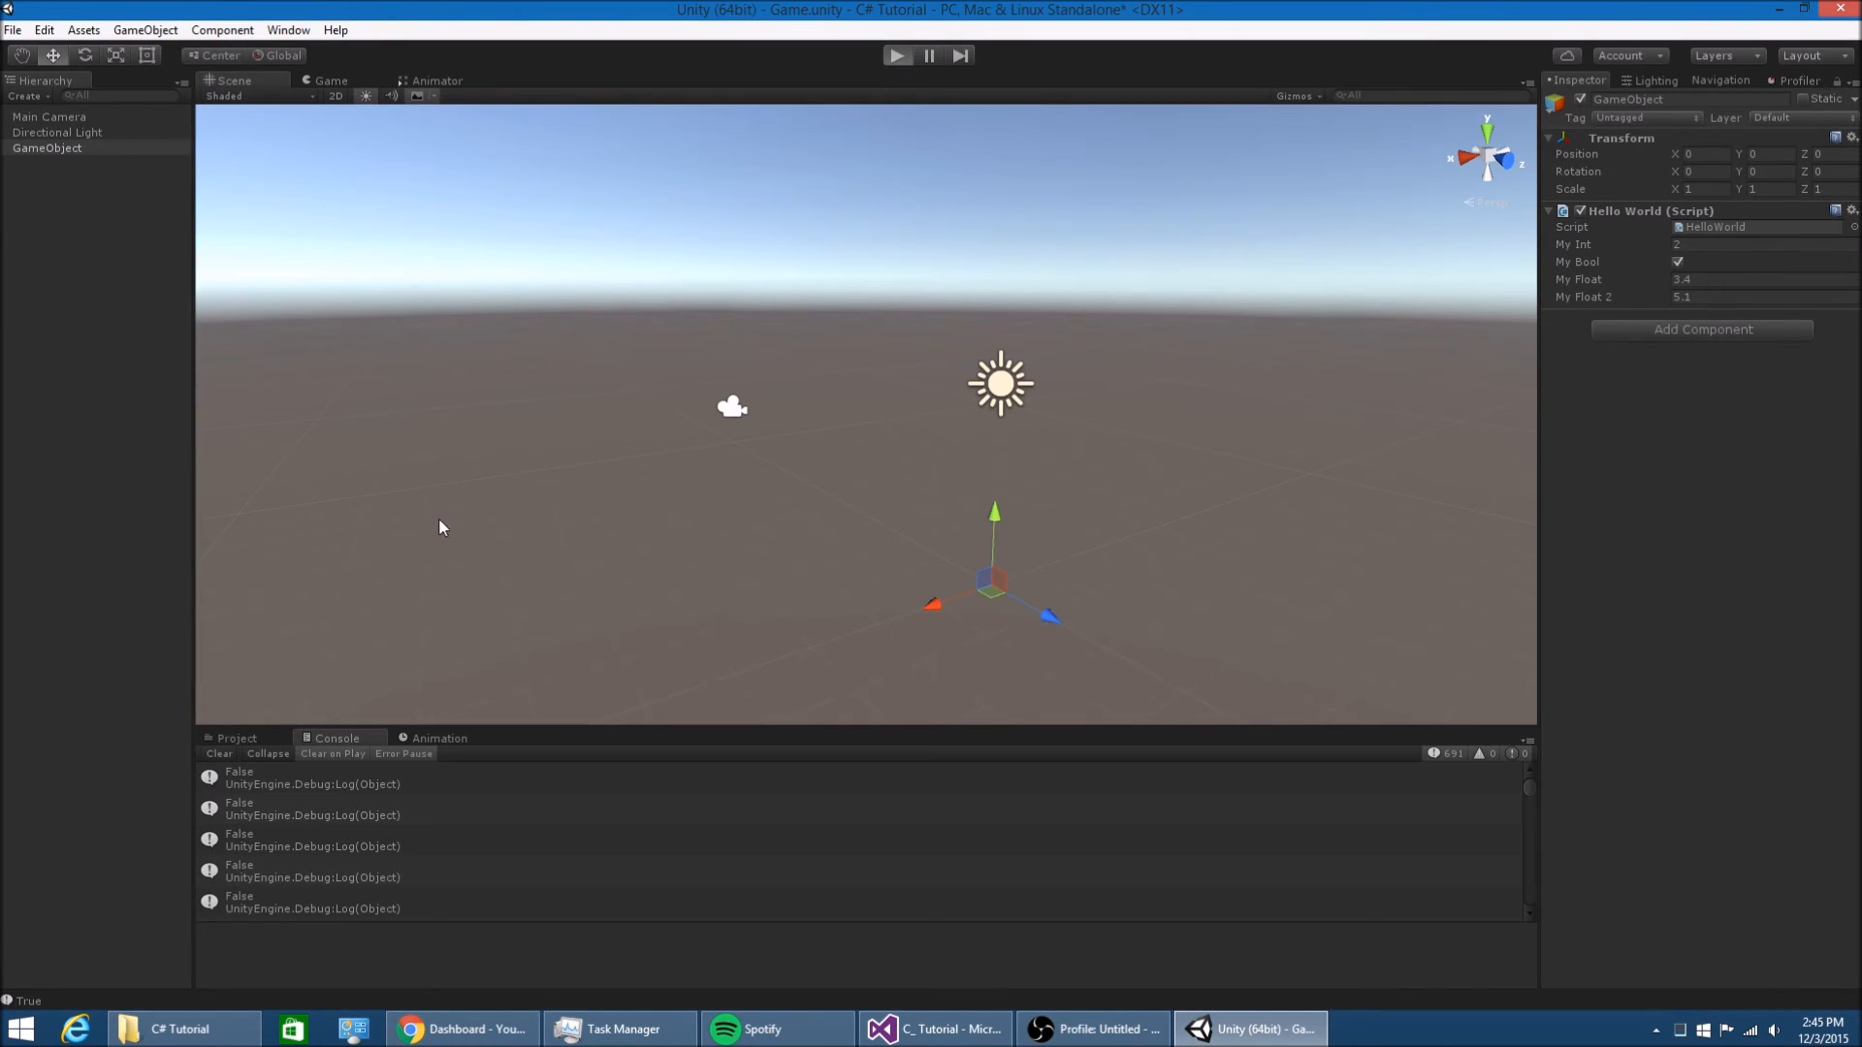
Play-test the float comparison with My Float at 6.2, reading True in the Console, then return to the script
click(896, 54)
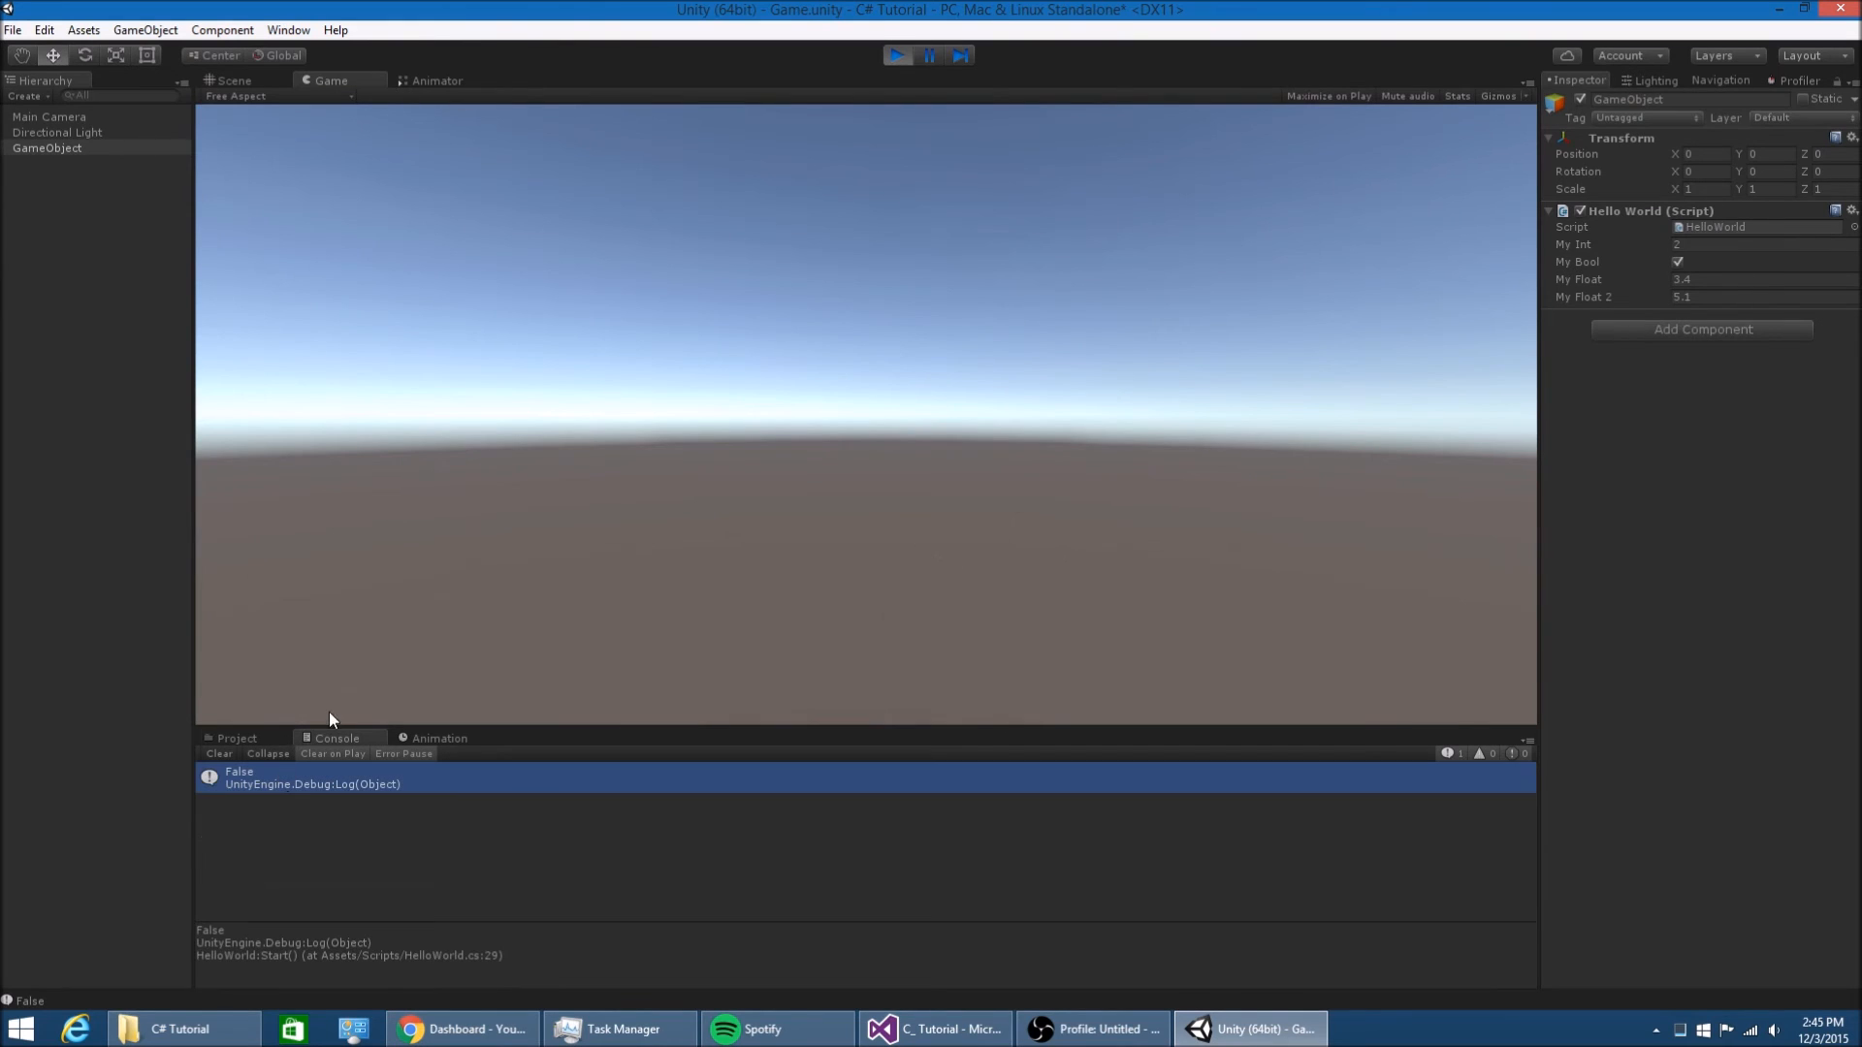
click(235, 79)
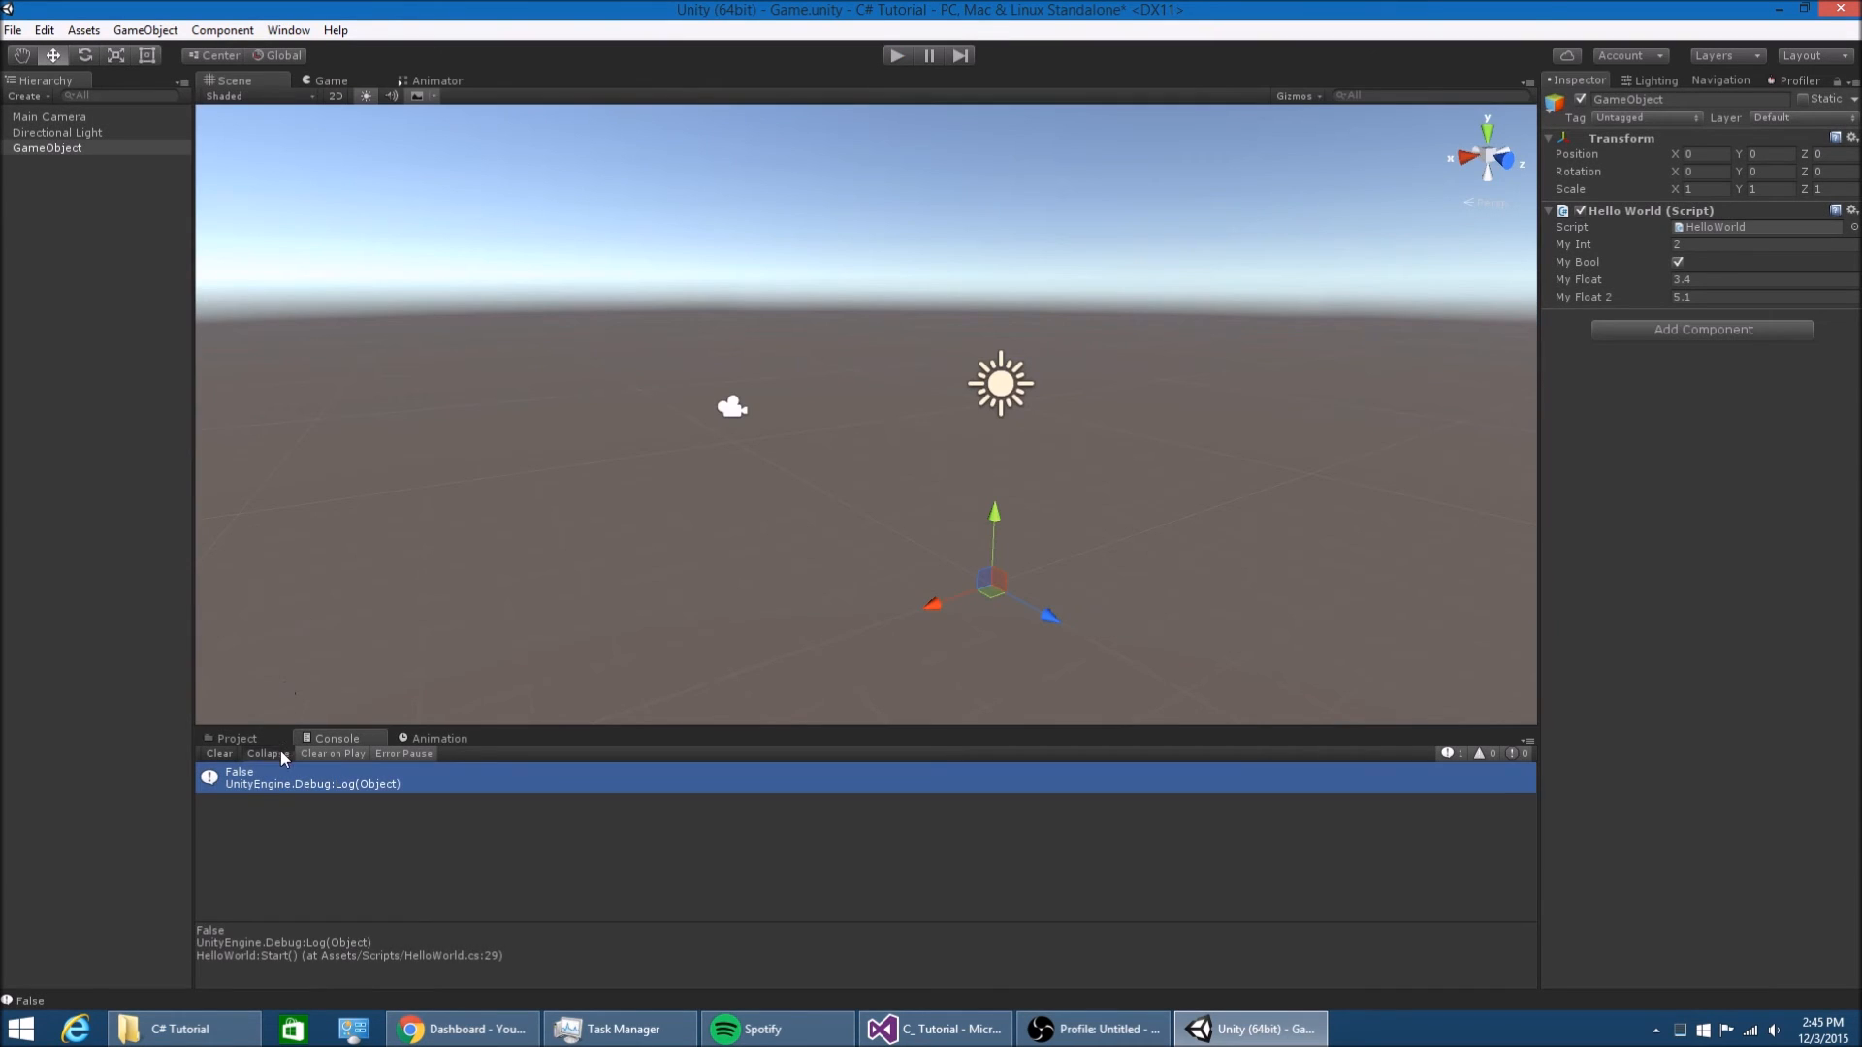
click(266, 754)
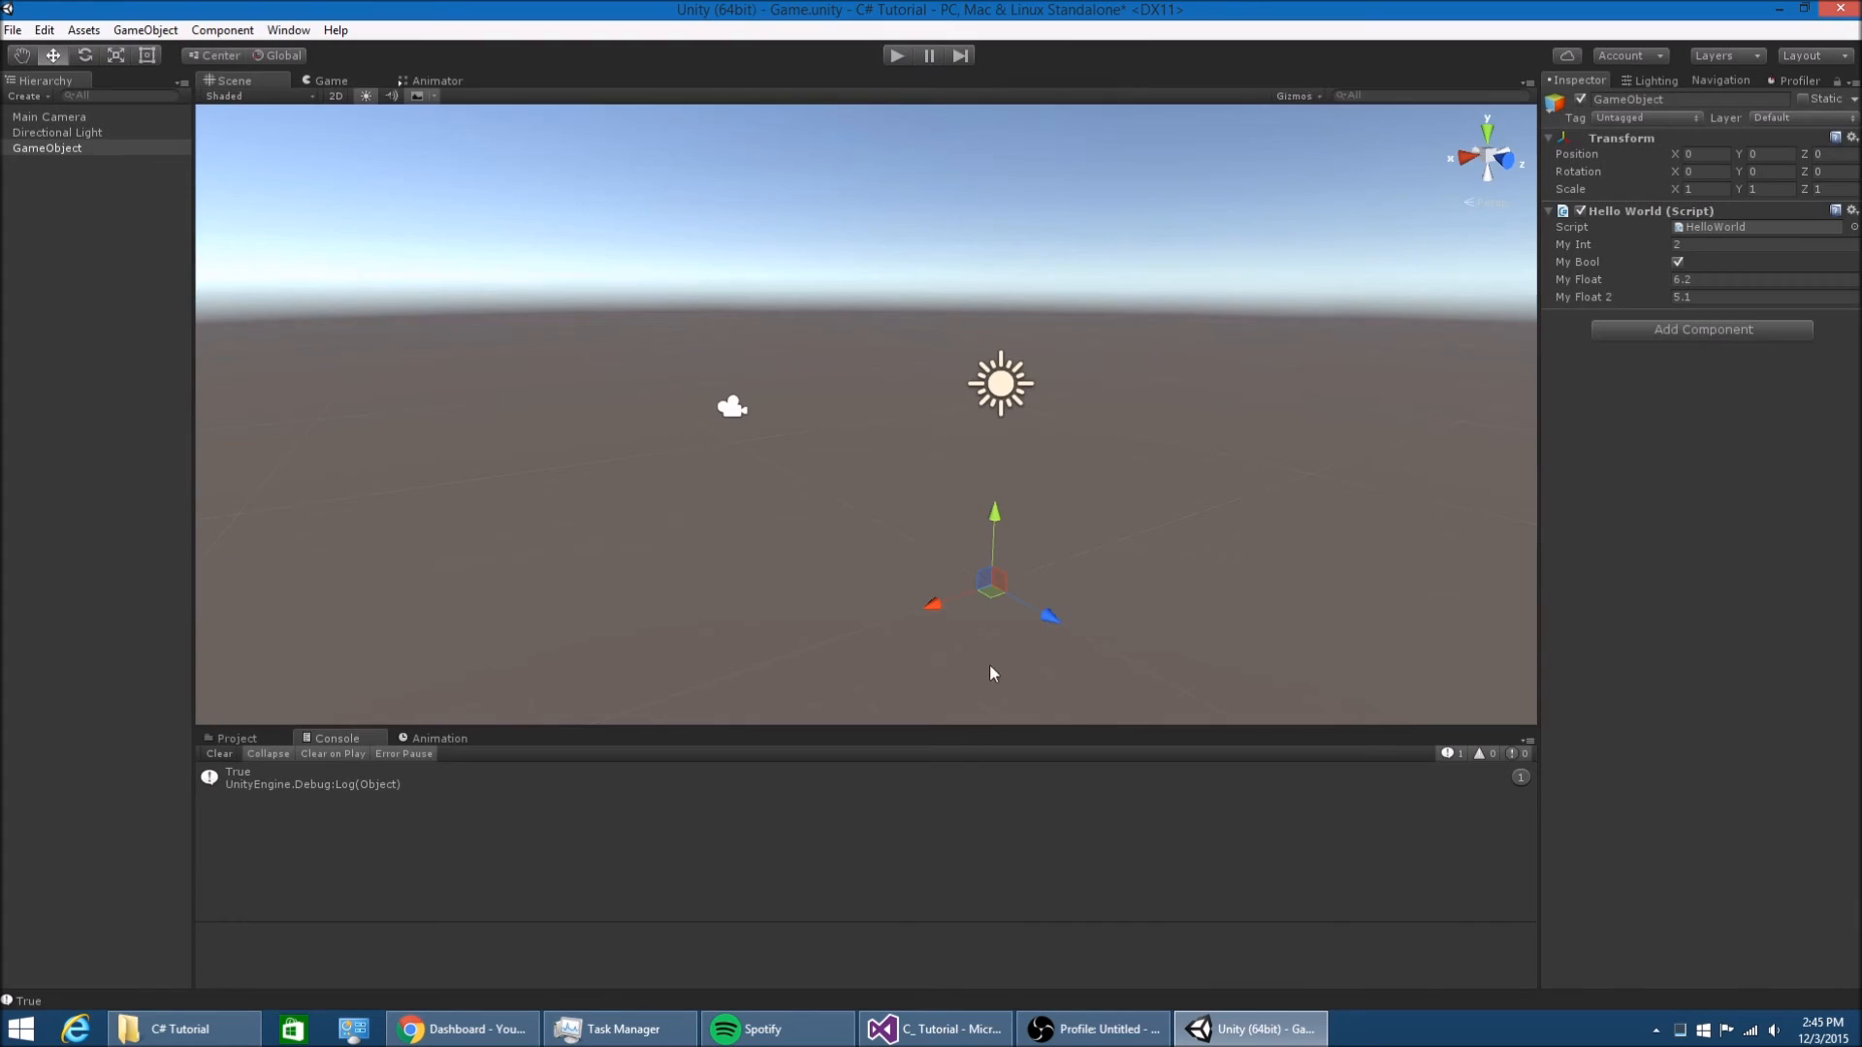
click(934, 1028)
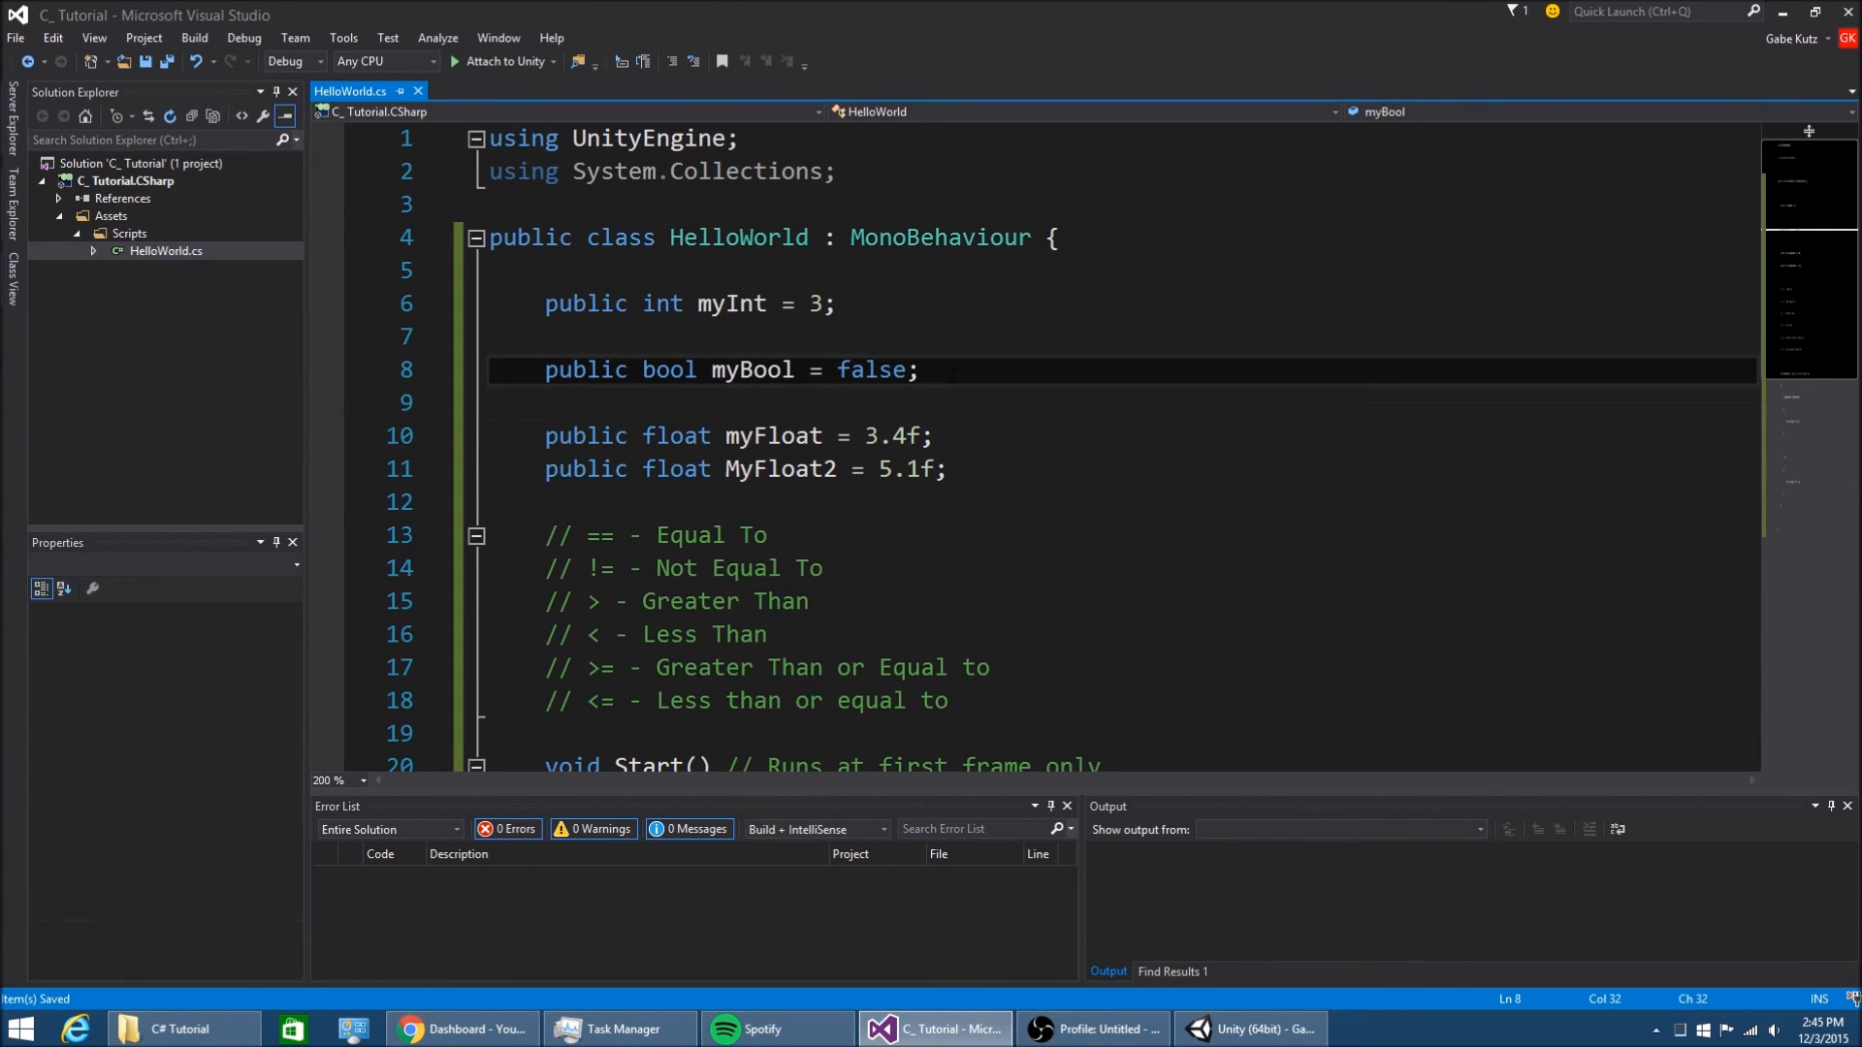
Add a public bool myOtherBool and compare myBool == myOtherBool in Start's if, then go to Unity
text(public boo)
text(if(myBool )
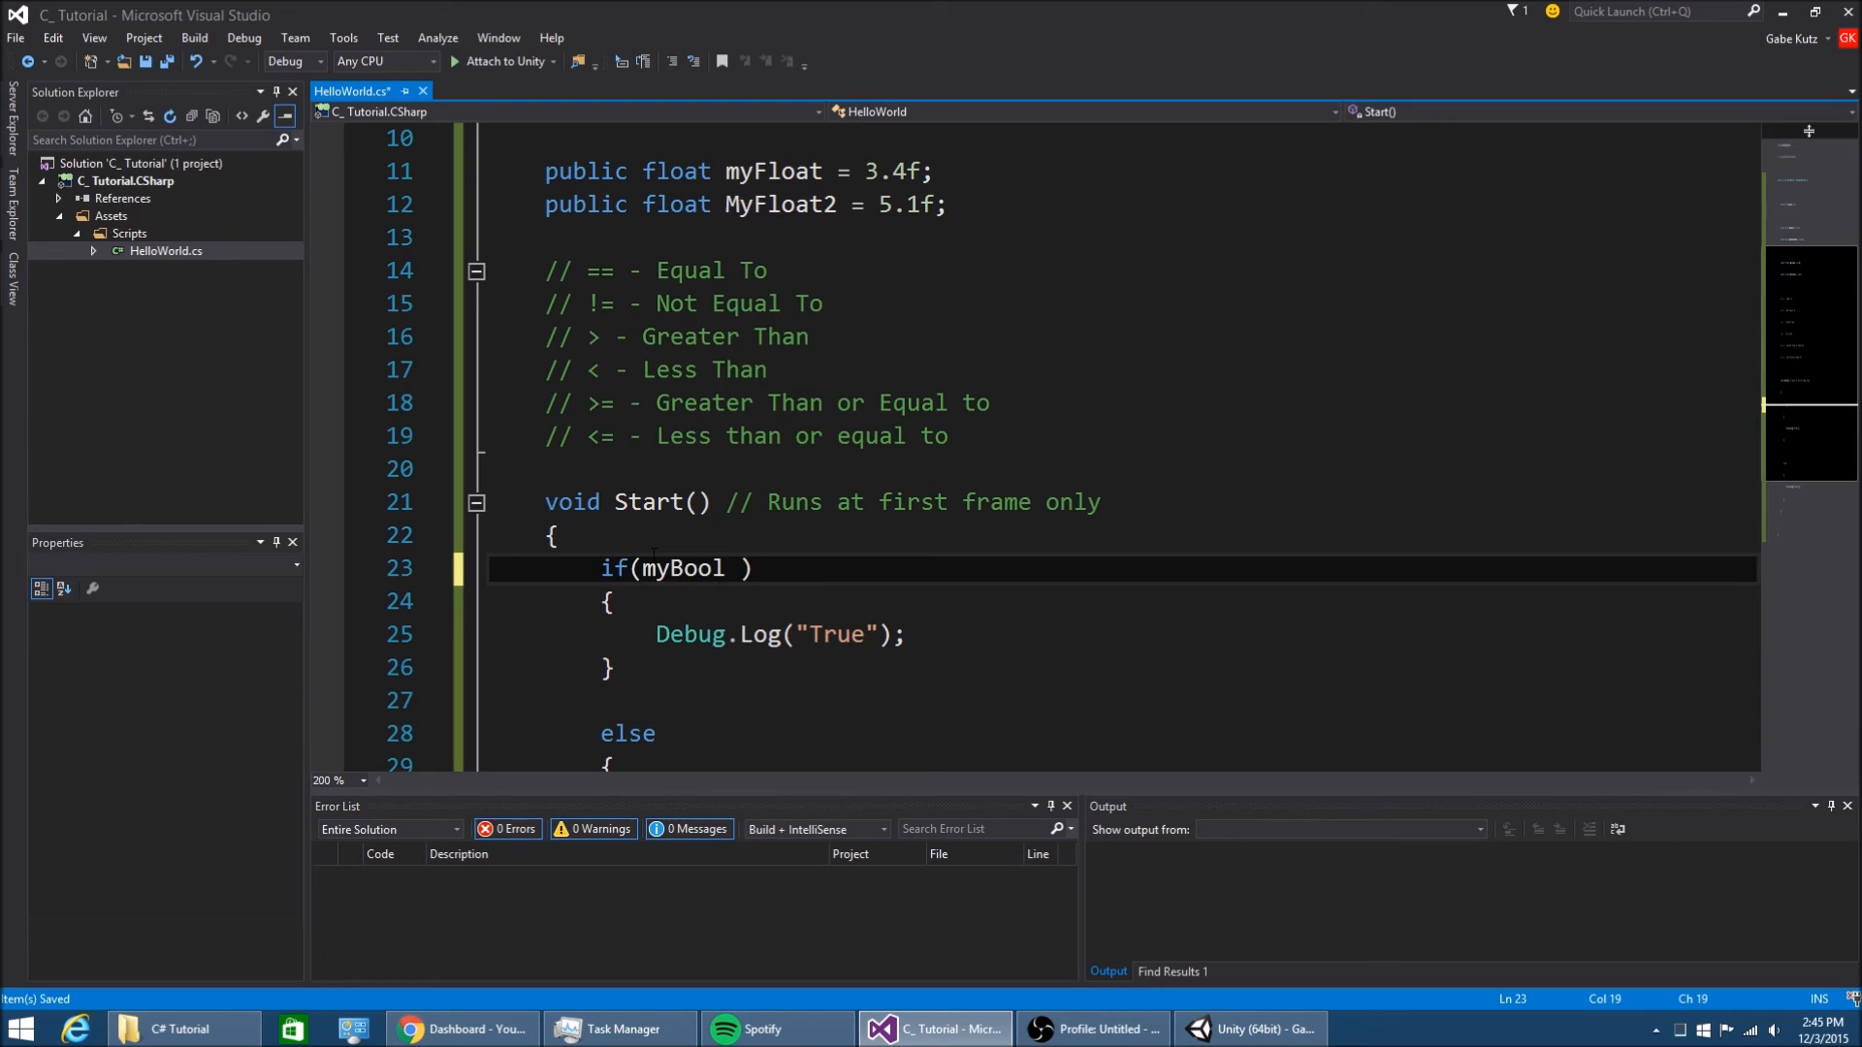
text(== myOtherBool)
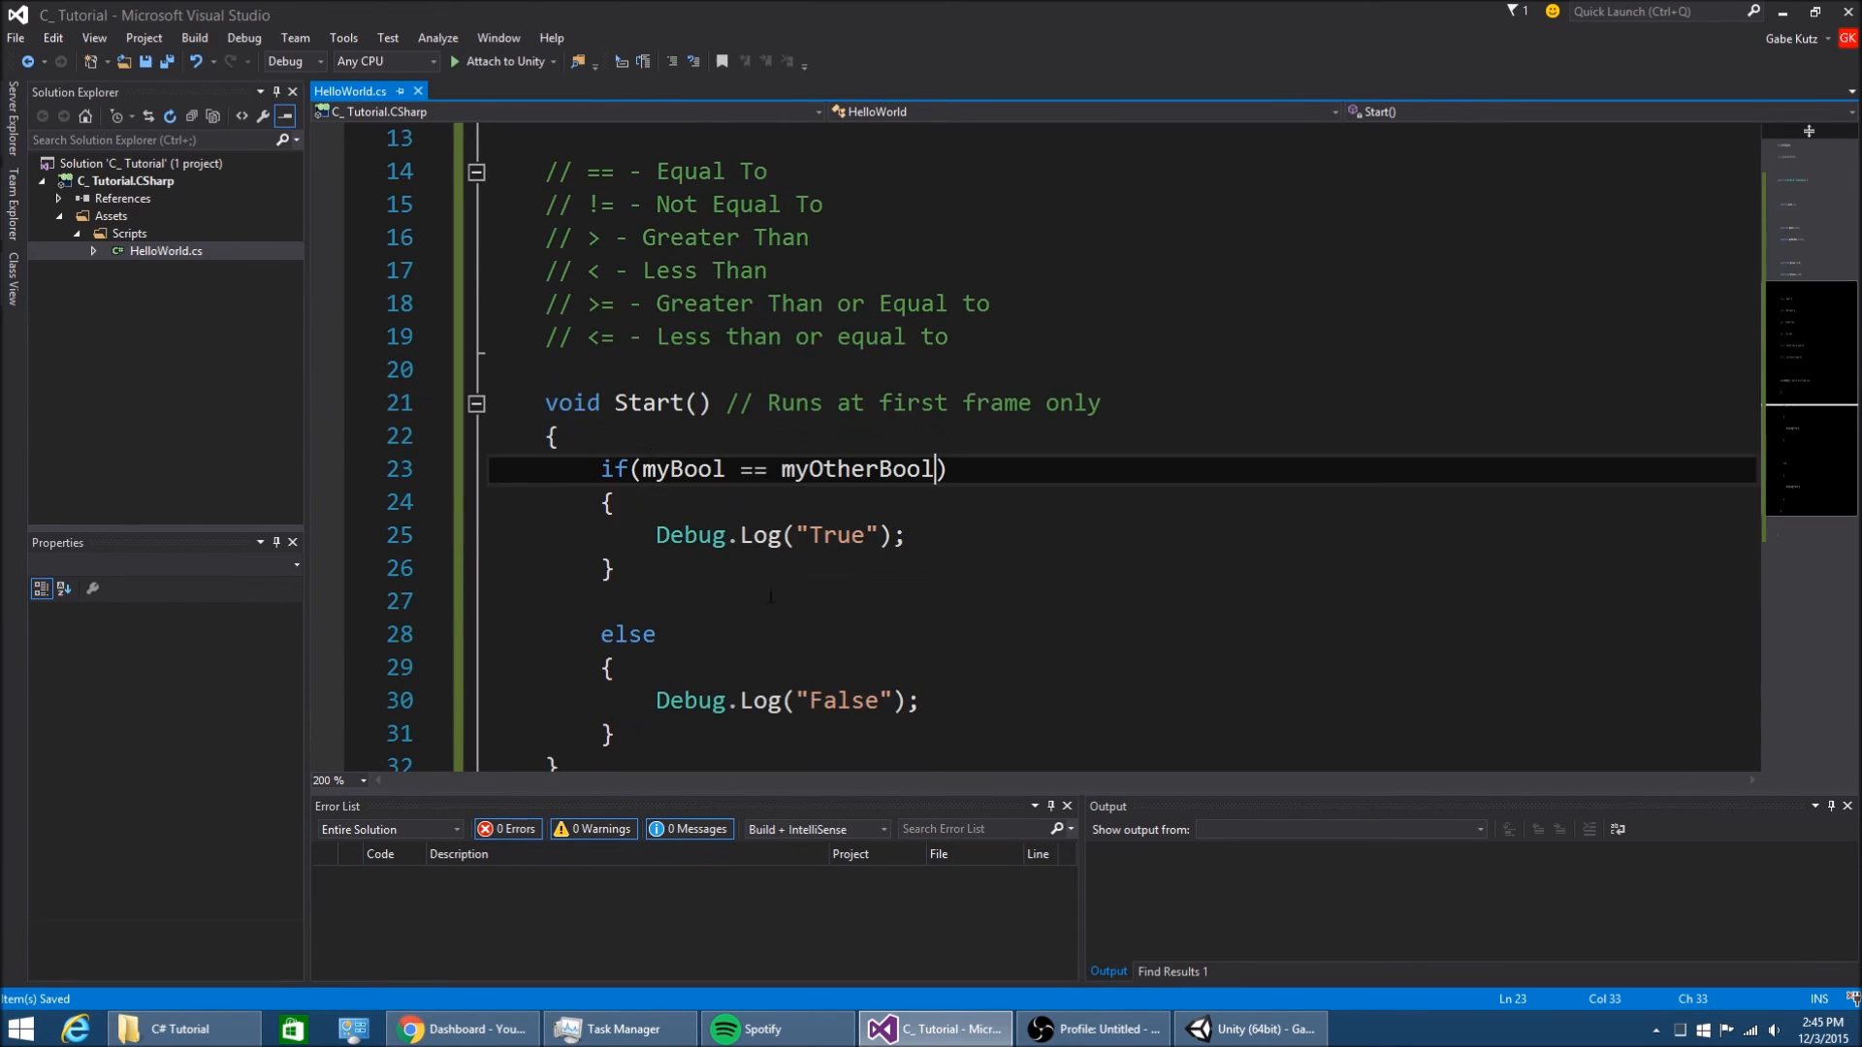
scroll(down, 3)
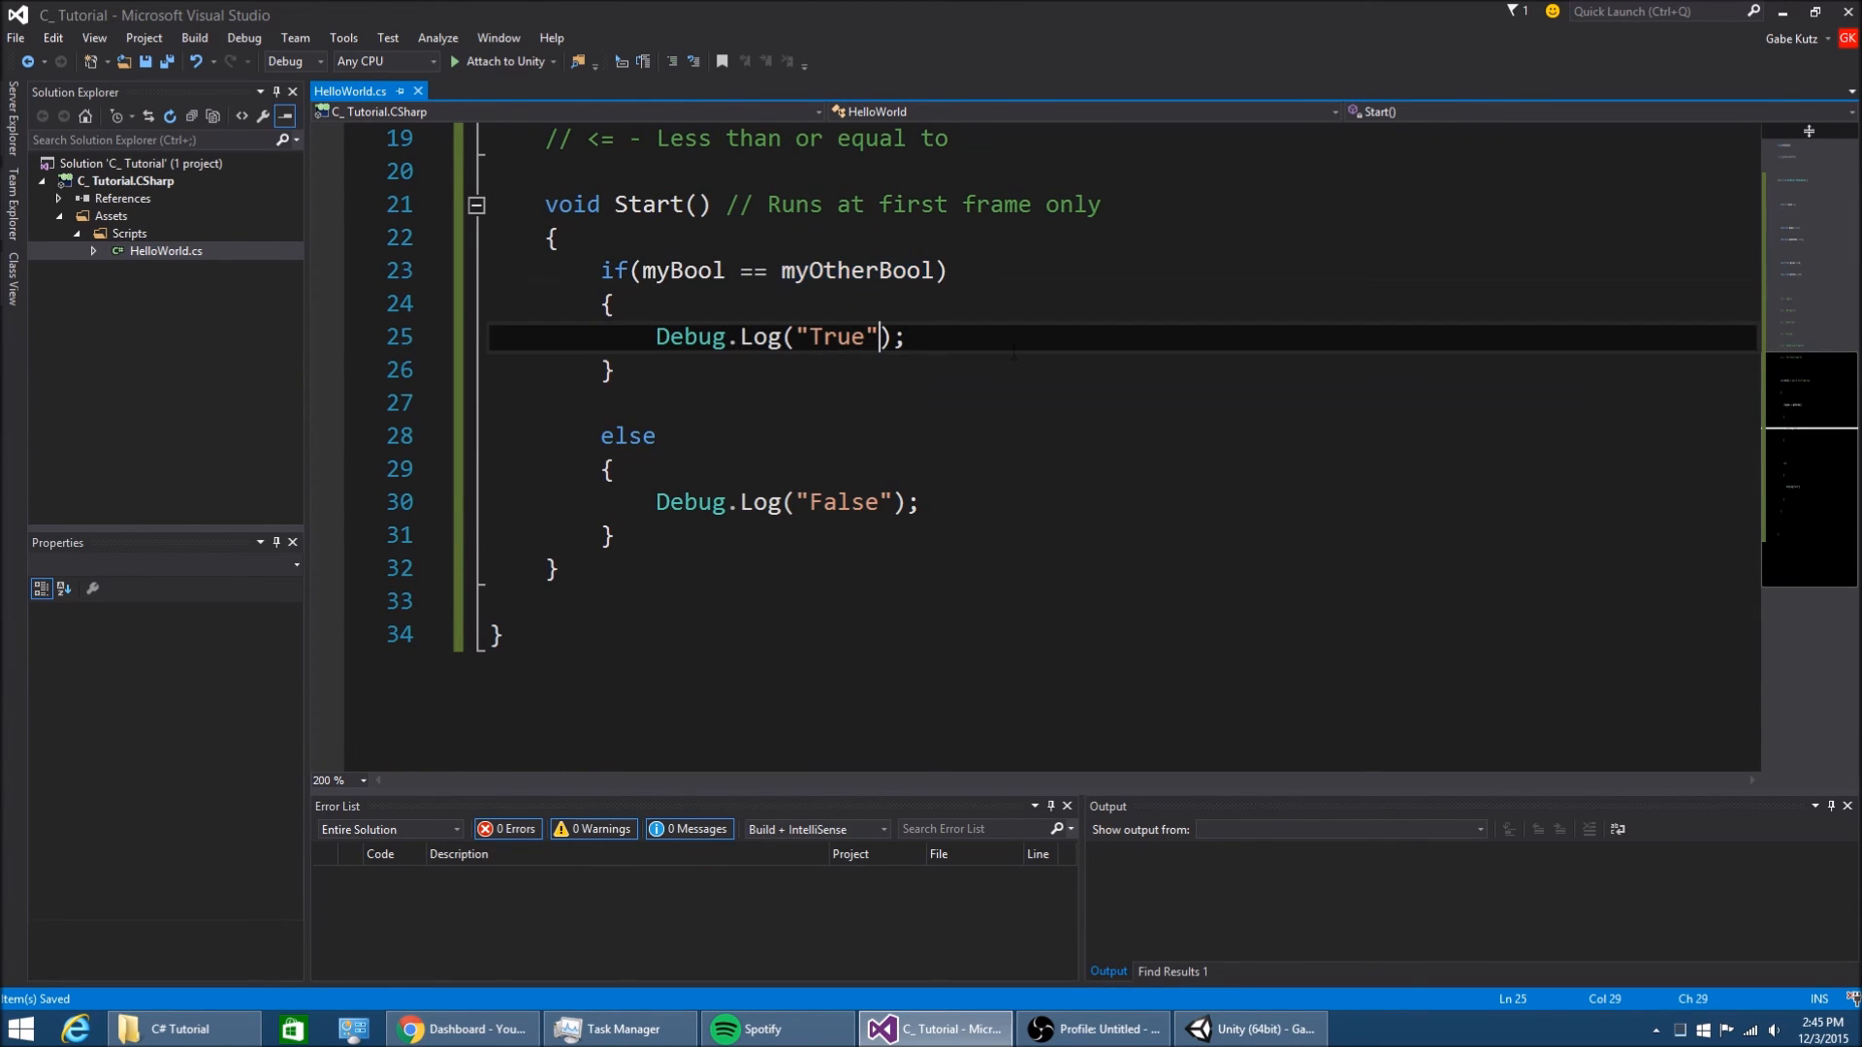
click(1247, 1028)
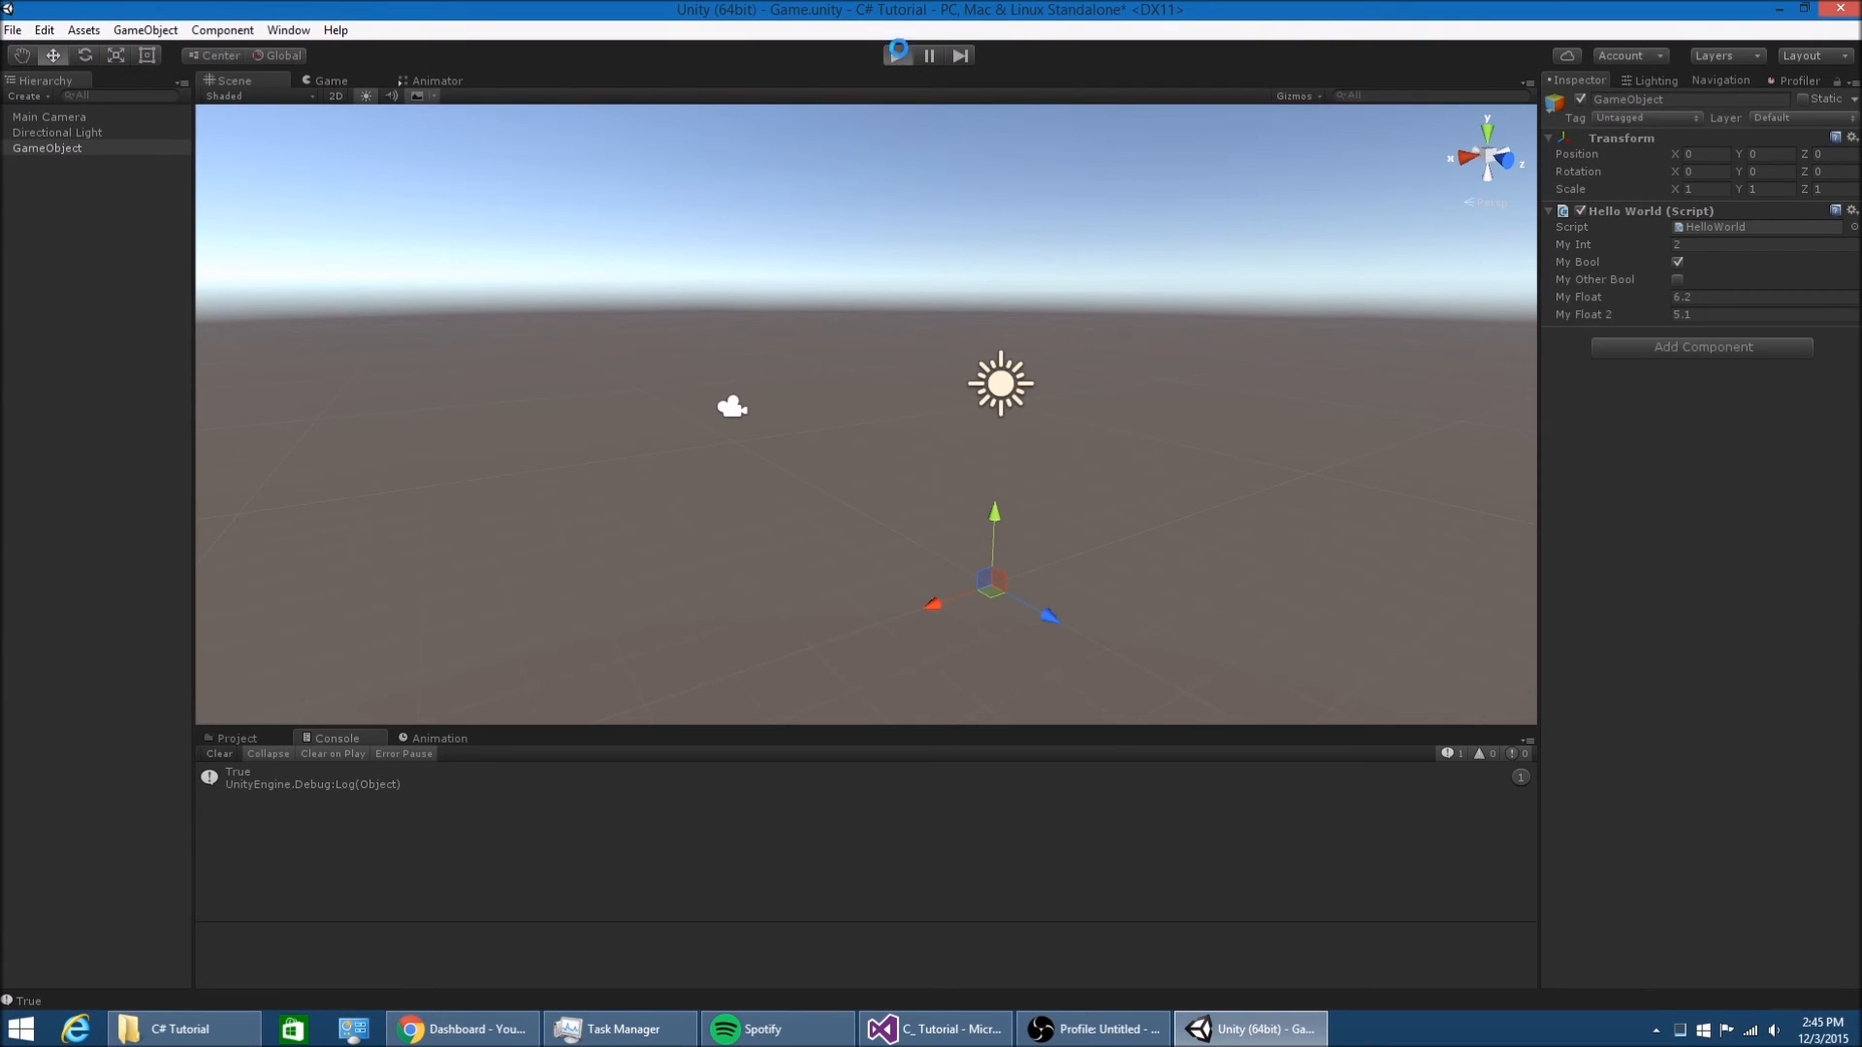
Untick My Bool and replay so the bool comparison logs True, then return to the script
click(898, 54)
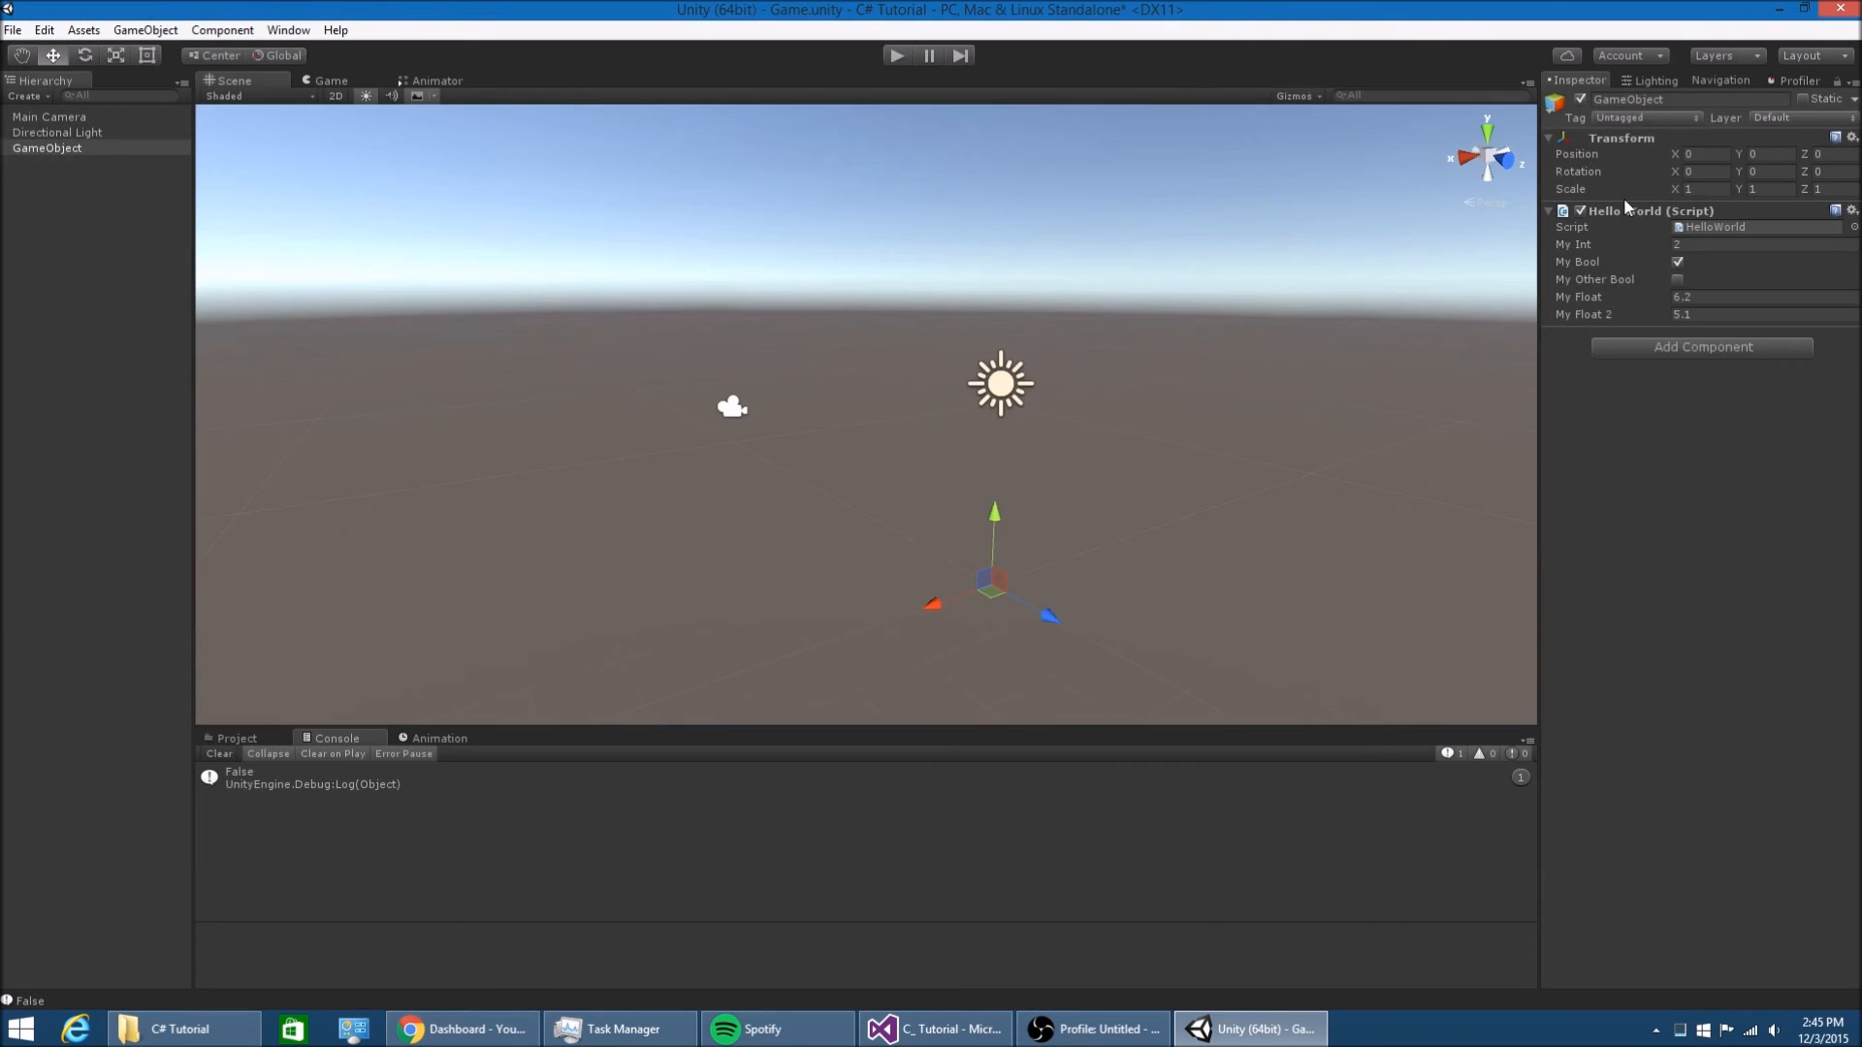
click(1676, 262)
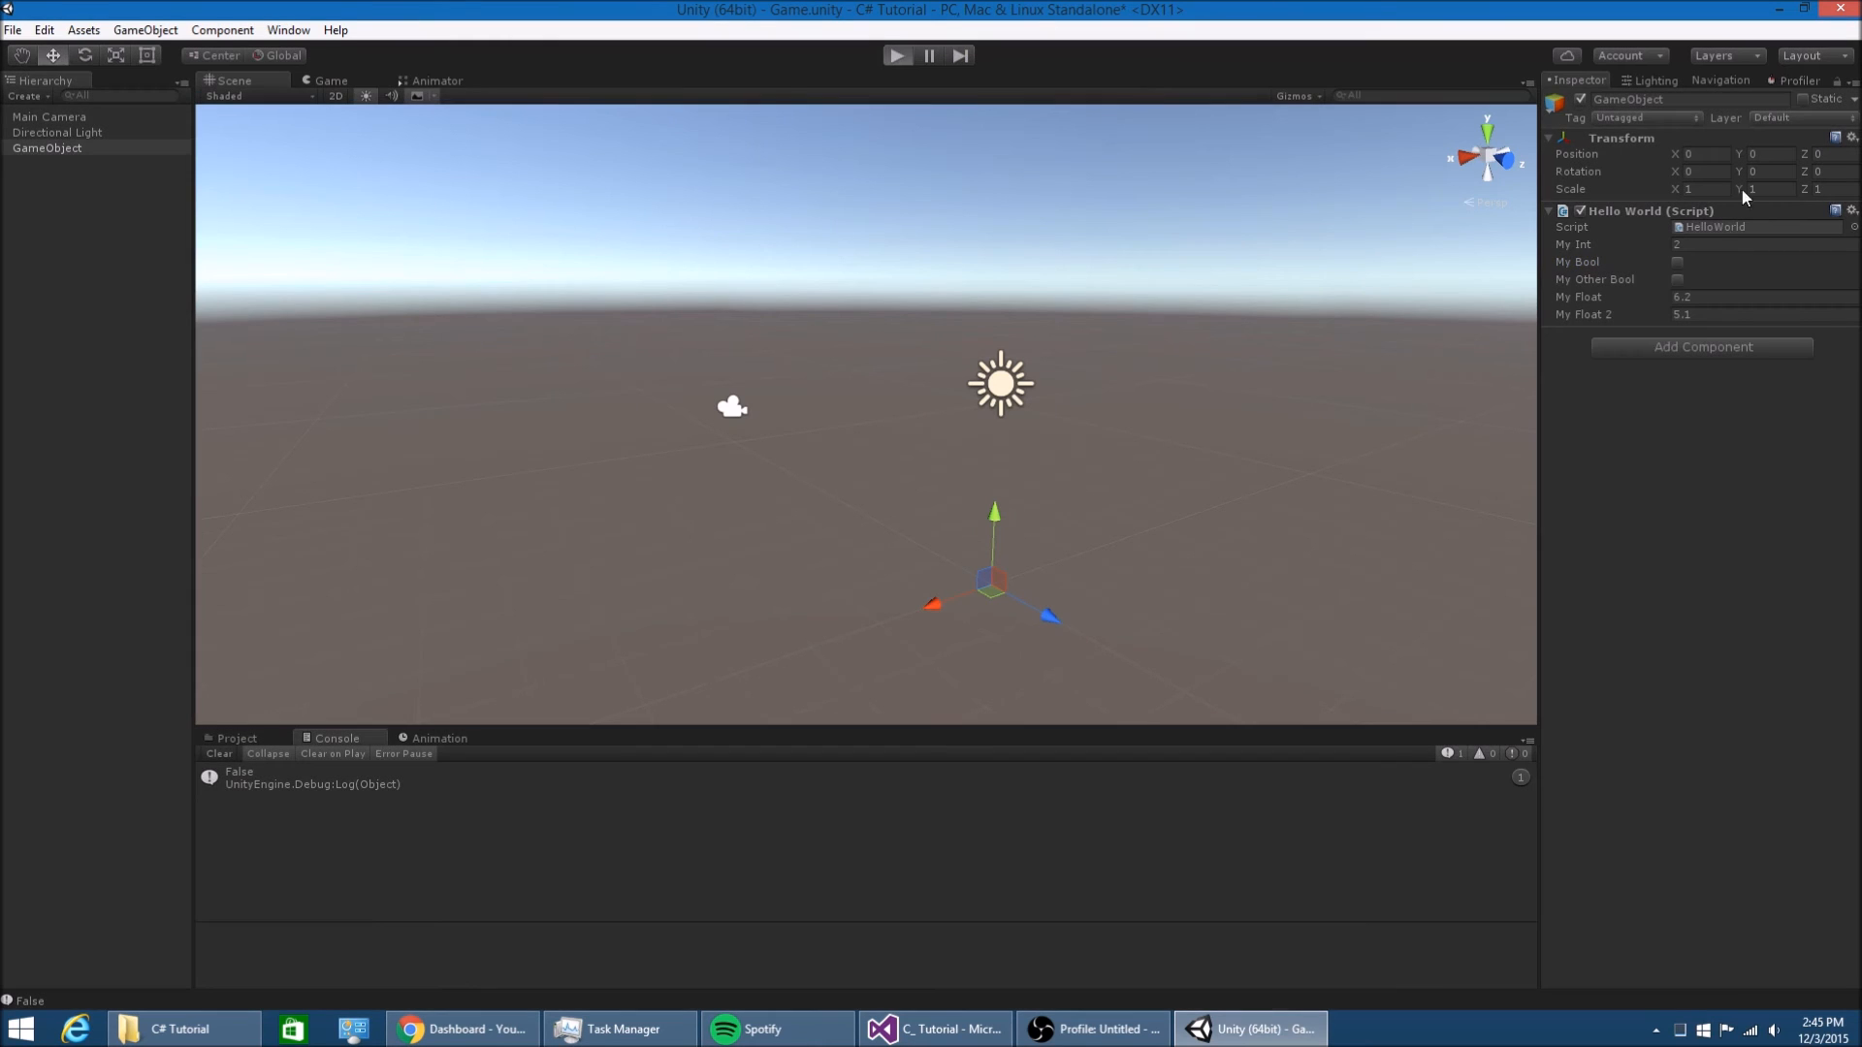
click(896, 54)
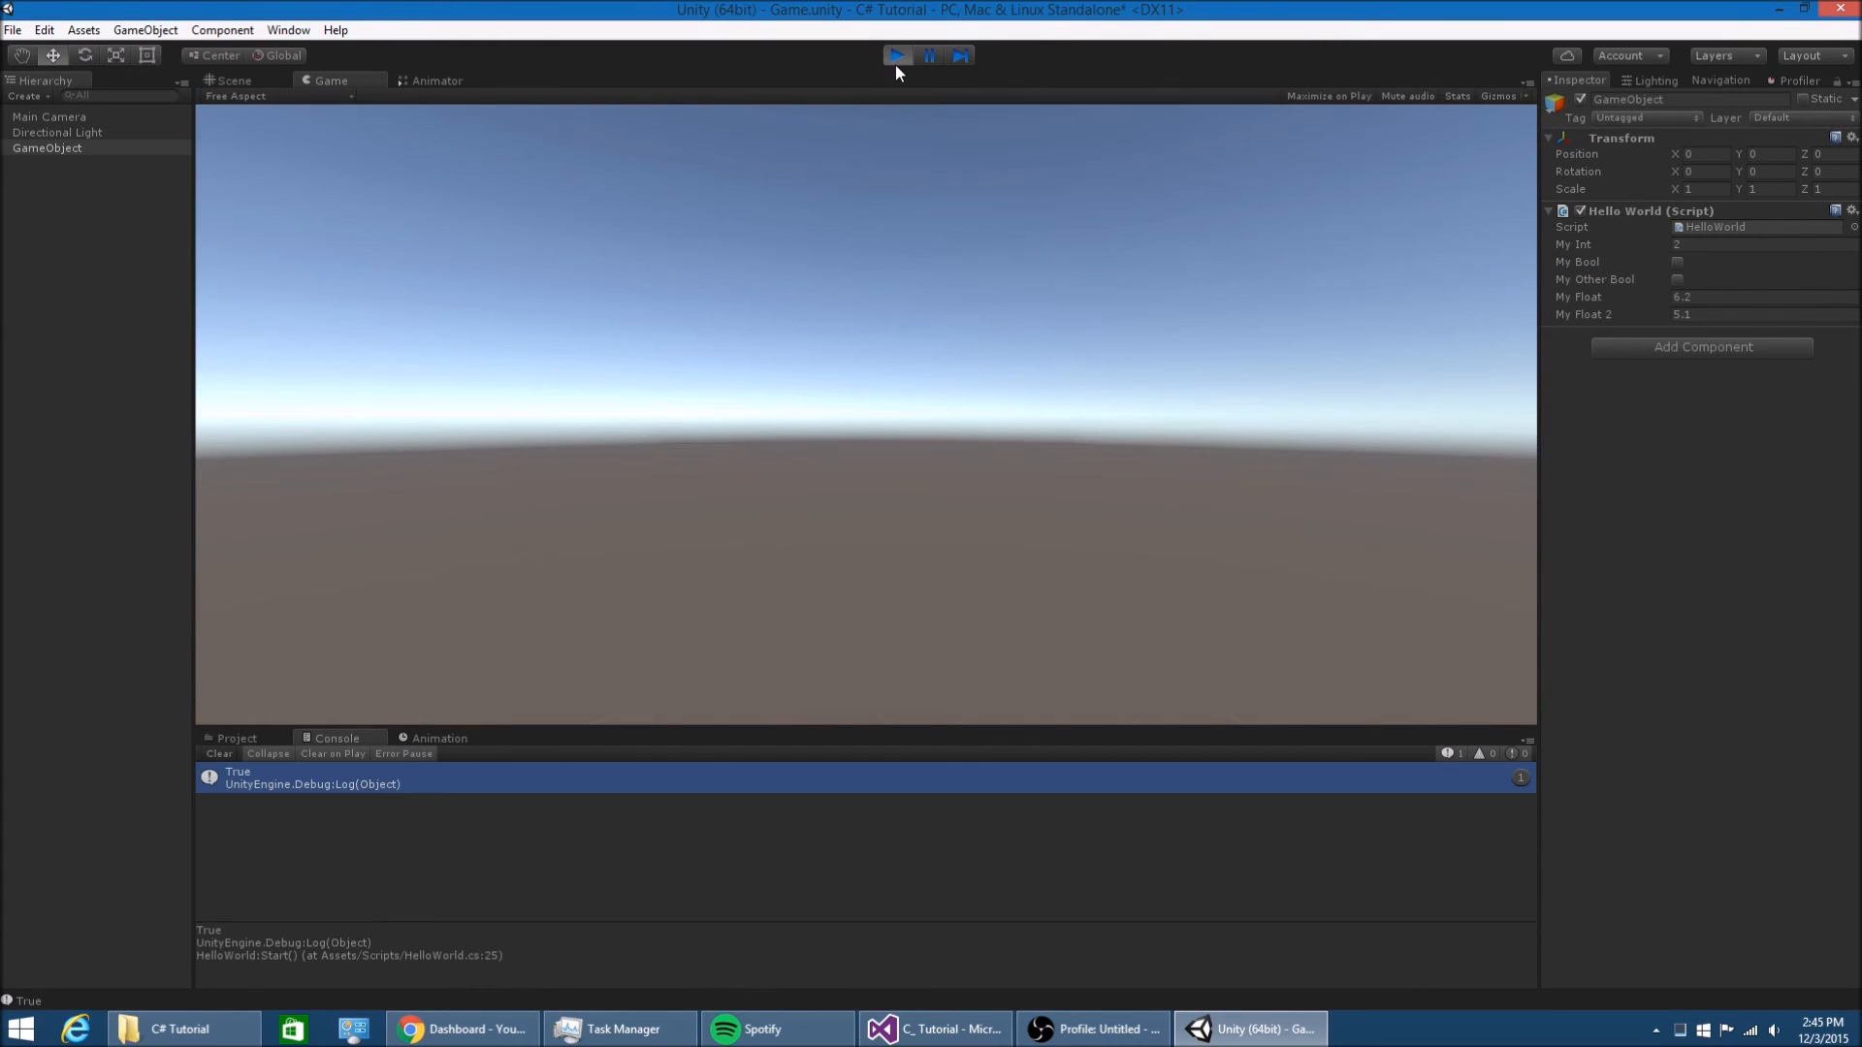
click(936, 1028)
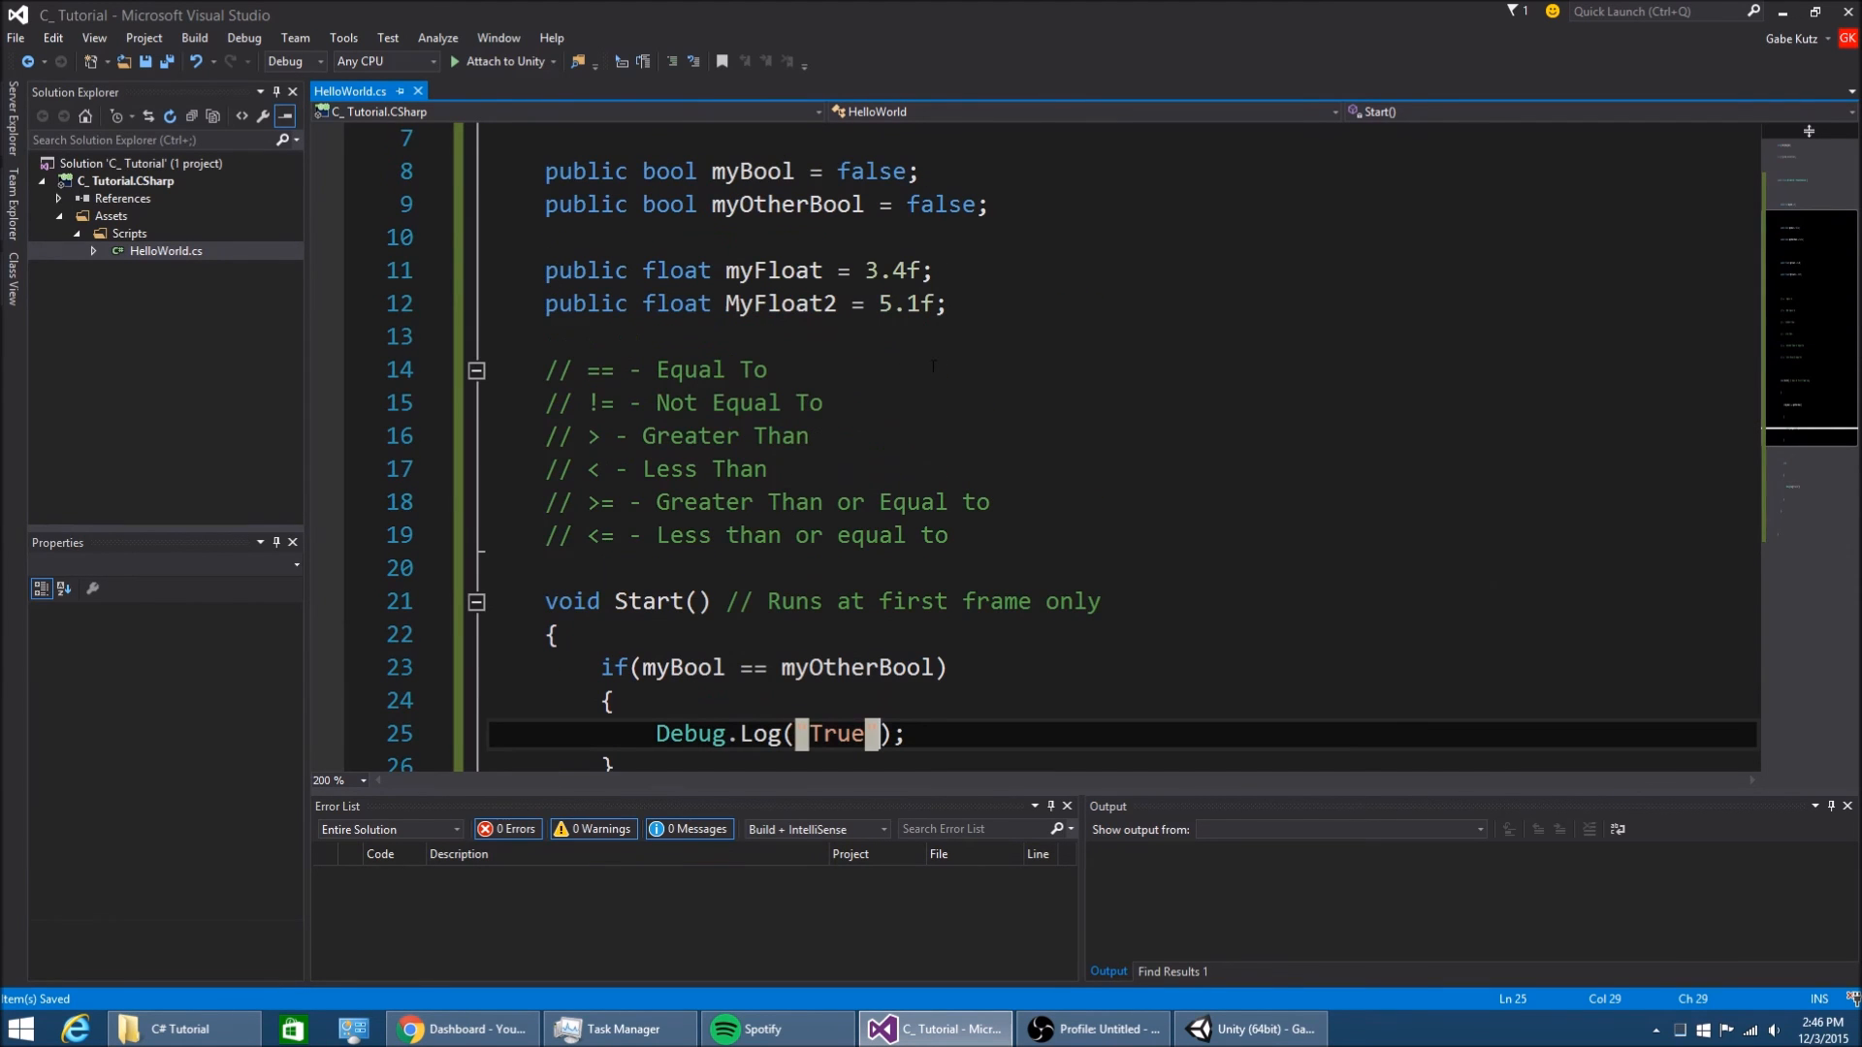
Log "We're good" in the if branch and "Set Boolean" in the else, adding a myOtherBool = myBool line below
scroll(down, 3)
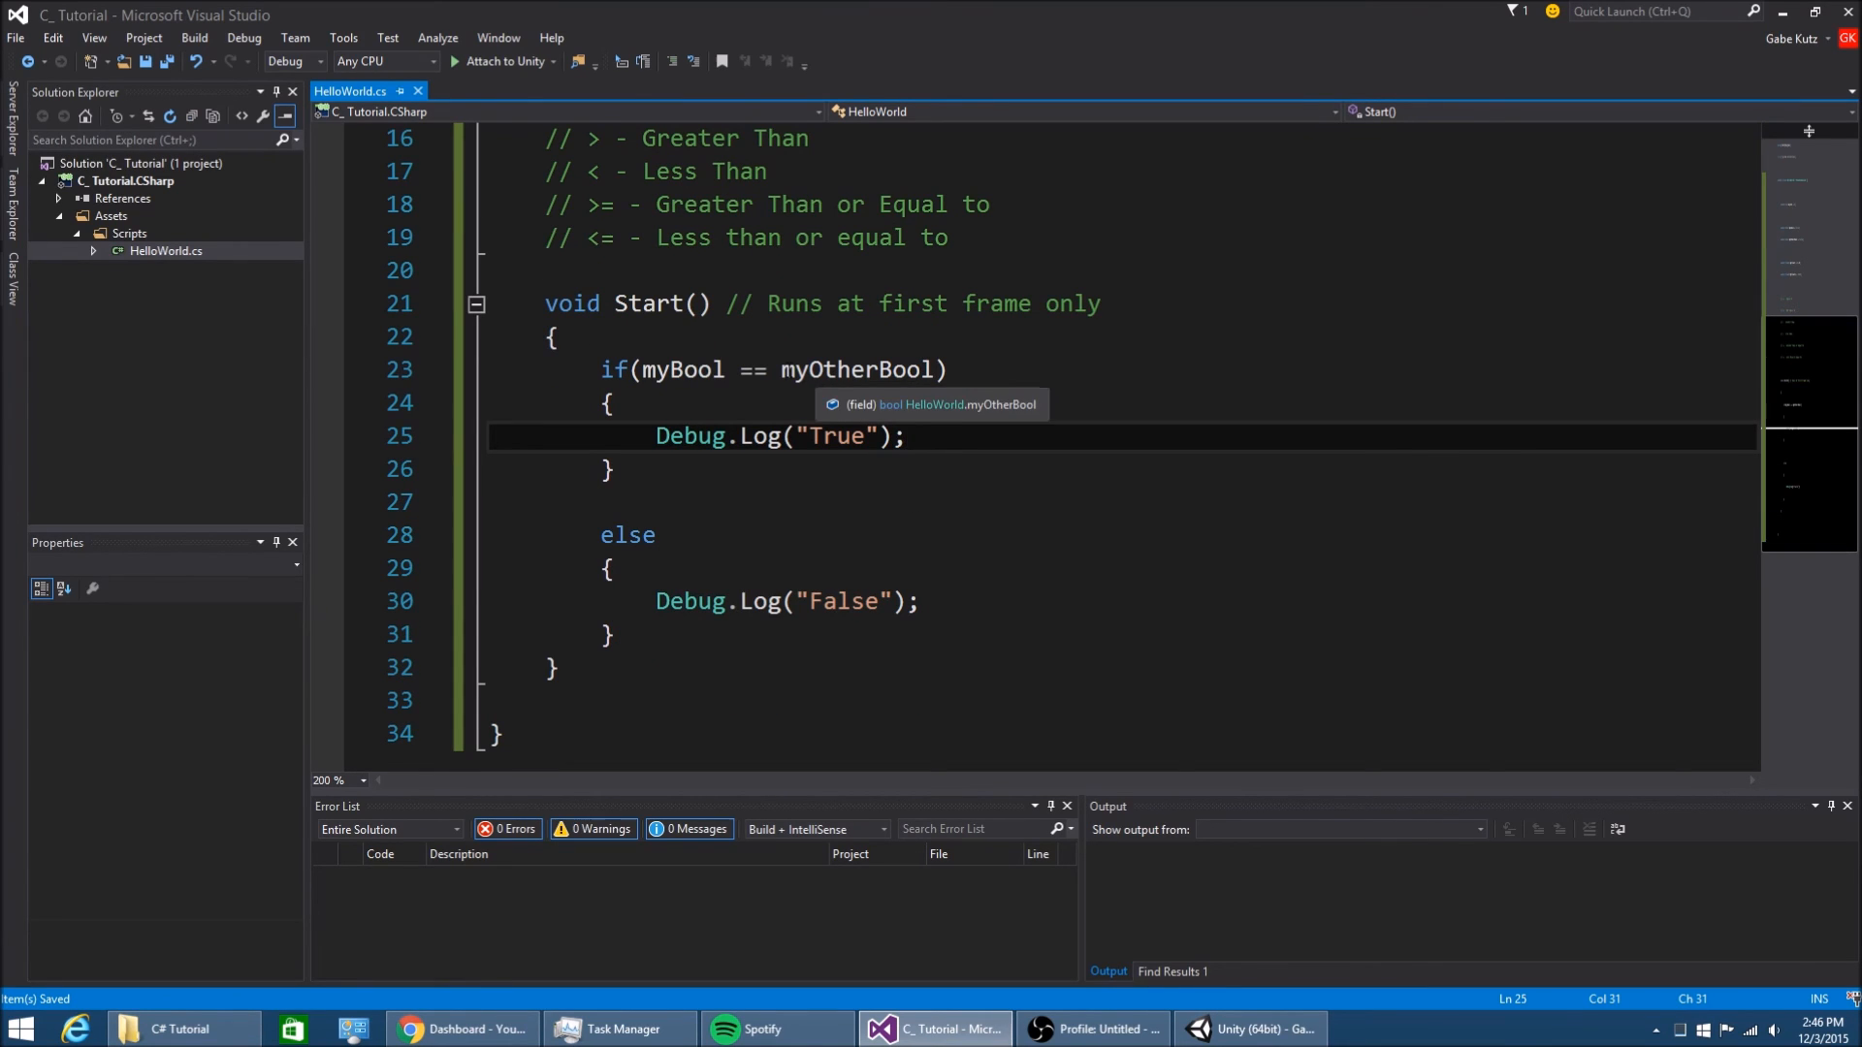
text(Were good)
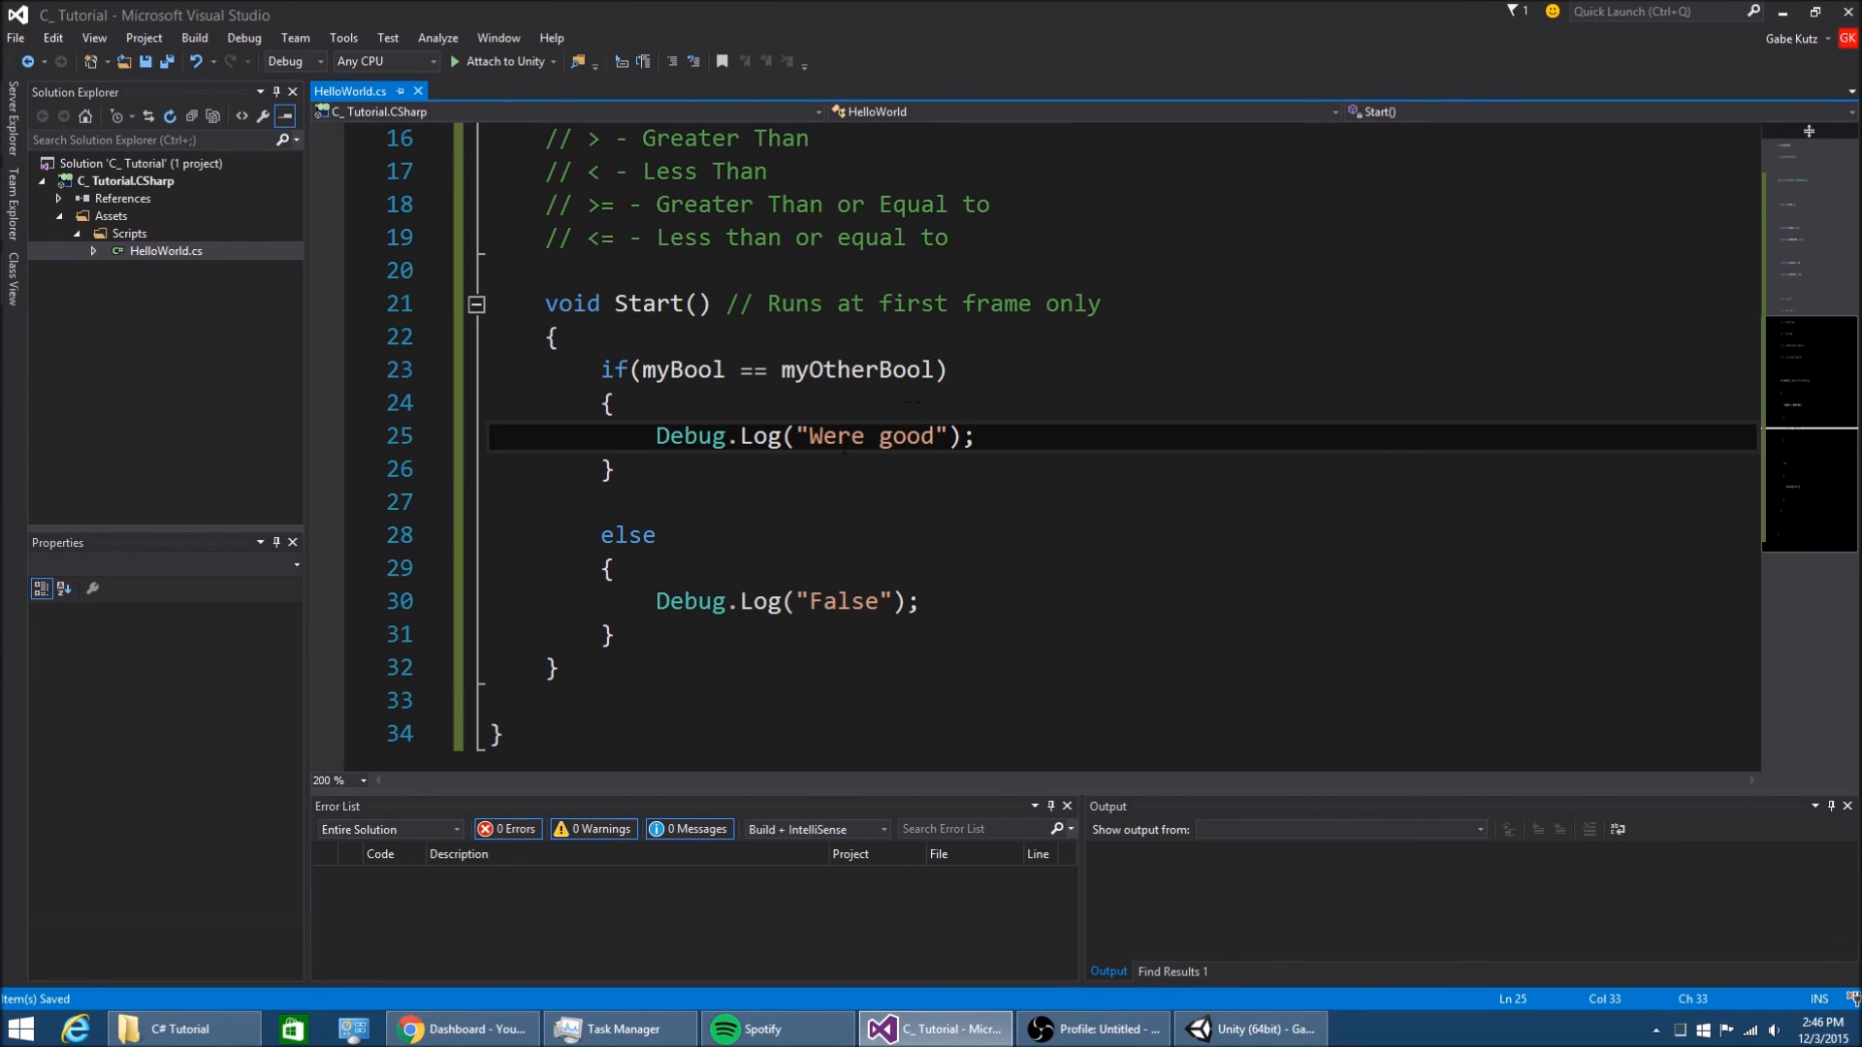
text(')
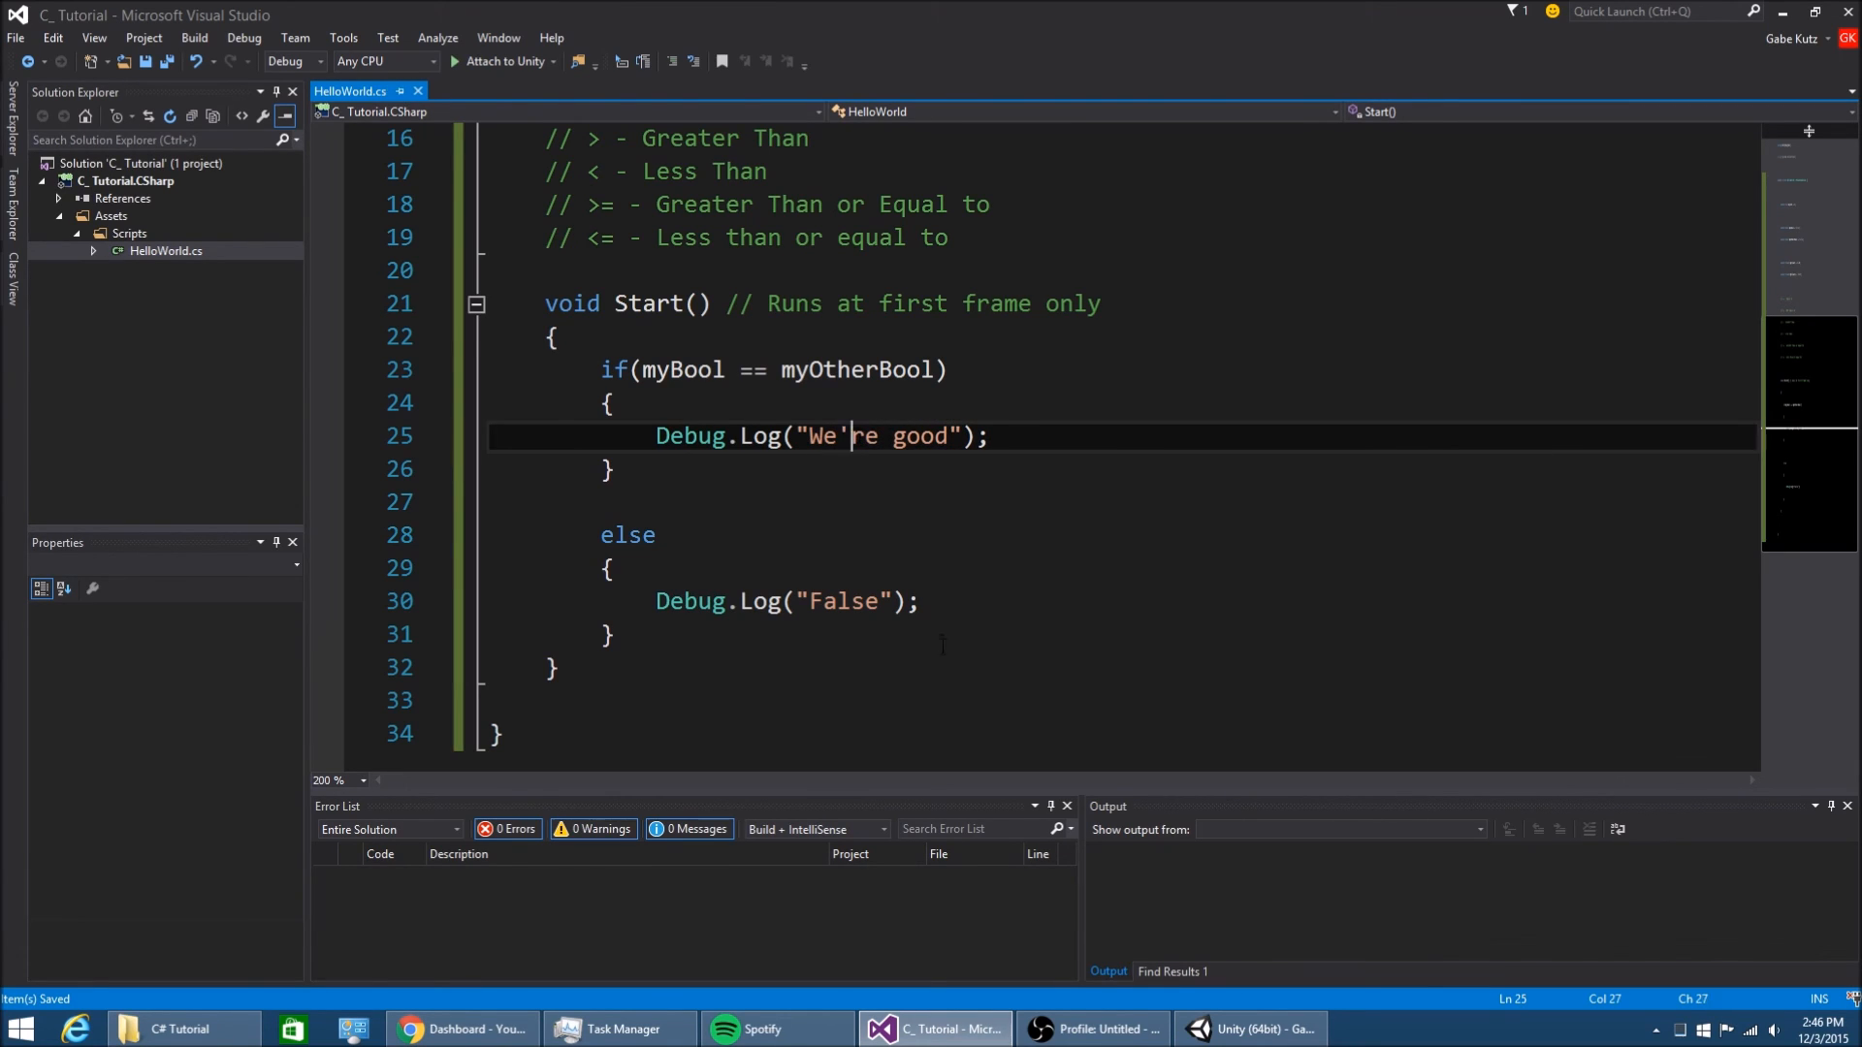
double_click(842, 601)
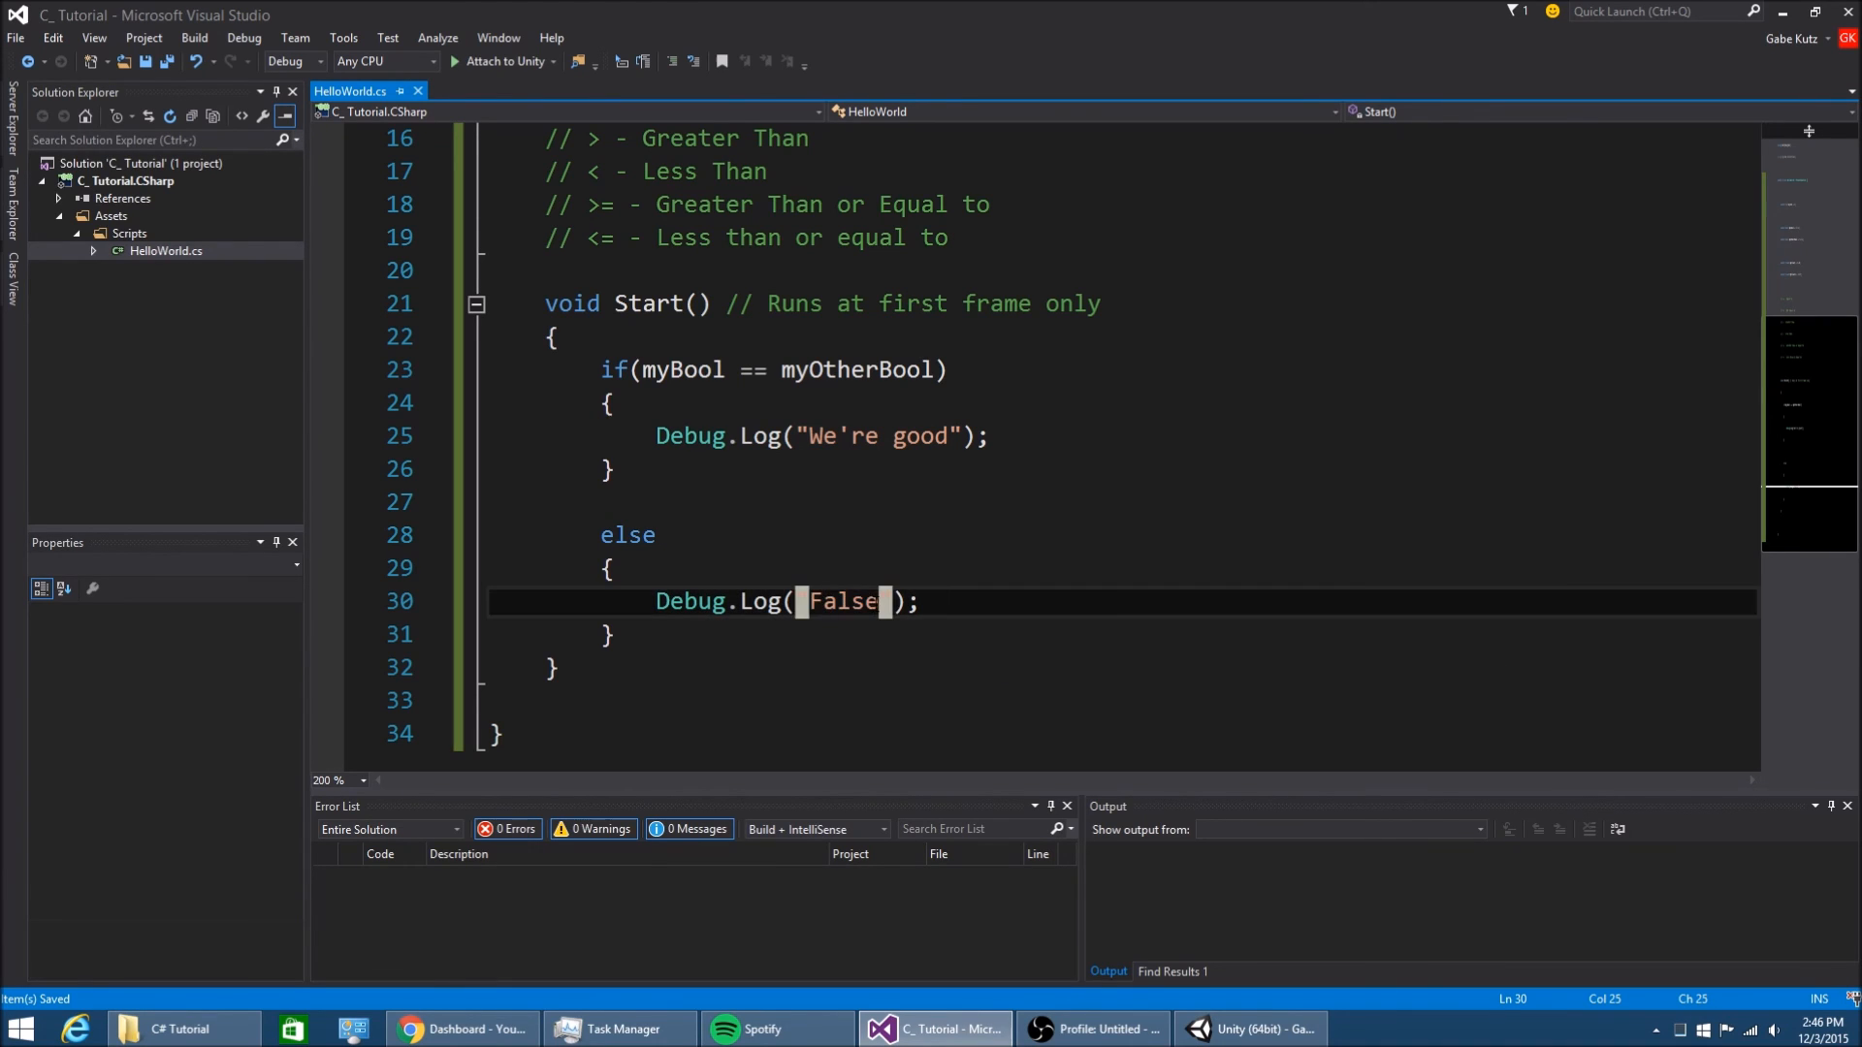
text(Set)
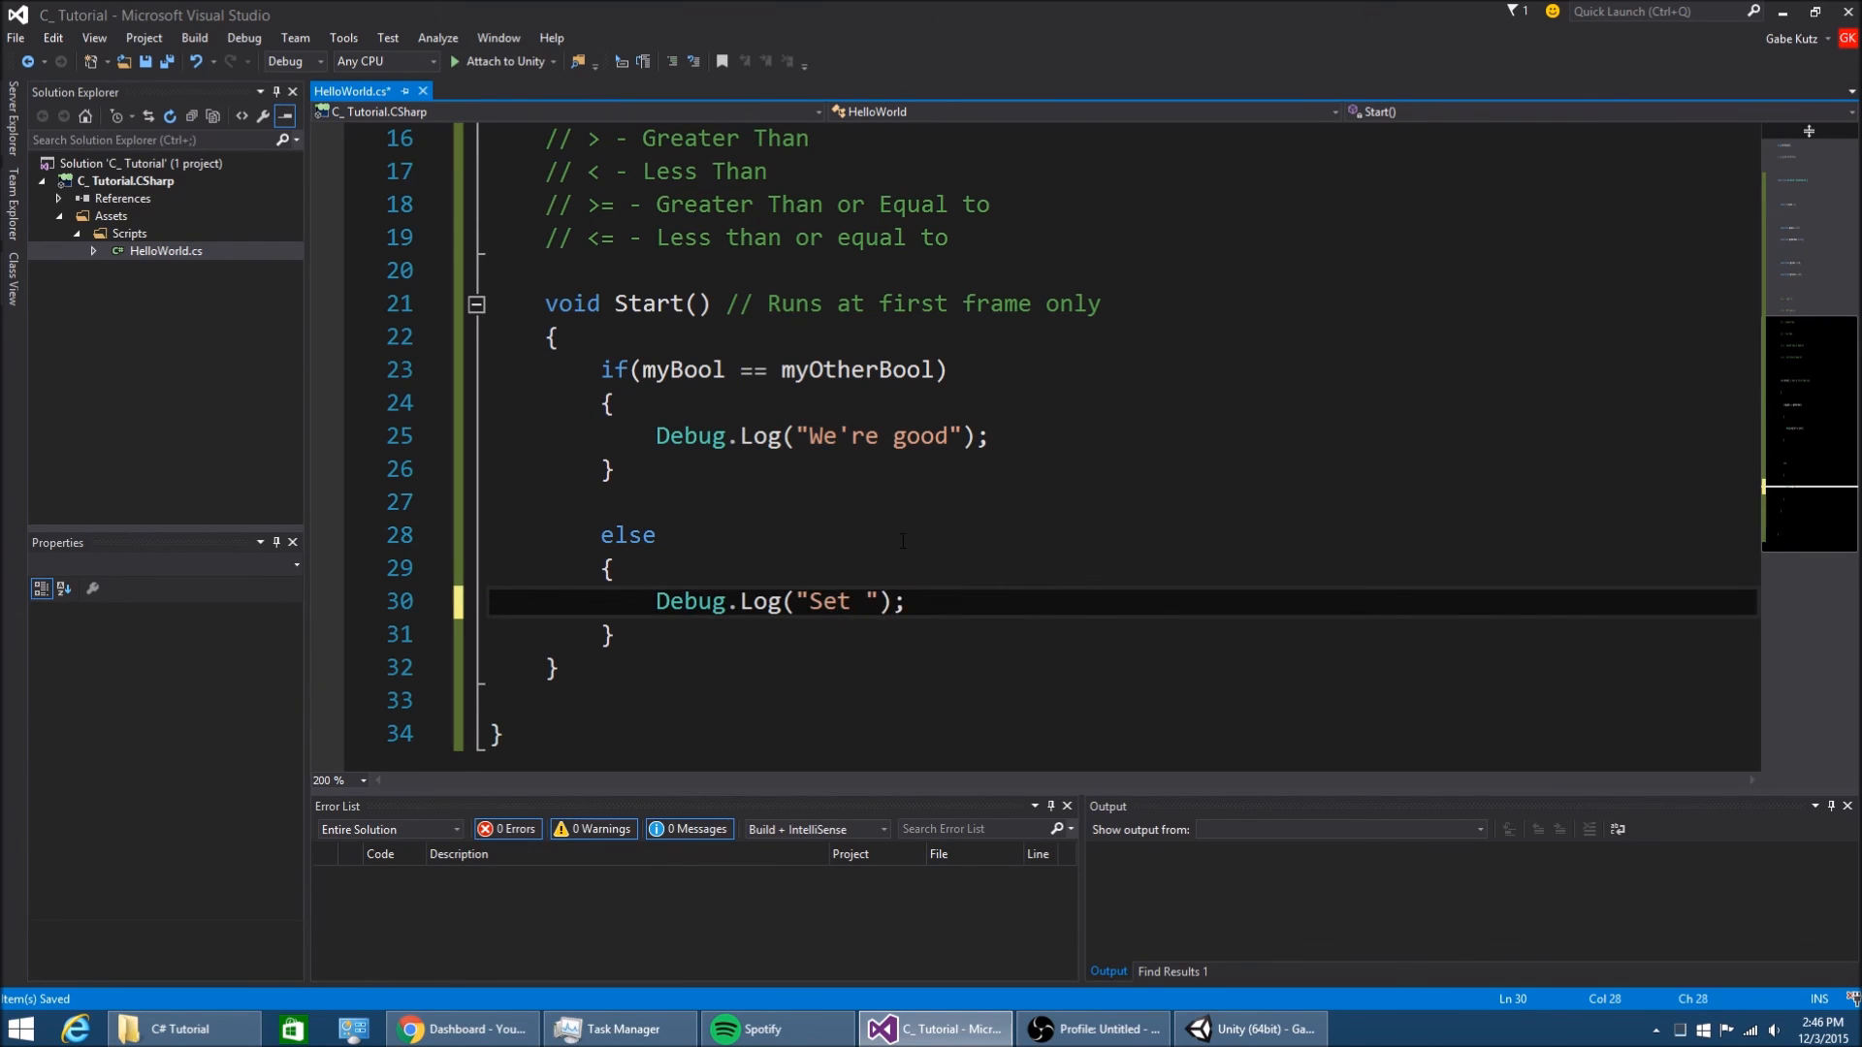
text(Boolean)
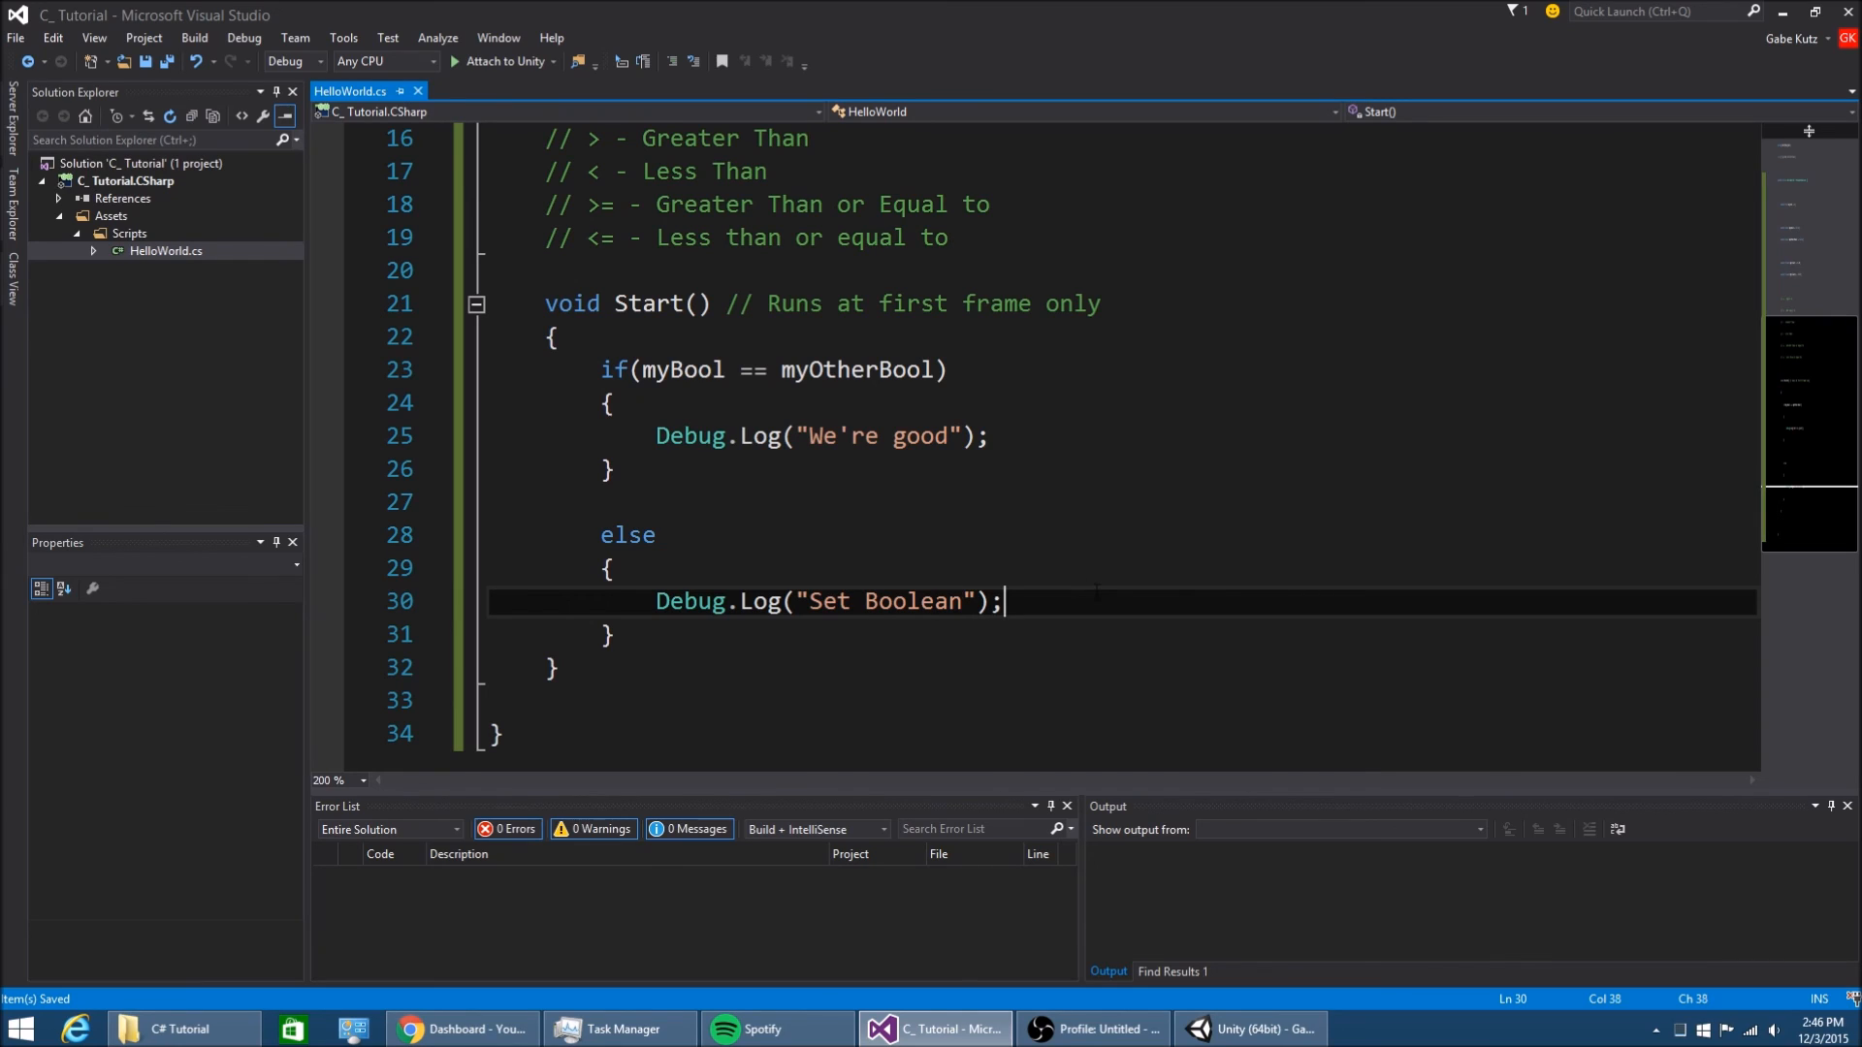
key(enter)
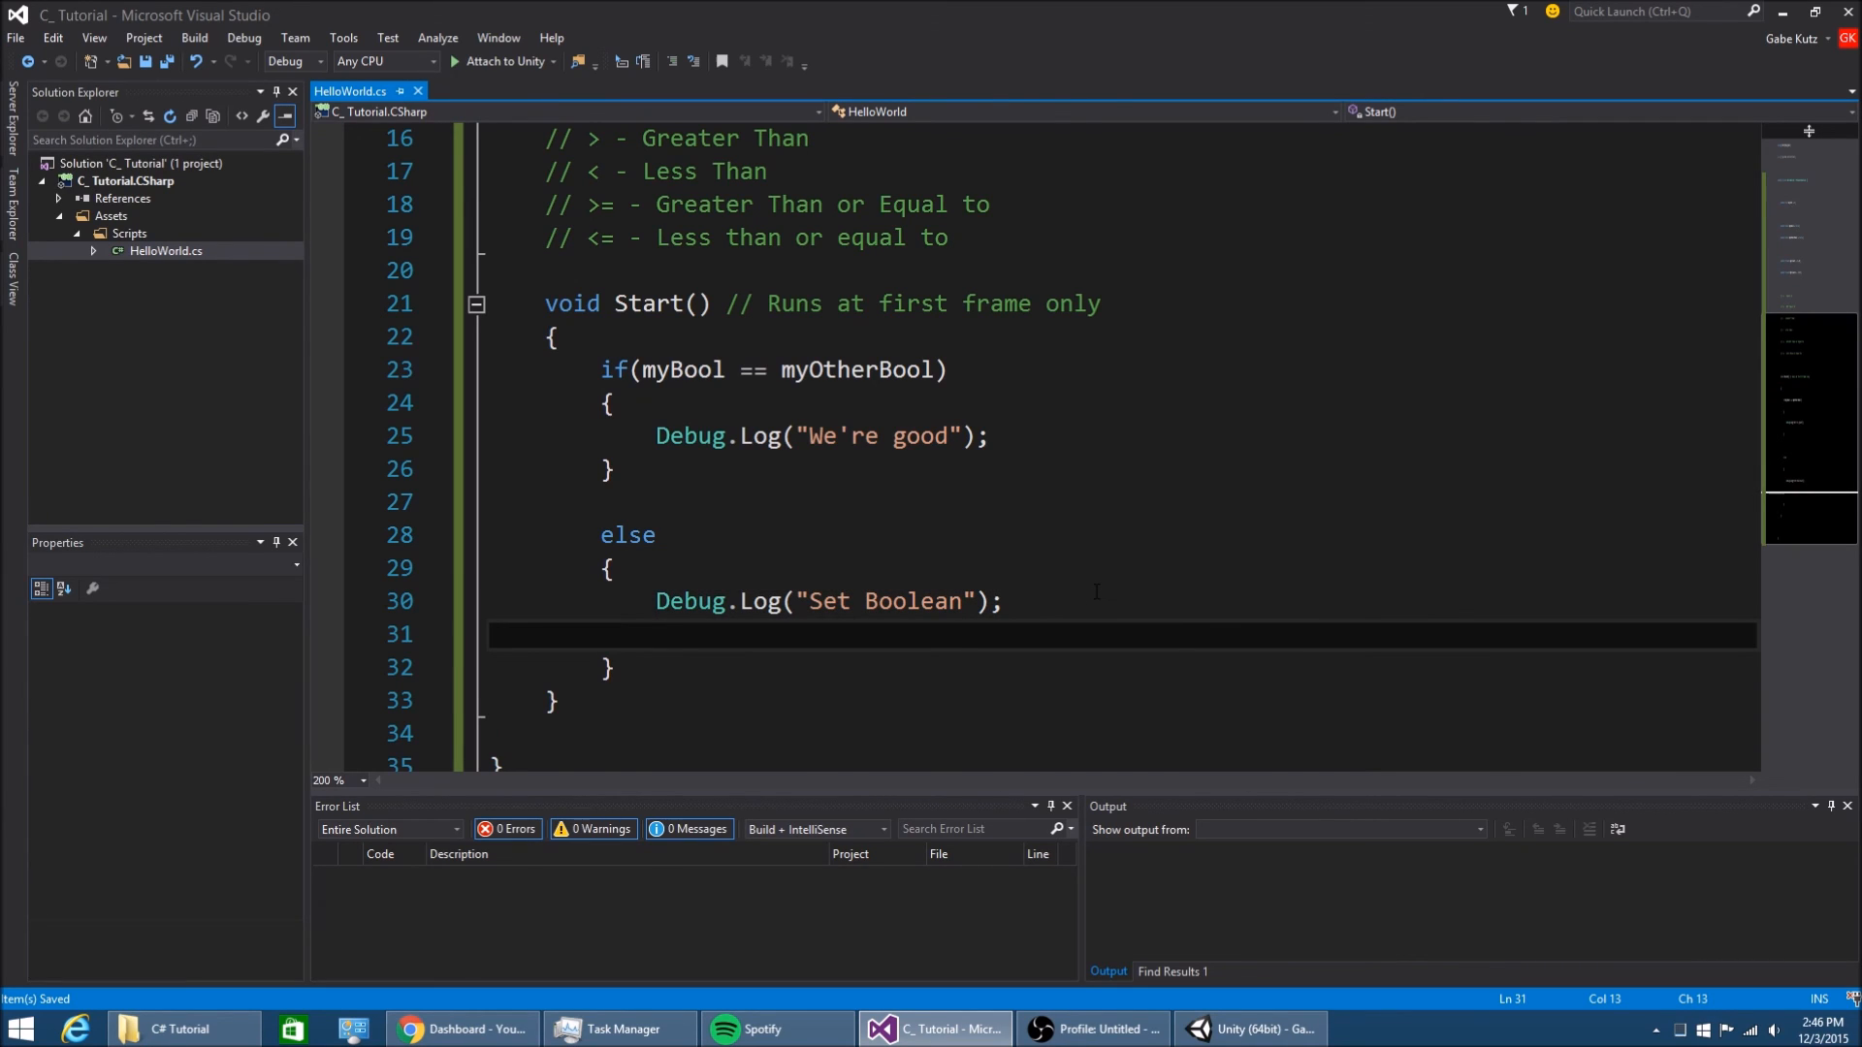
text(mo)
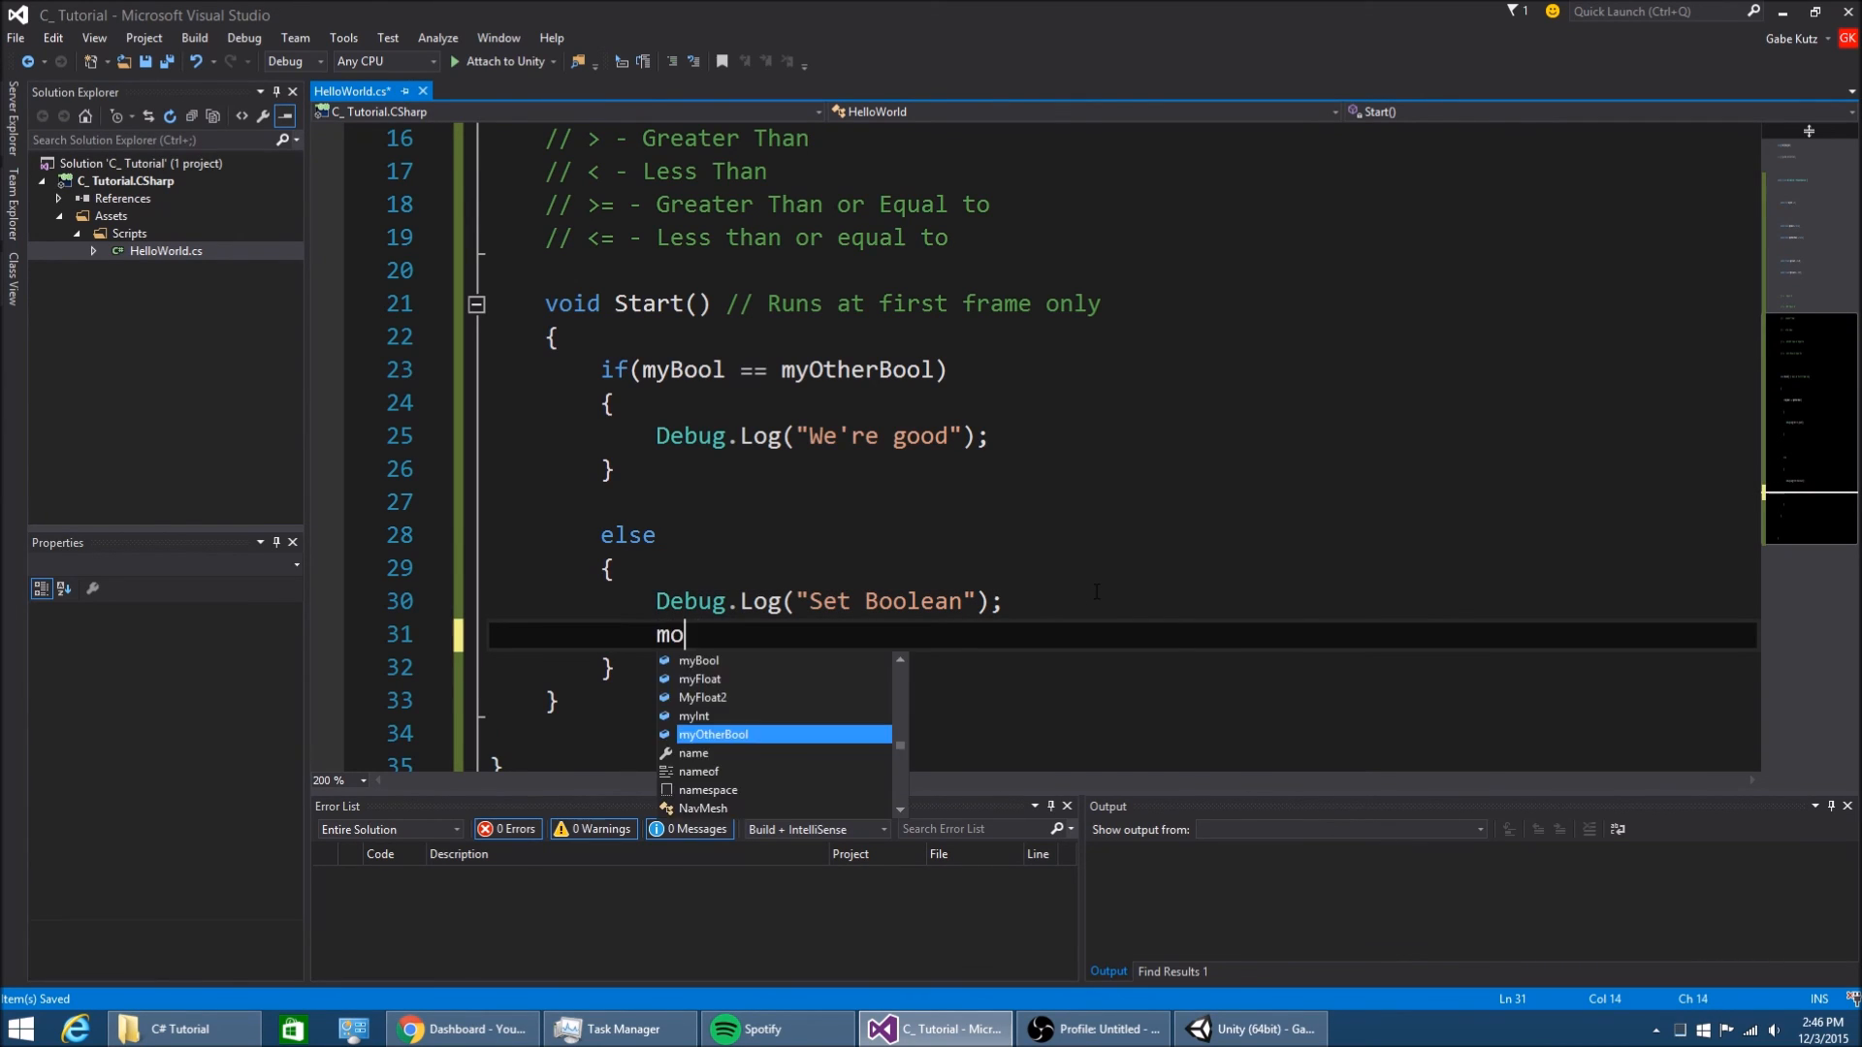
text(yo)
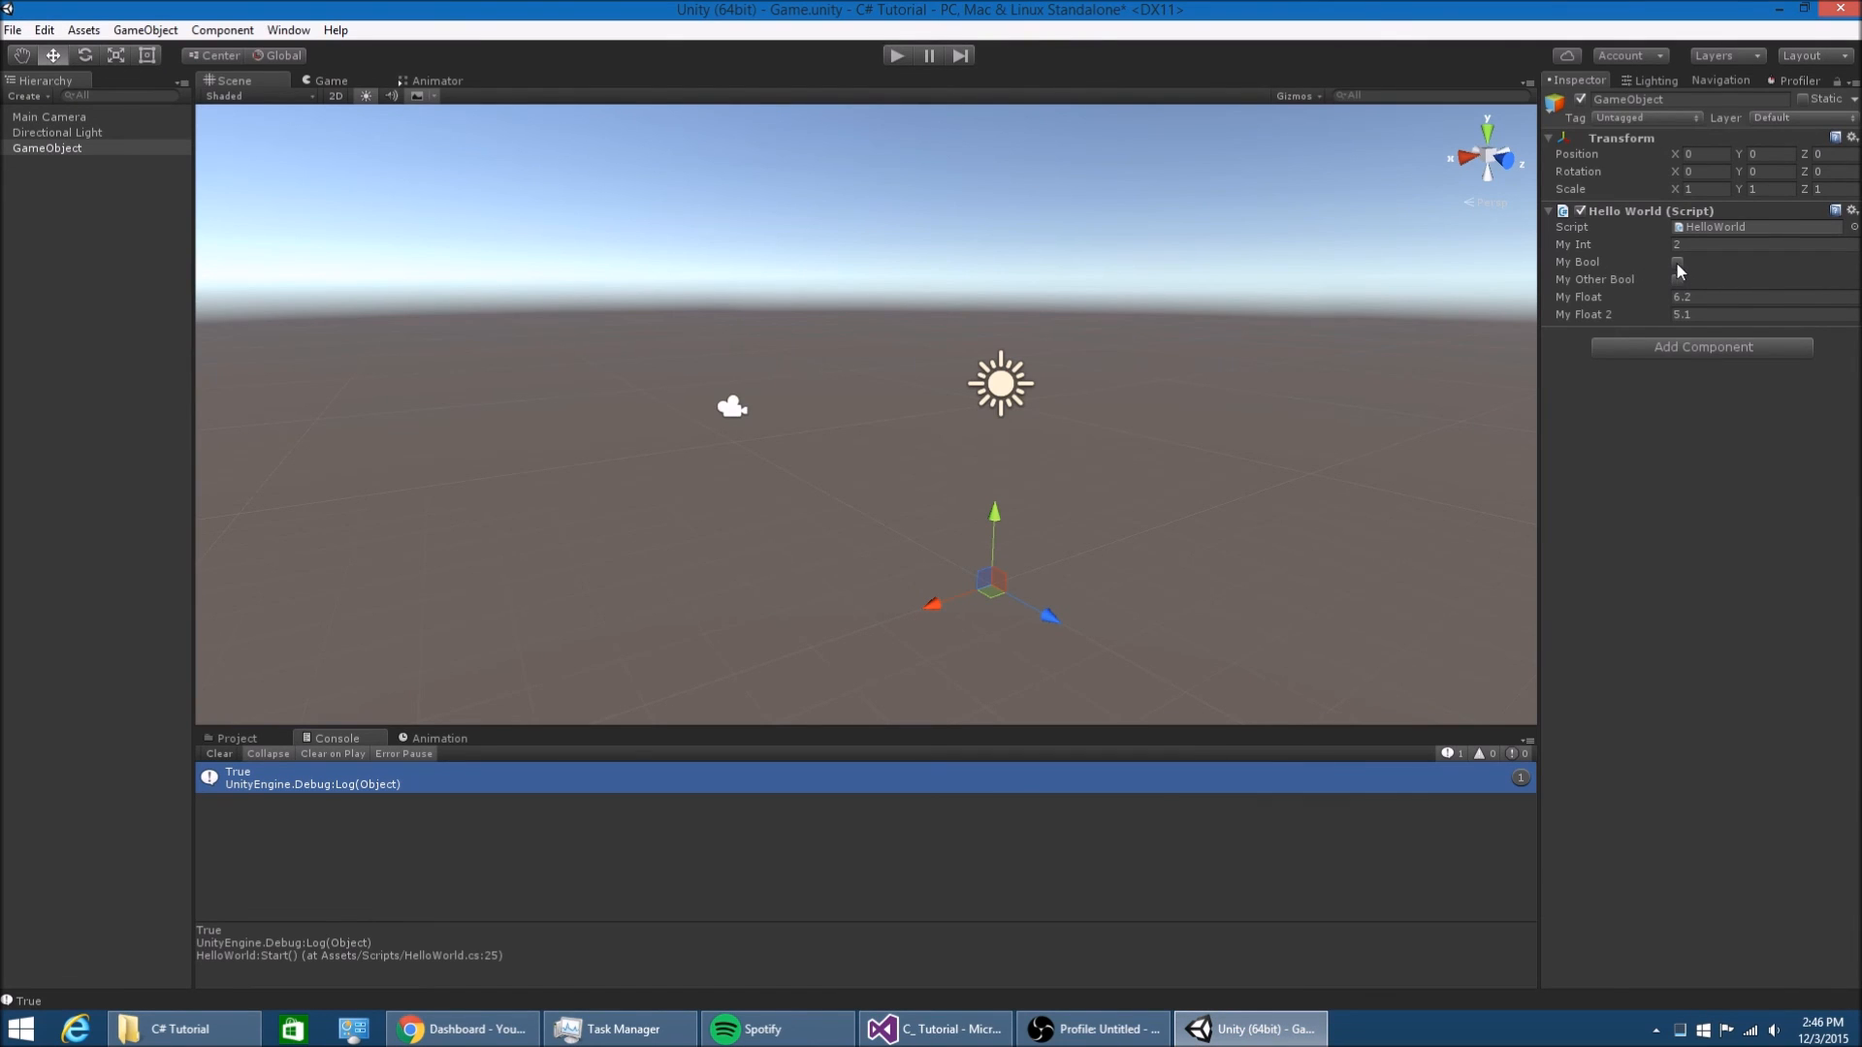
Toggle My Bool / My Other Bool so only My Other Bool is ticked and play-test, logging Set Boolean
click(1676, 262)
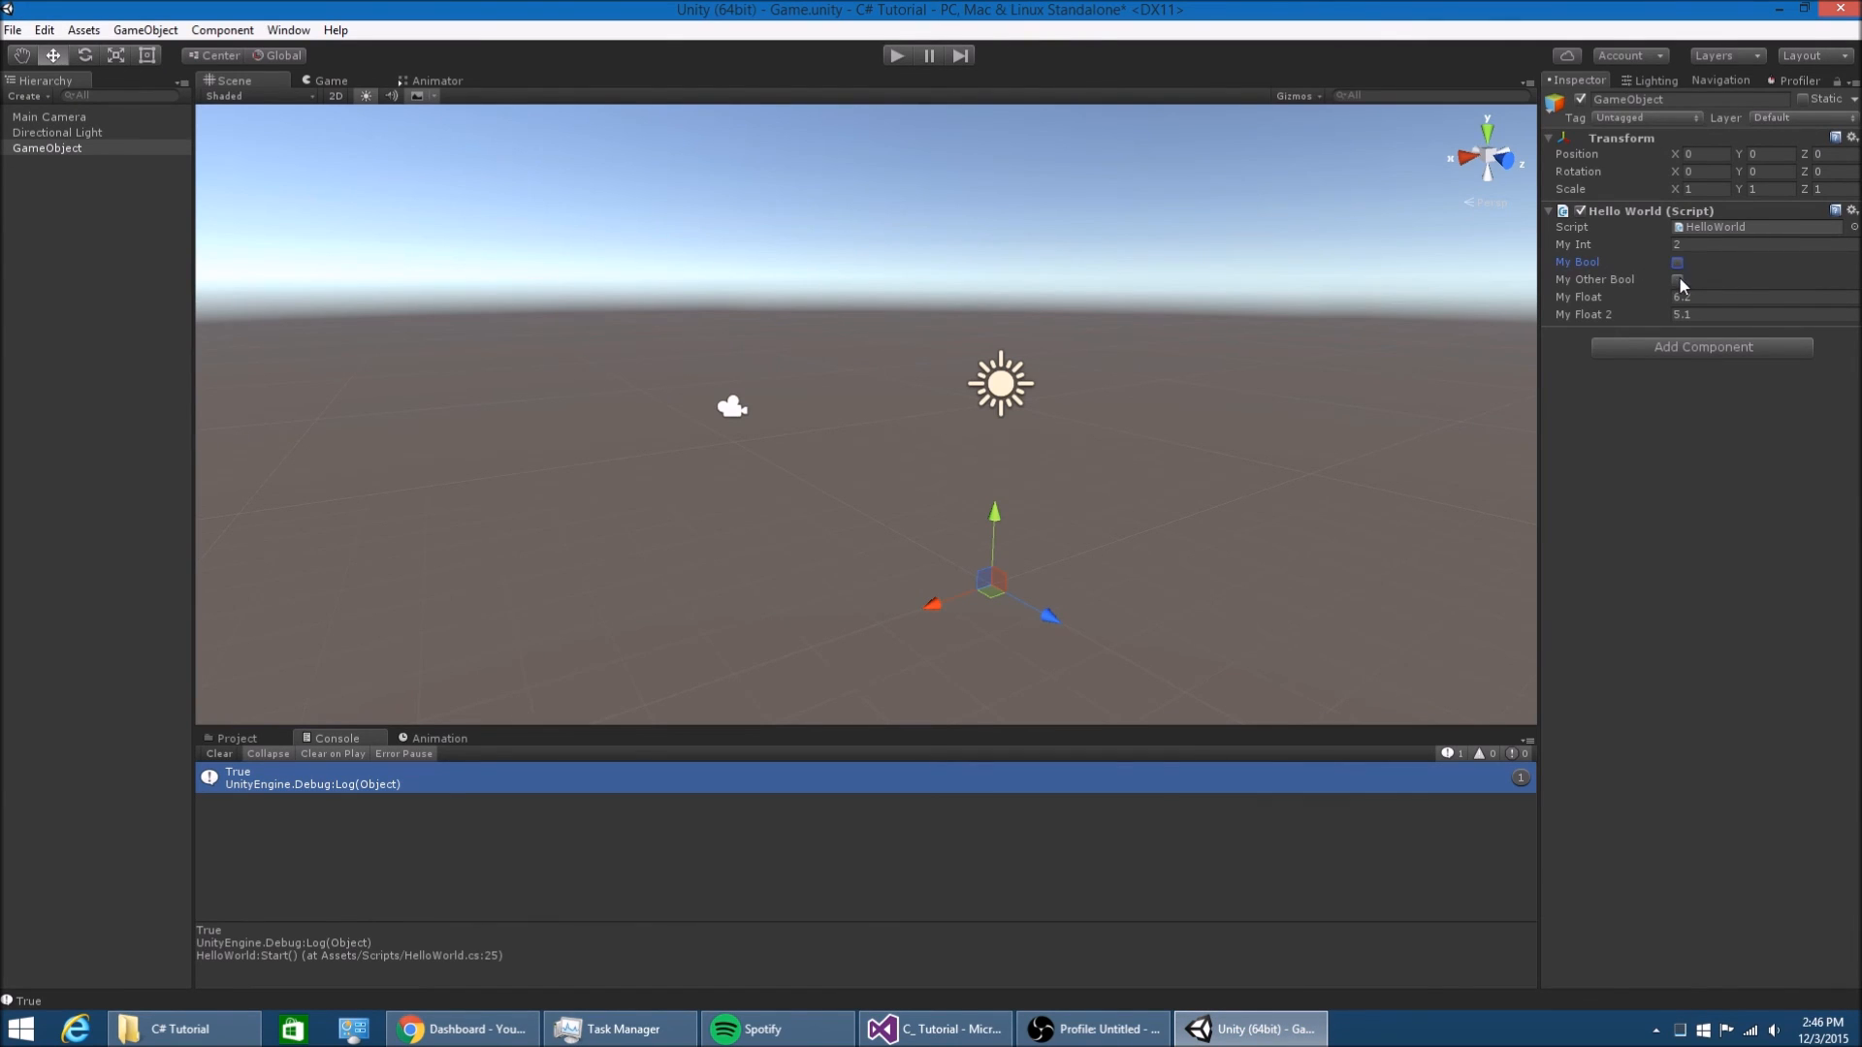
click(933, 1028)
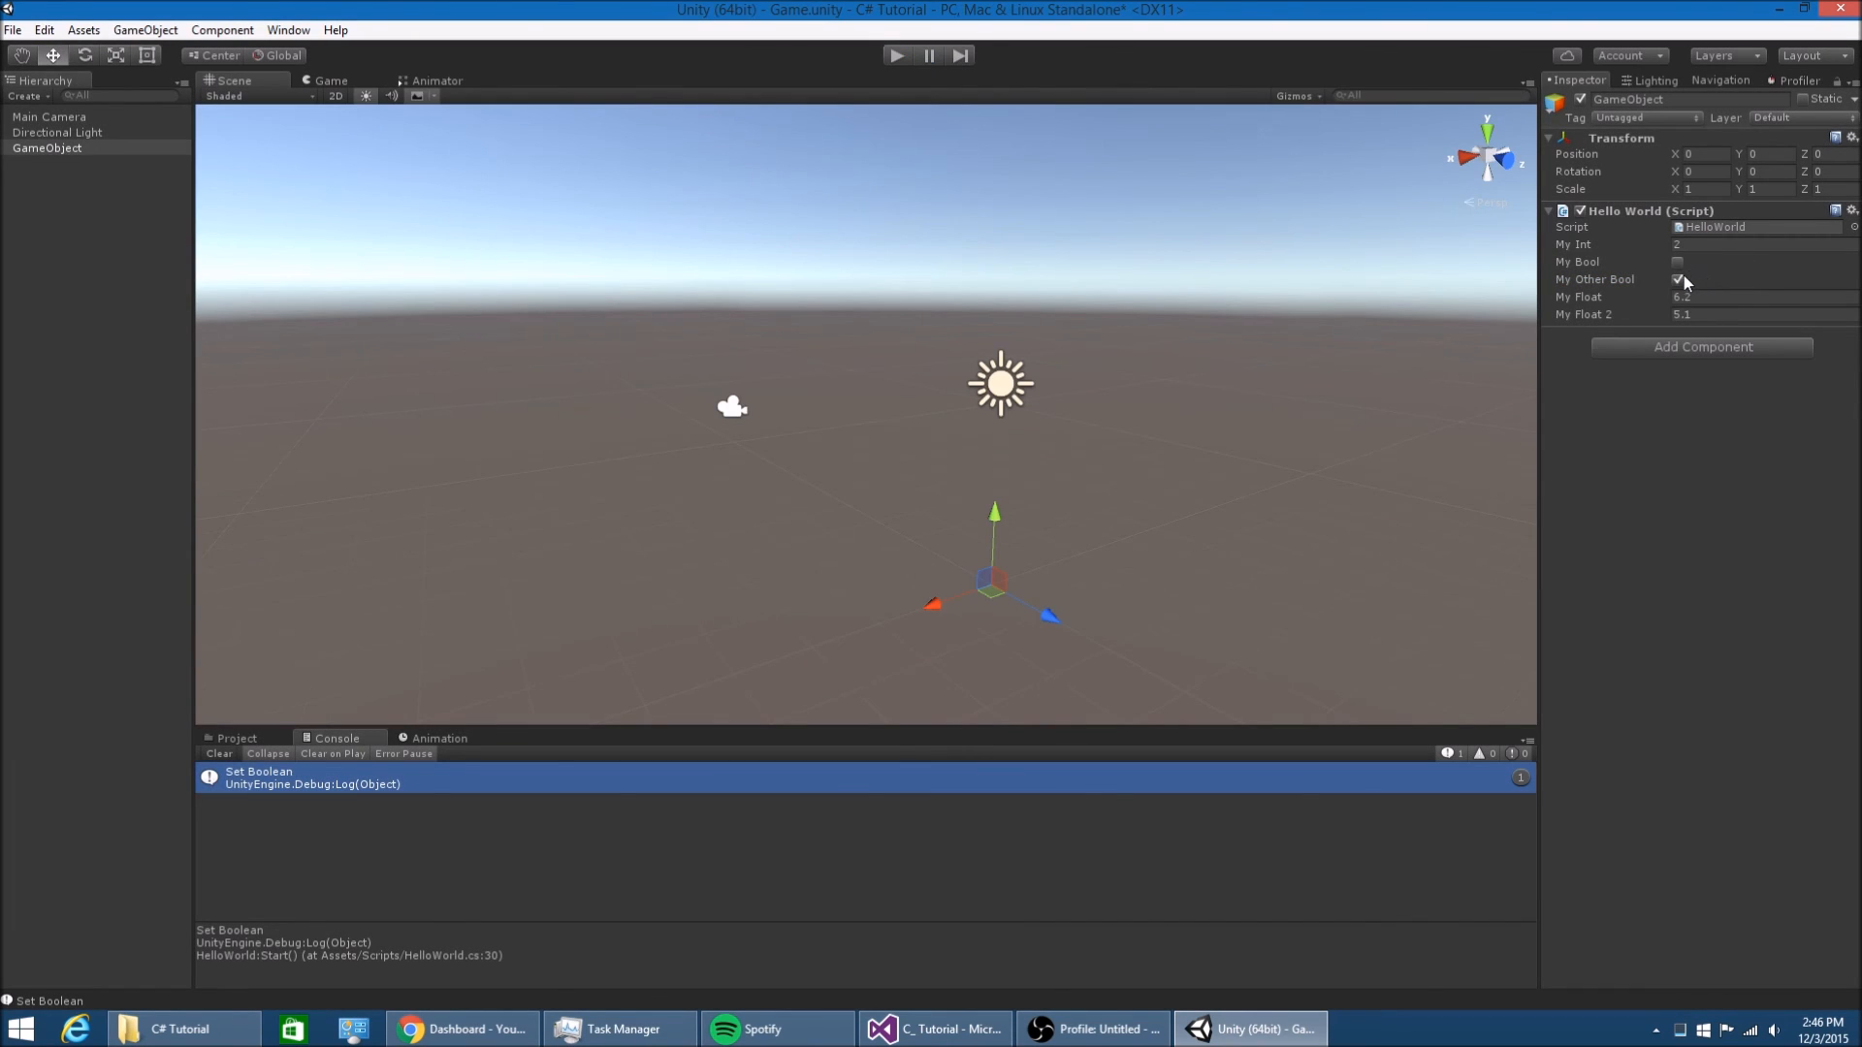
click(1678, 262)
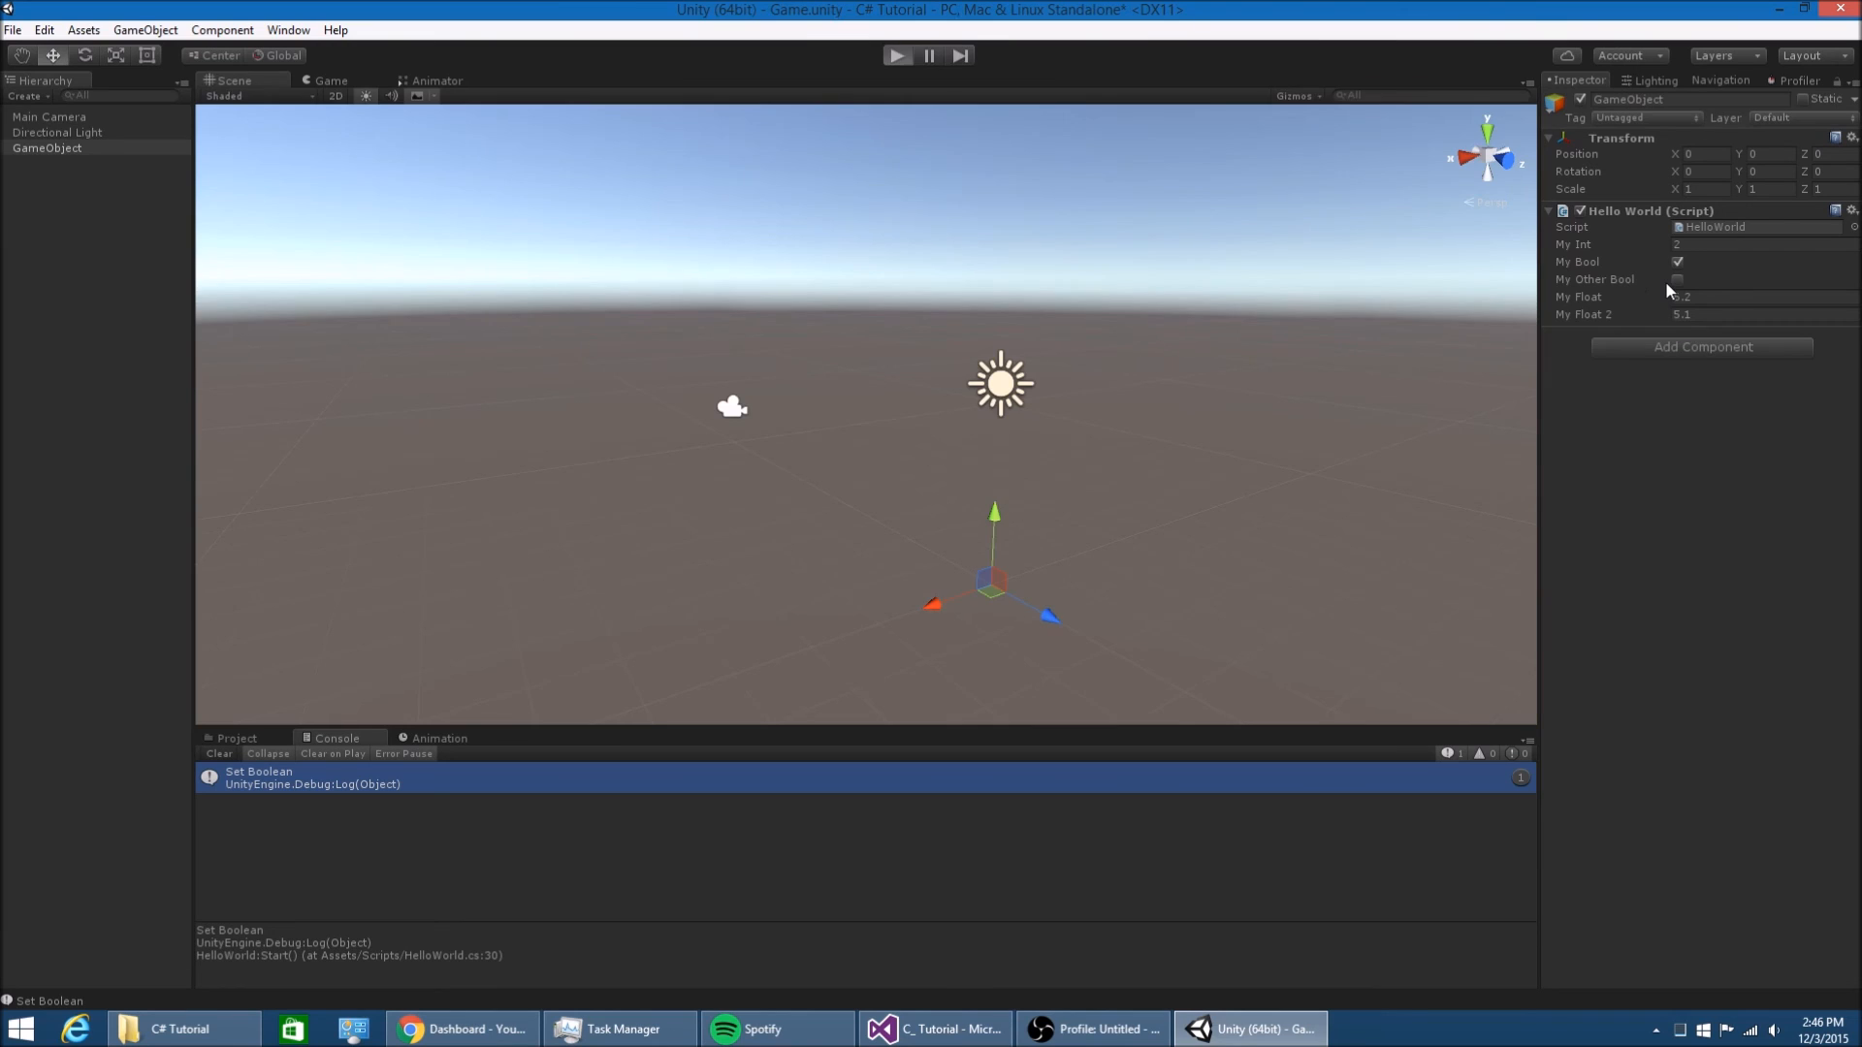
click(934, 1028)
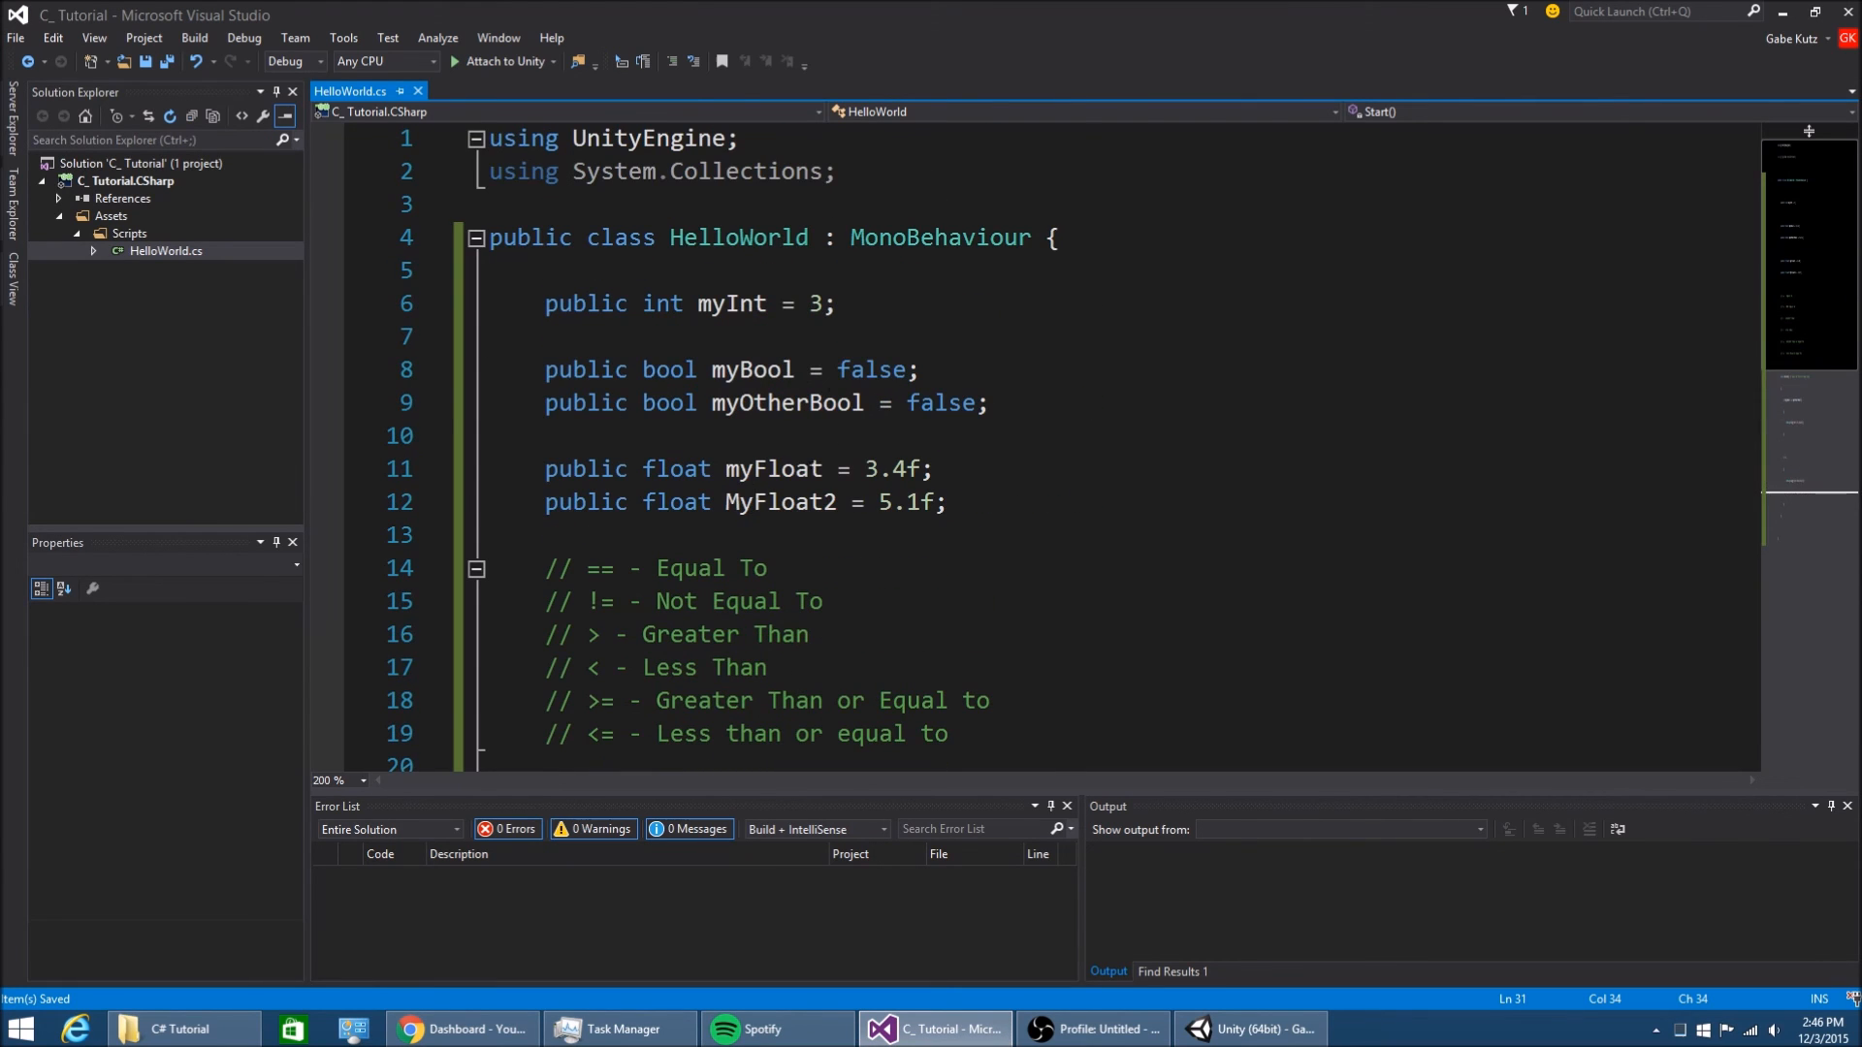
Review the myOtherBool declaration, check Unity's console, and remove the myOtherBool = myBool line from the else branch
double_click(785, 403)
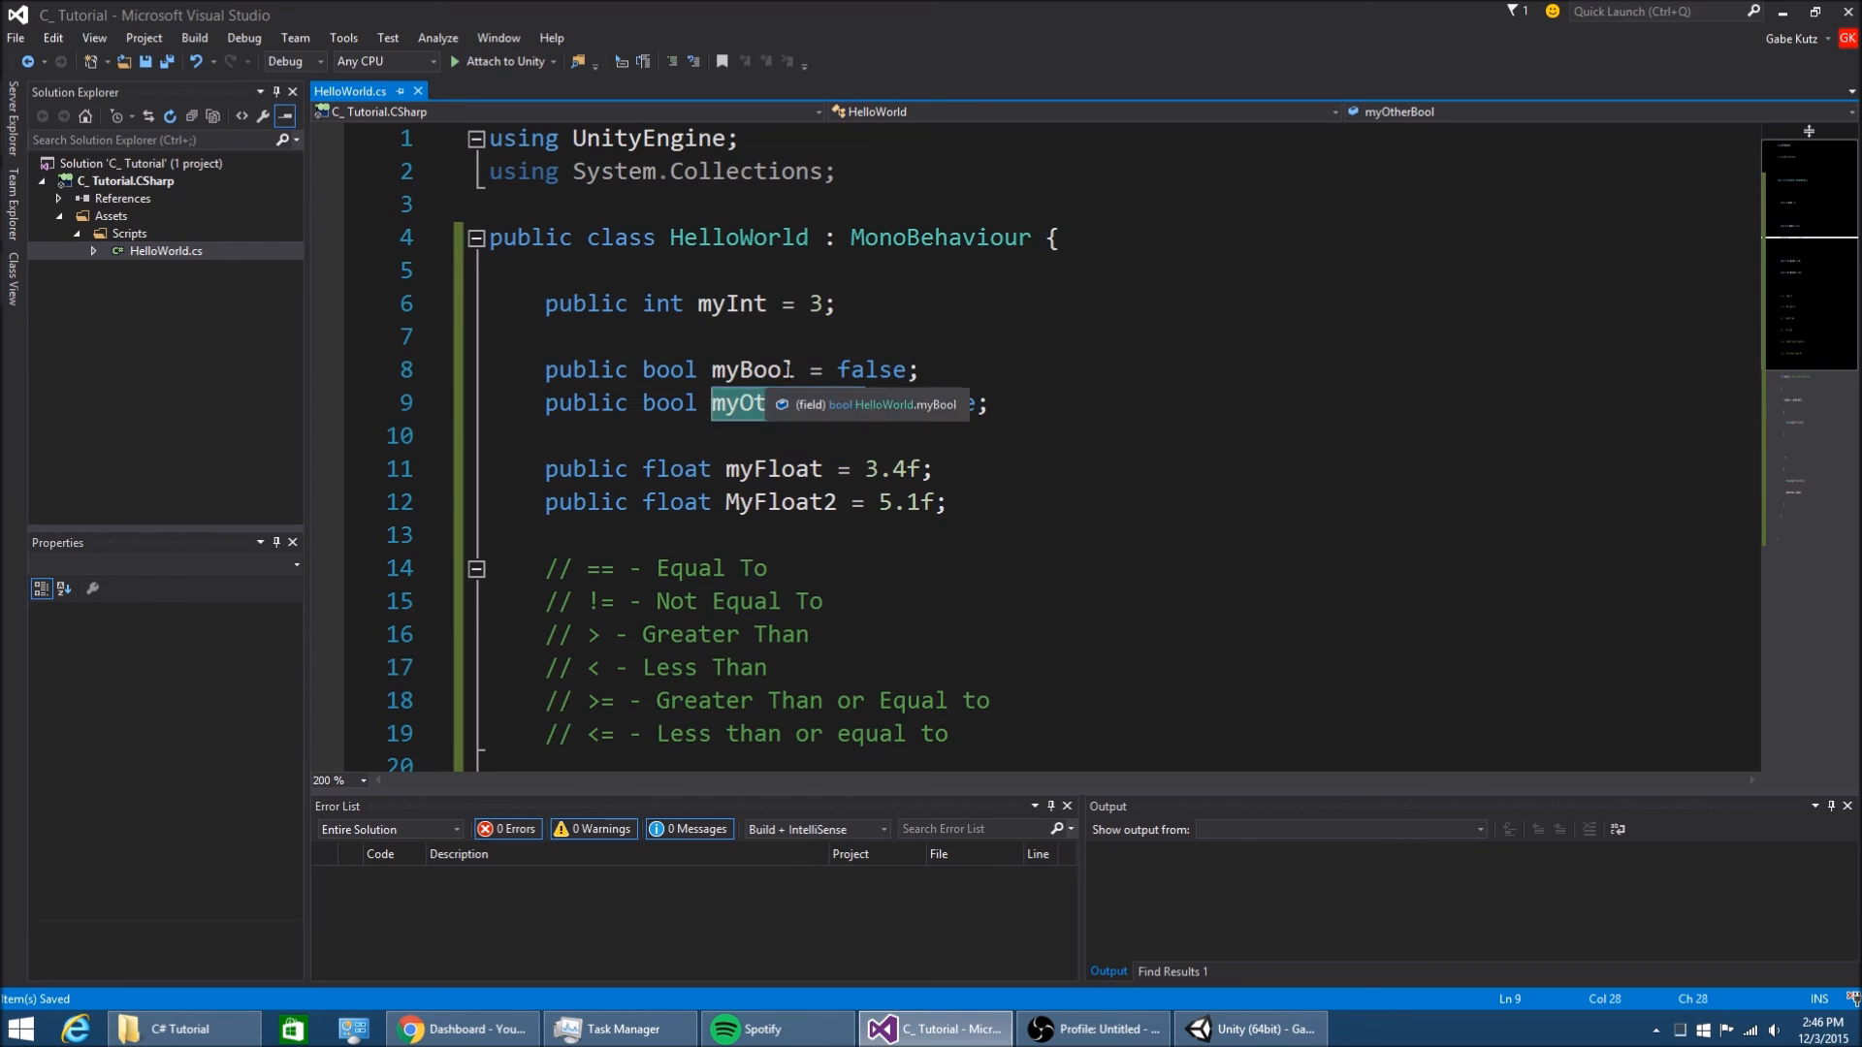
scroll(down, 3)
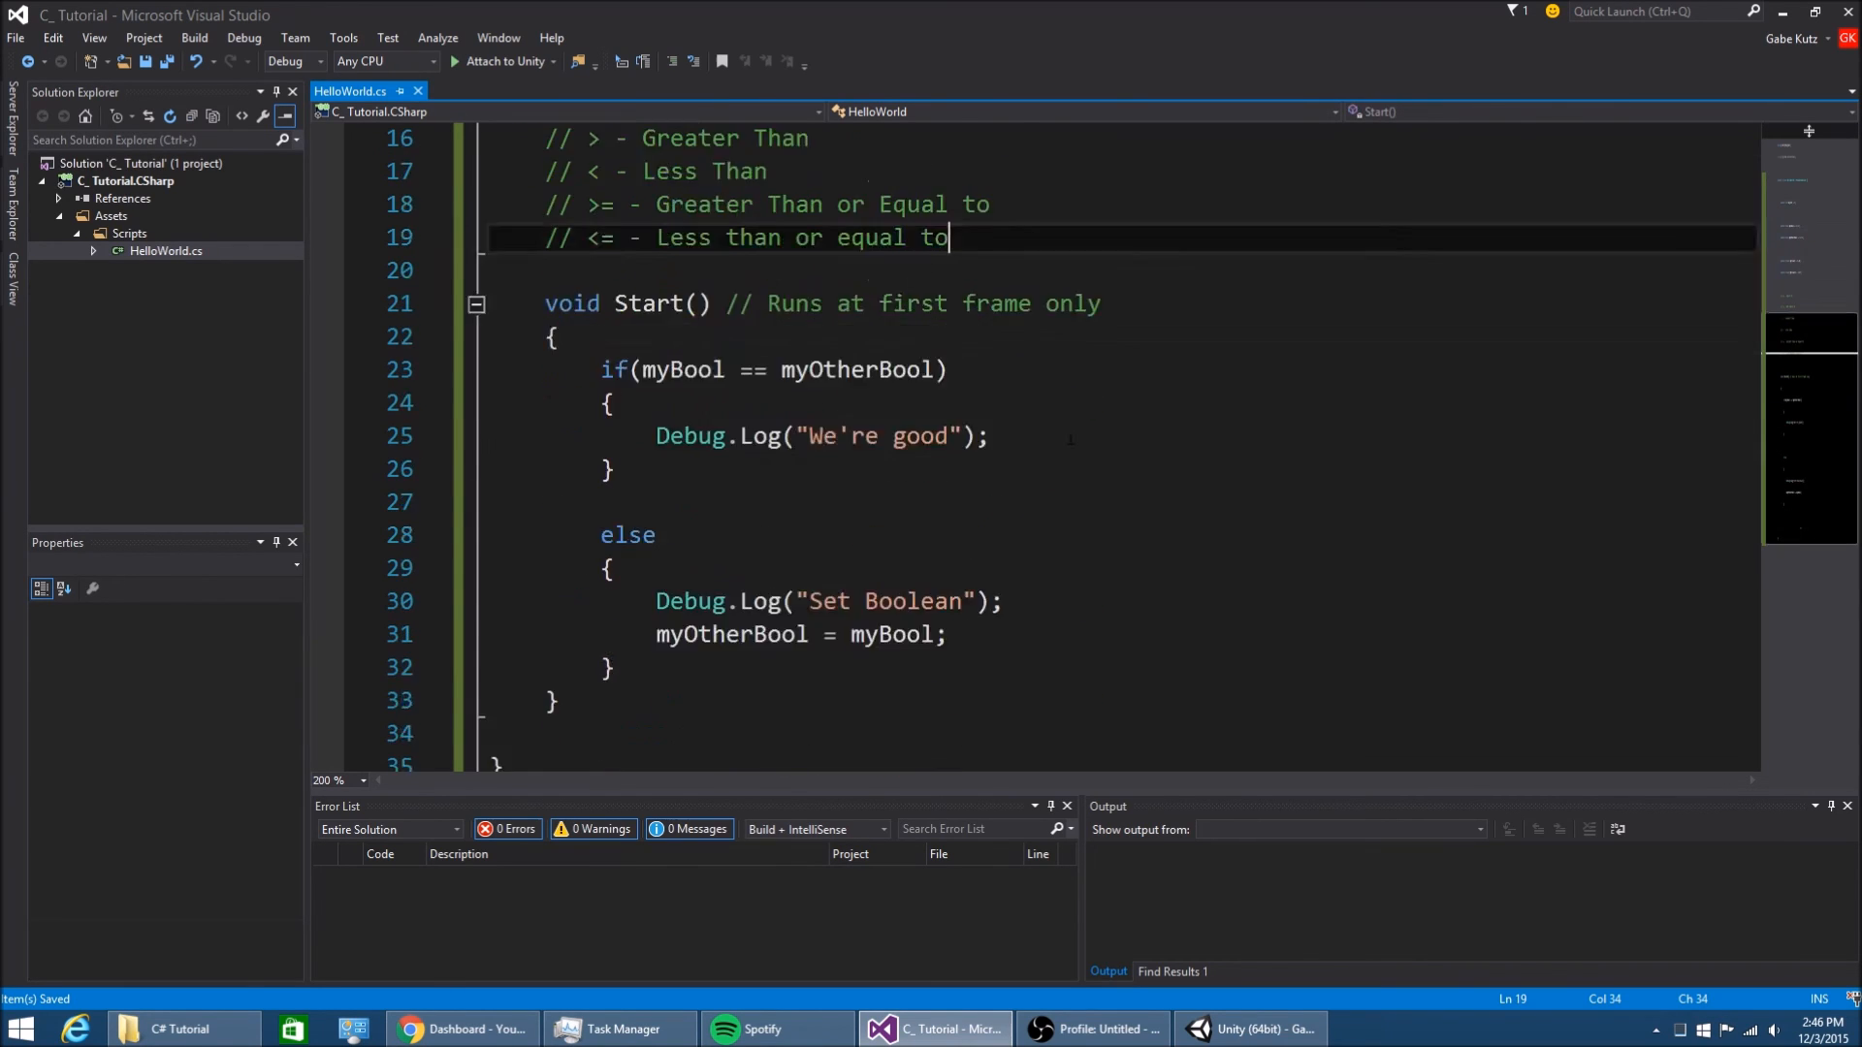
scroll(down, 3)
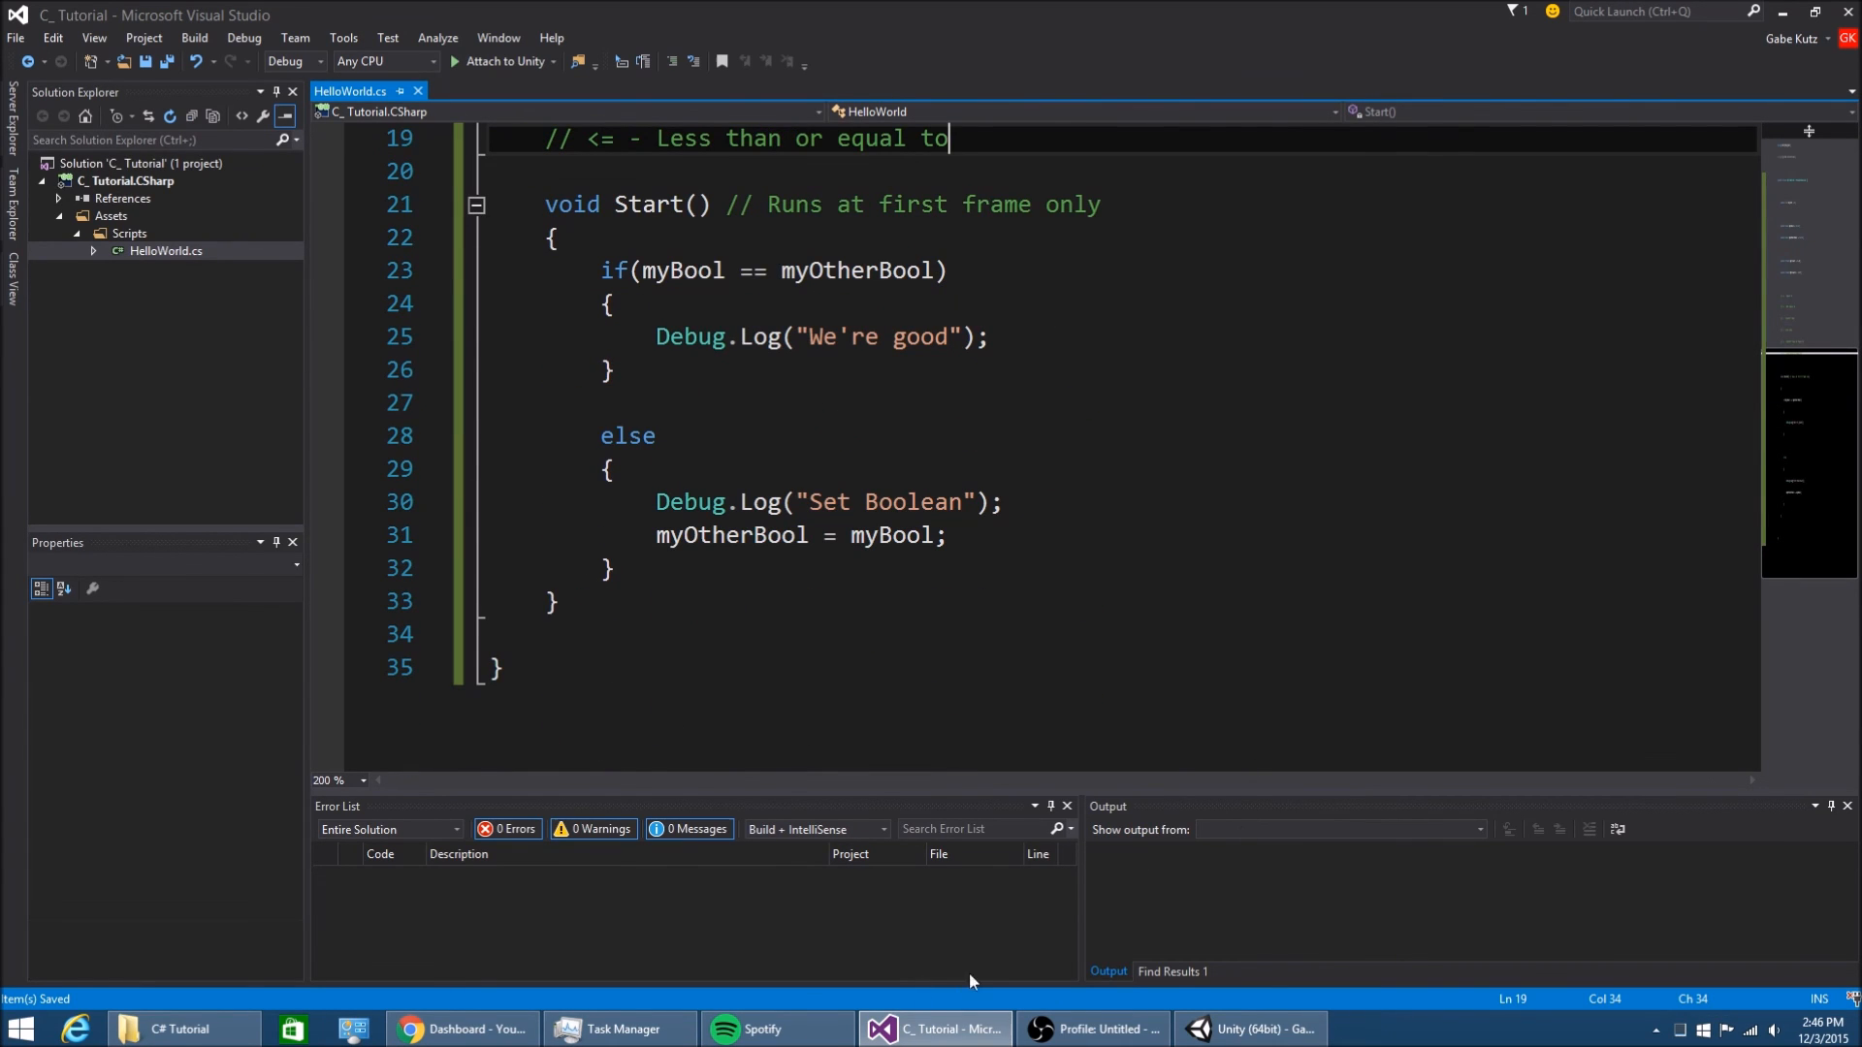
click(1239, 1028)
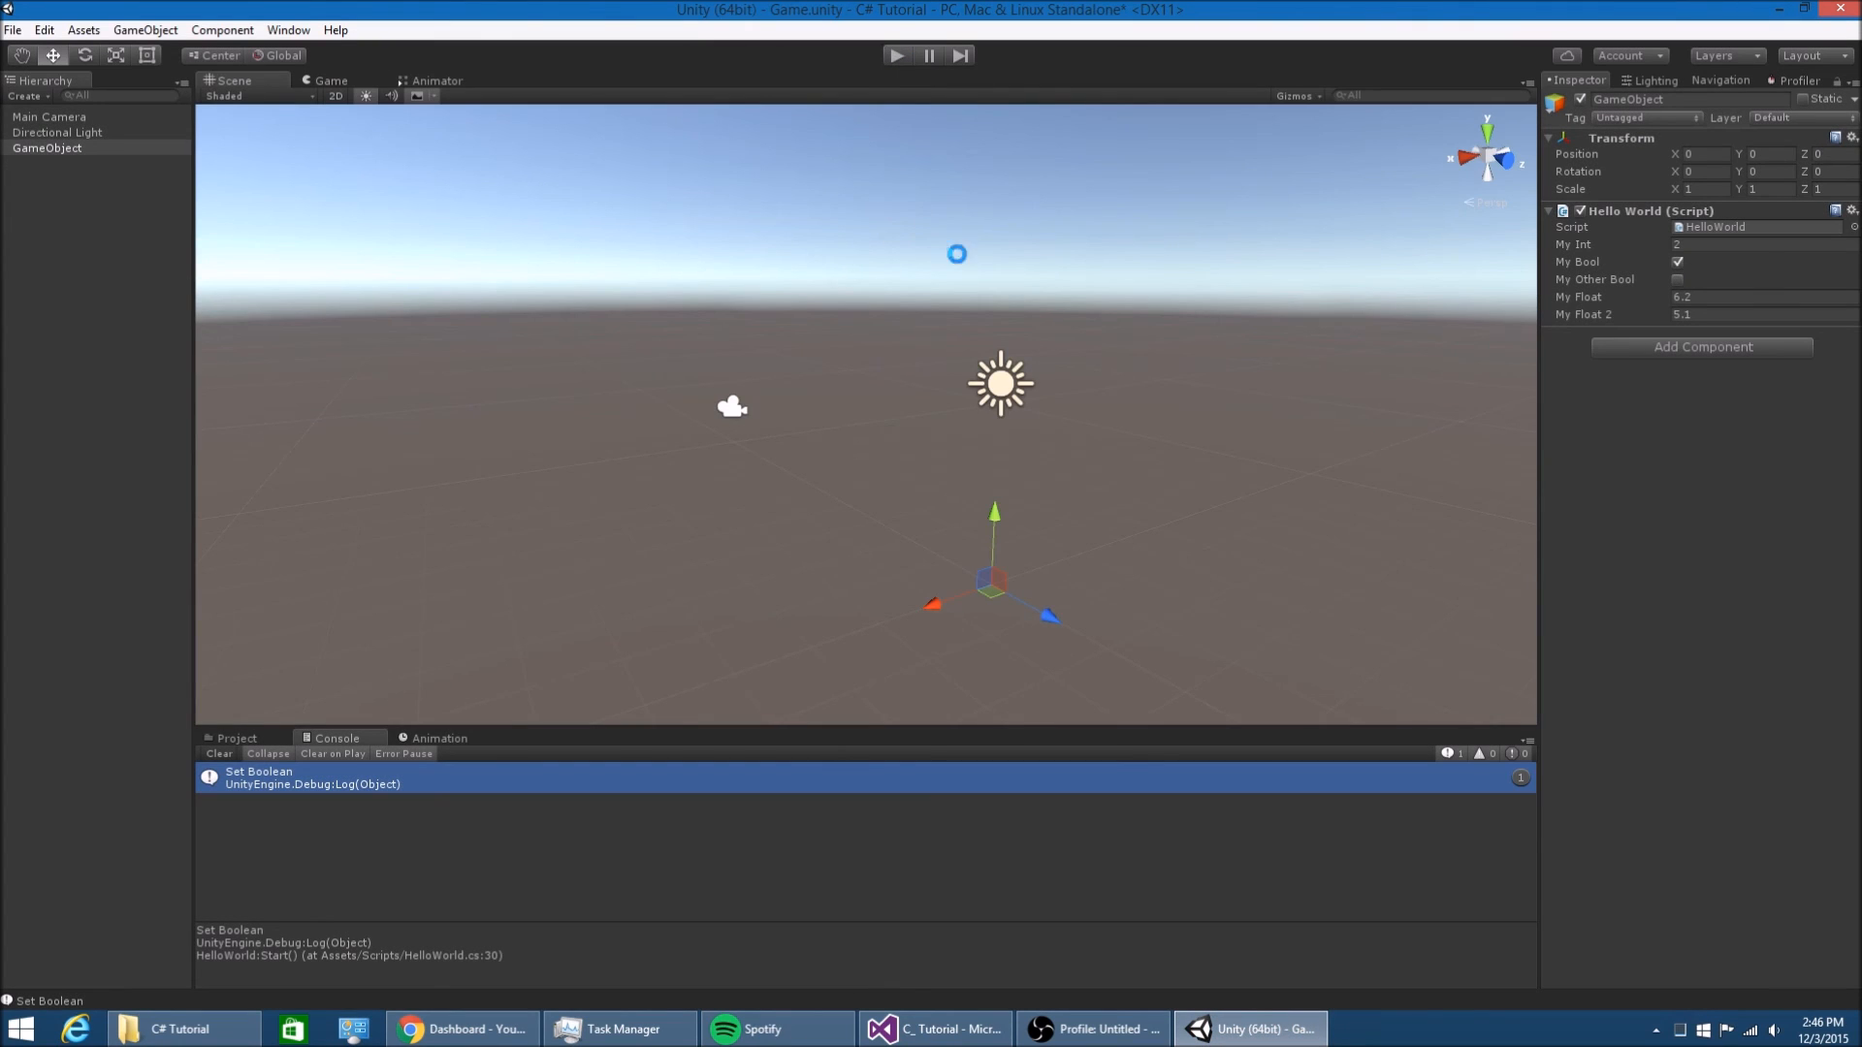
click(933, 1028)
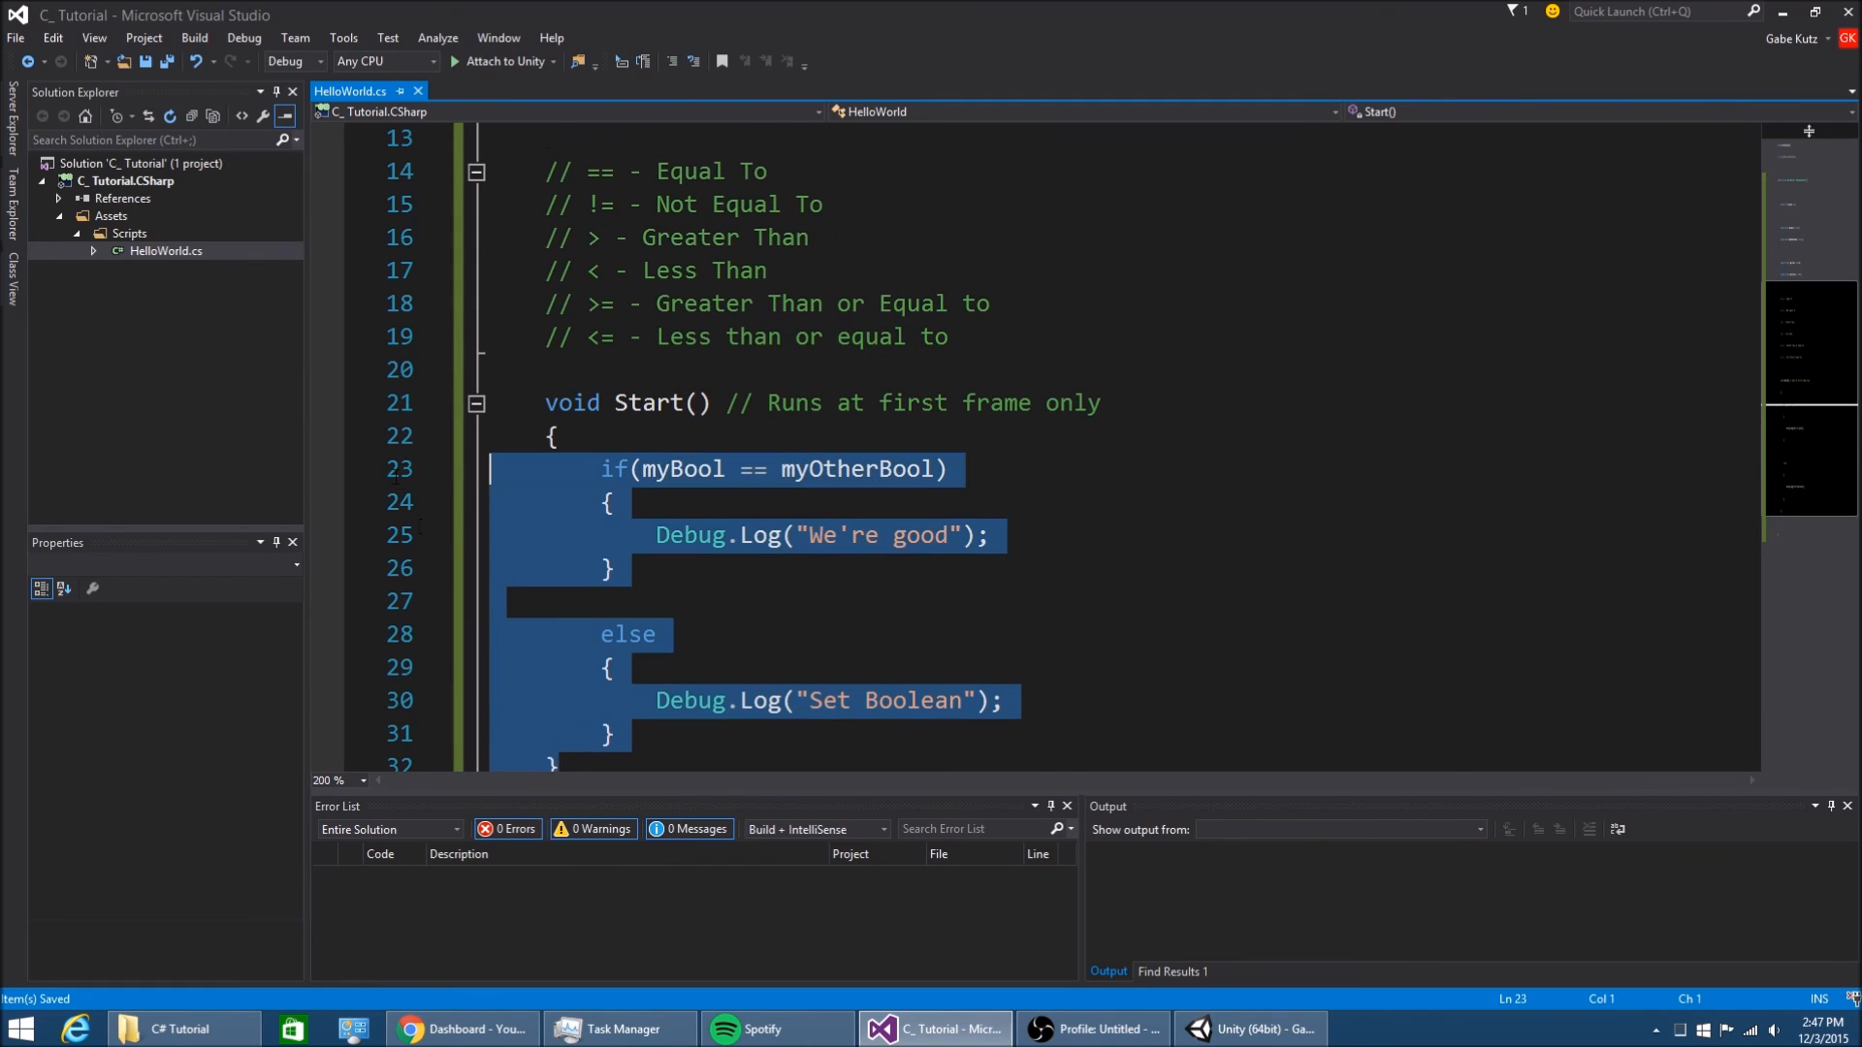
Delete the whole if/else block from Start() and place the cursor below it for new code
key(Delete)
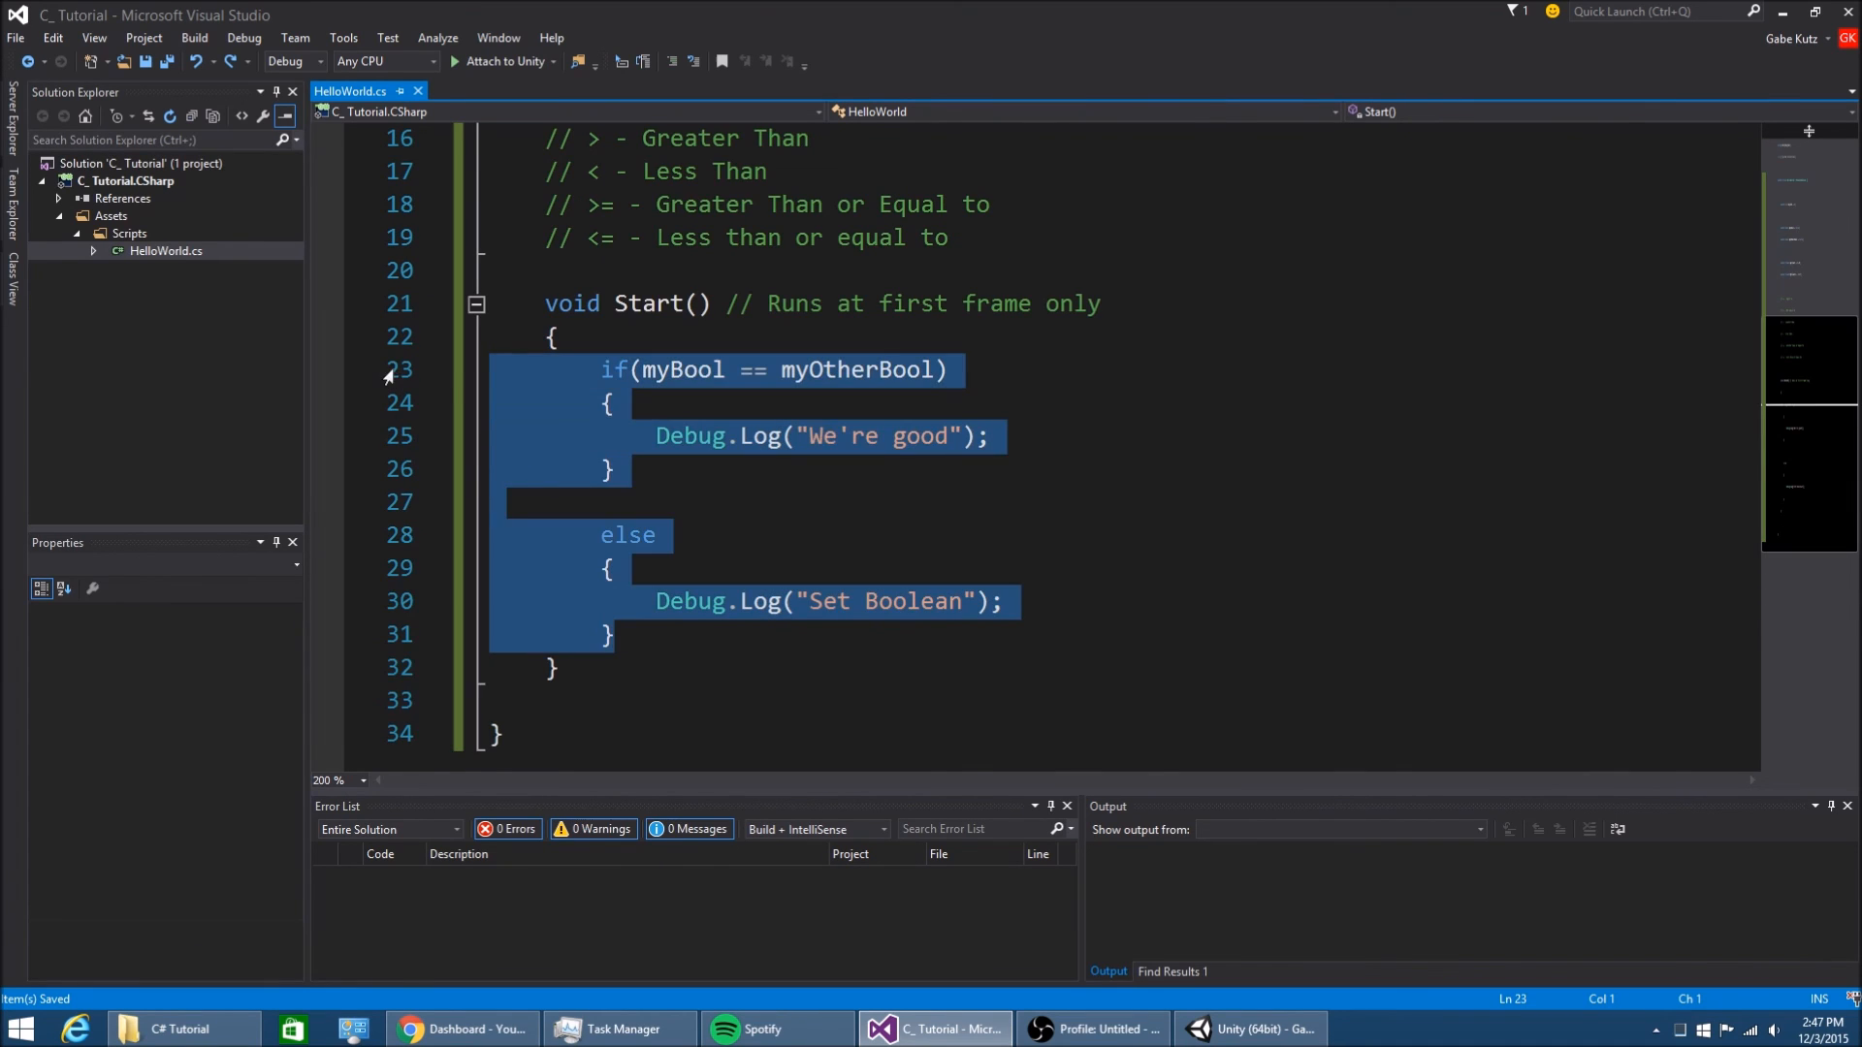
key(Delete)
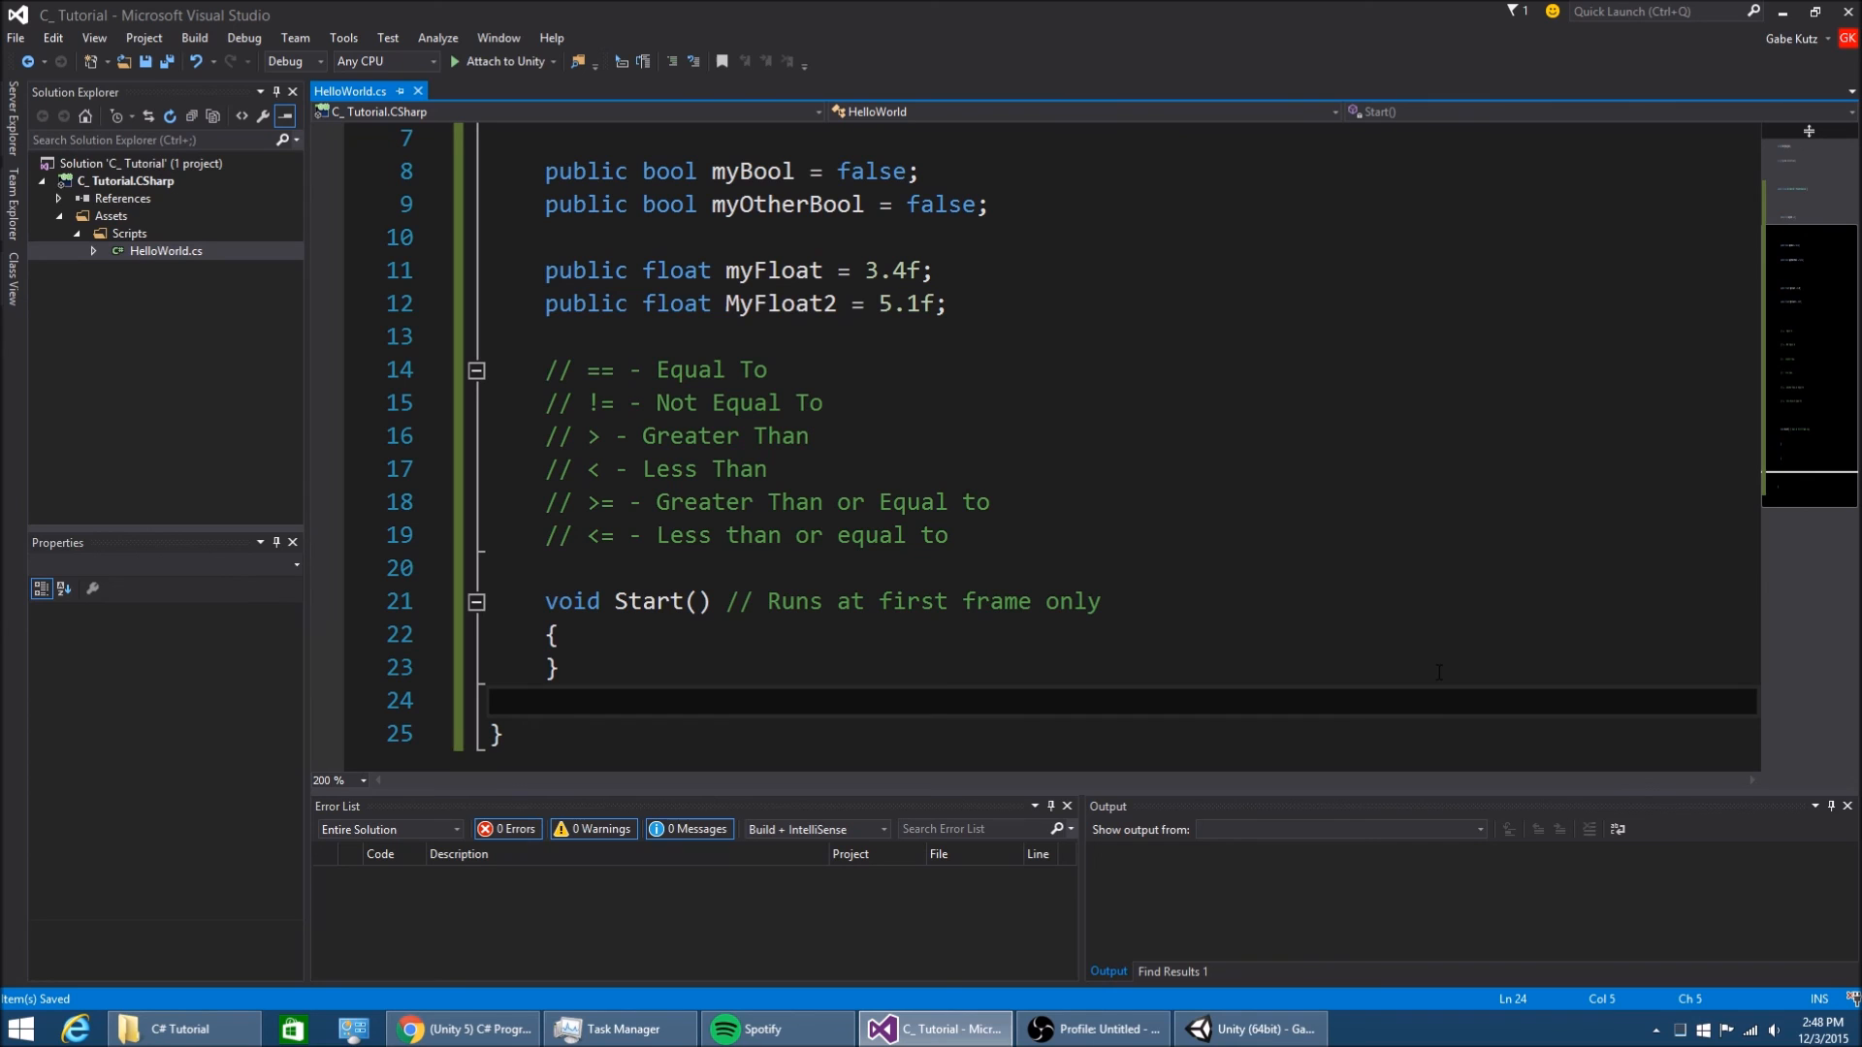
click(543, 700)
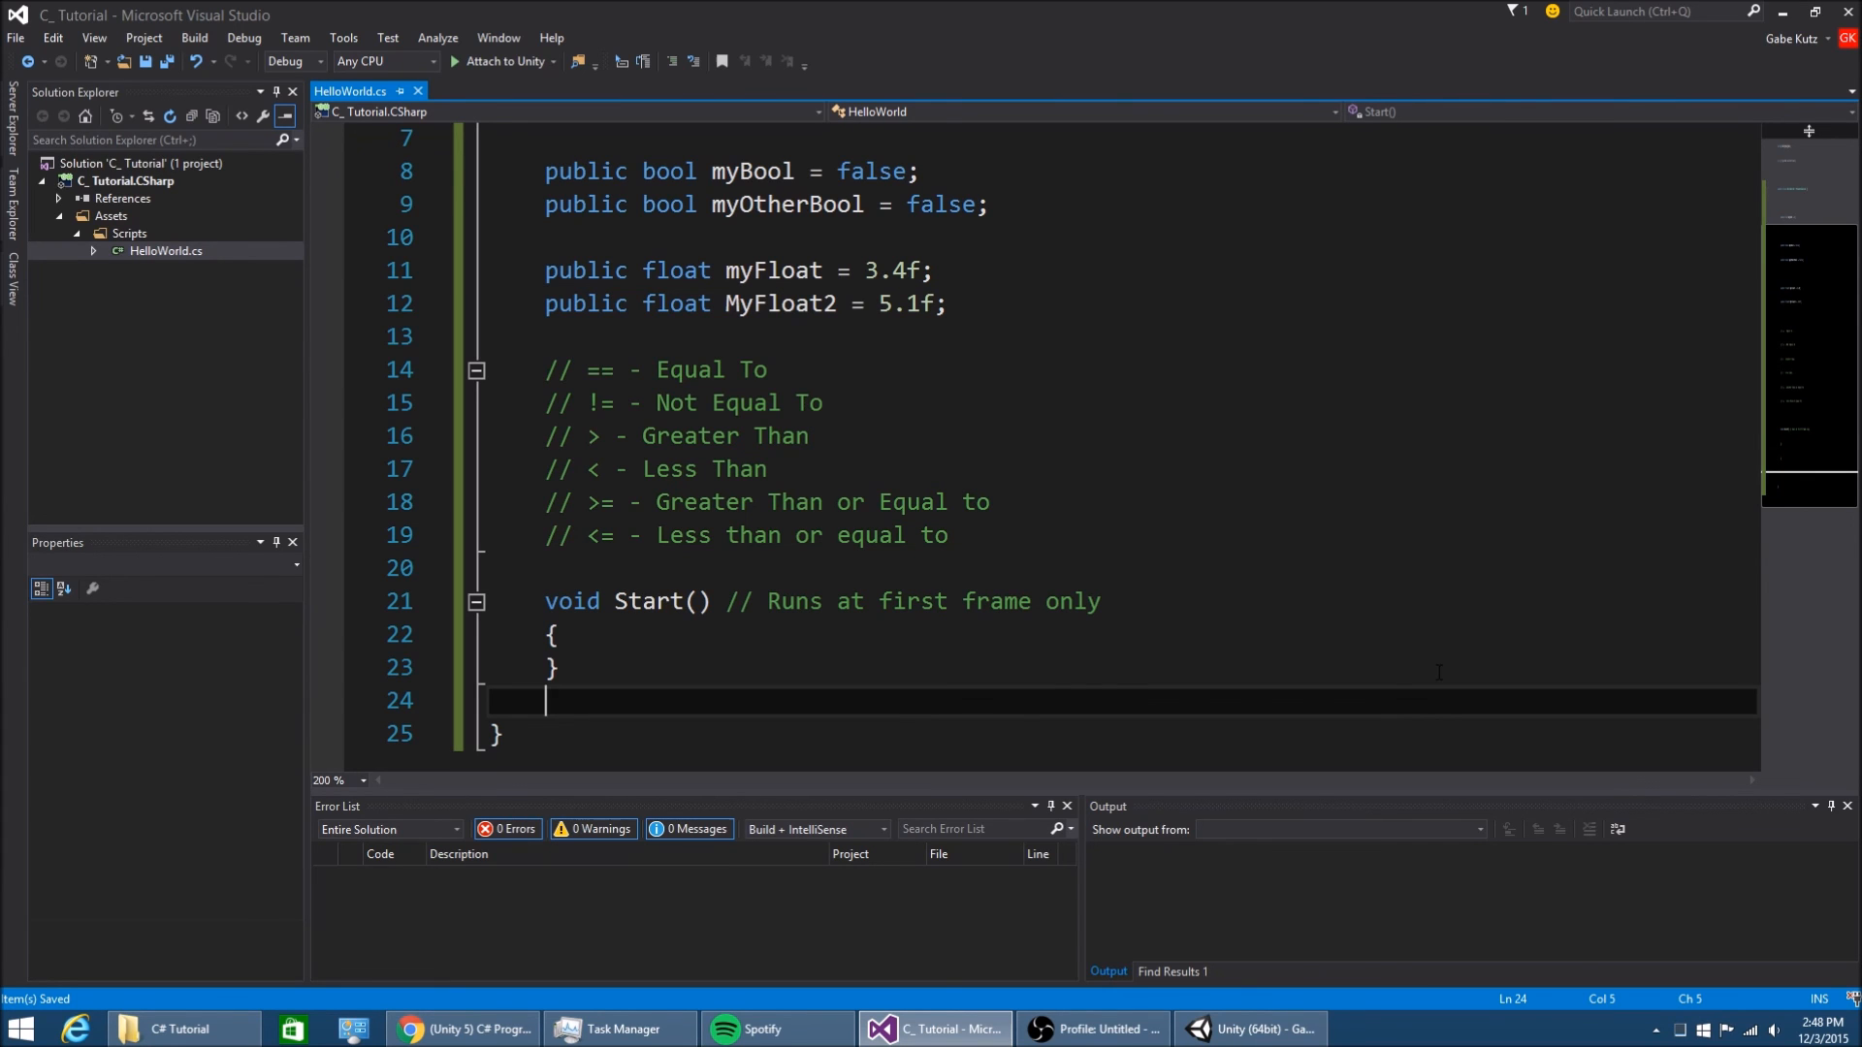